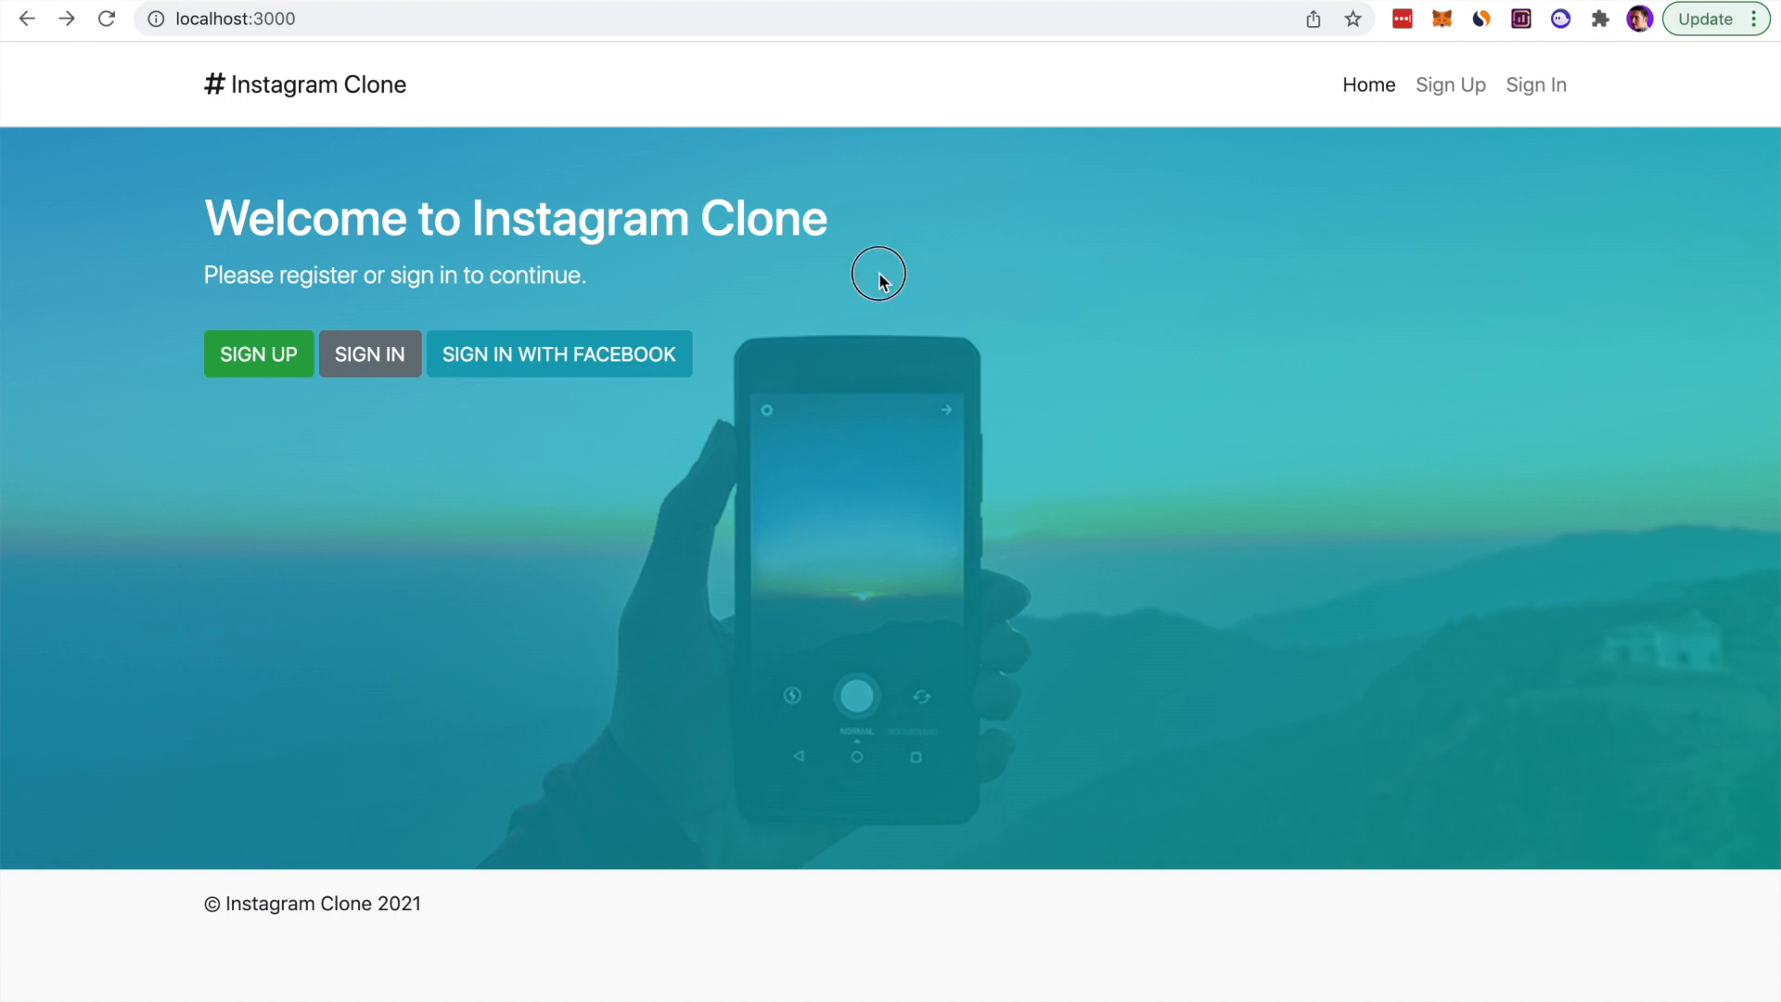
pyautogui.moveTo(113, 131)
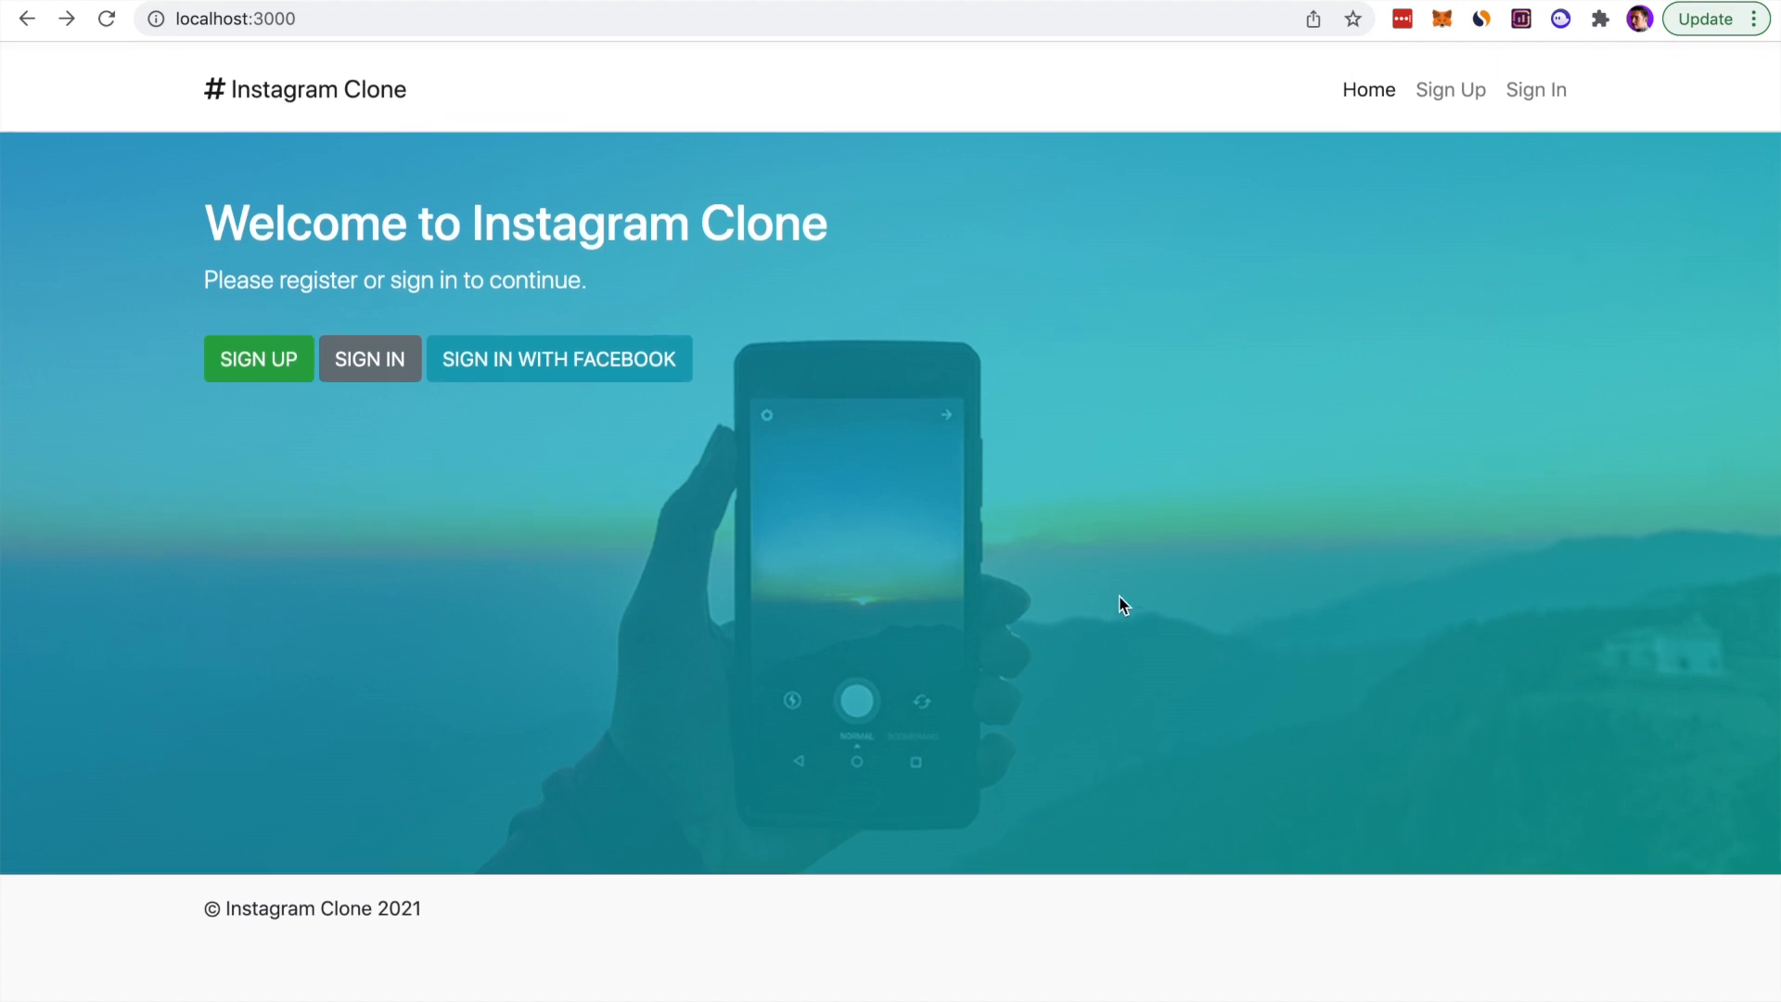
pyautogui.moveTo(221, 349)
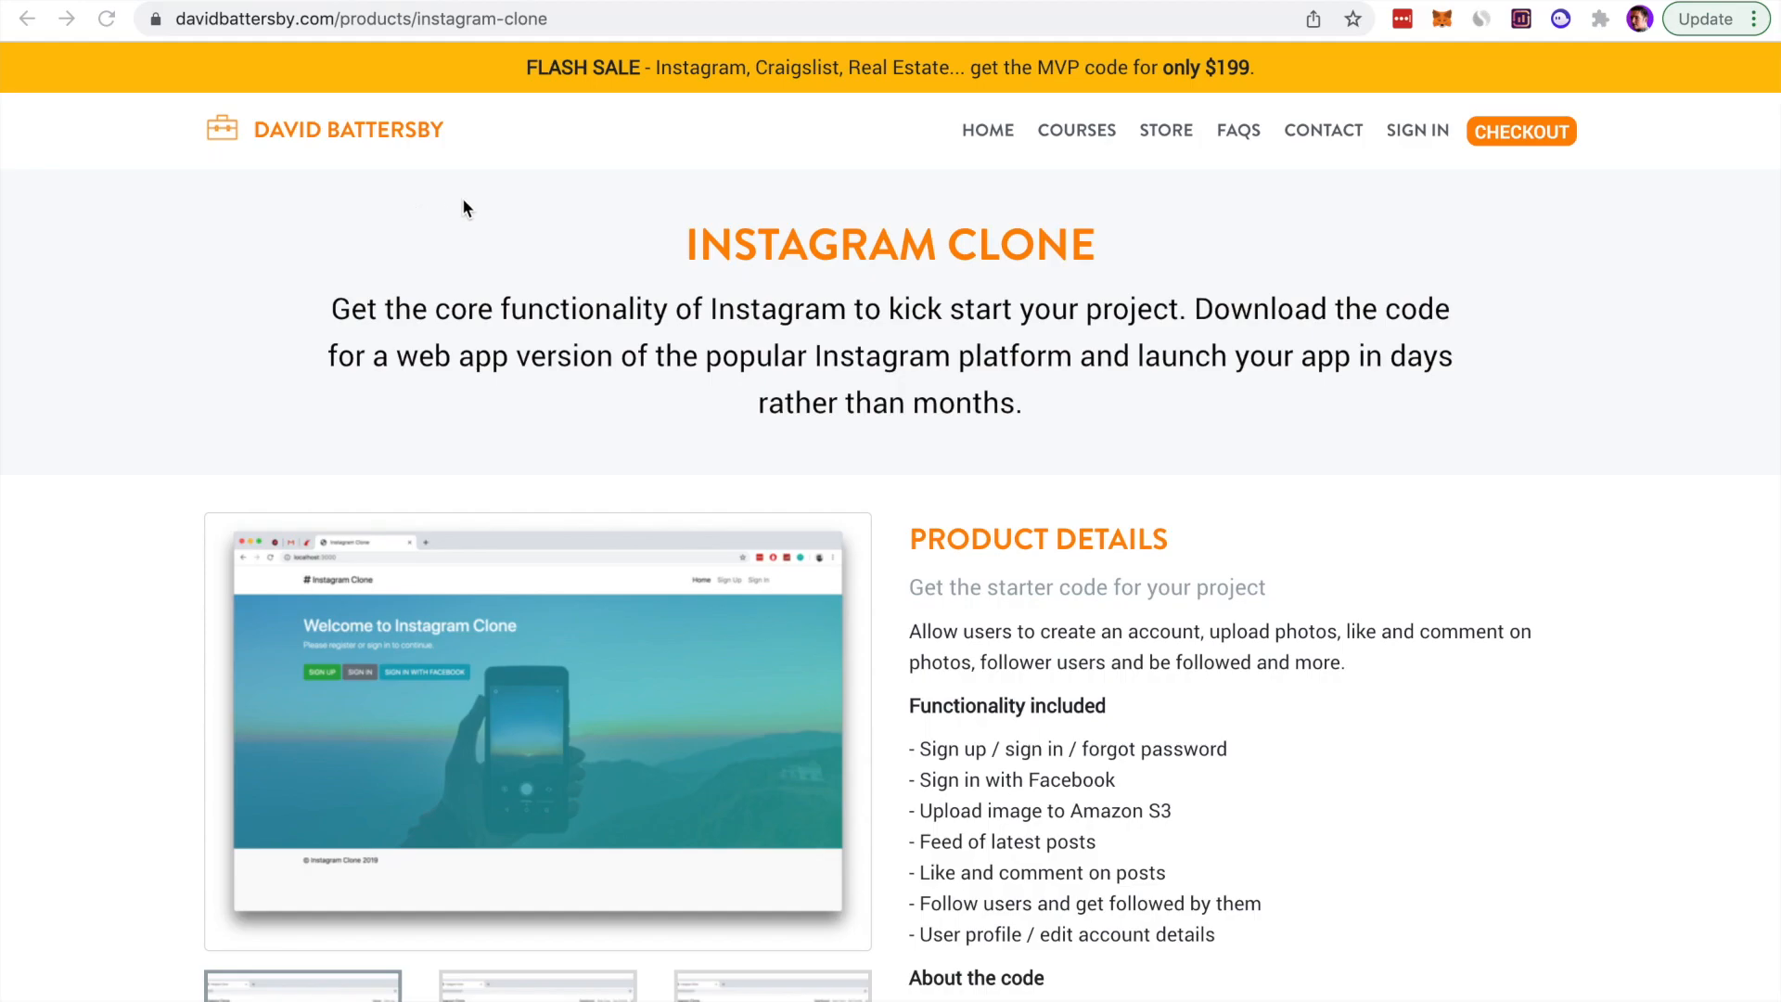
pyautogui.moveTo(1425, 489)
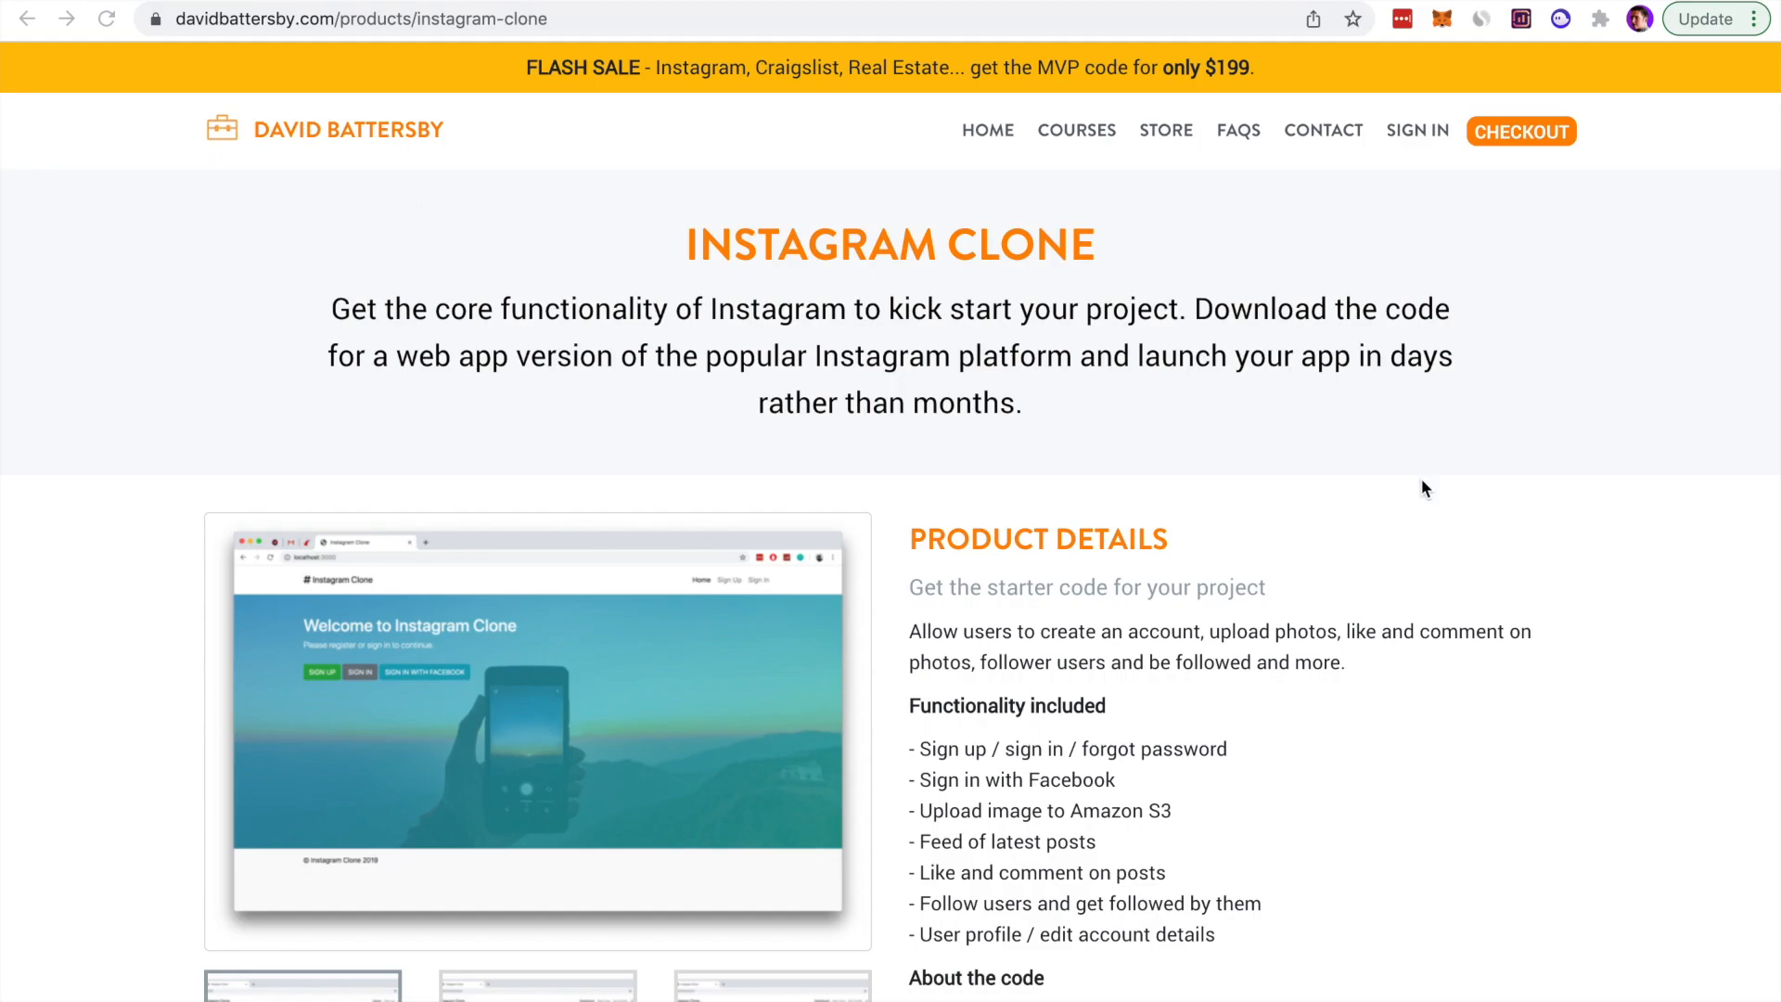
# - Scroll the Instagram Clone product page to review its features, Rails 6 details and $199.00 price
pyautogui.scroll(-3)
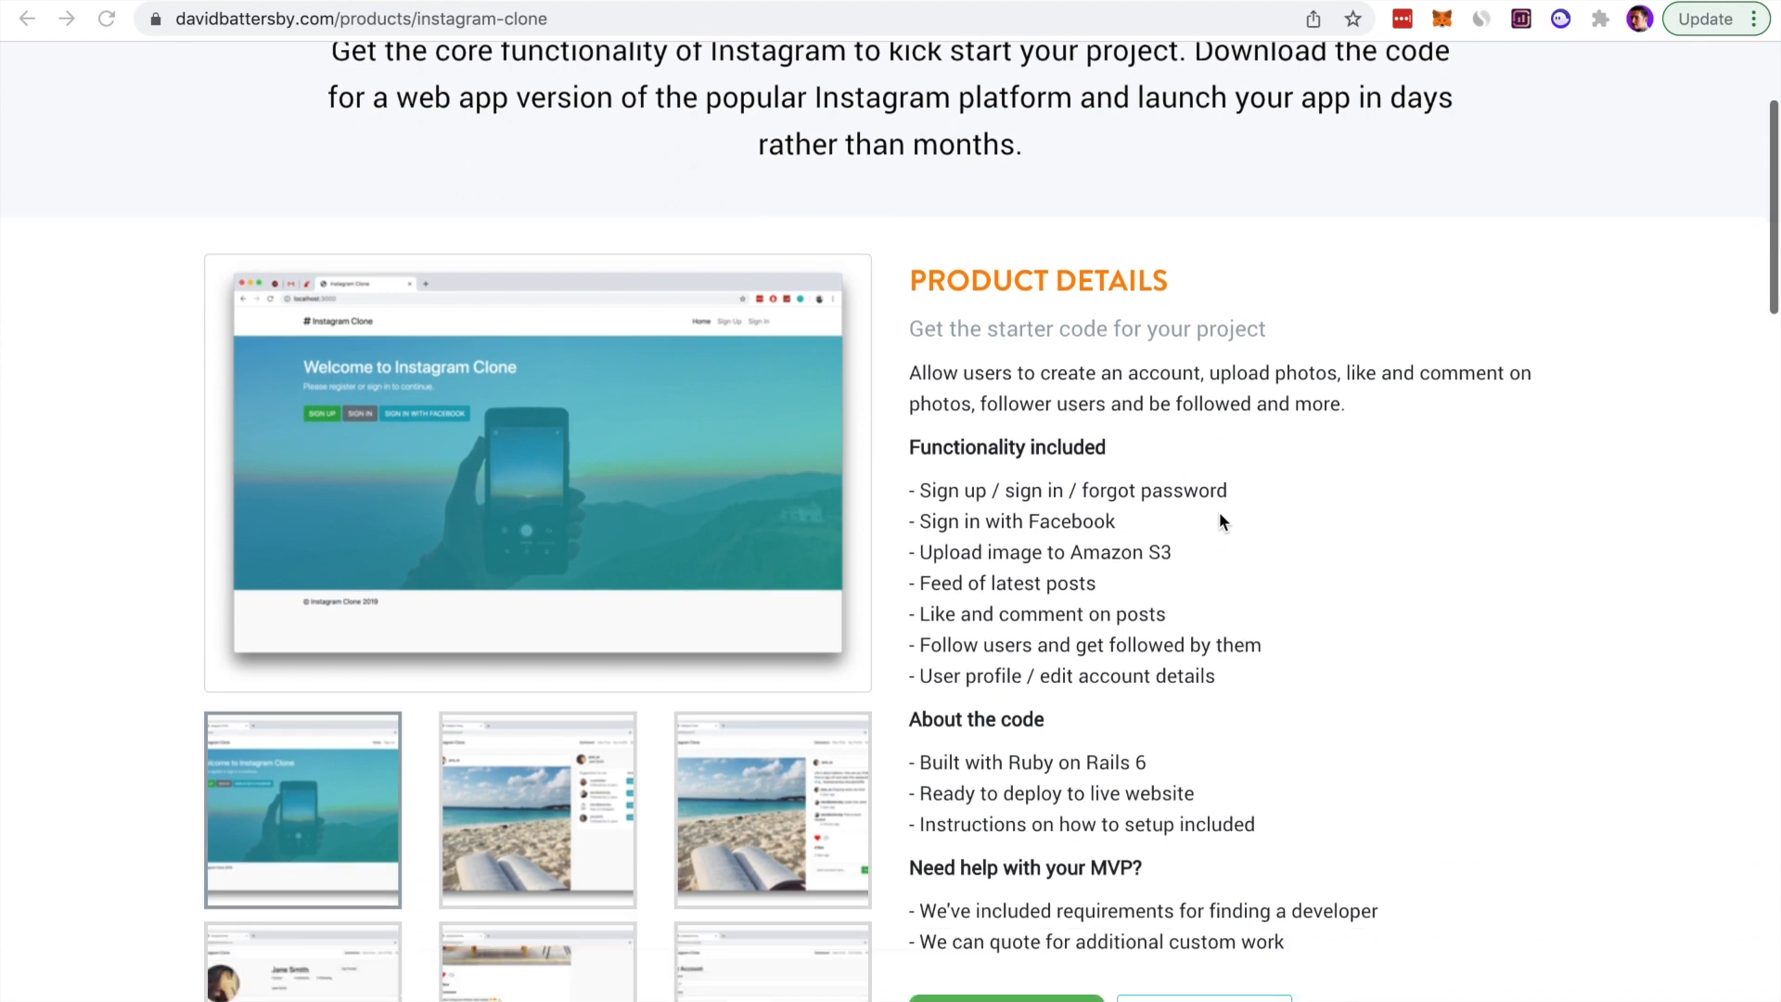
pyautogui.scroll(-3)
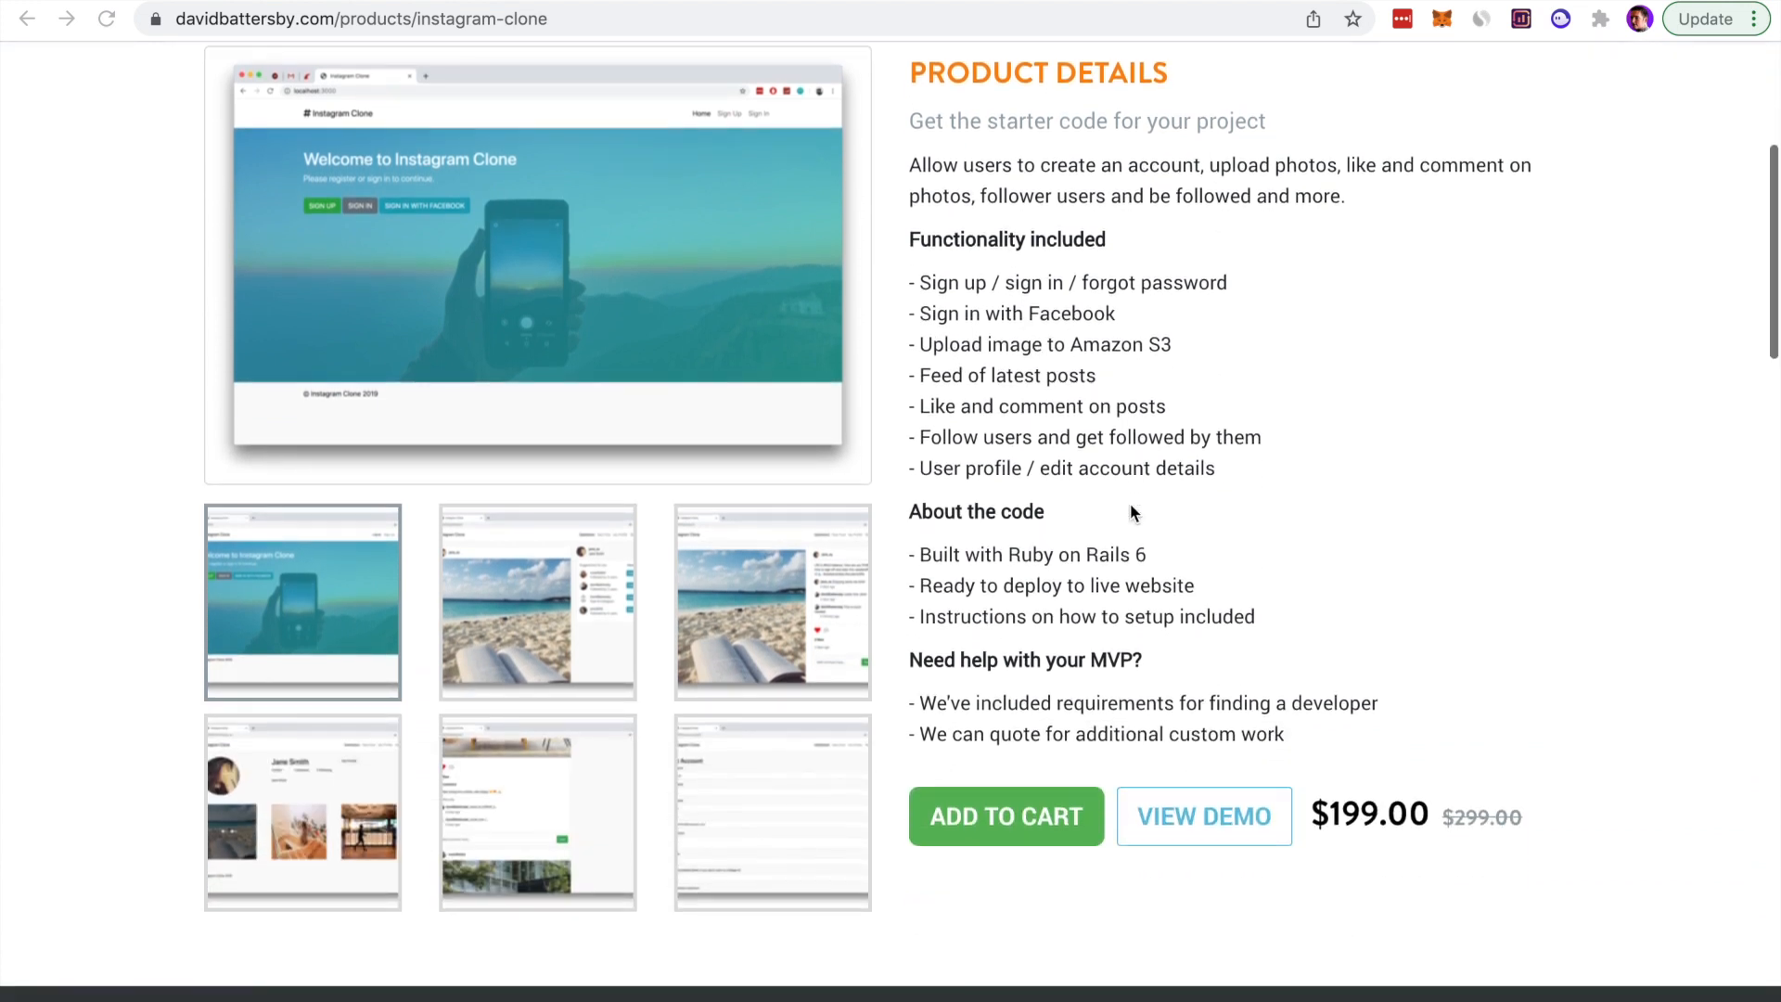
pyautogui.scroll(3)
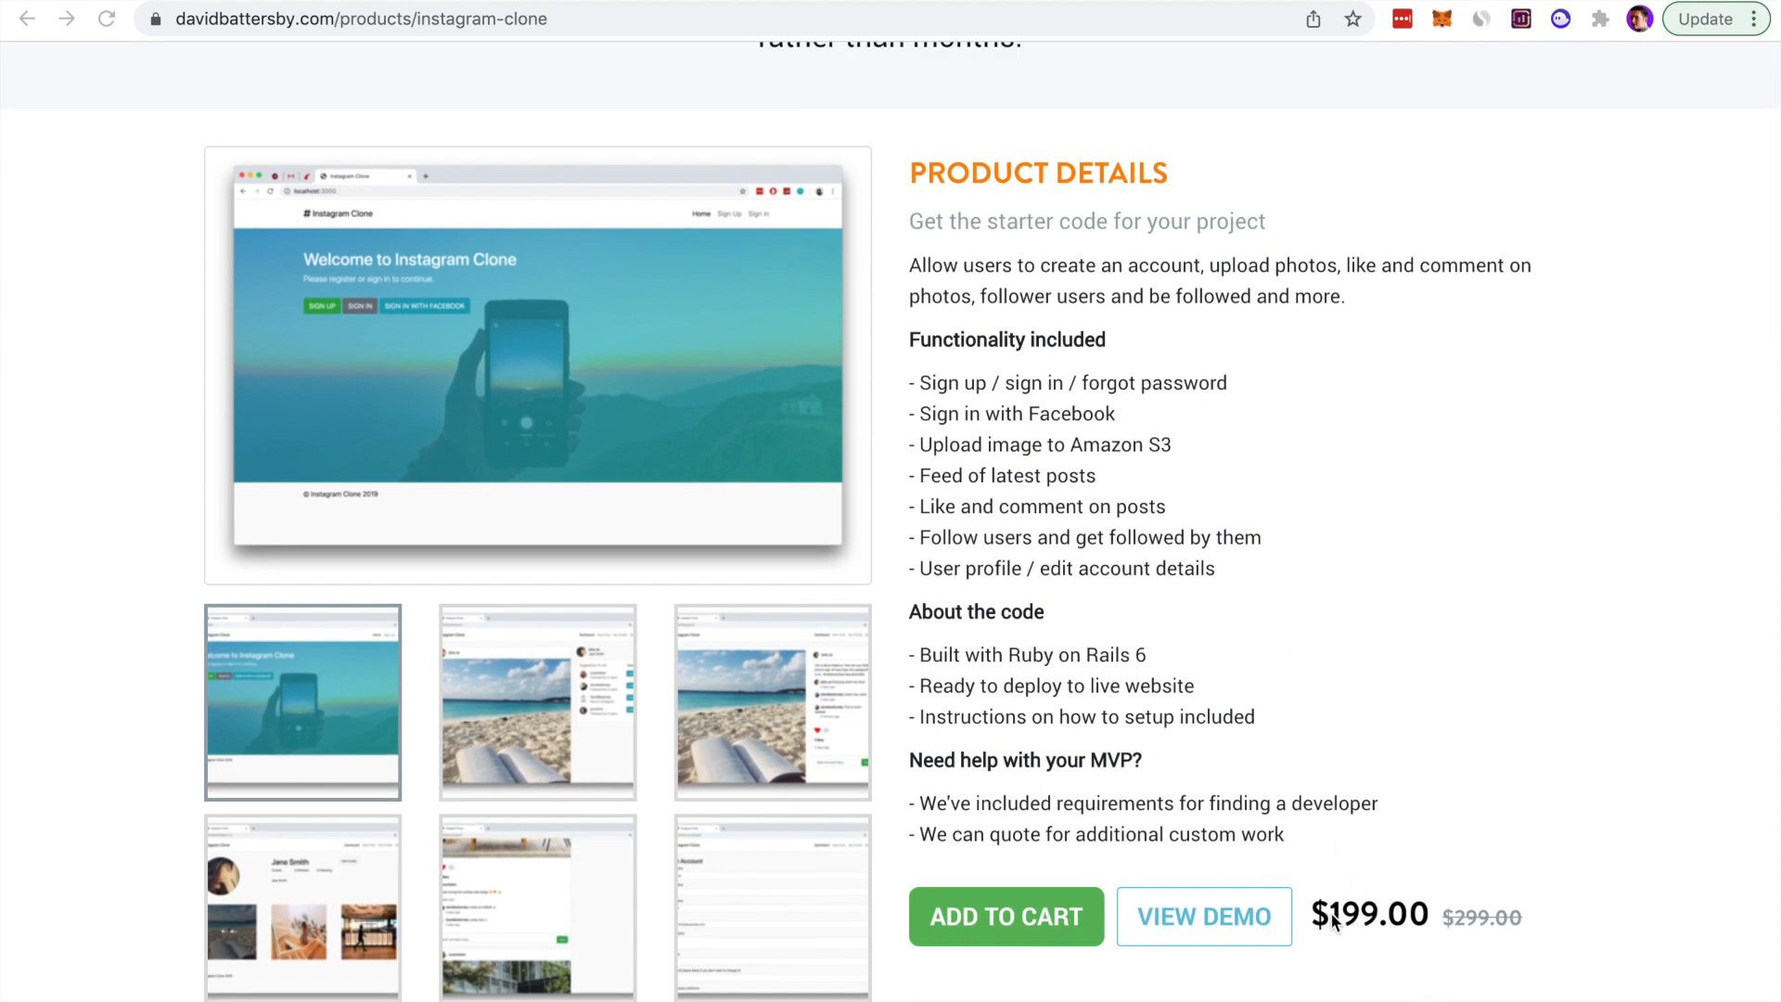
pyautogui.doubleClick(1369, 915)
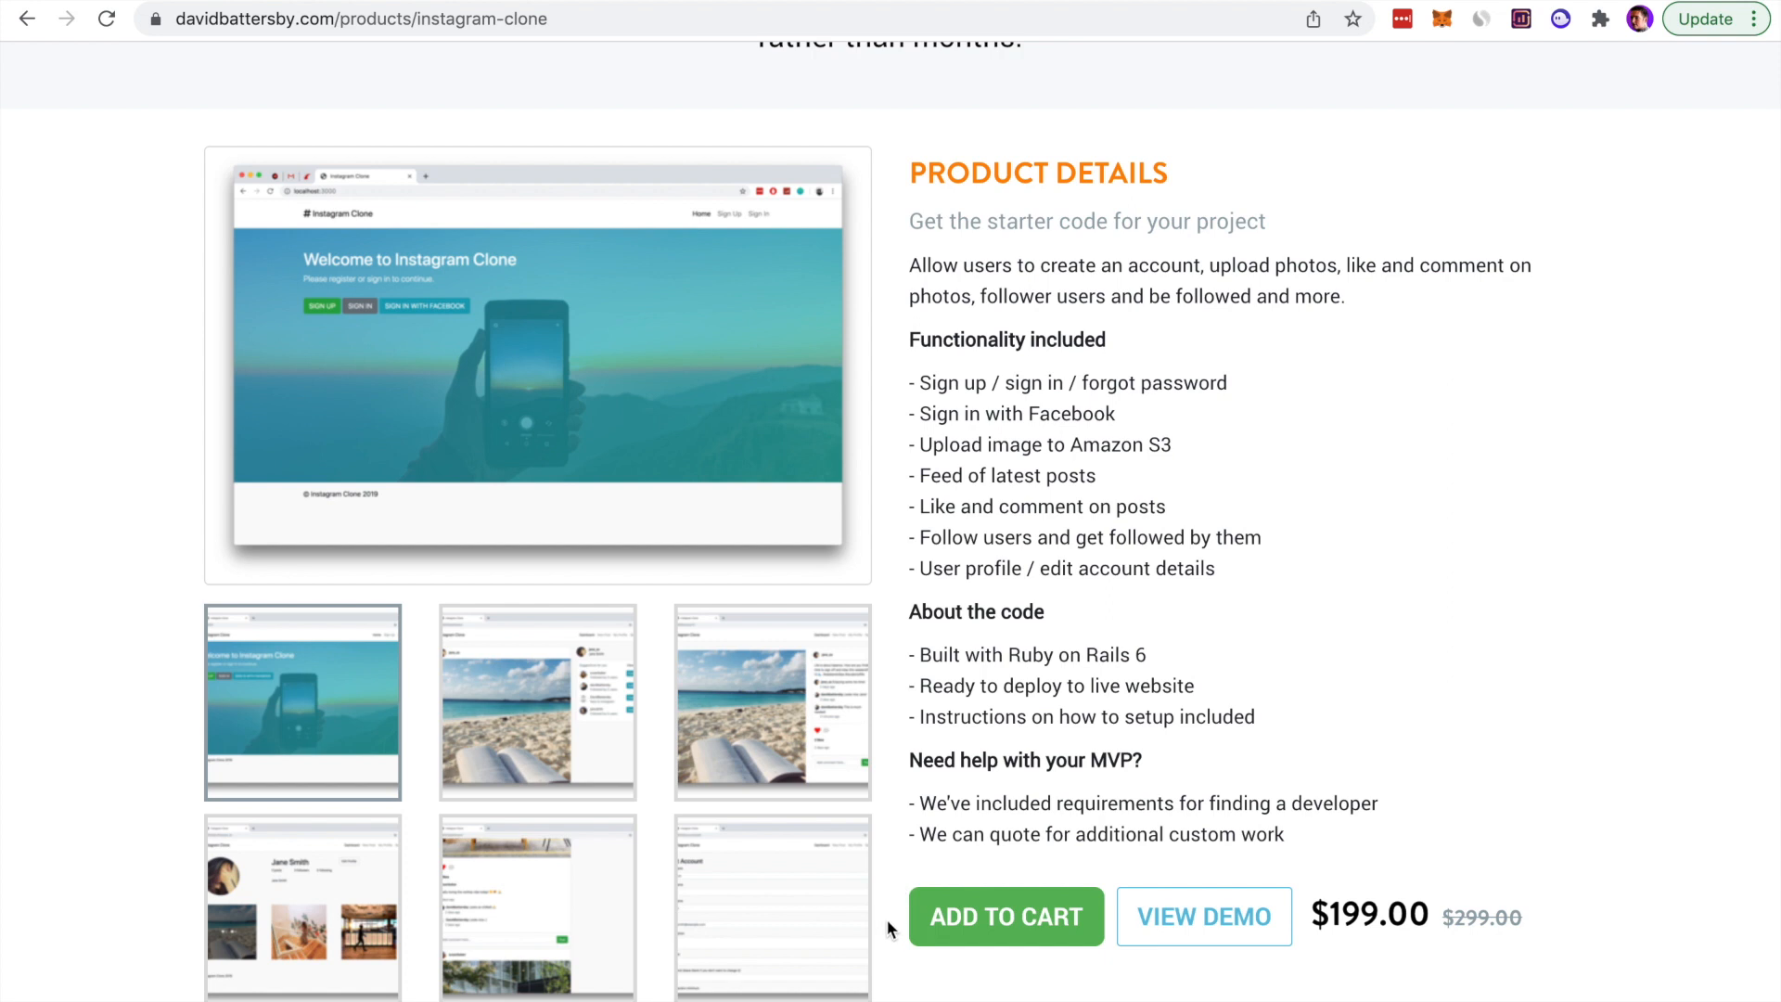
pyautogui.moveTo(1167, 929)
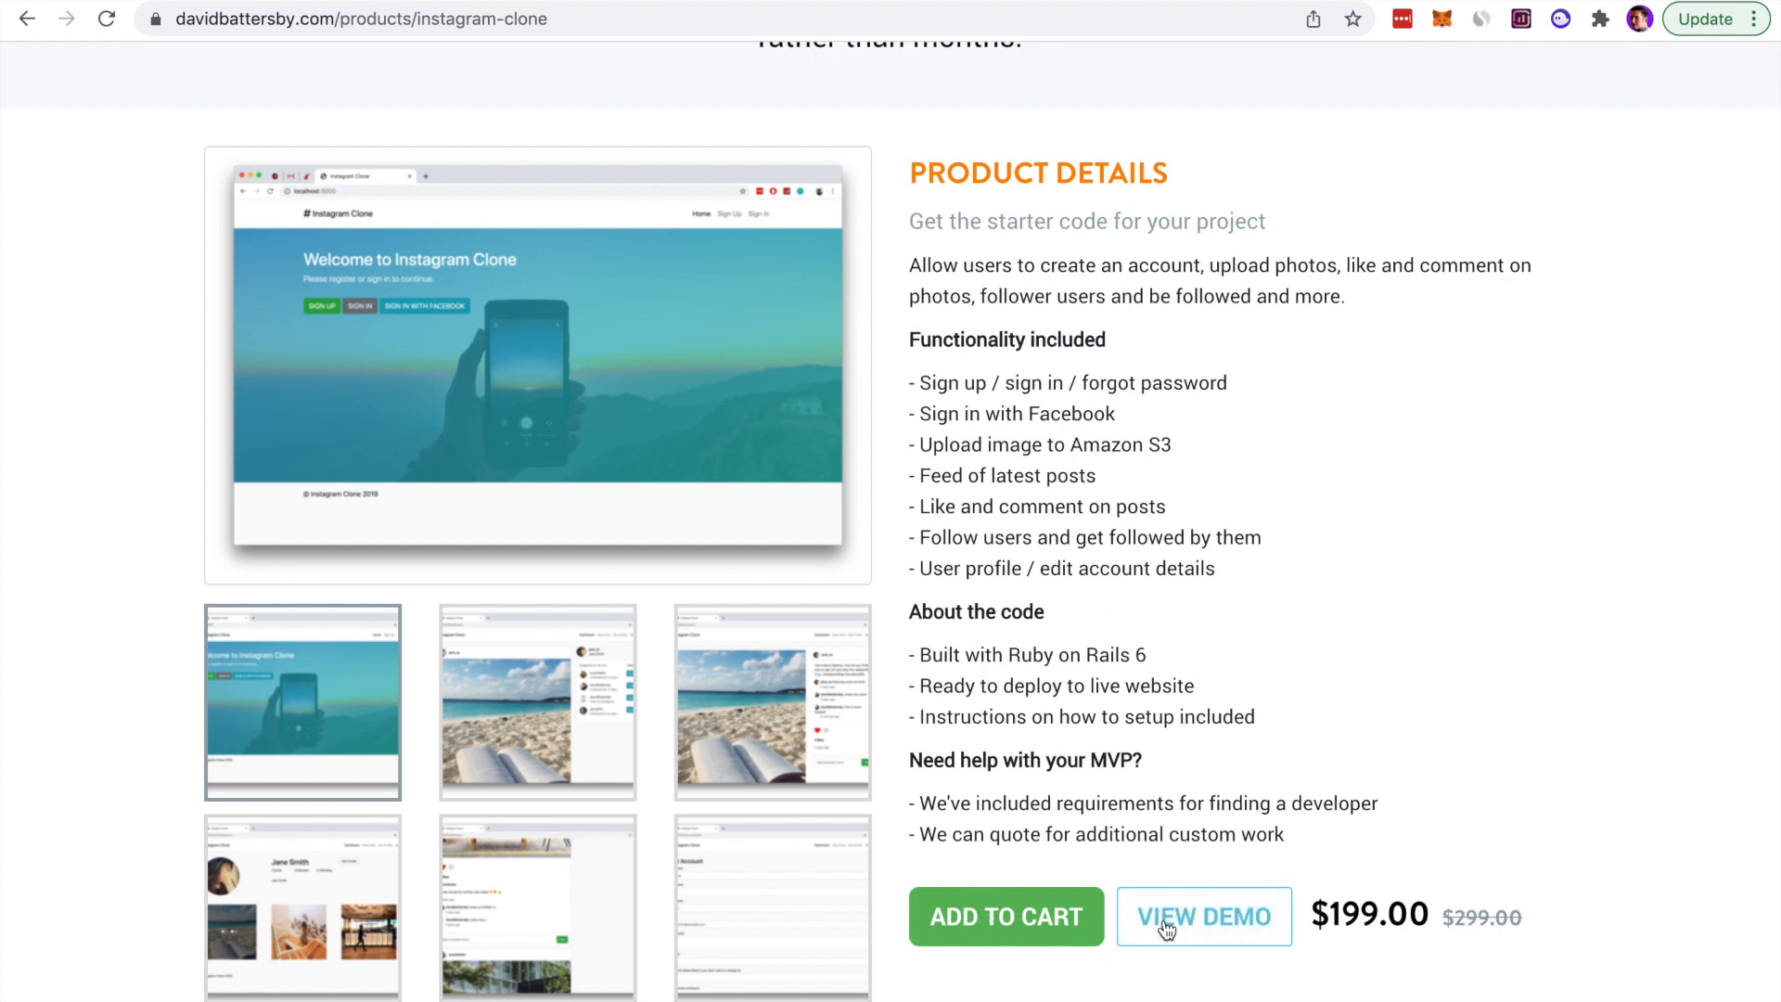
pyautogui.moveTo(1163, 613)
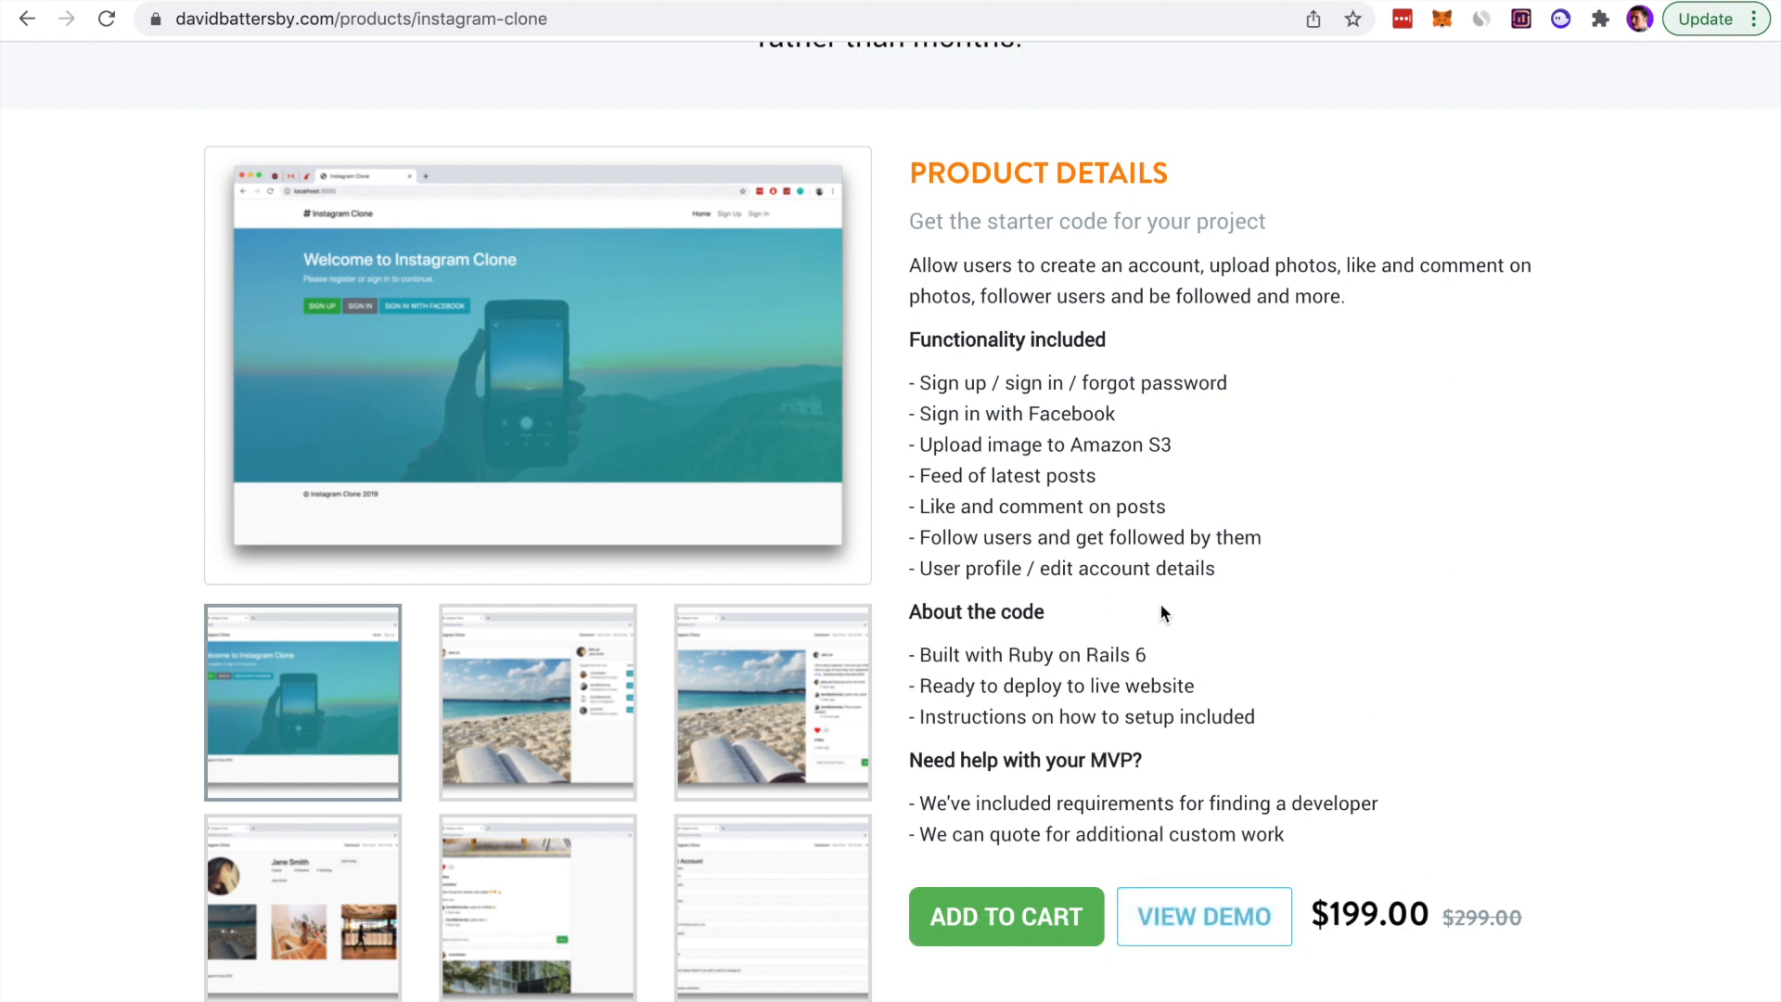
pyautogui.moveTo(1373, 712)
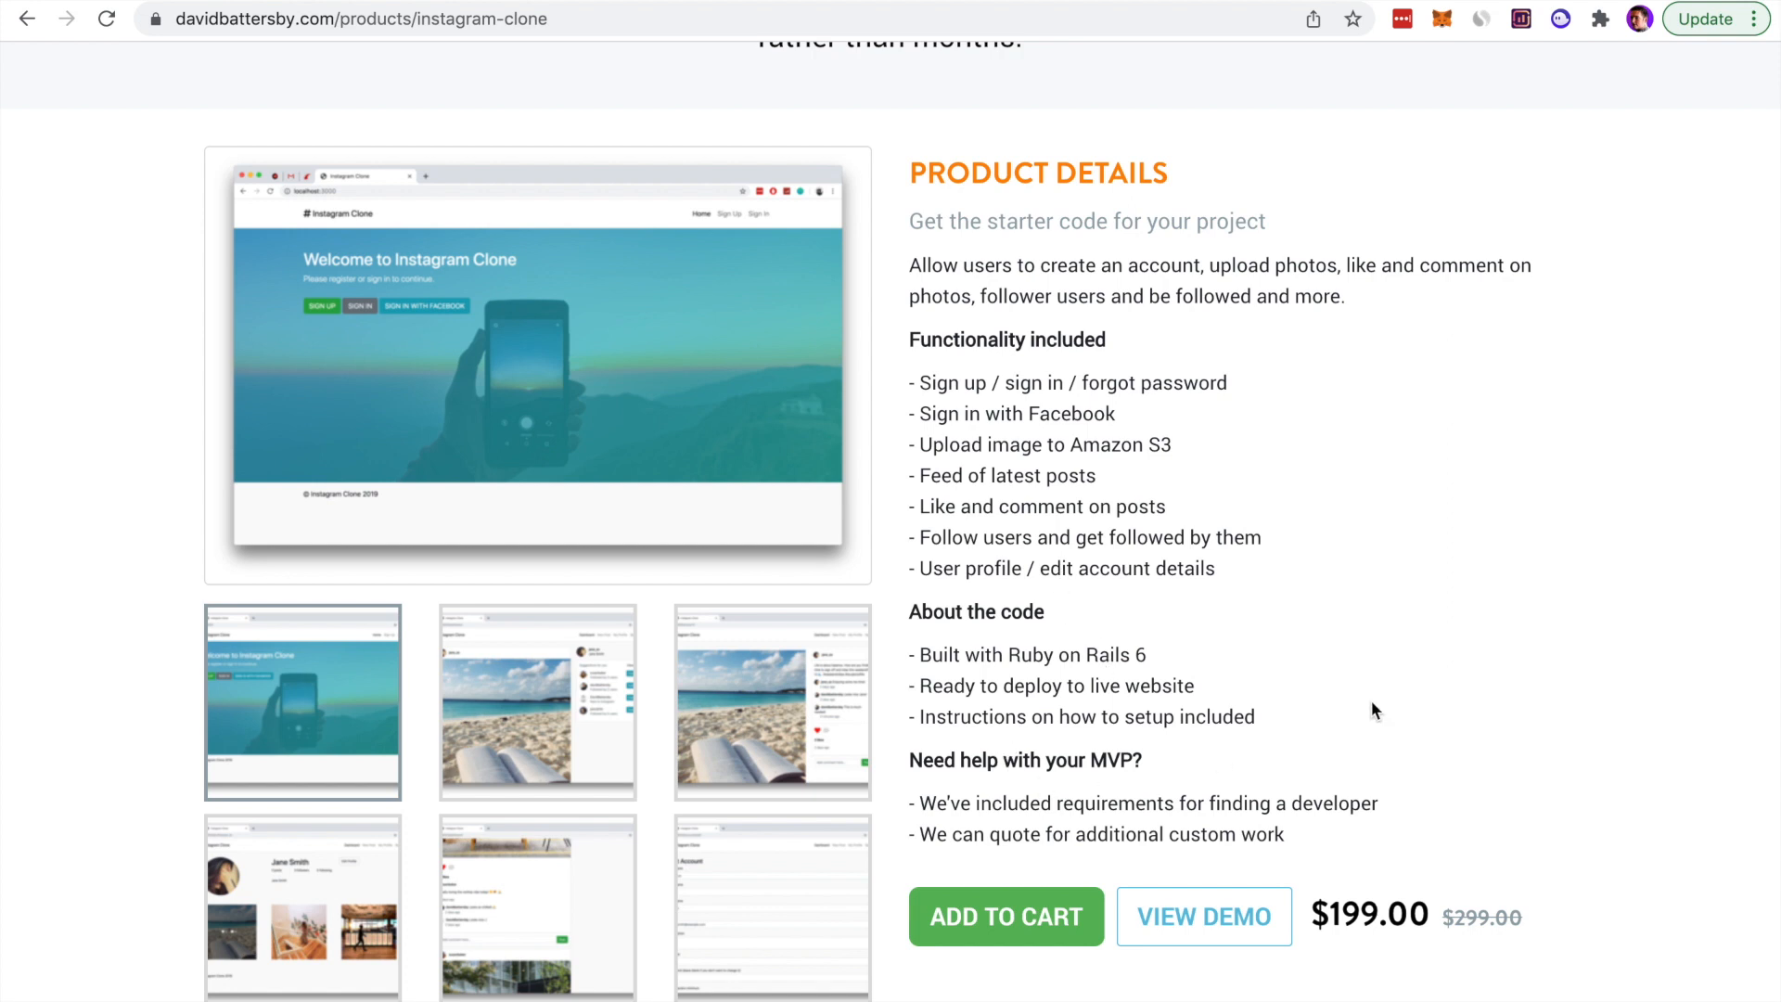
pyautogui.scroll(3)
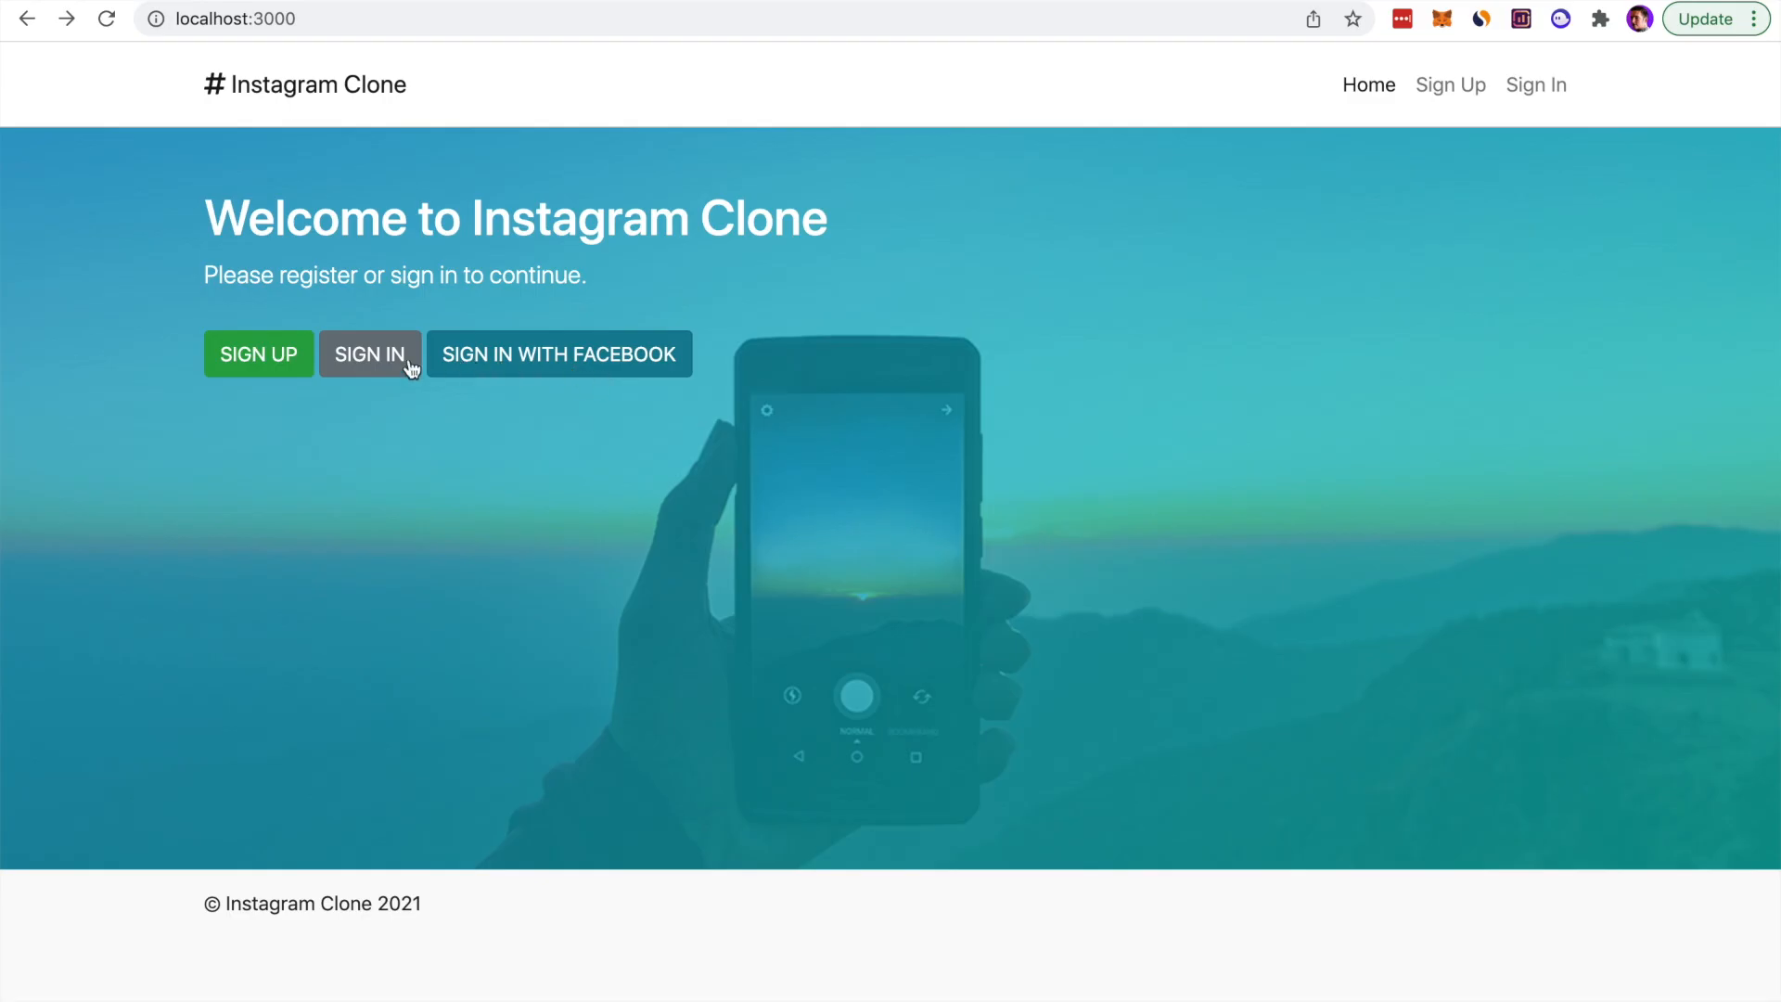
pyautogui.click(258, 354)
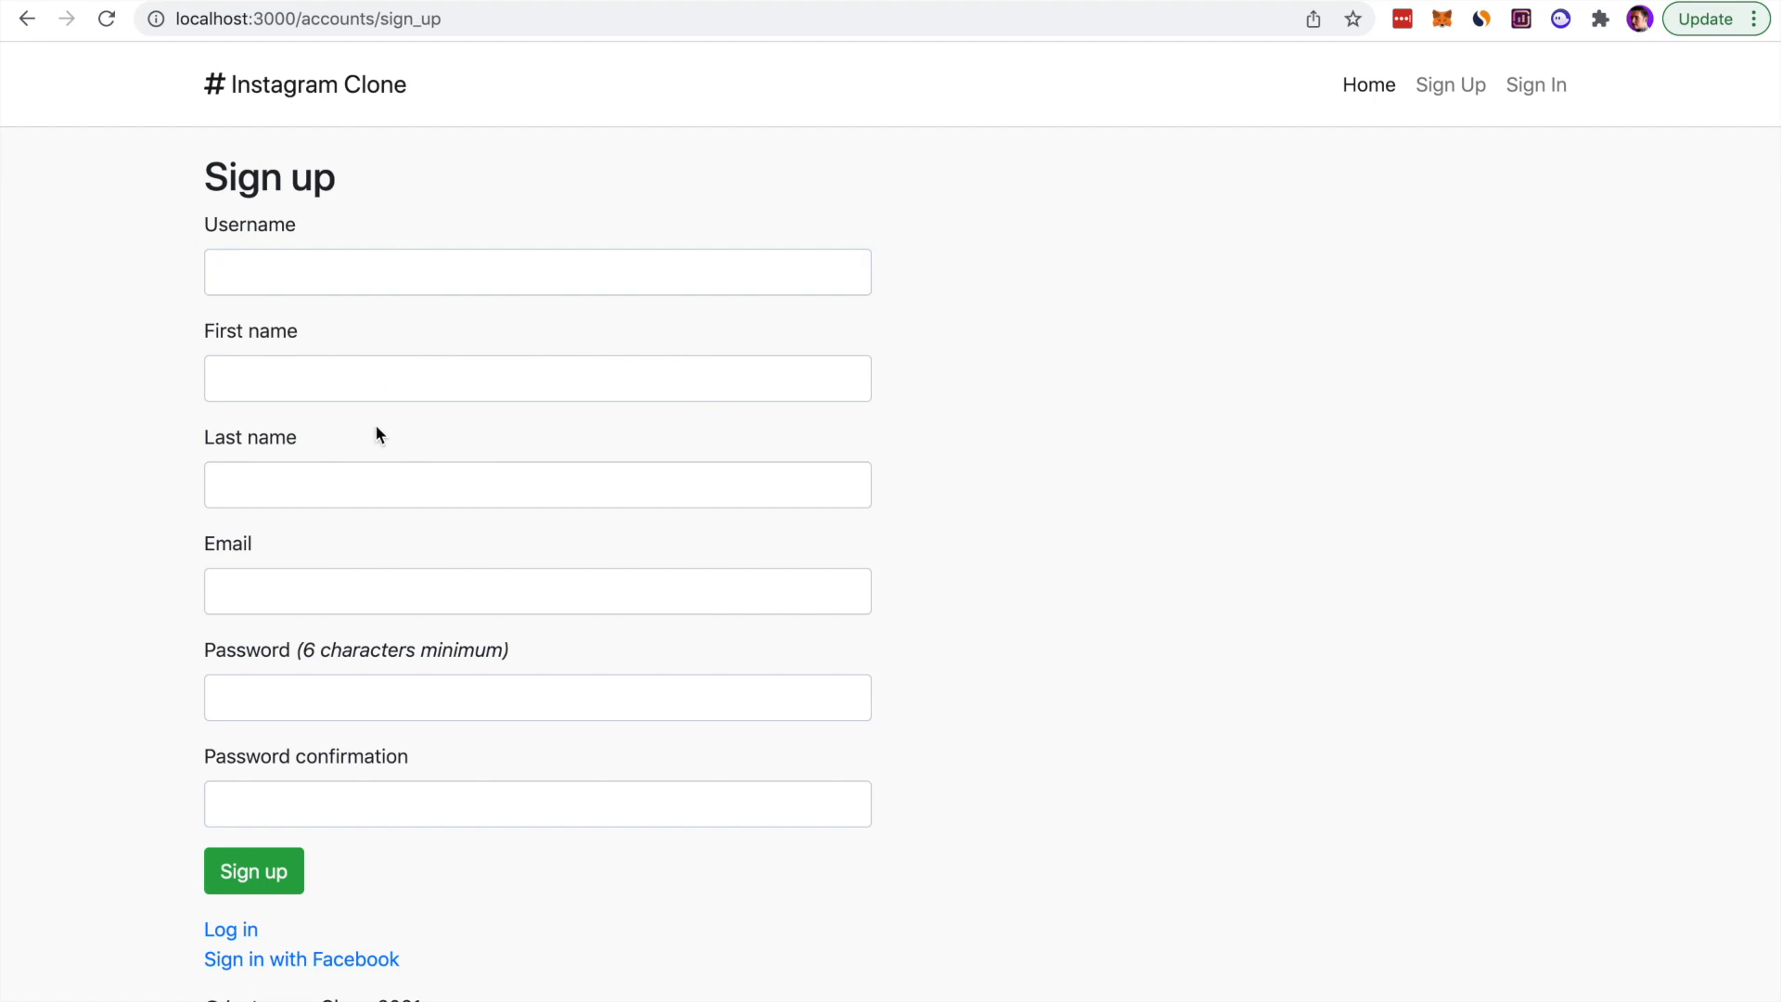
pyautogui.moveTo(697, 526)
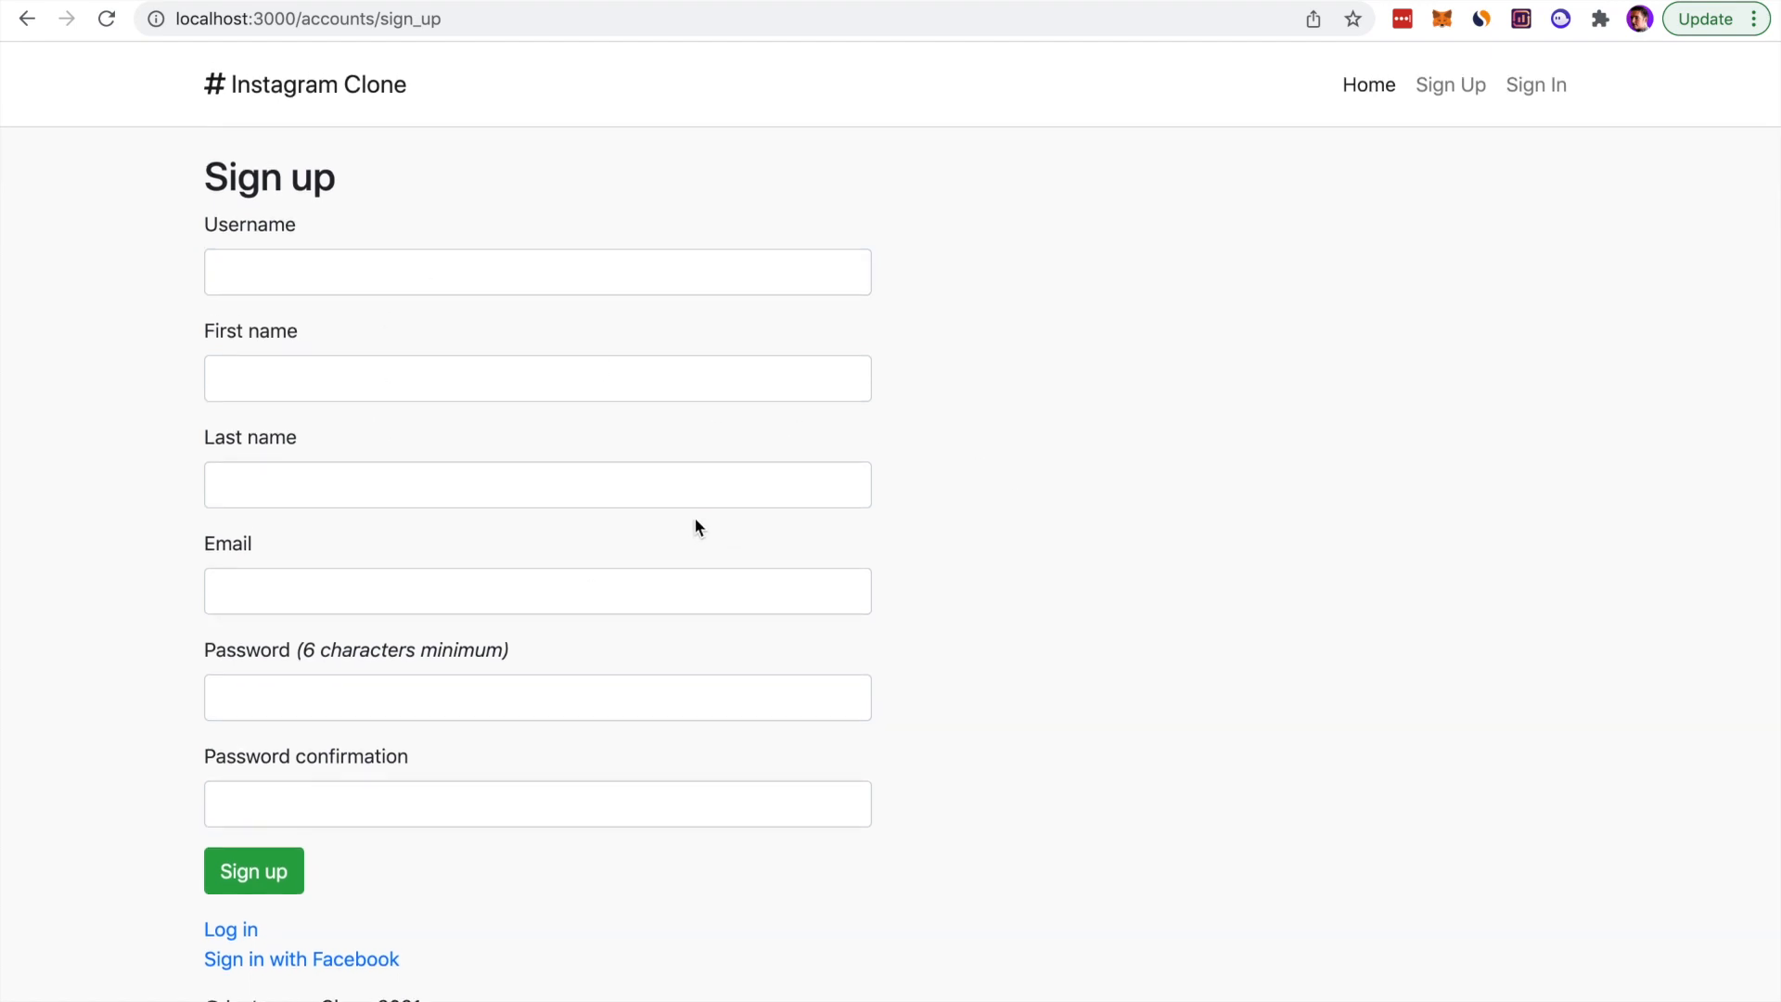
pyautogui.click(231, 930)
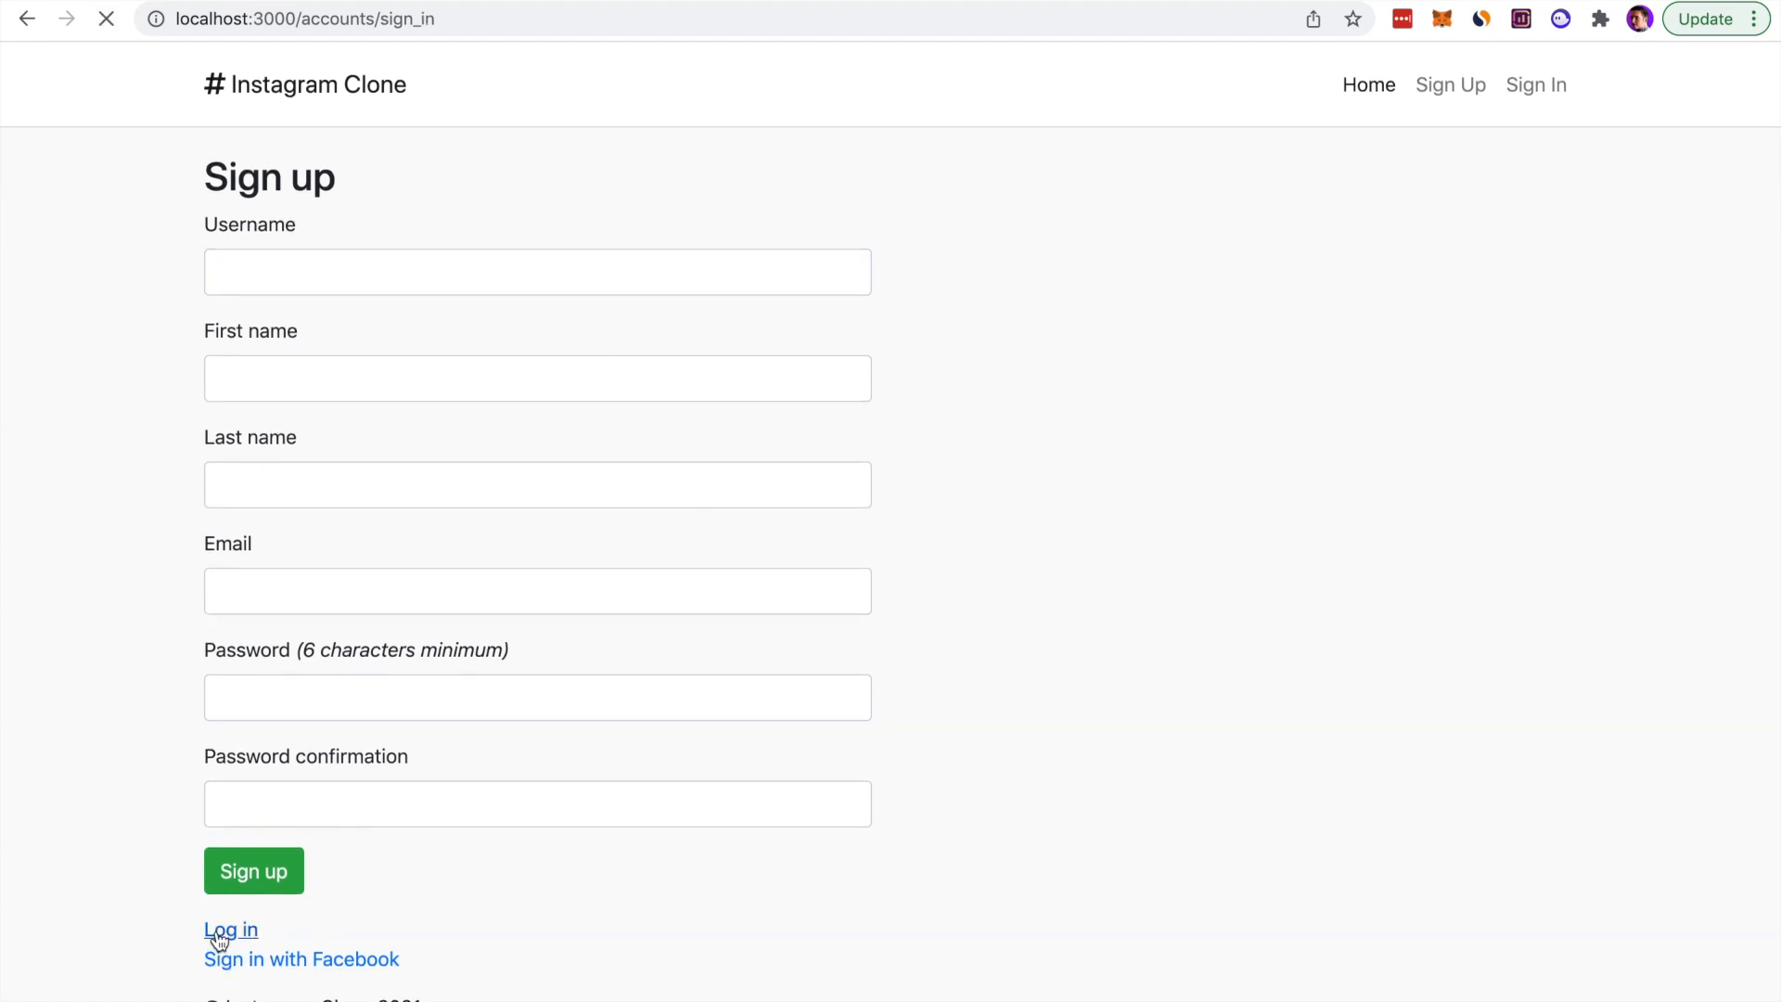
pyautogui.click(231, 930)
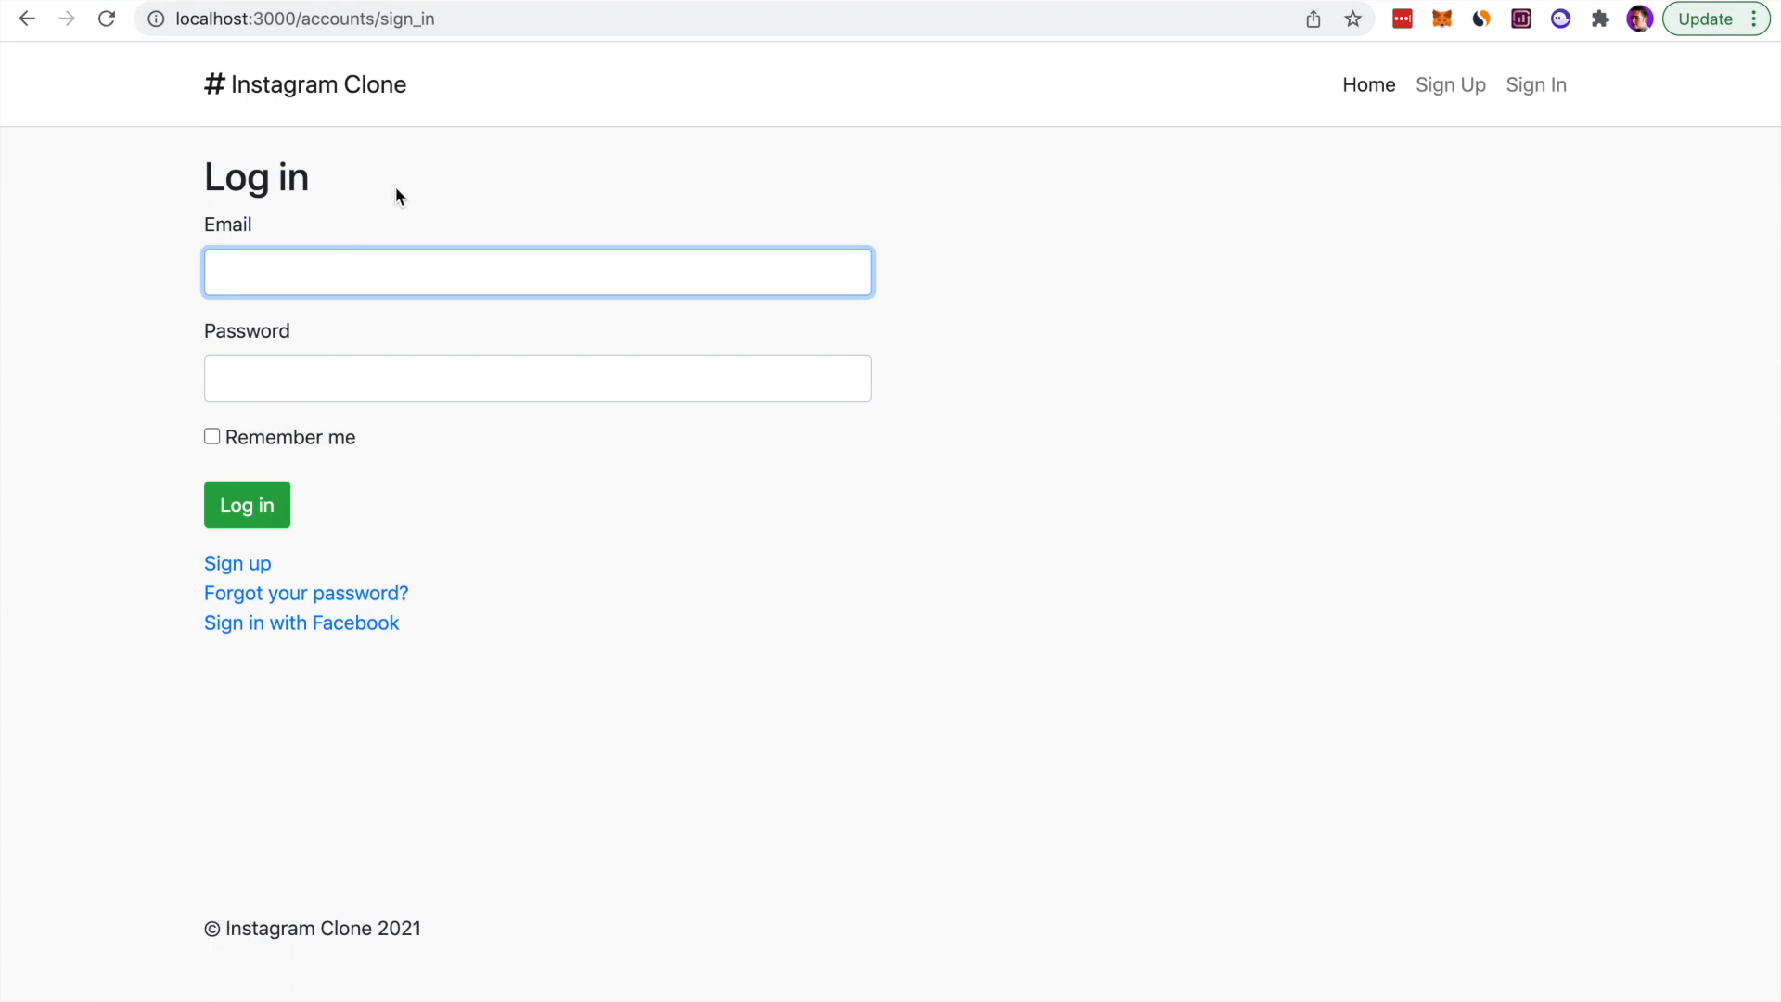
pyautogui.write('insta@test.com')
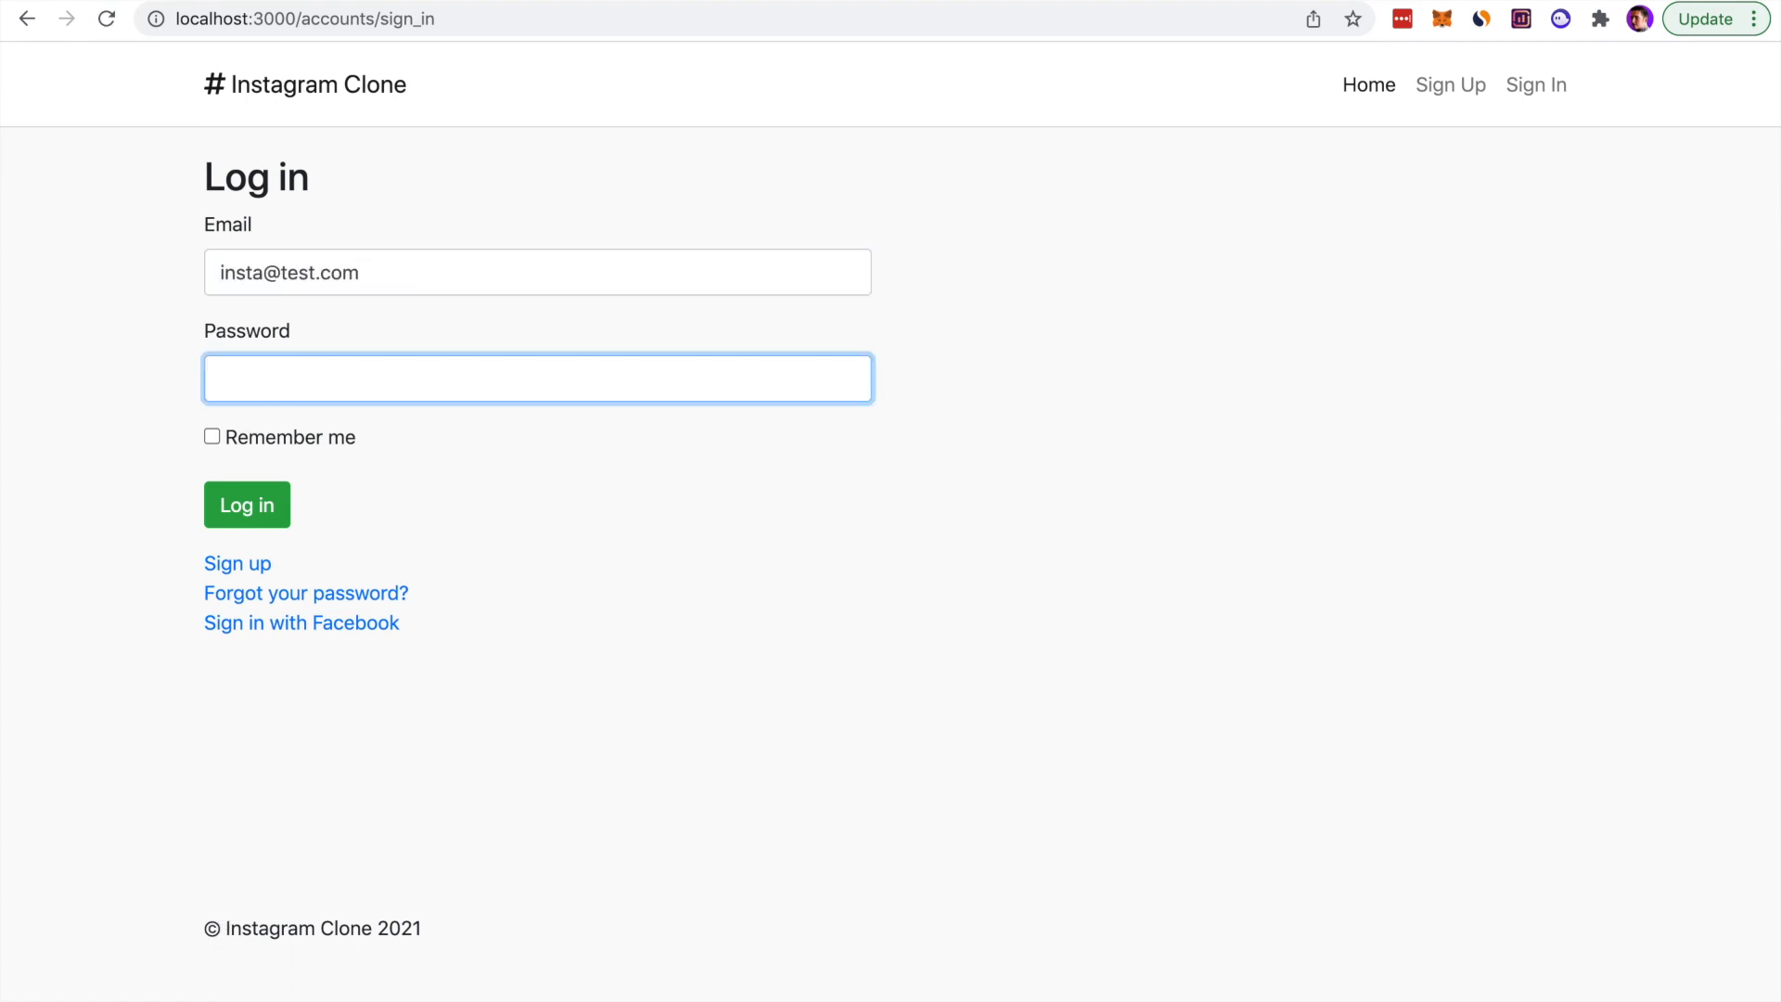
pyautogui.write('password')
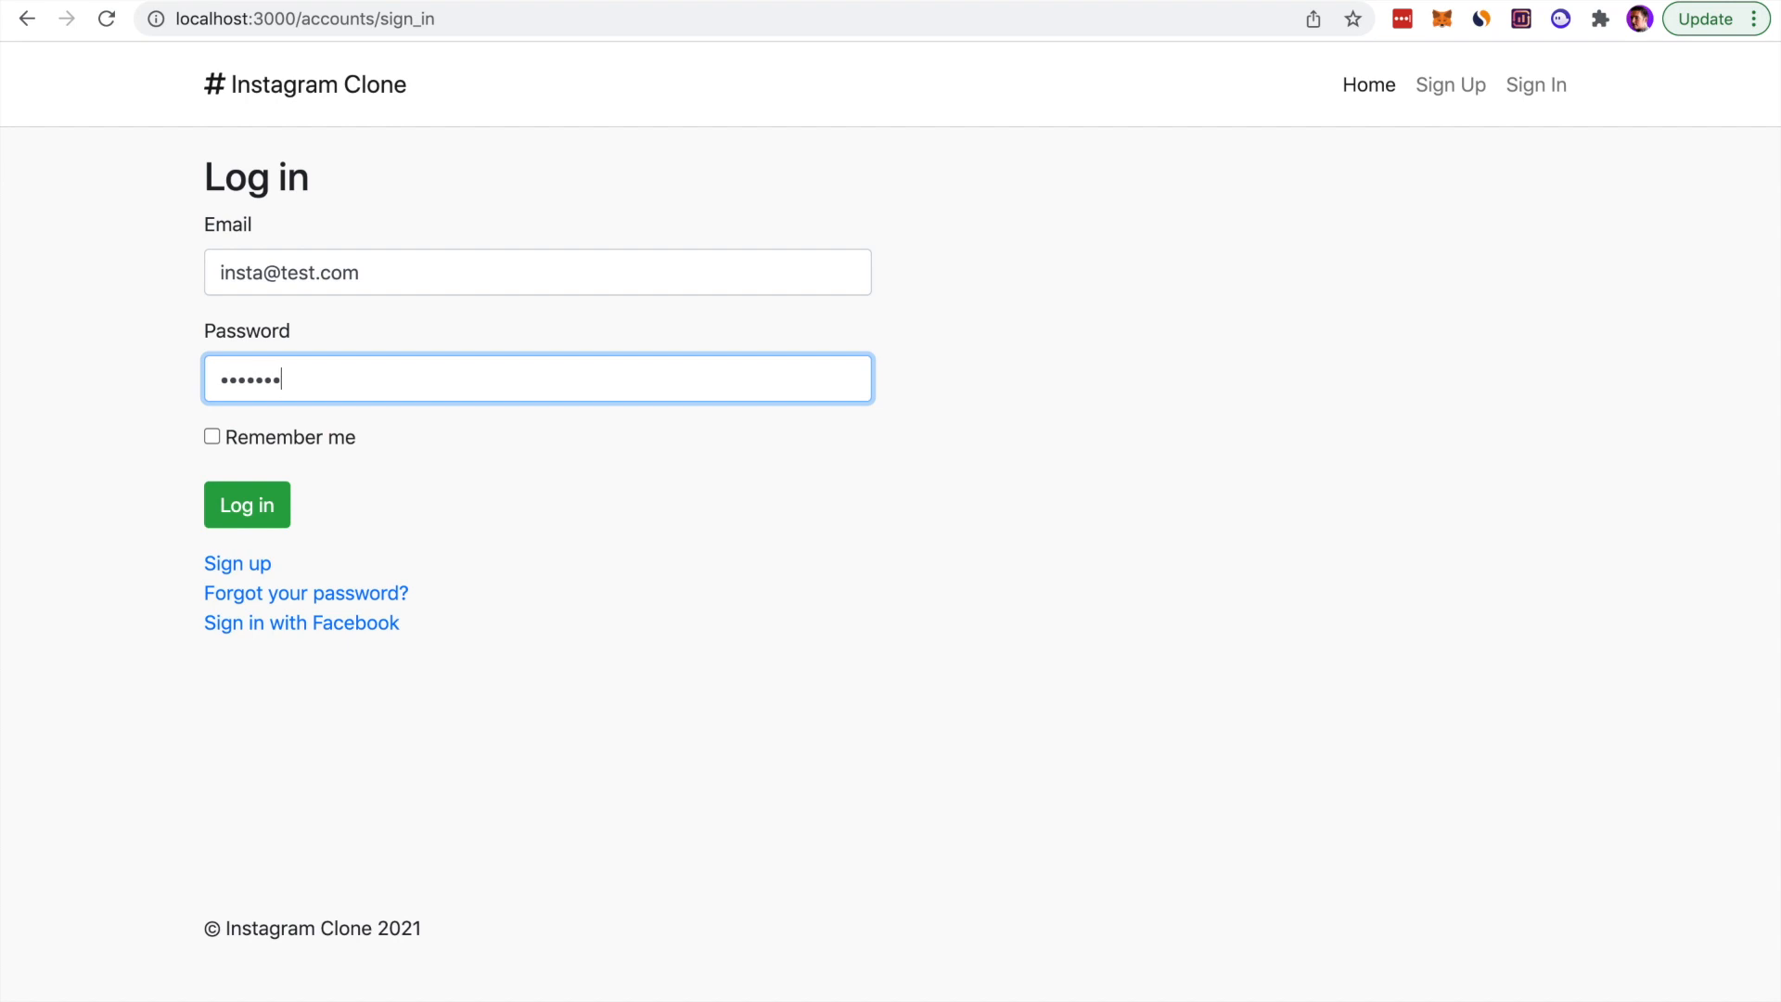
# - Sign in, scroll the feed, and unlike then re-like the WeWork The Monument post
pyautogui.click(247, 505)
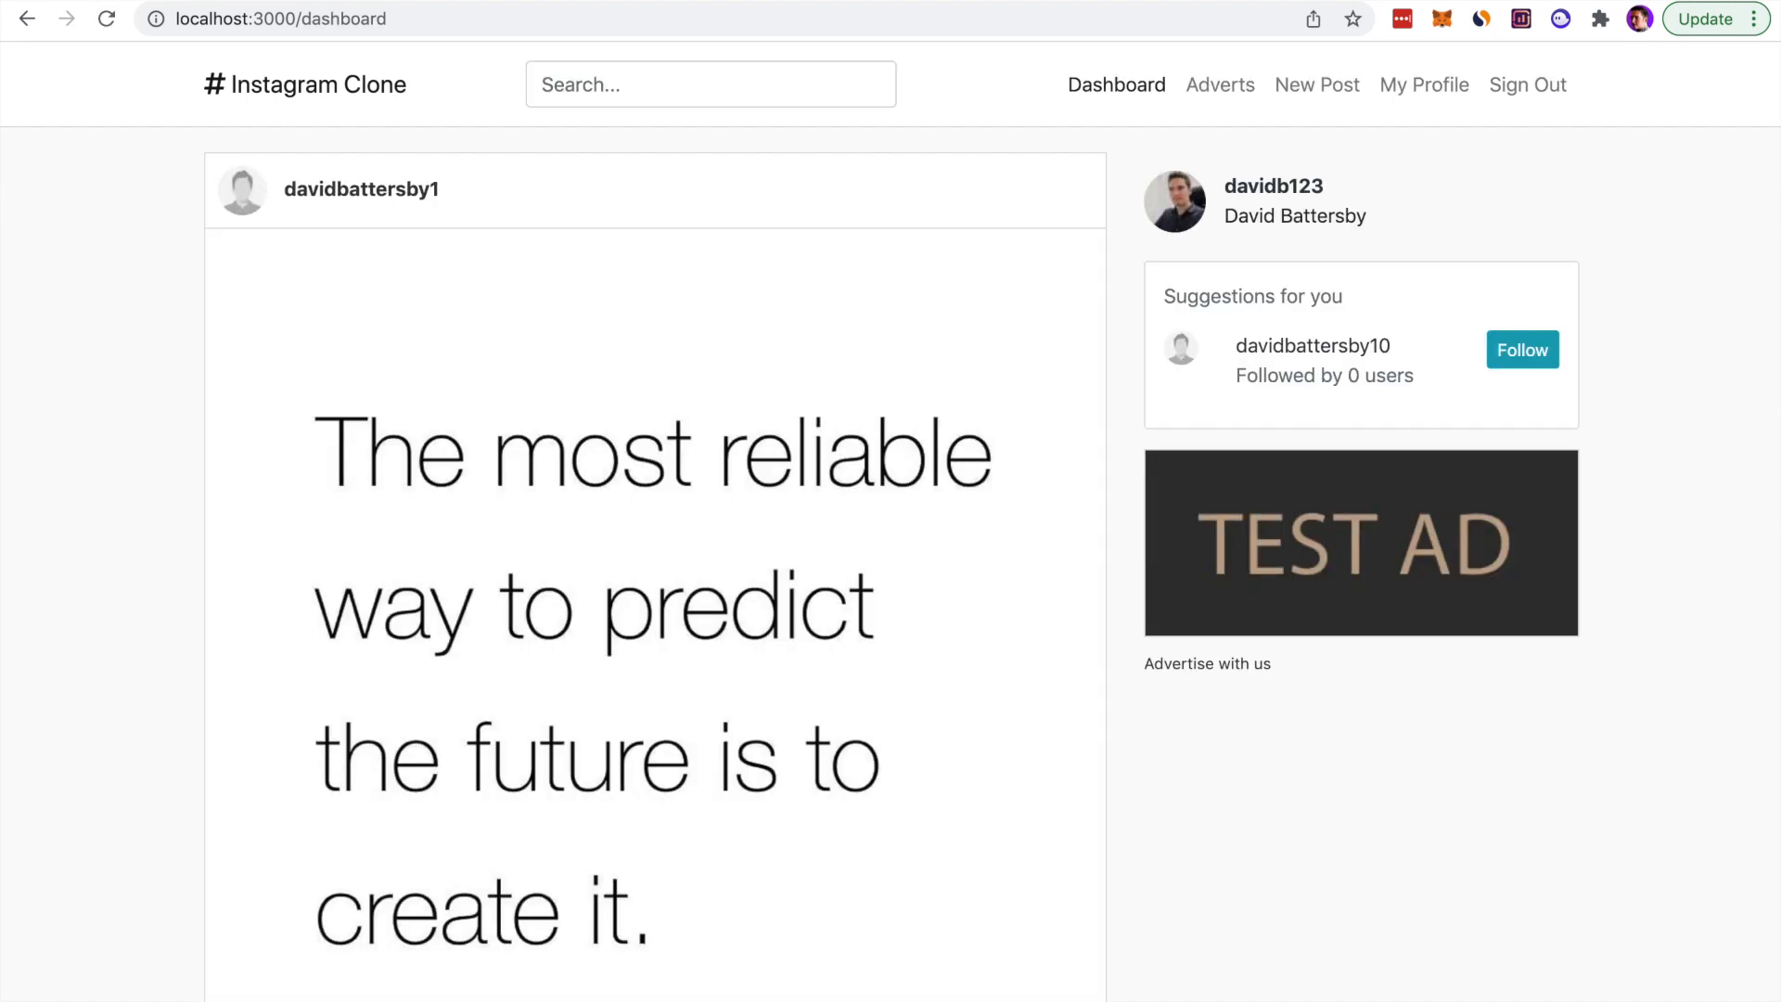
pyautogui.moveTo(1580, 193)
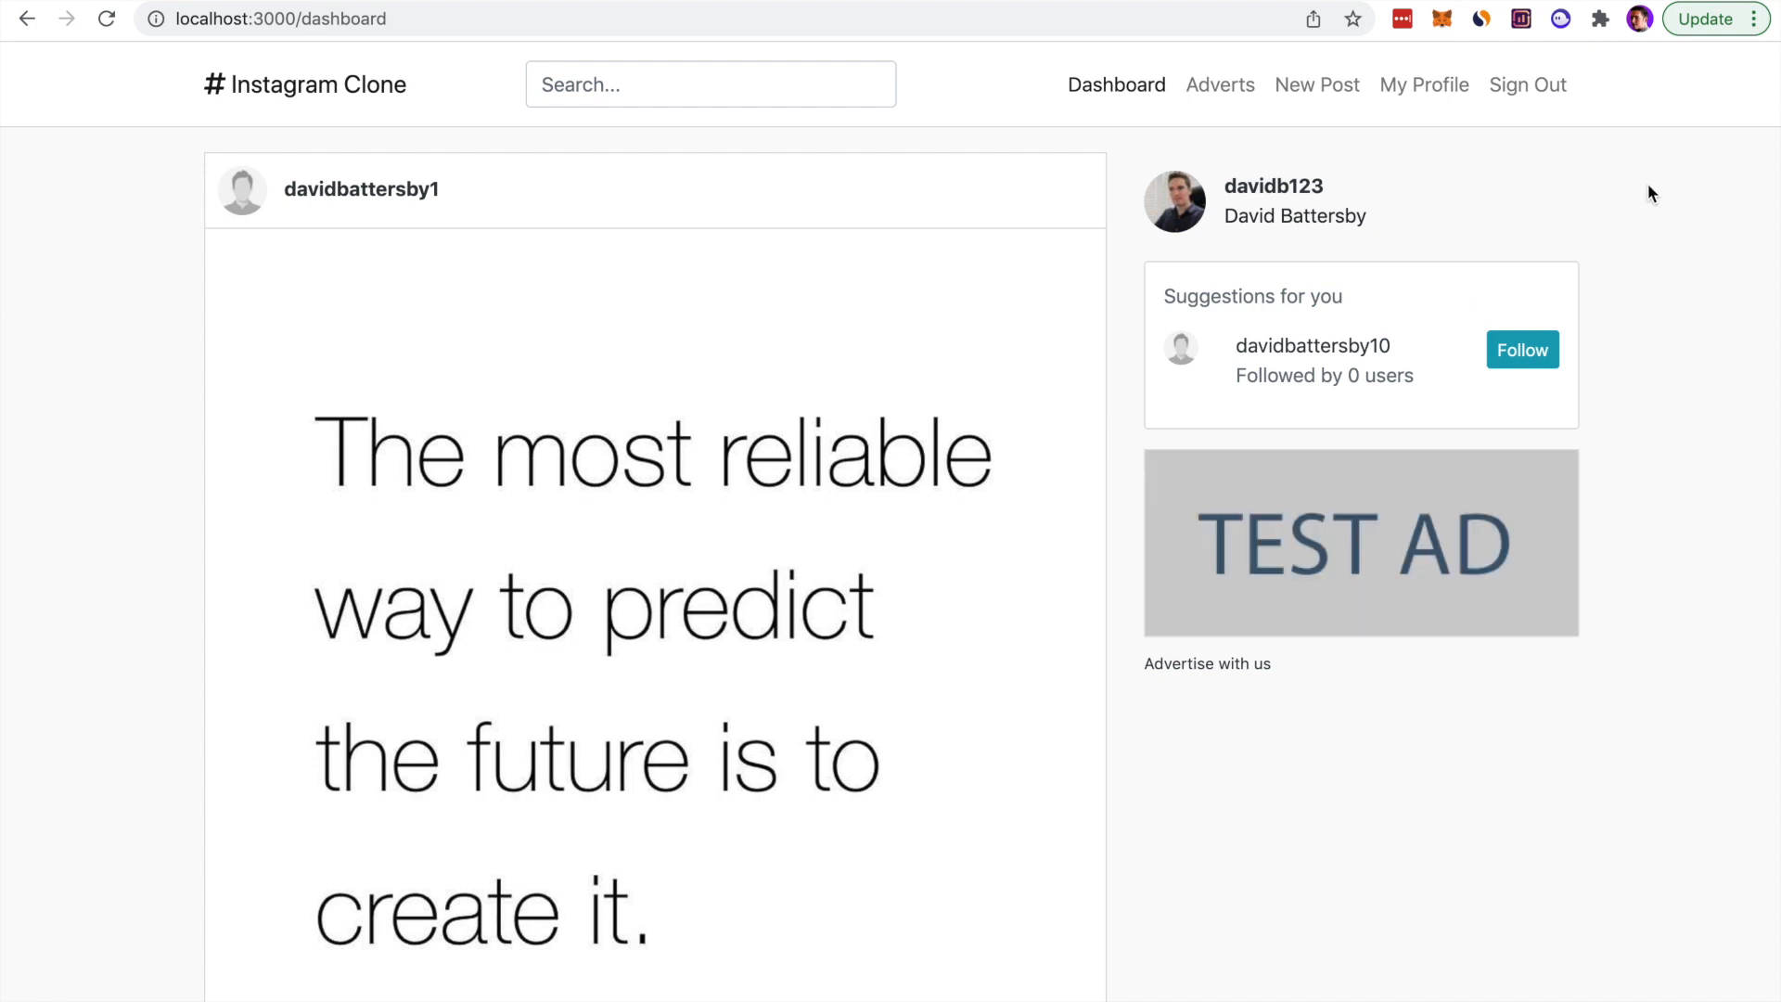
pyautogui.moveTo(1090, 389)
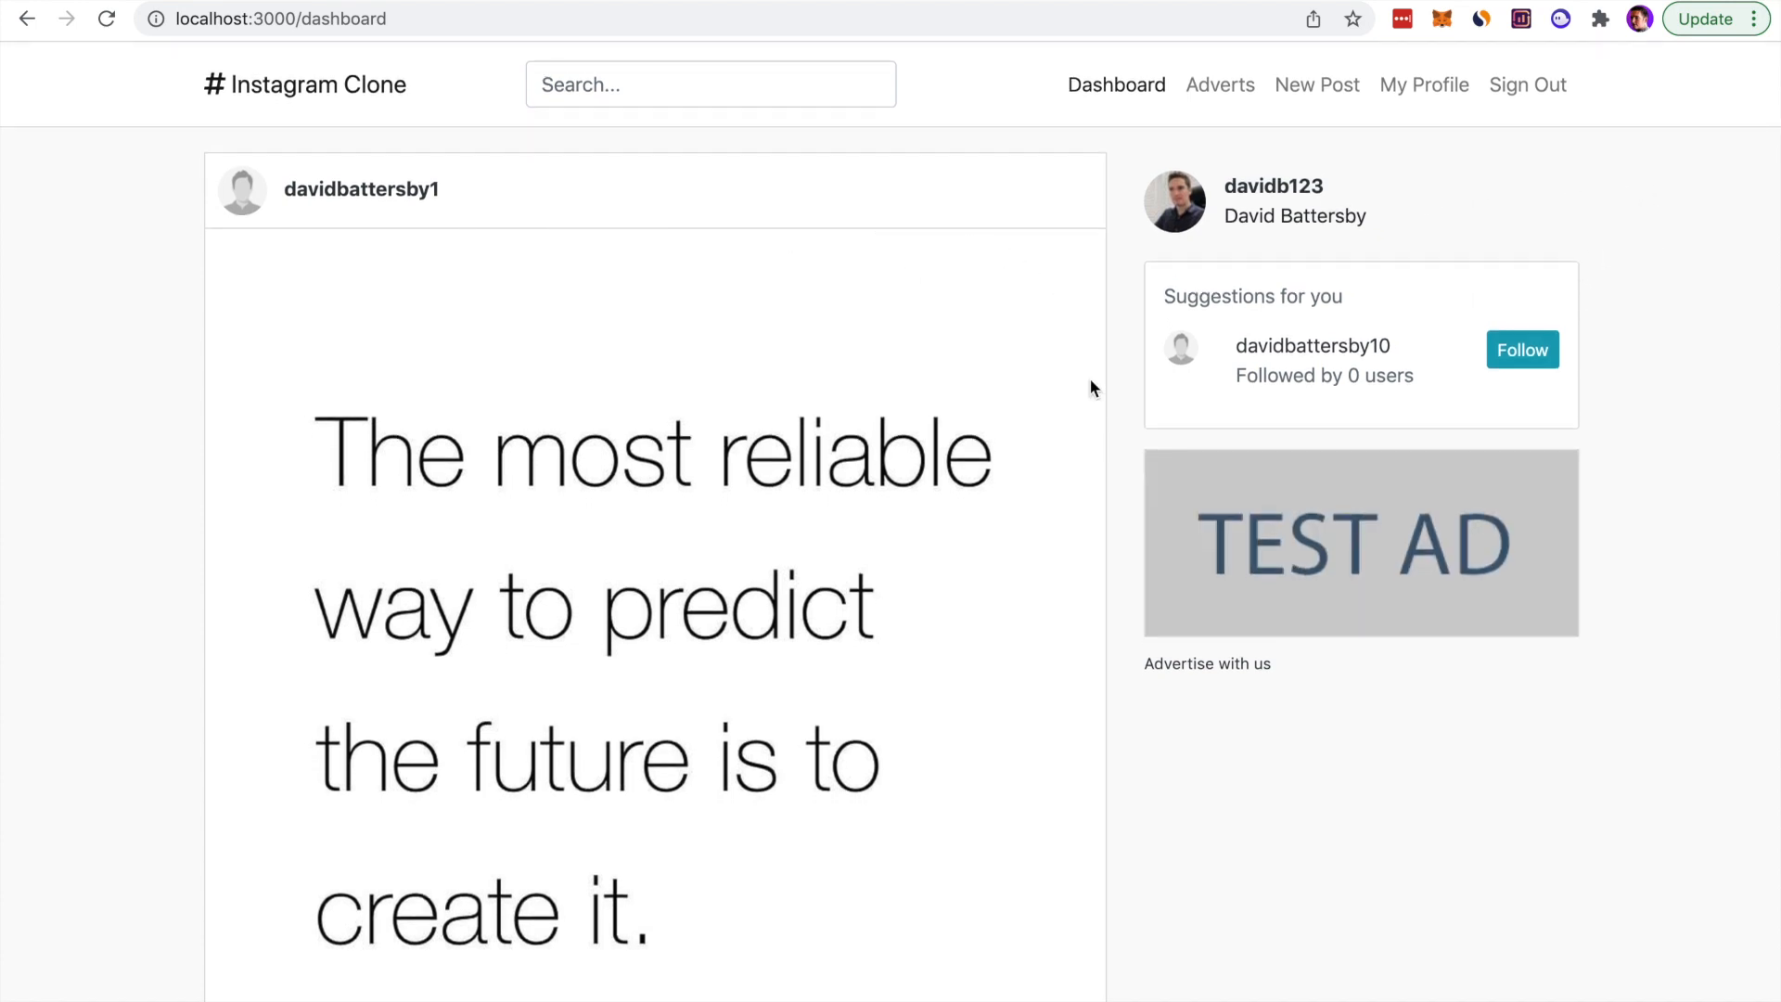
pyautogui.scroll(-3)
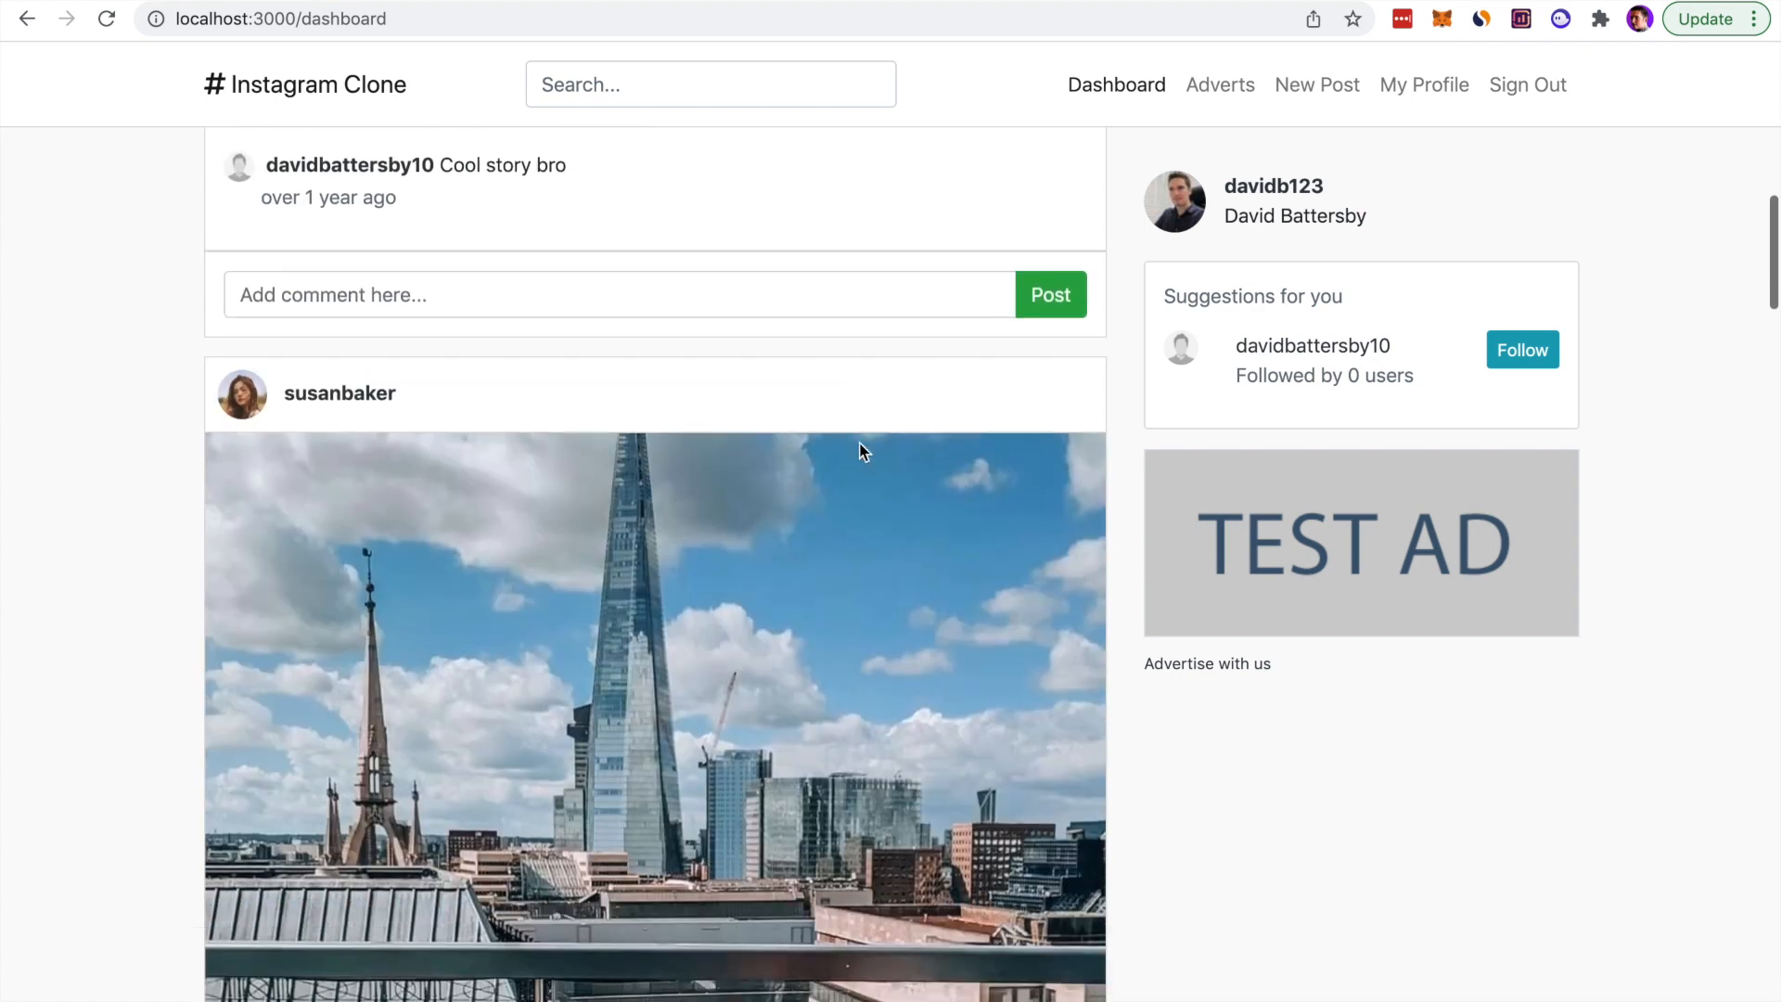
pyautogui.scroll(-3)
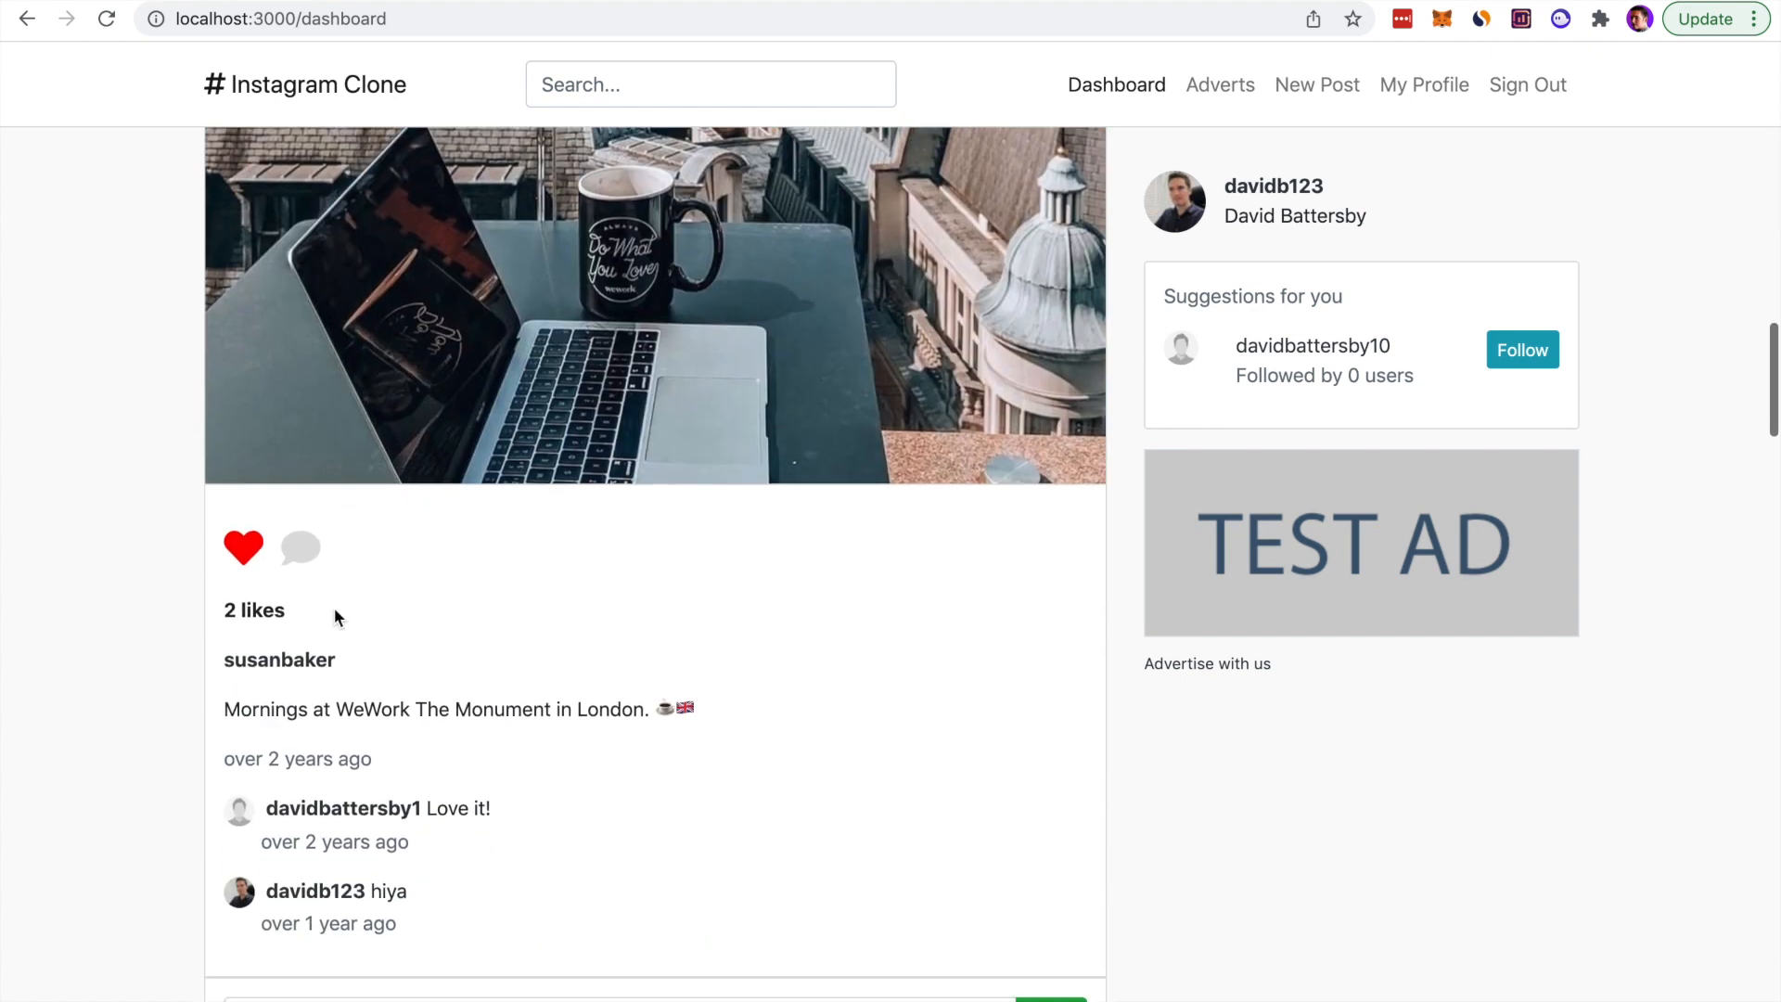
pyautogui.moveTo(332, 730)
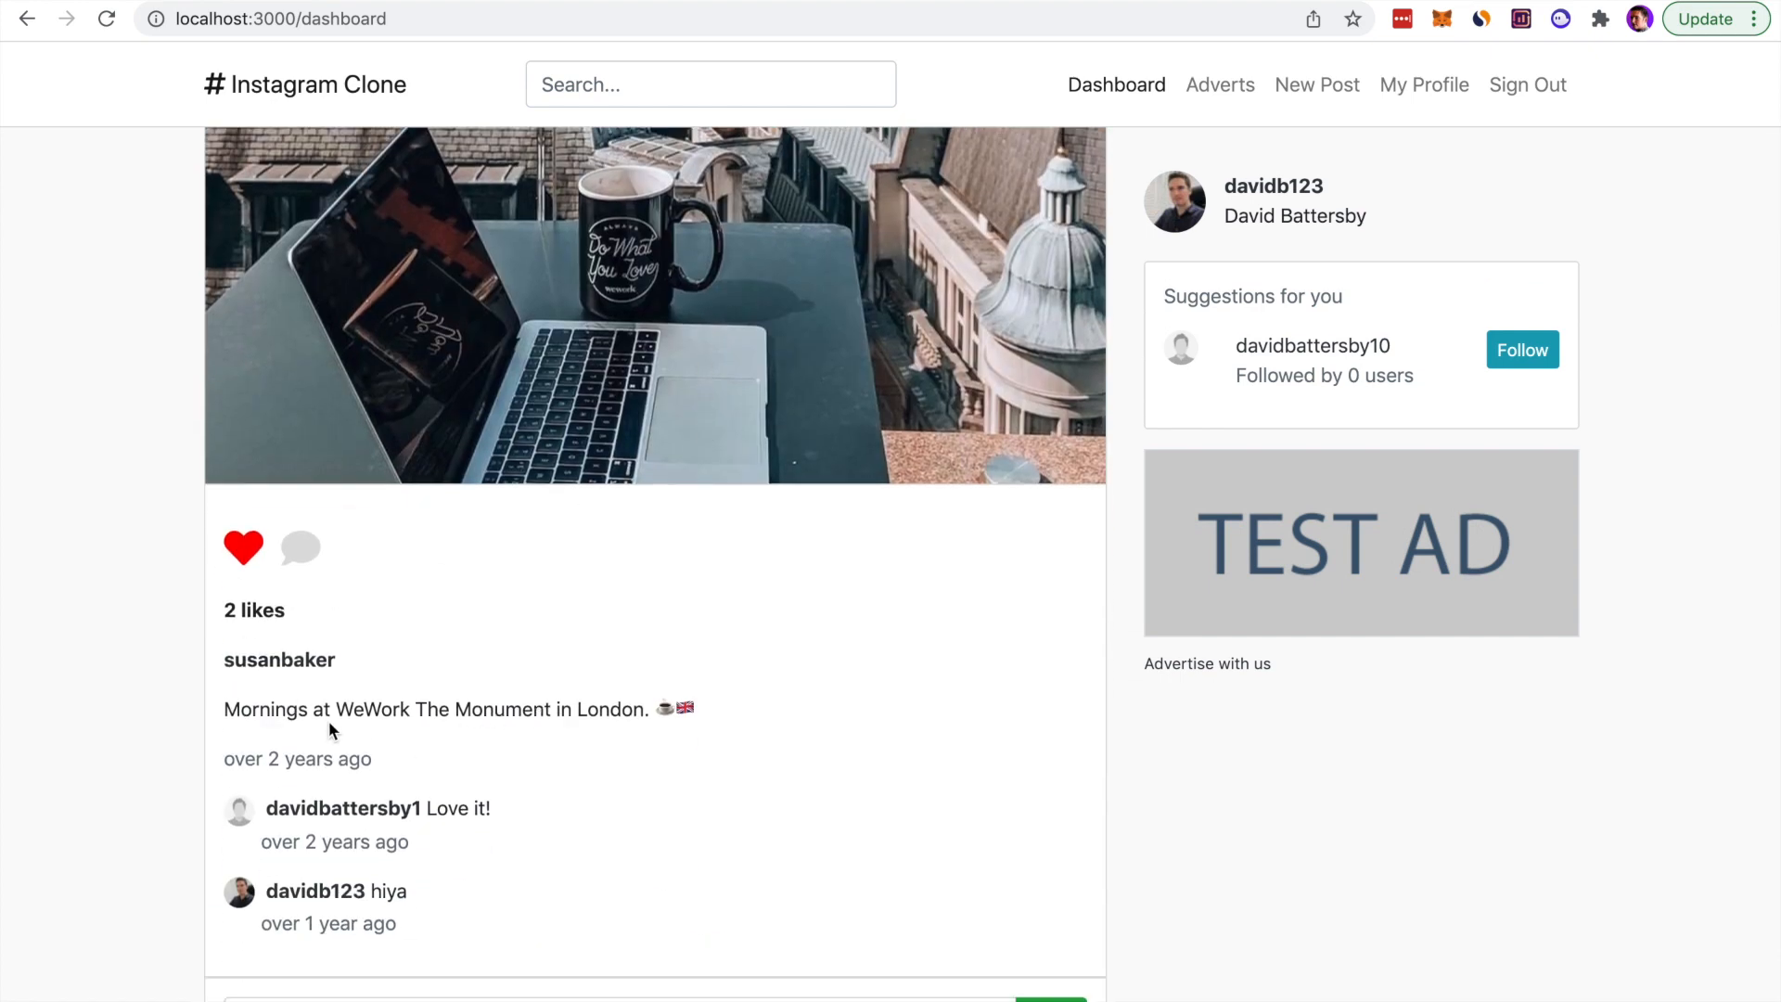
pyautogui.scroll(-3)
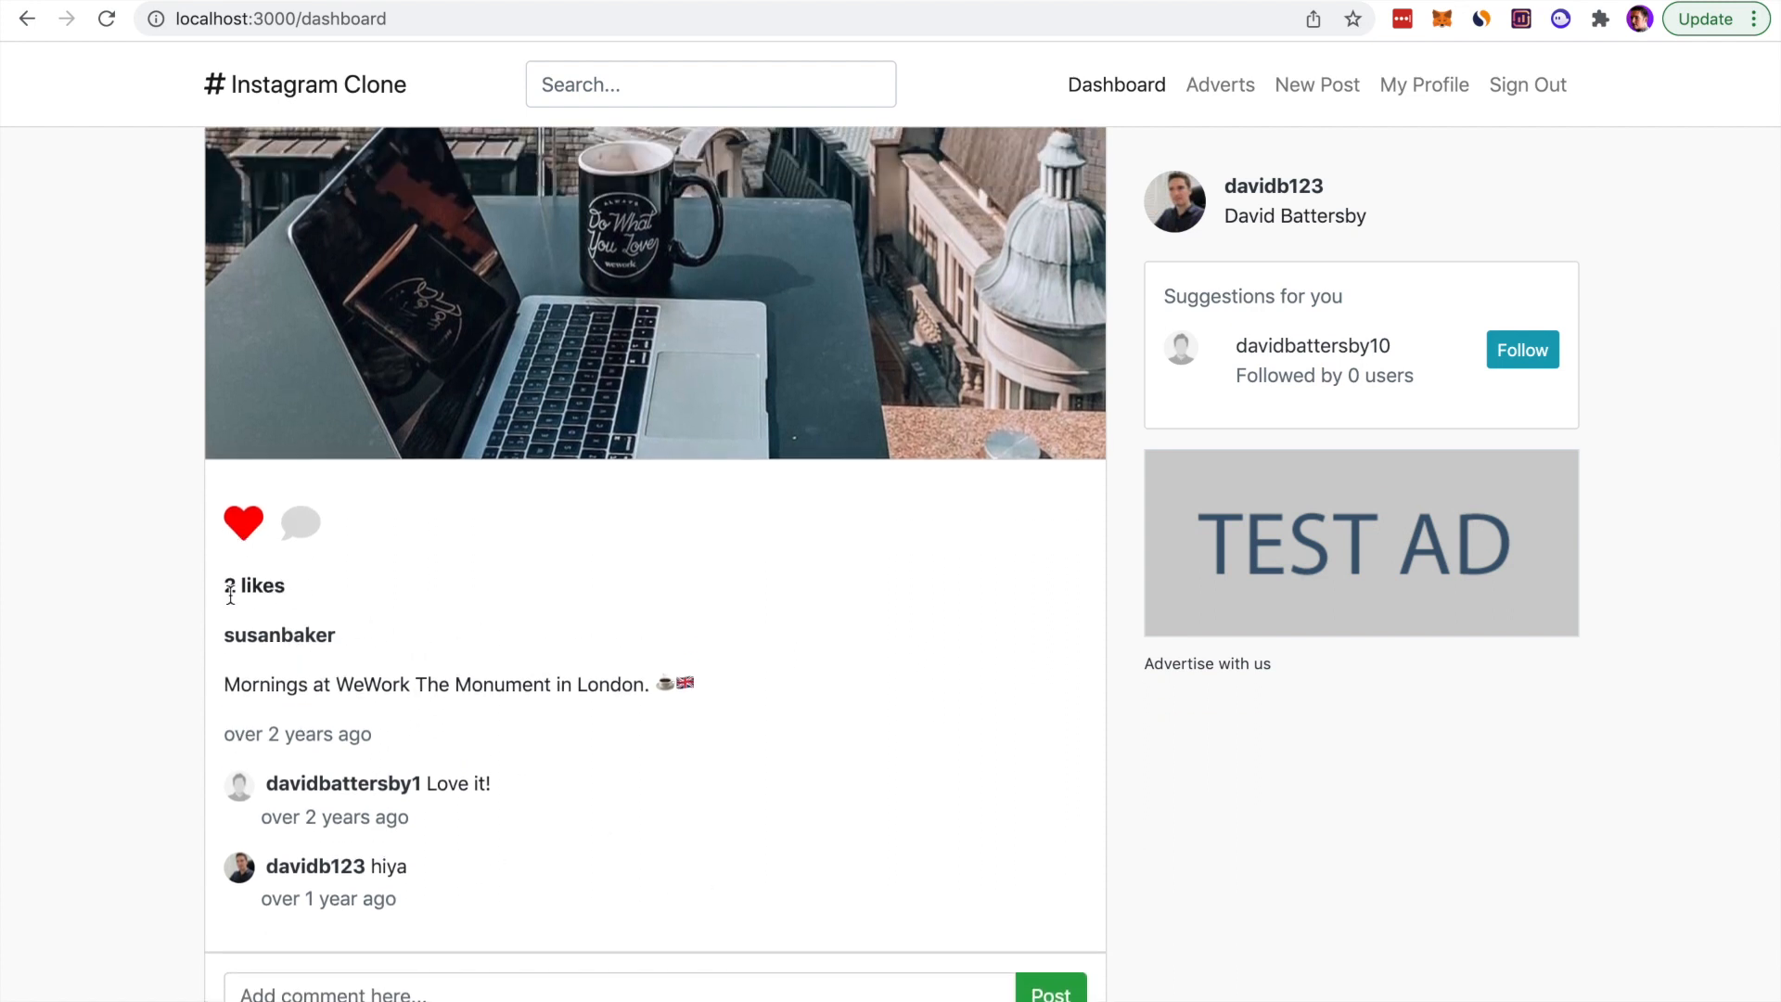
pyautogui.click(243, 522)
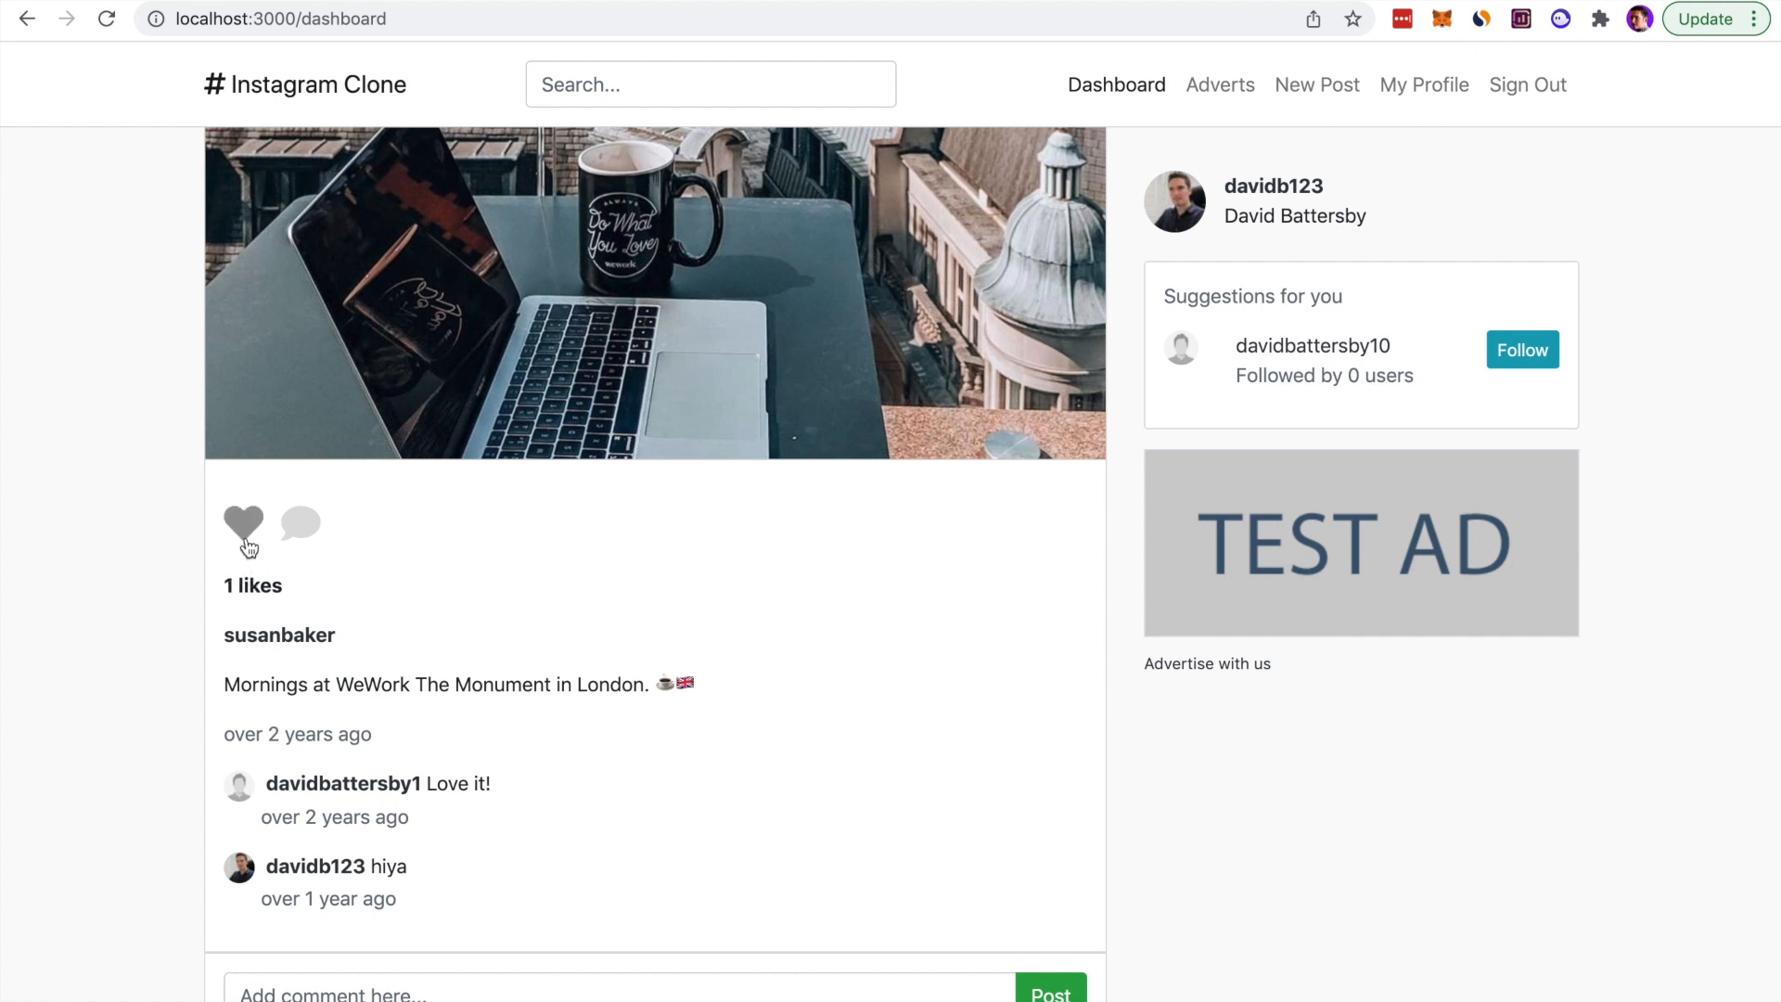
pyautogui.click(243, 524)
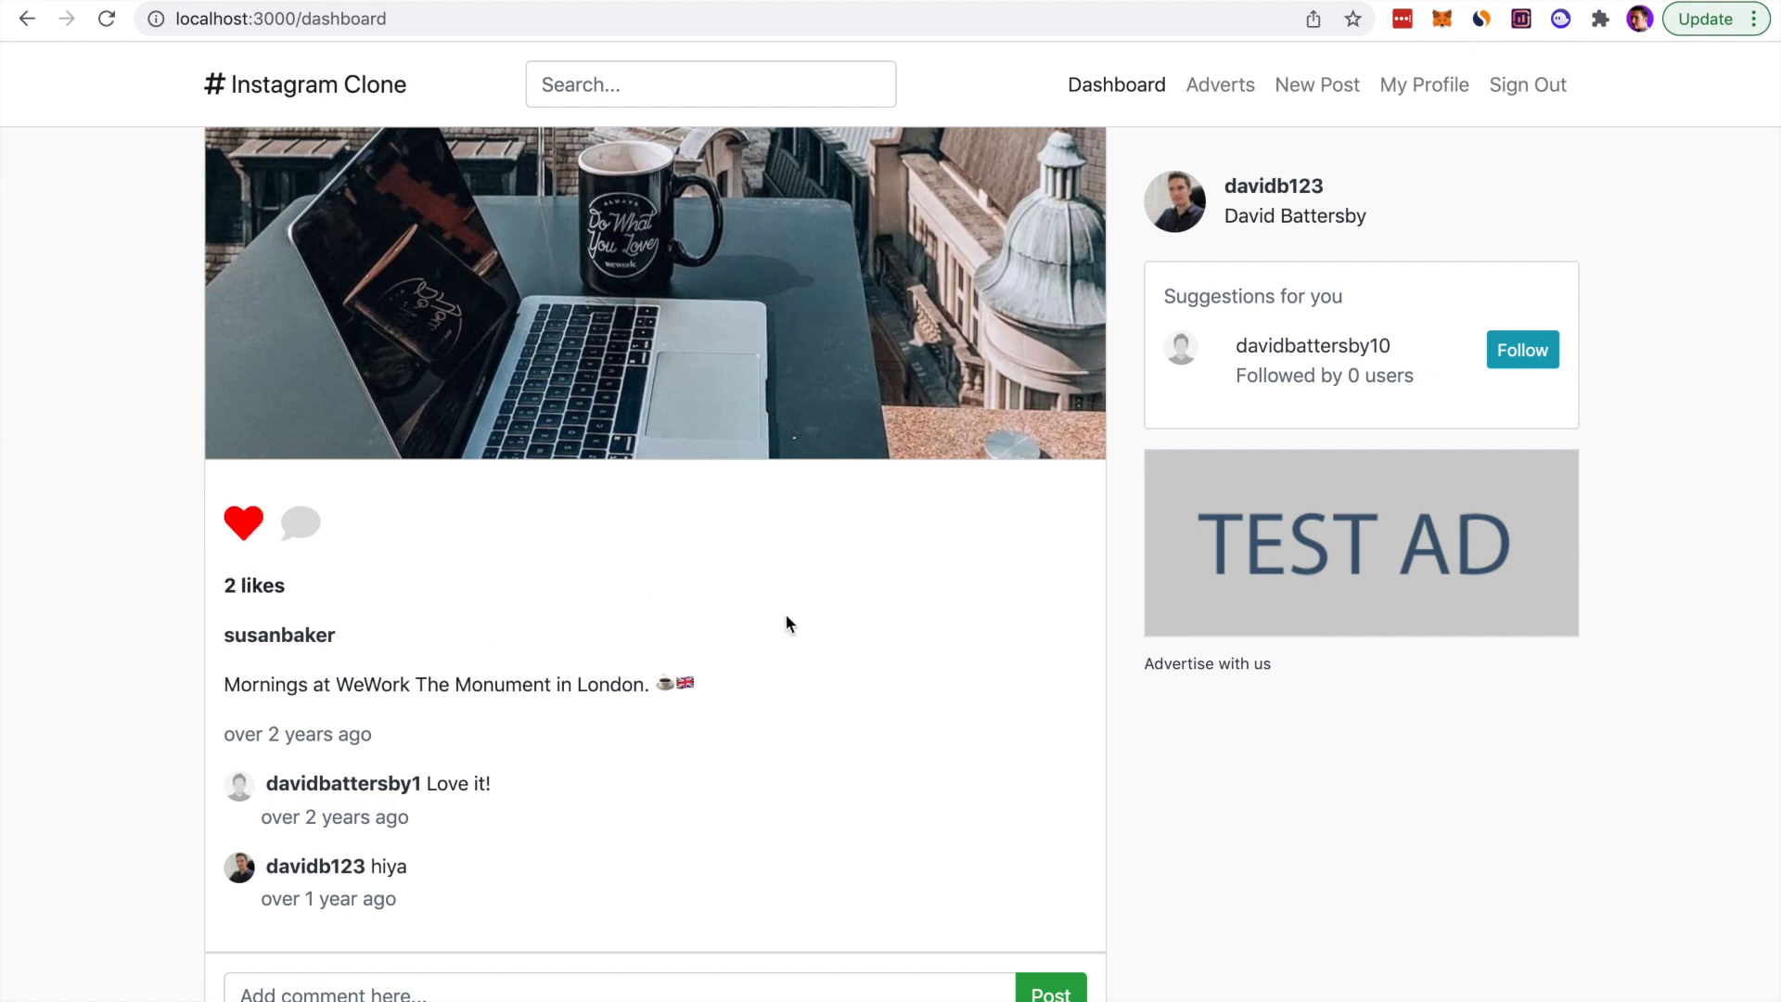
pyautogui.scroll(-3)
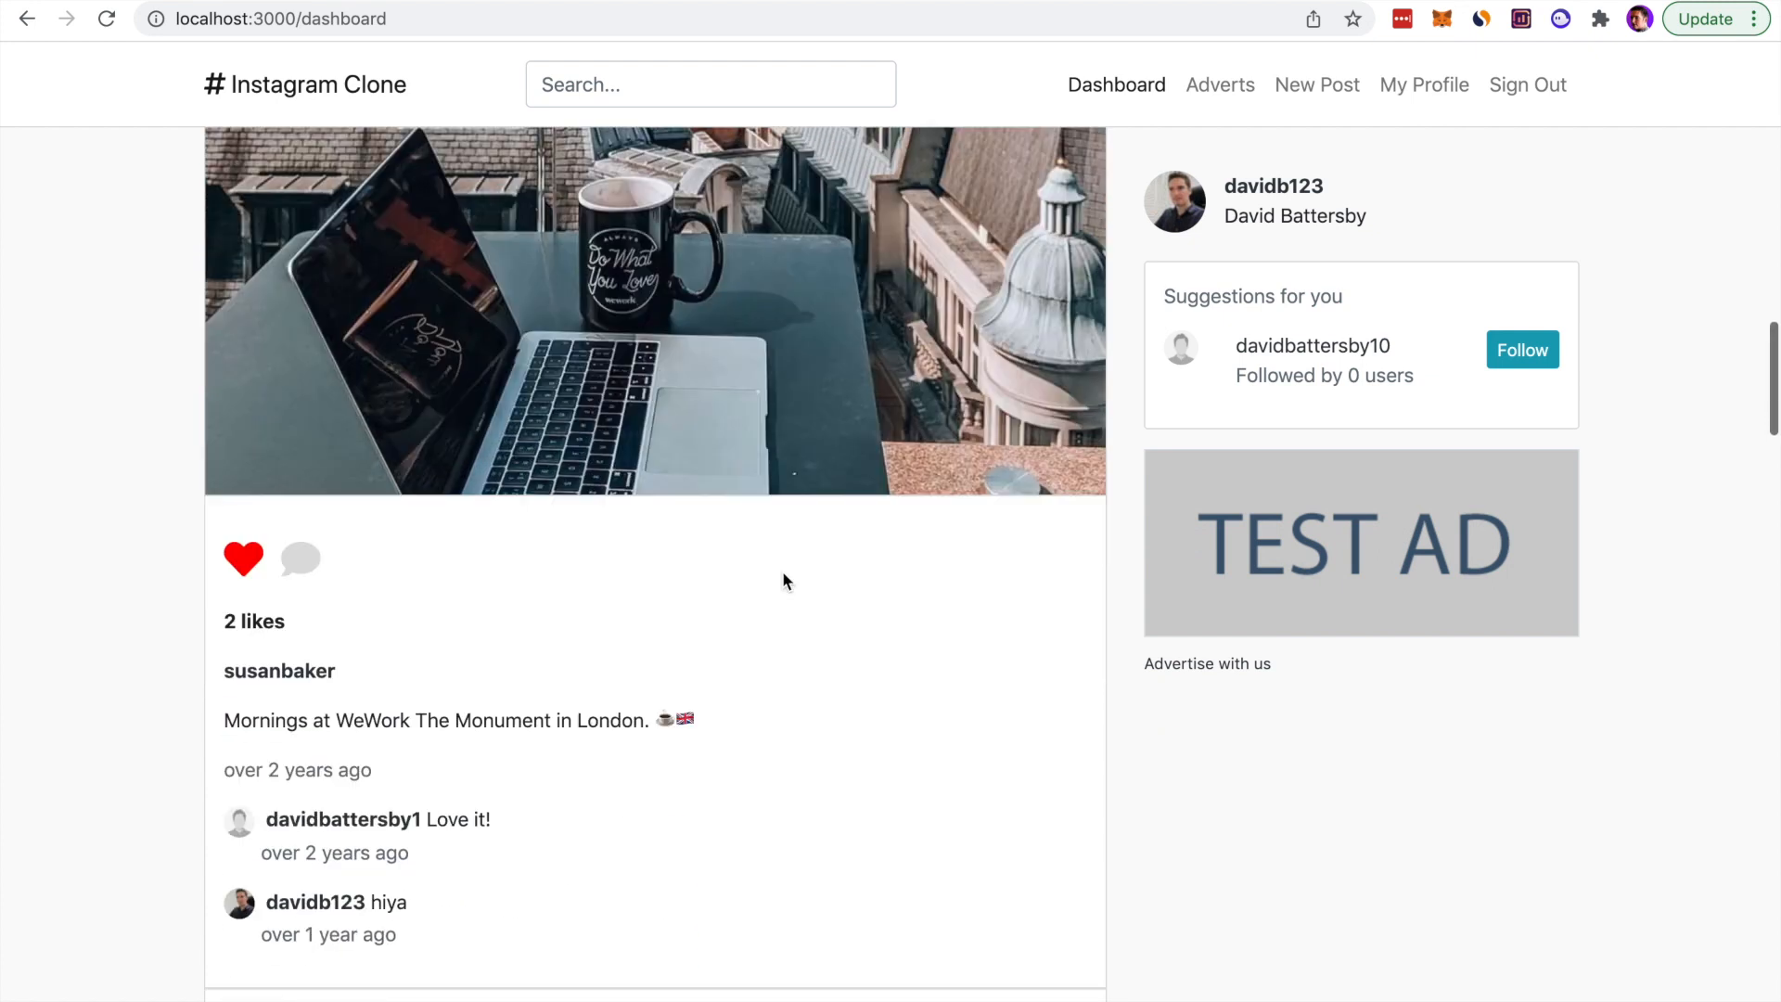
pyautogui.scroll(-3)
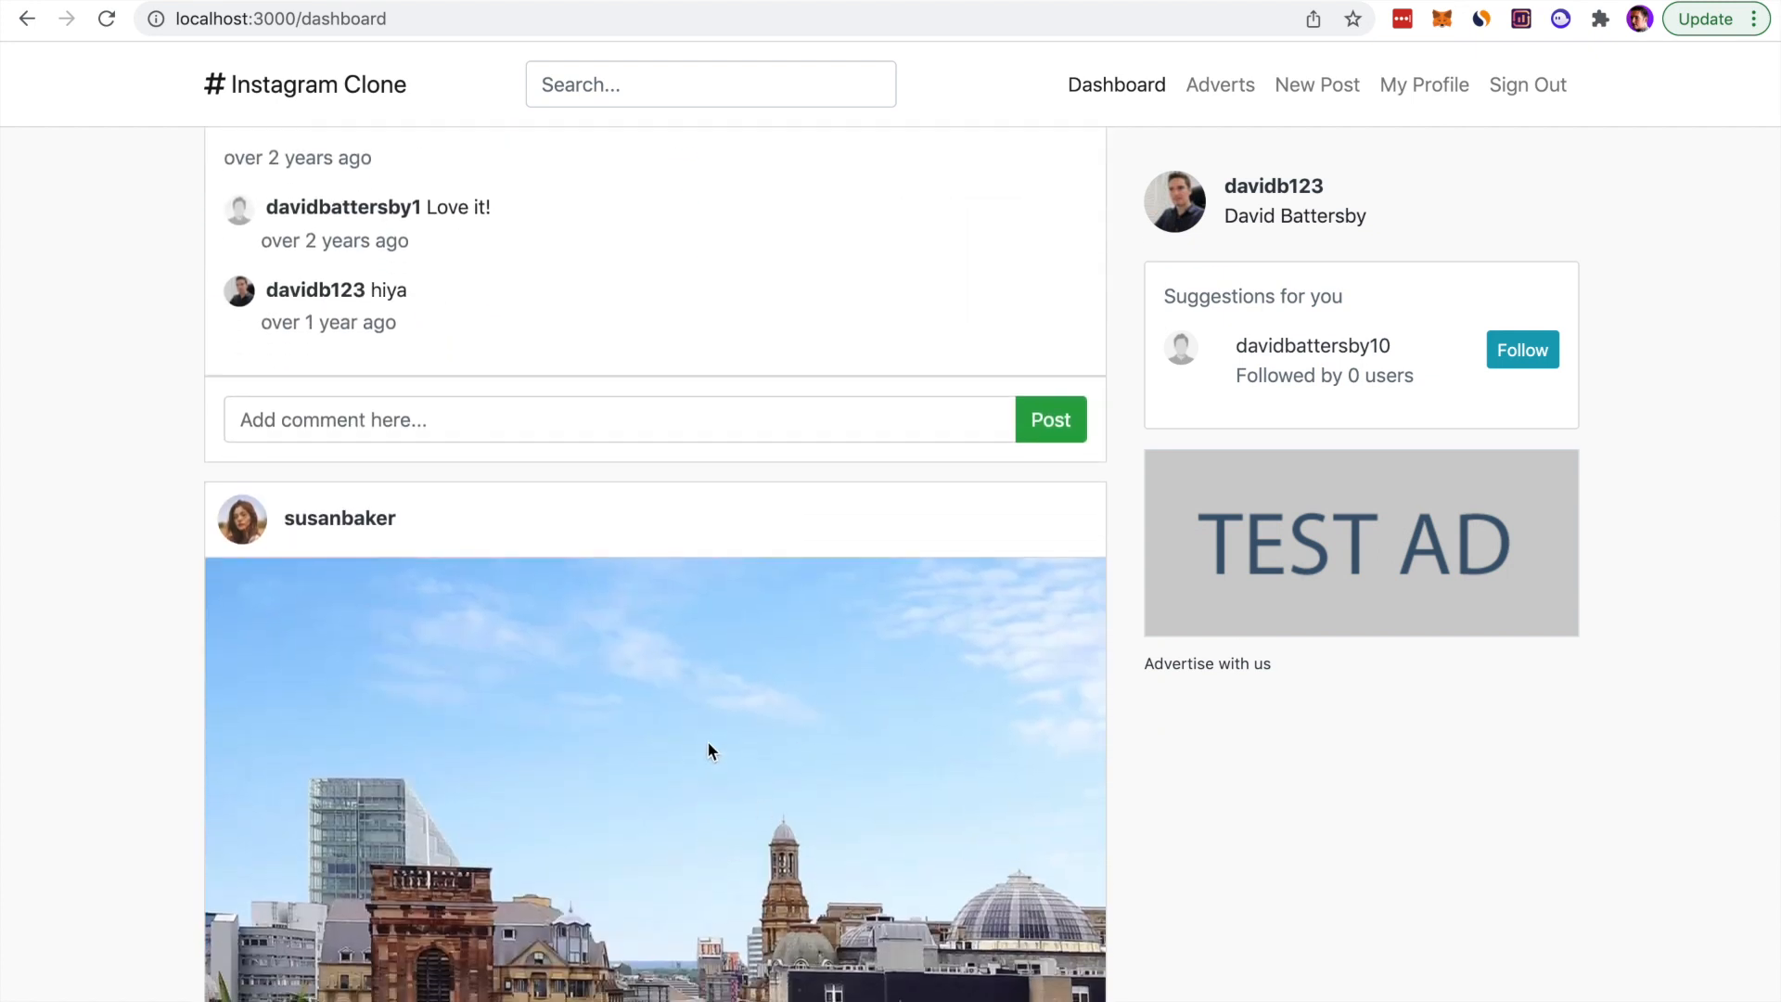
pyautogui.scroll(-3)
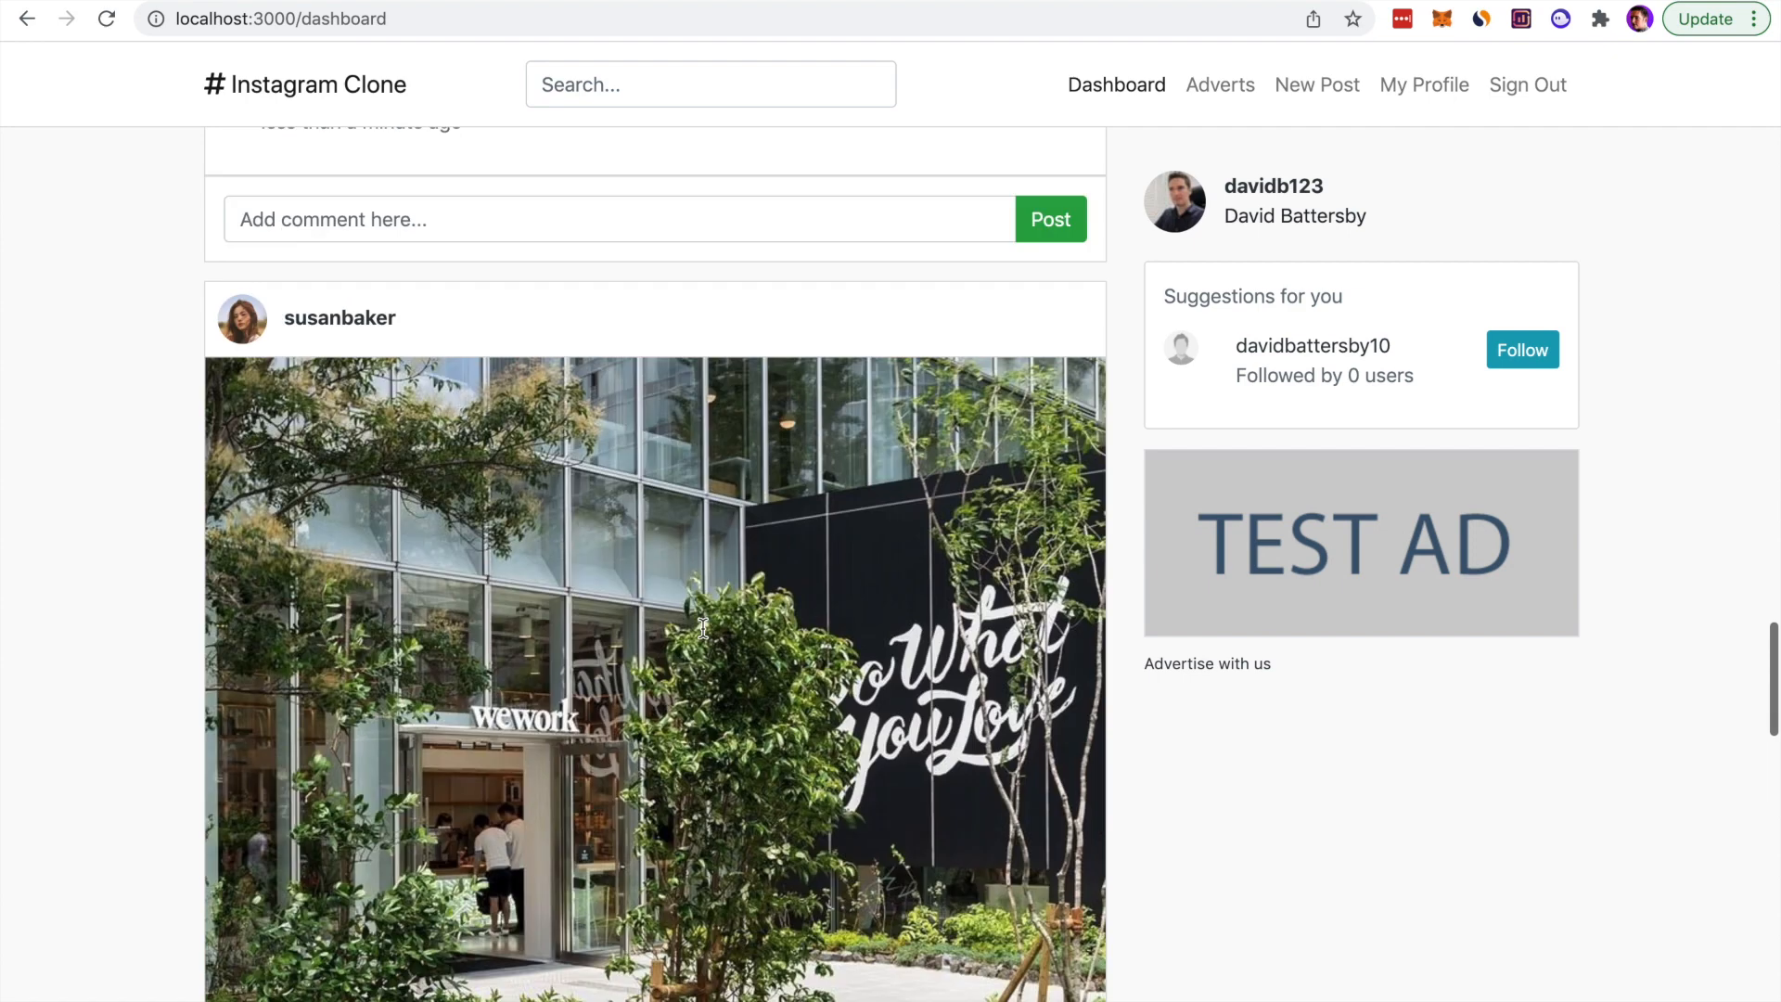
pyautogui.scroll(-3)
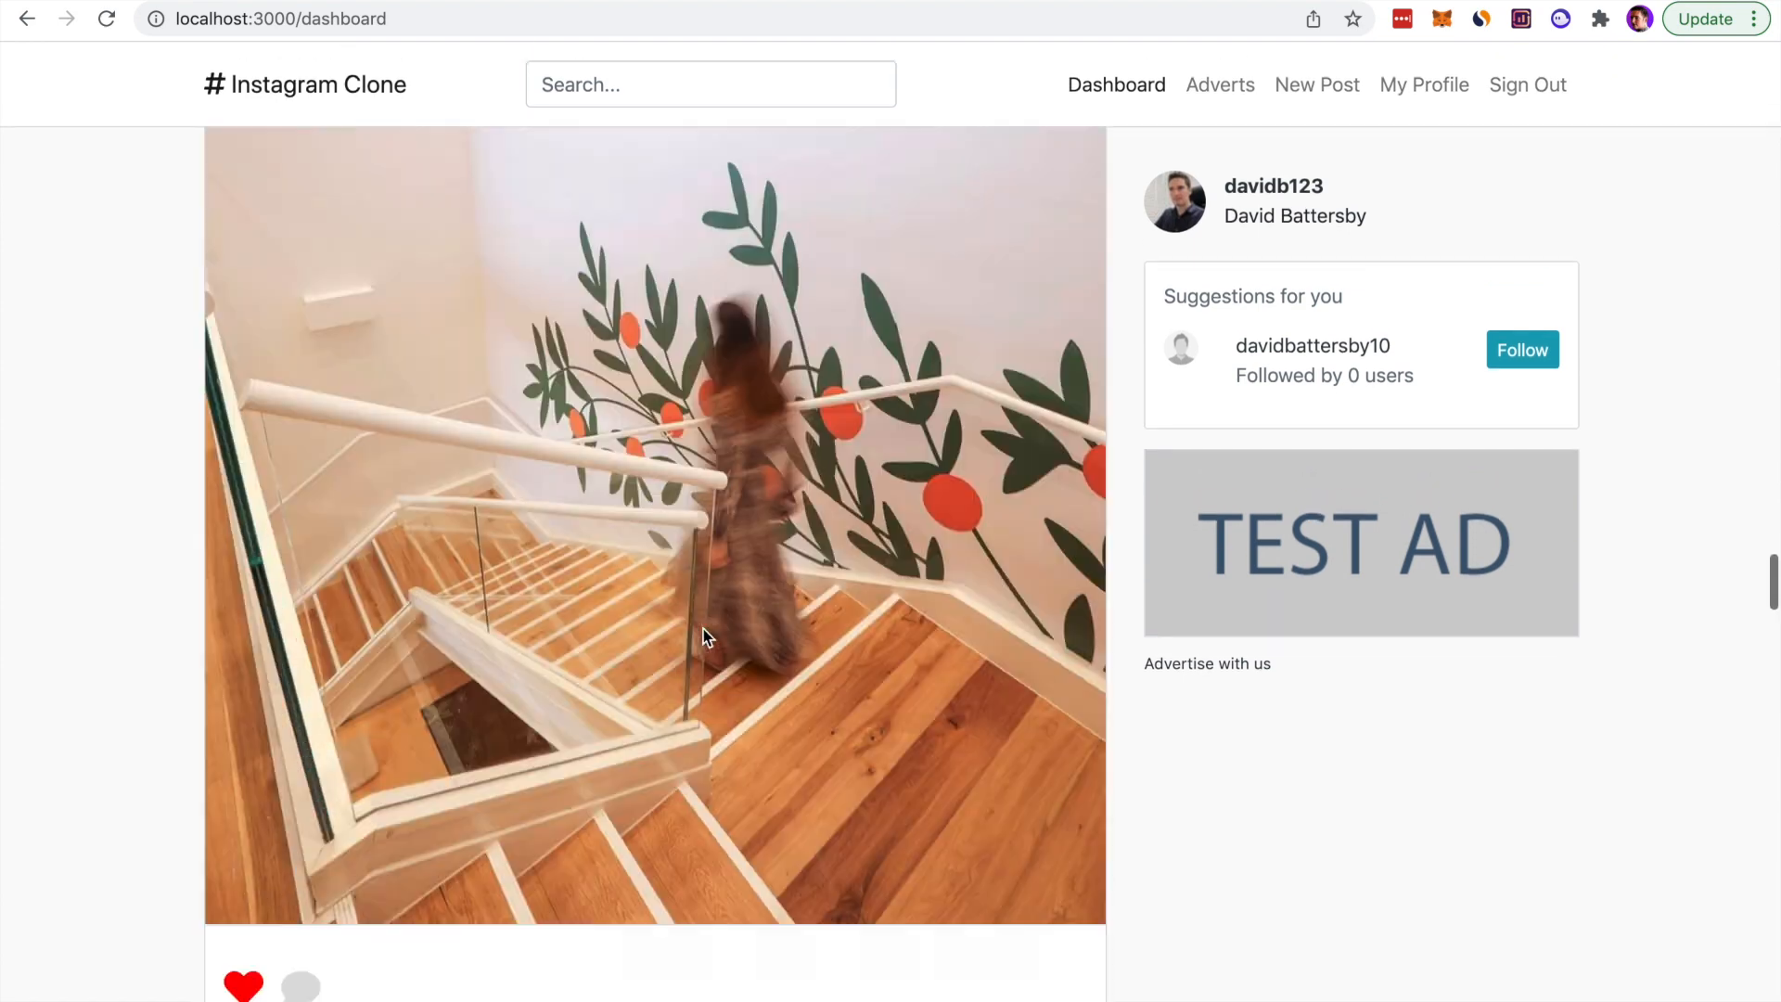
pyautogui.scroll(-3)
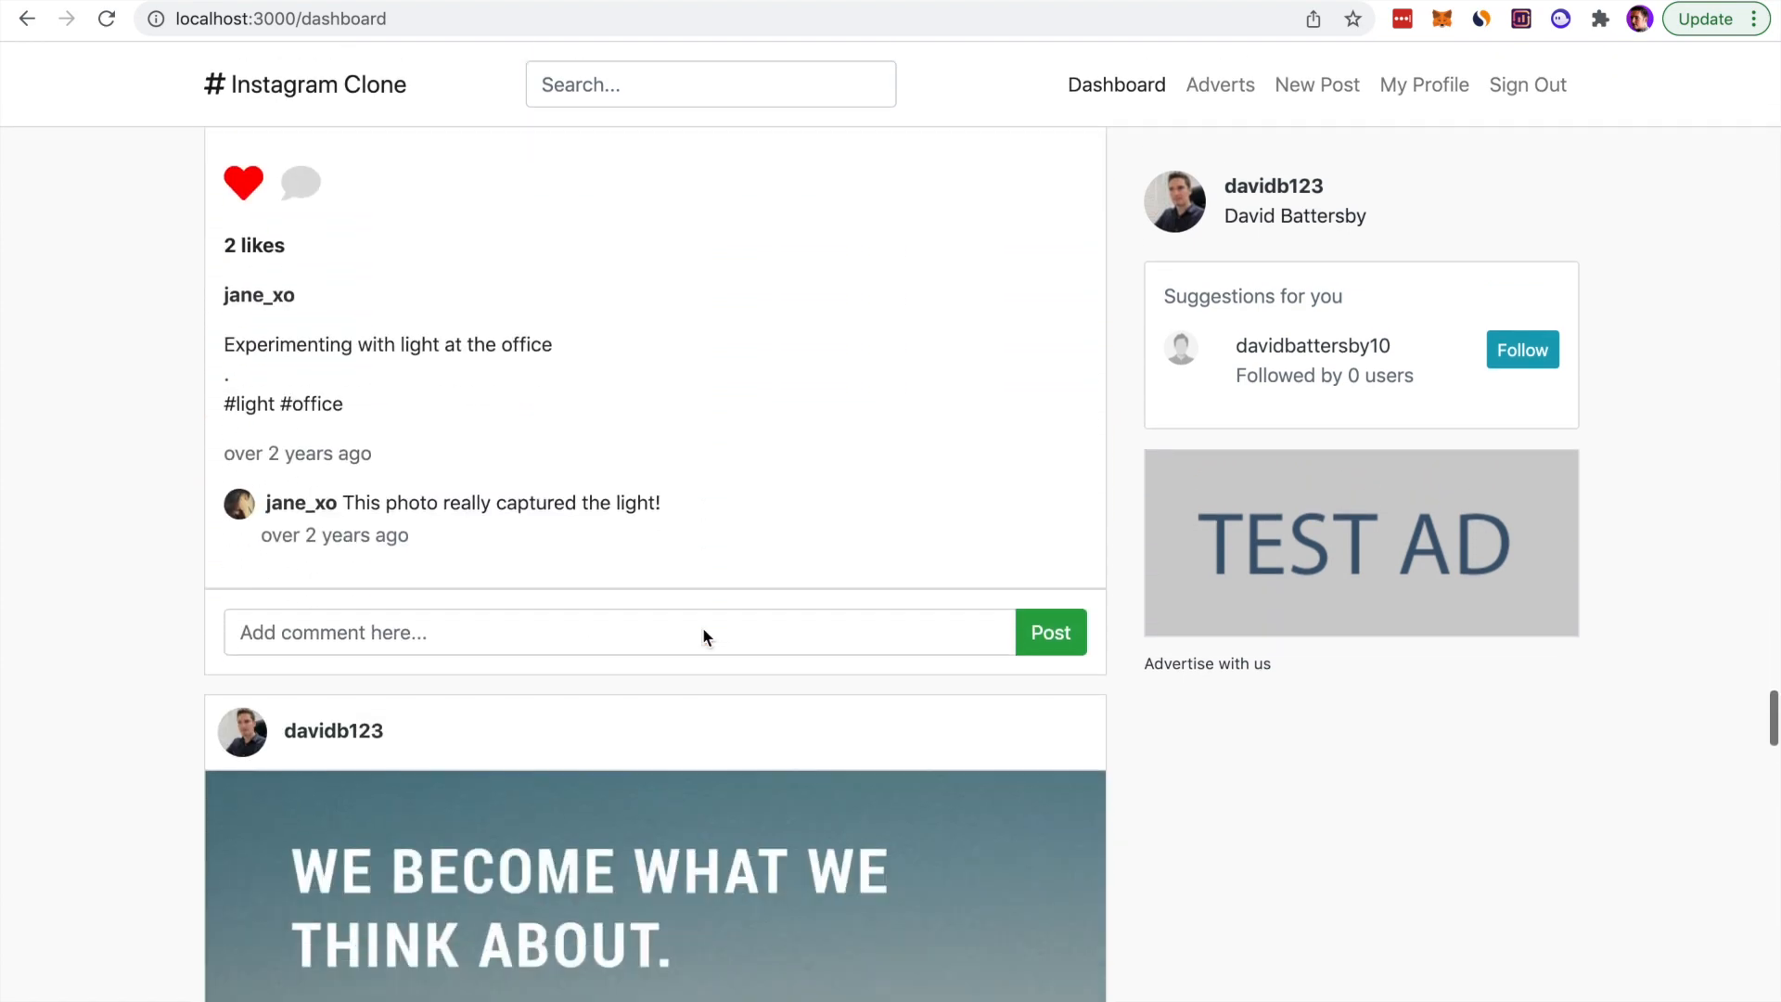
pyautogui.scroll(-3)
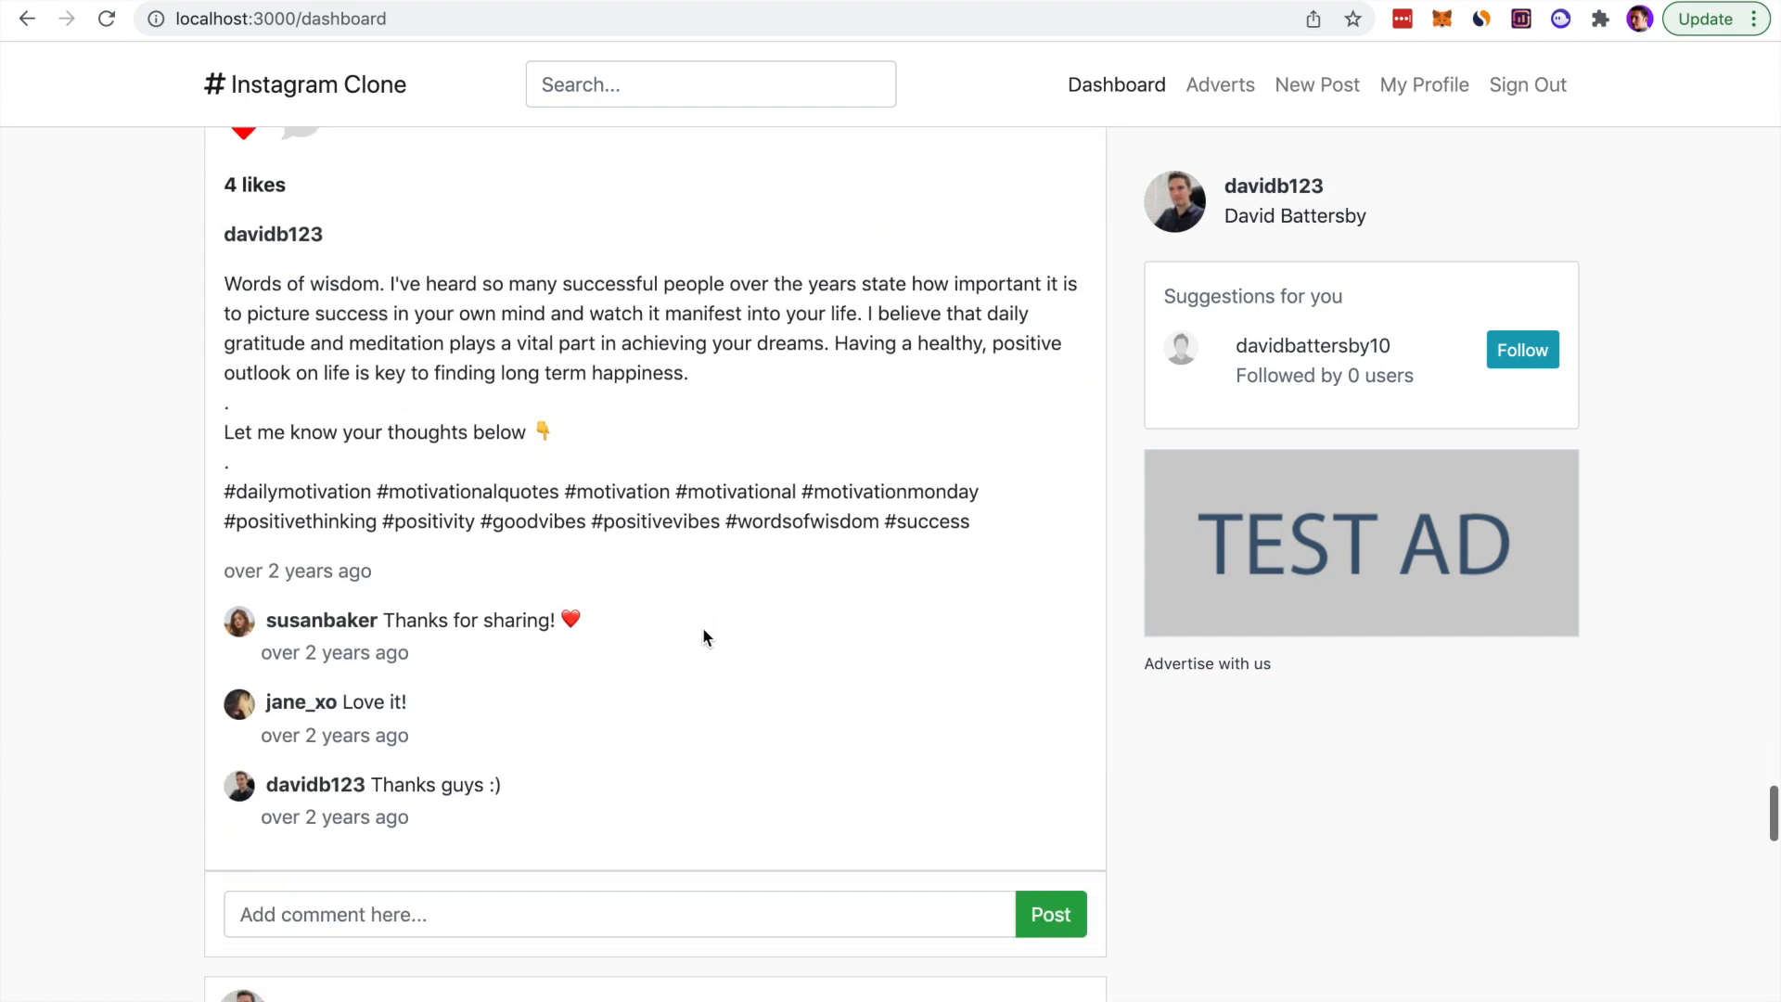
pyautogui.scroll(-3)
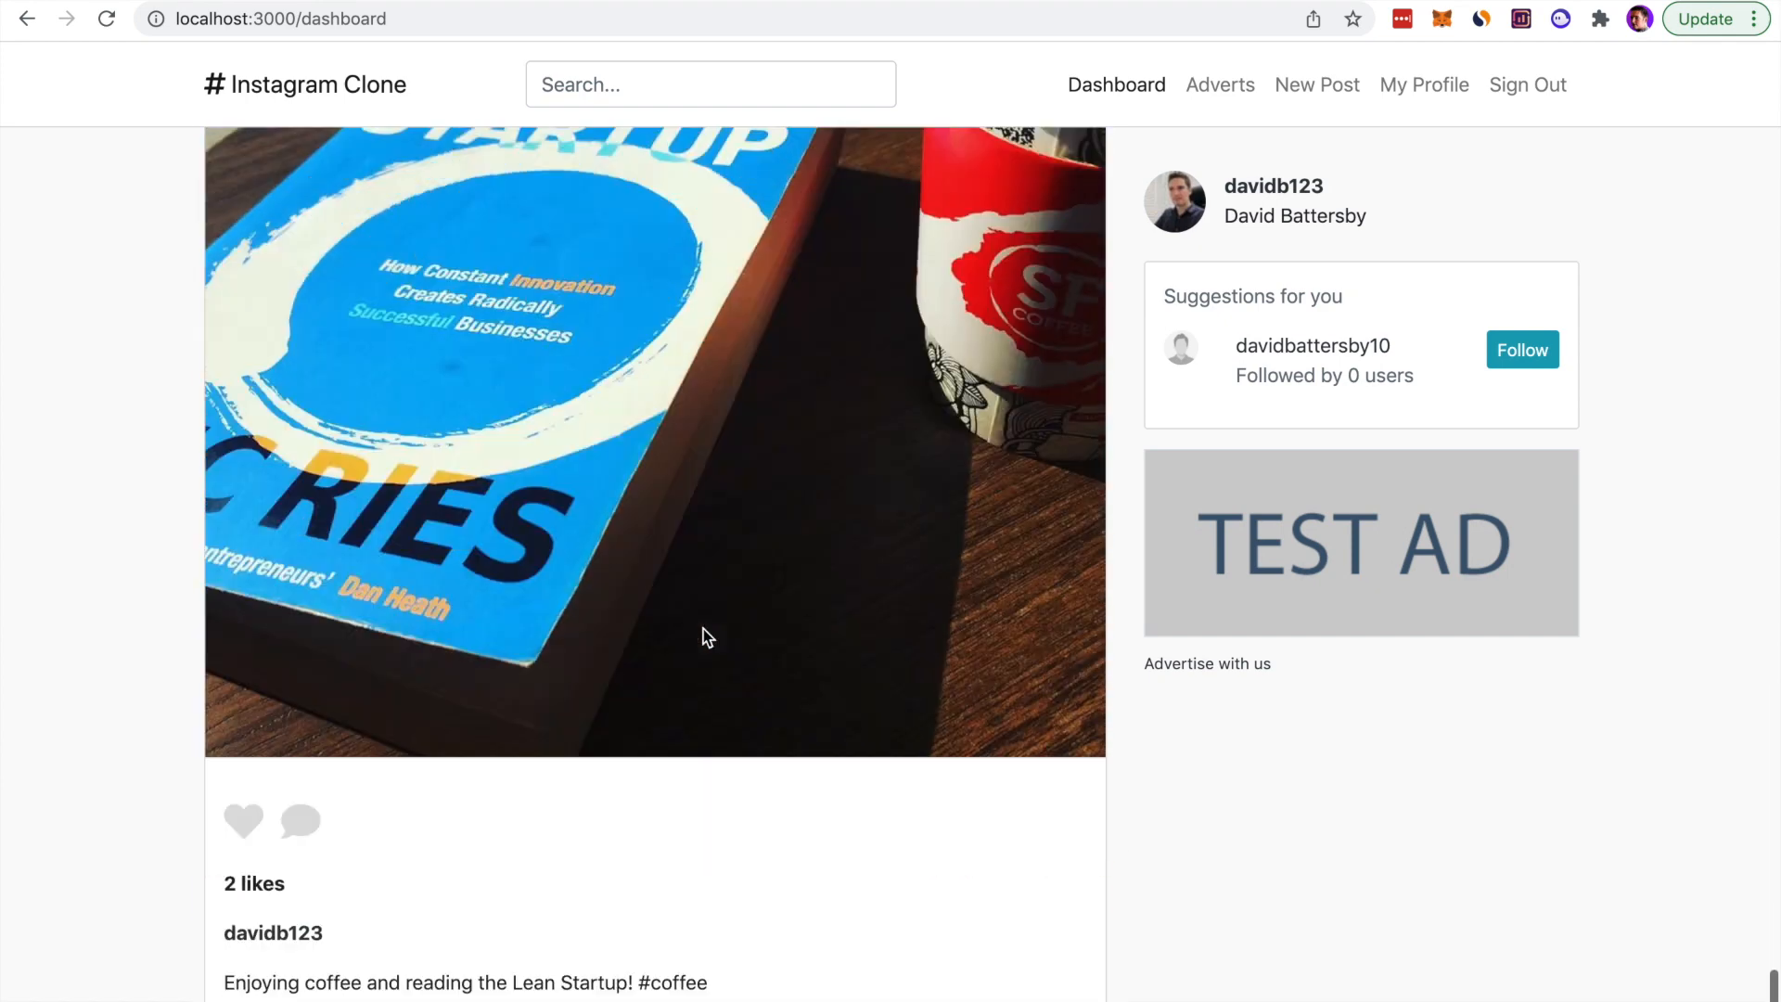
pyautogui.scroll(-3)
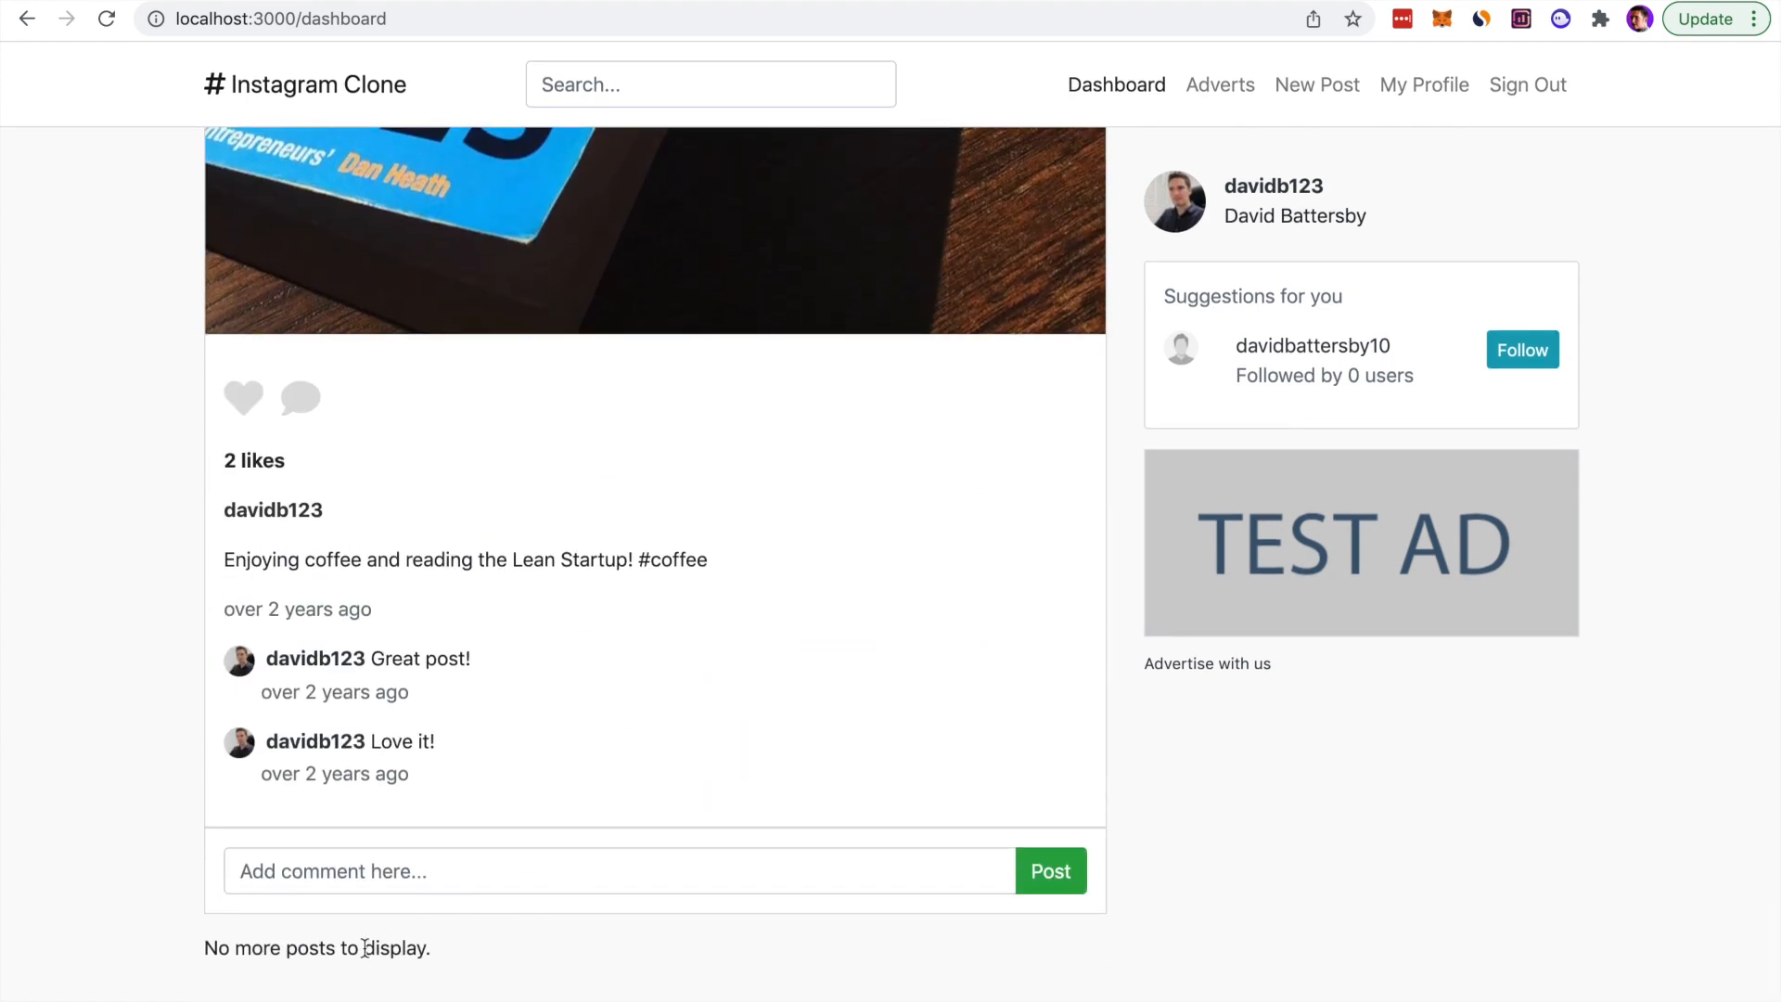
pyautogui.moveTo(446, 955)
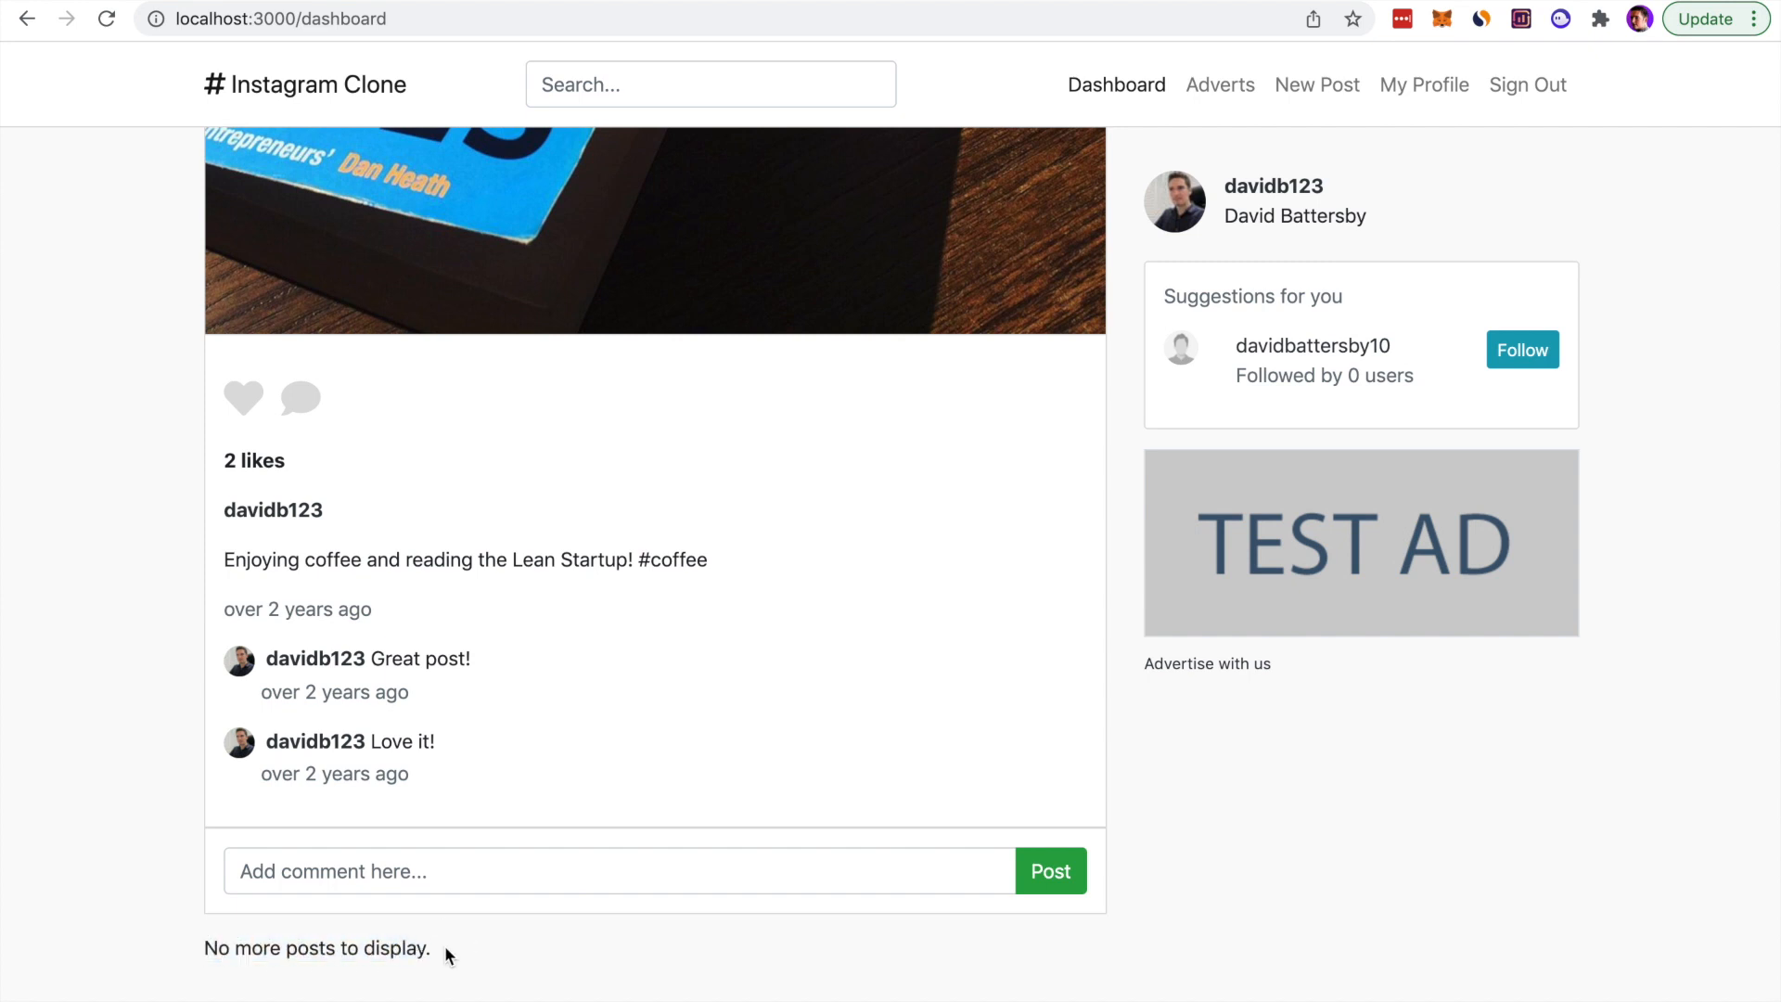
pyautogui.scroll(-3)
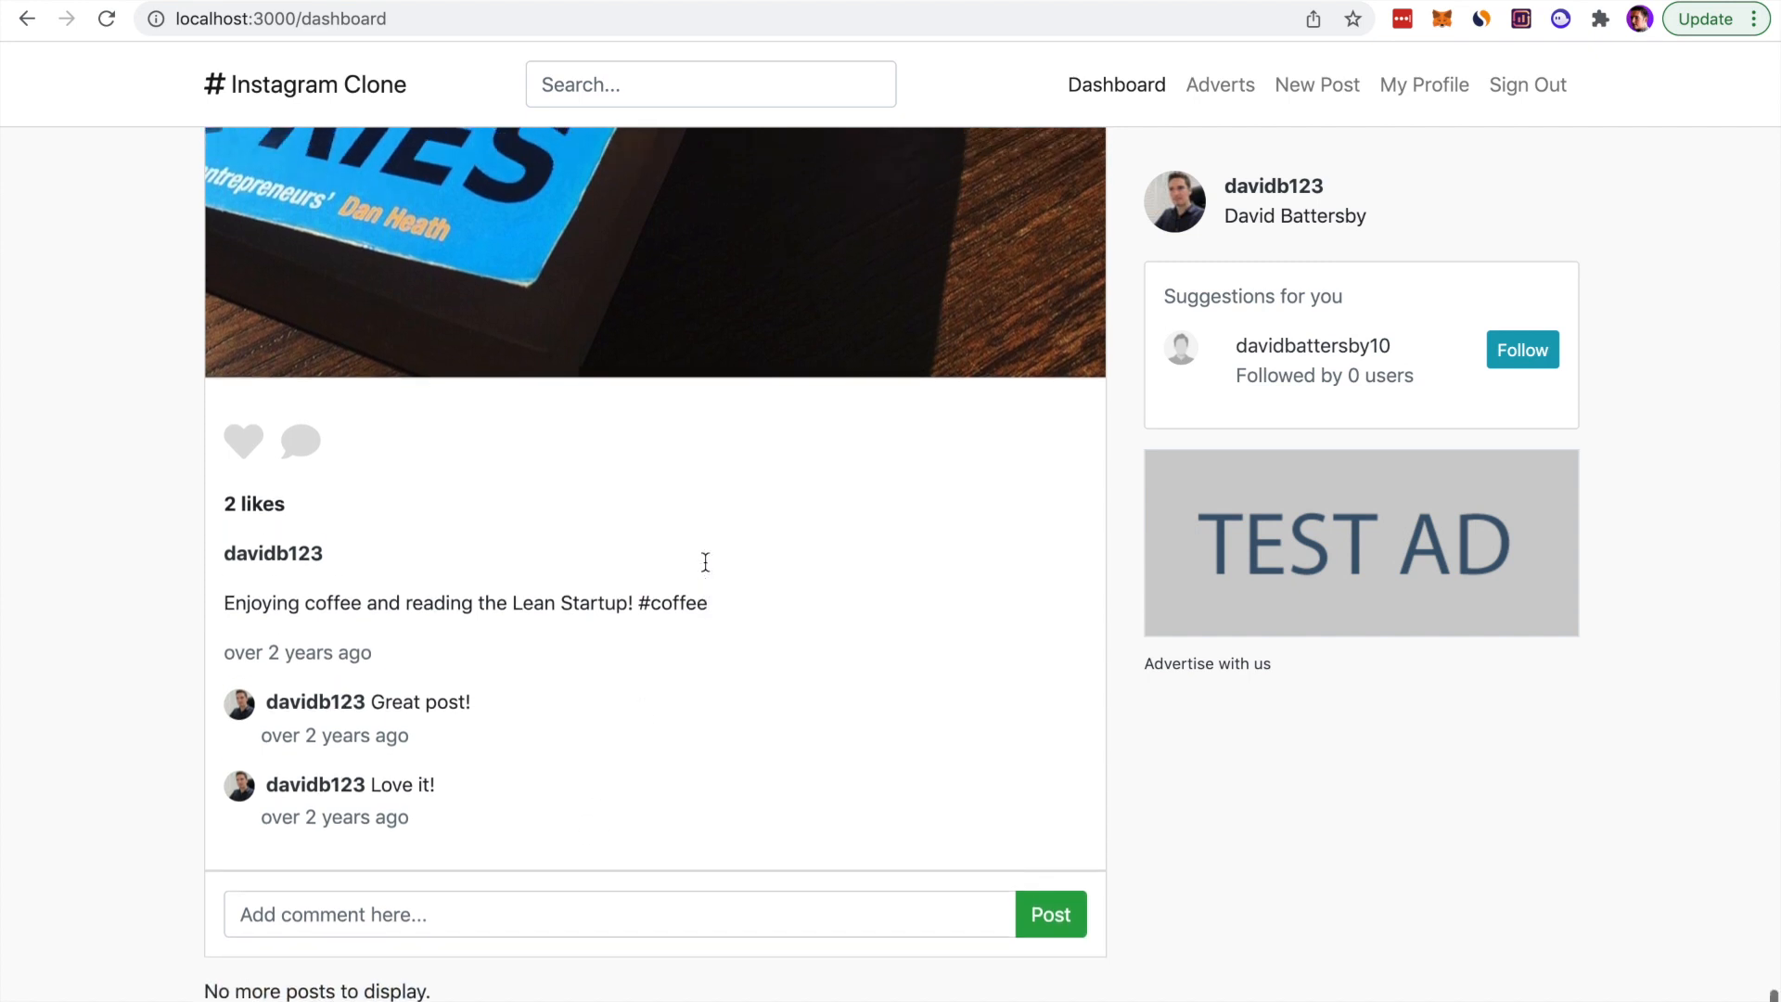
pyautogui.scroll(-3)
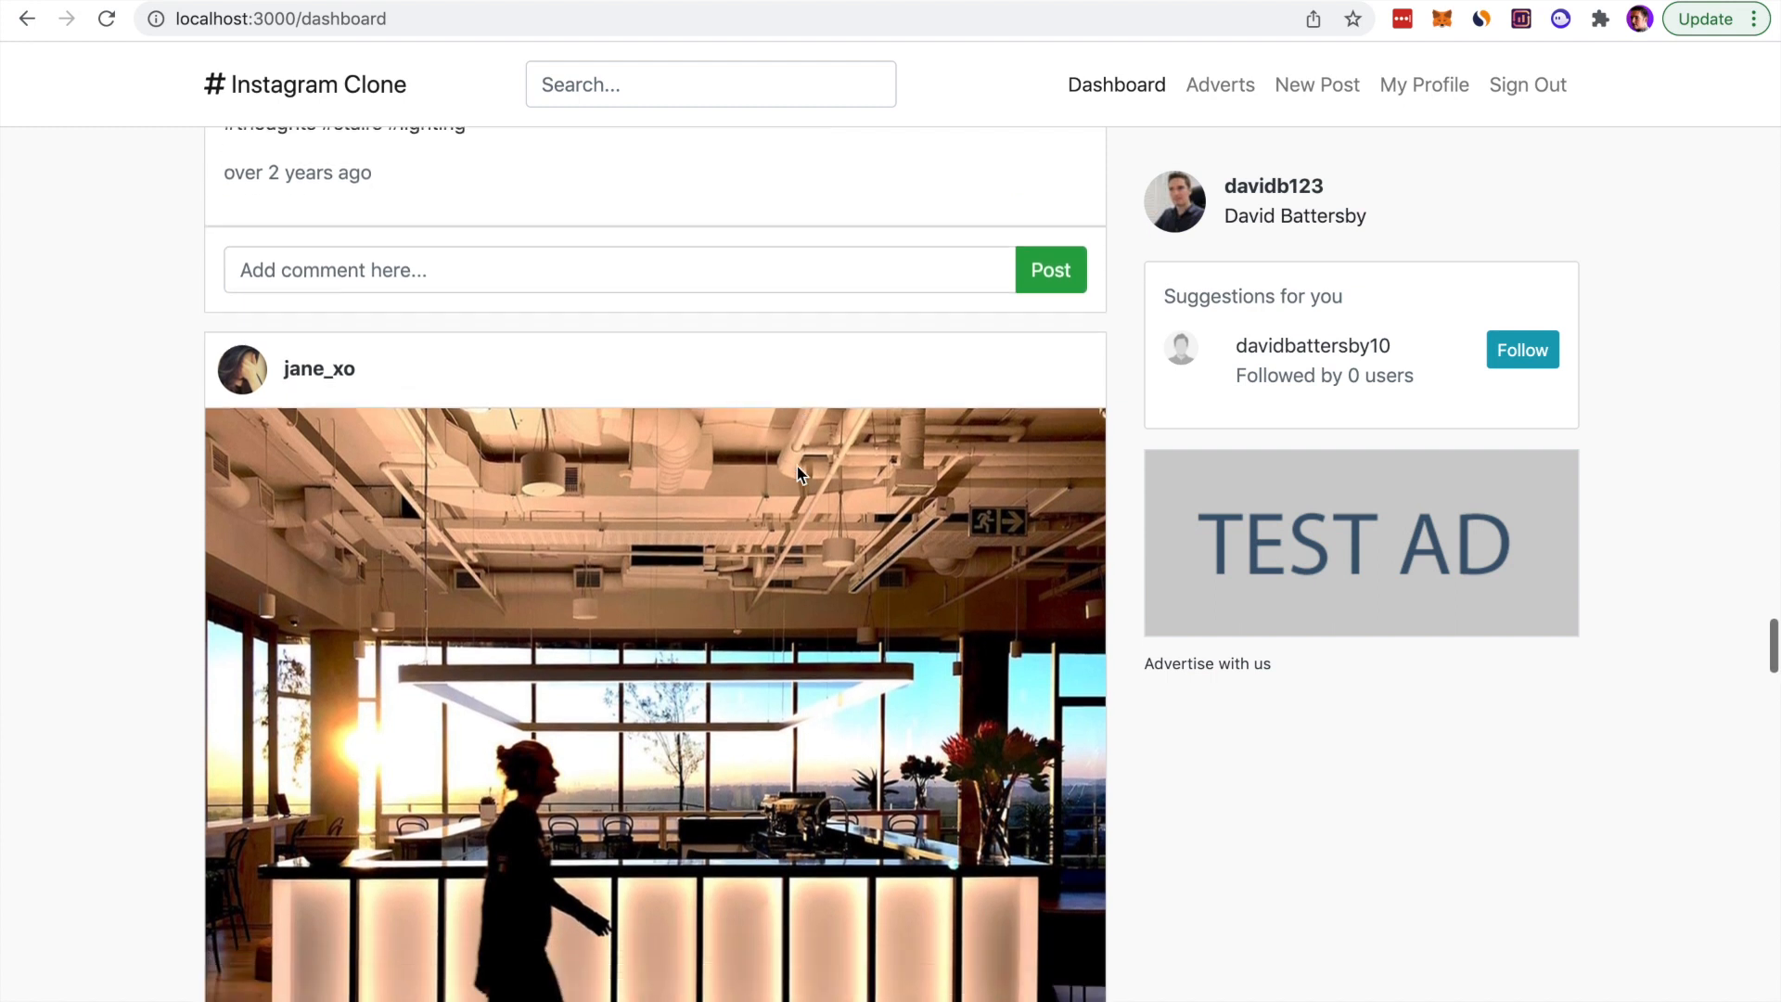
pyautogui.scroll(-3)
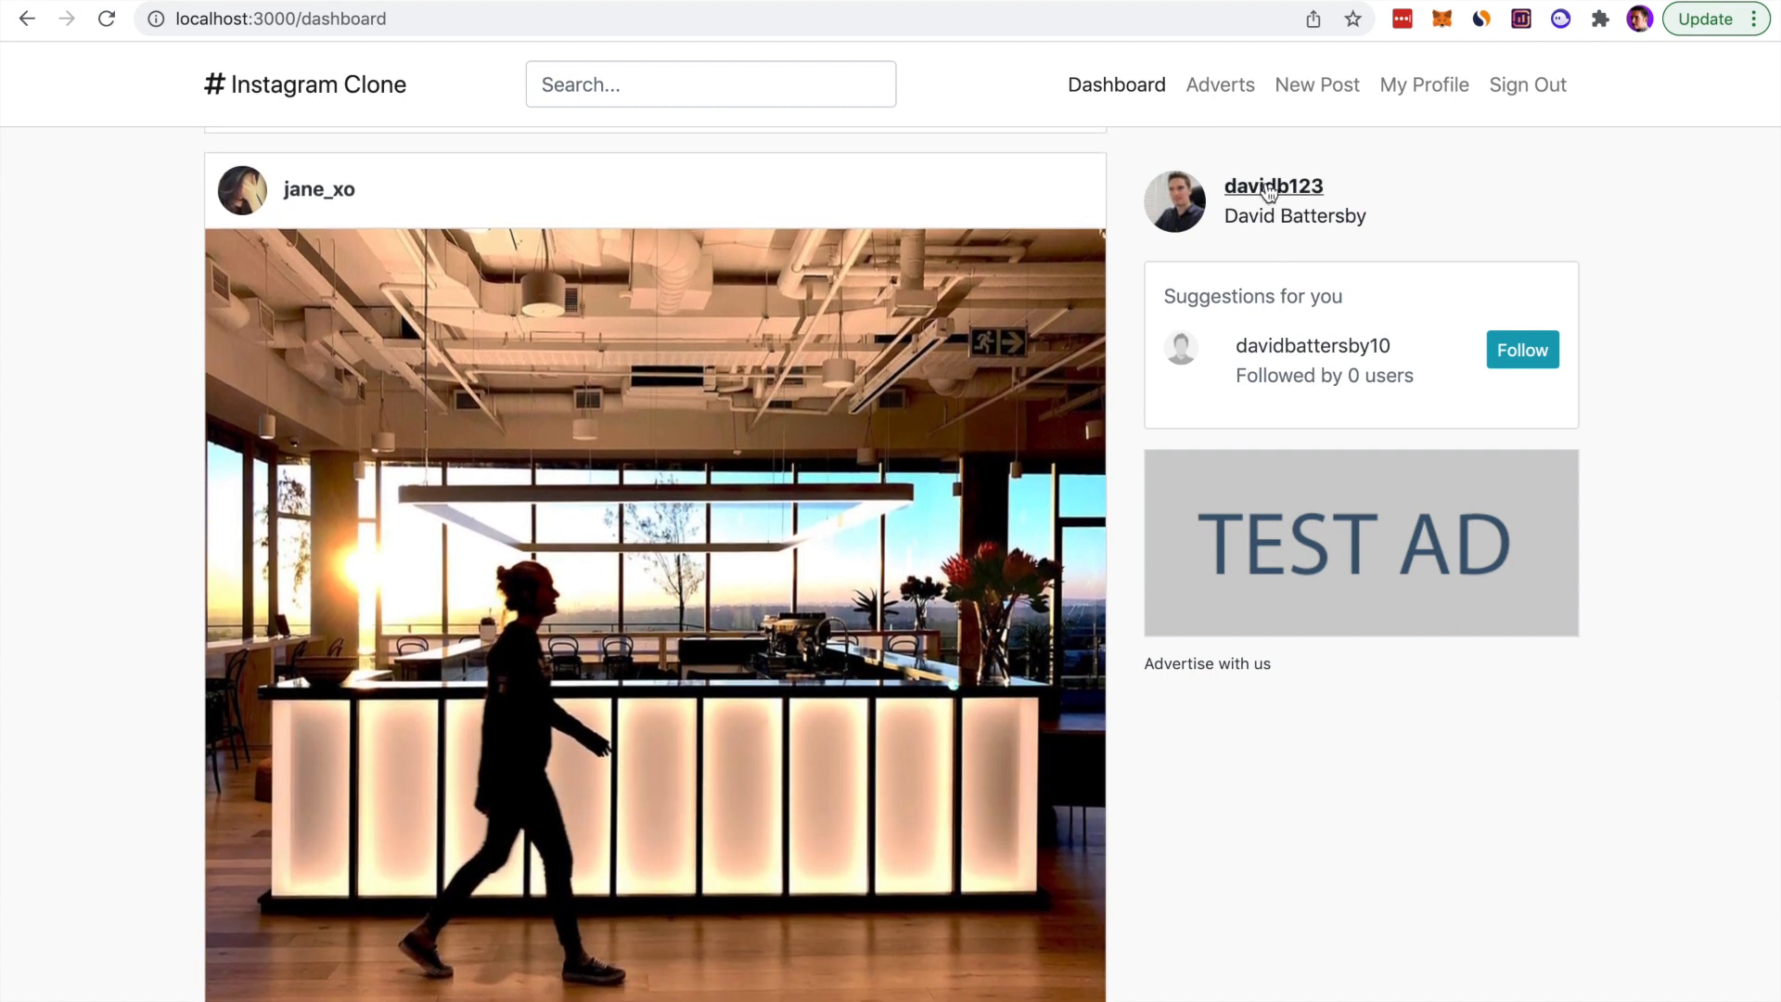
pyautogui.moveTo(1522, 349)
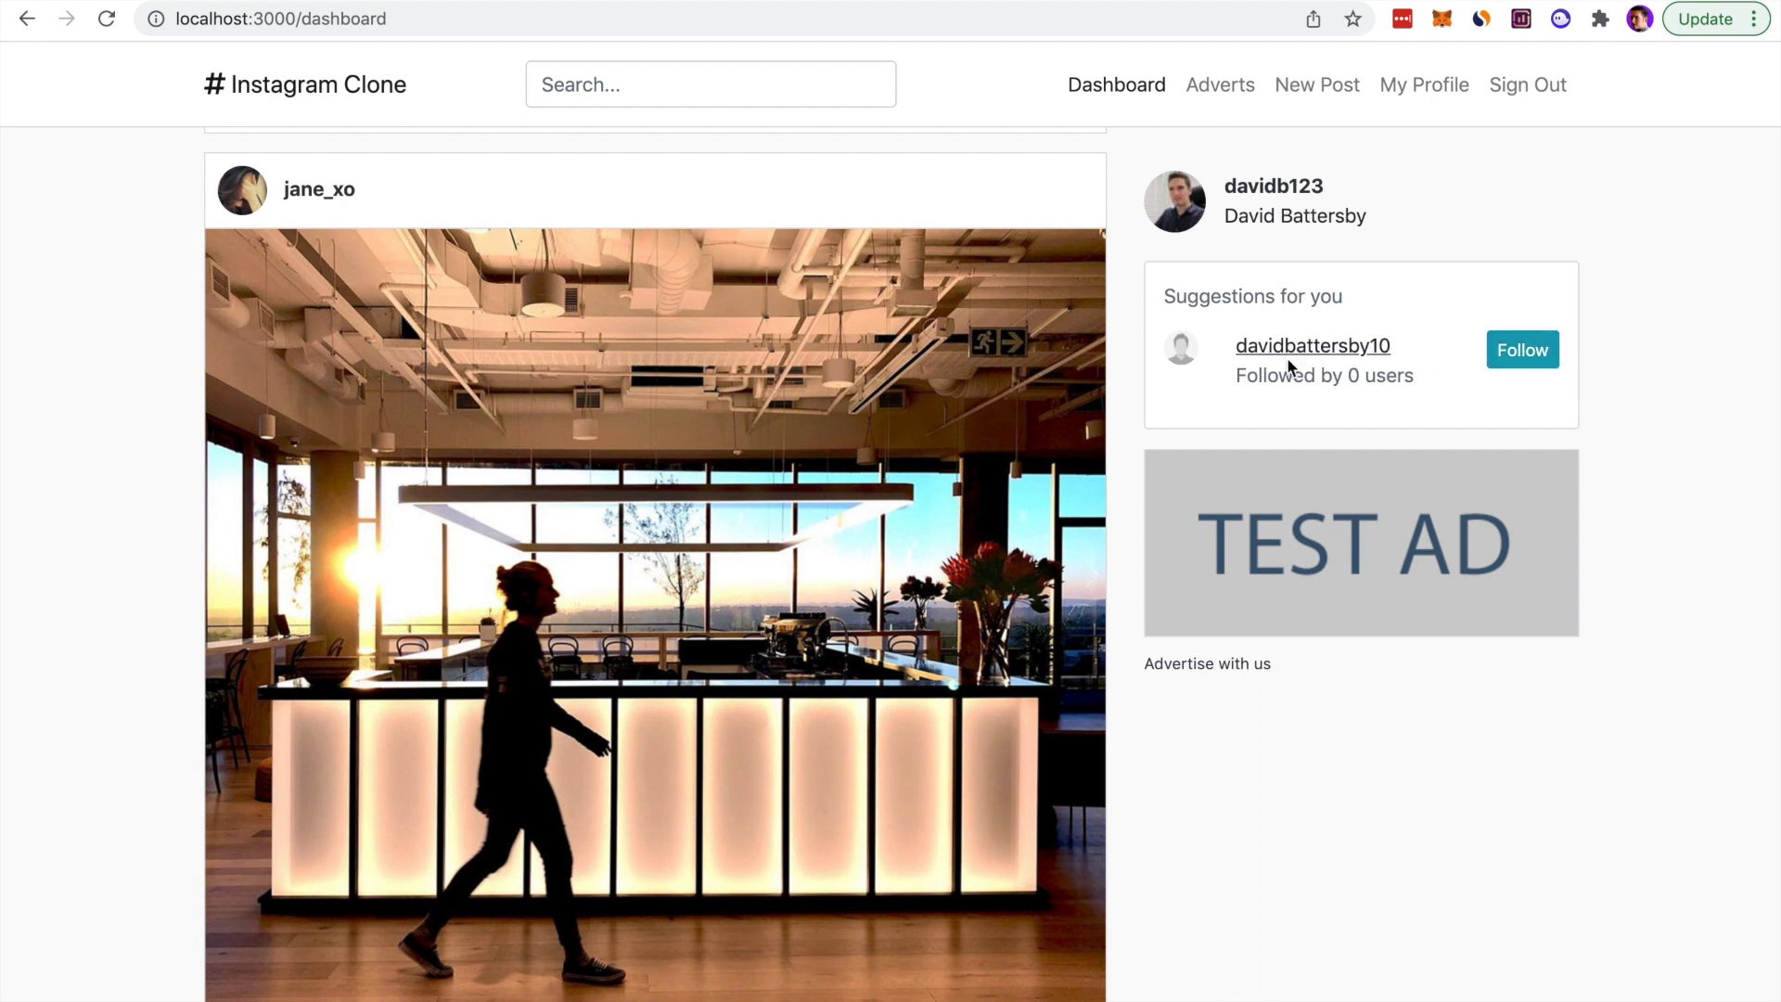
pyautogui.moveTo(1435, 506)
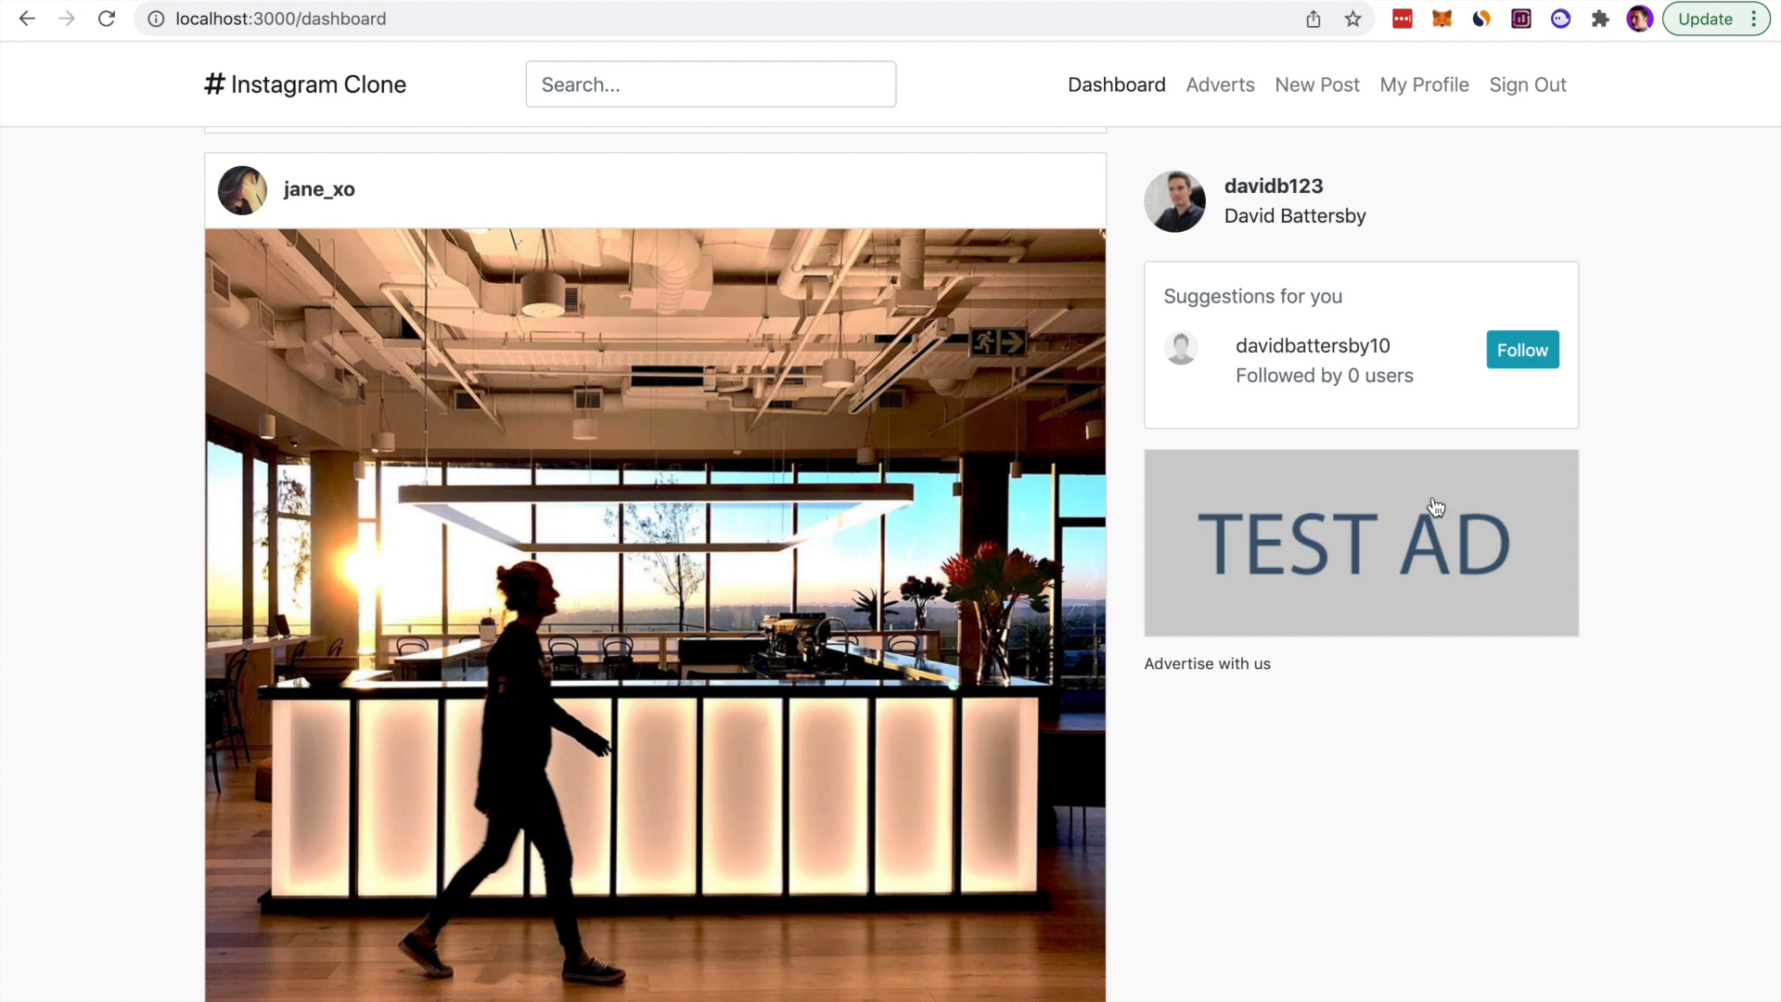
pyautogui.moveTo(1349, 570)
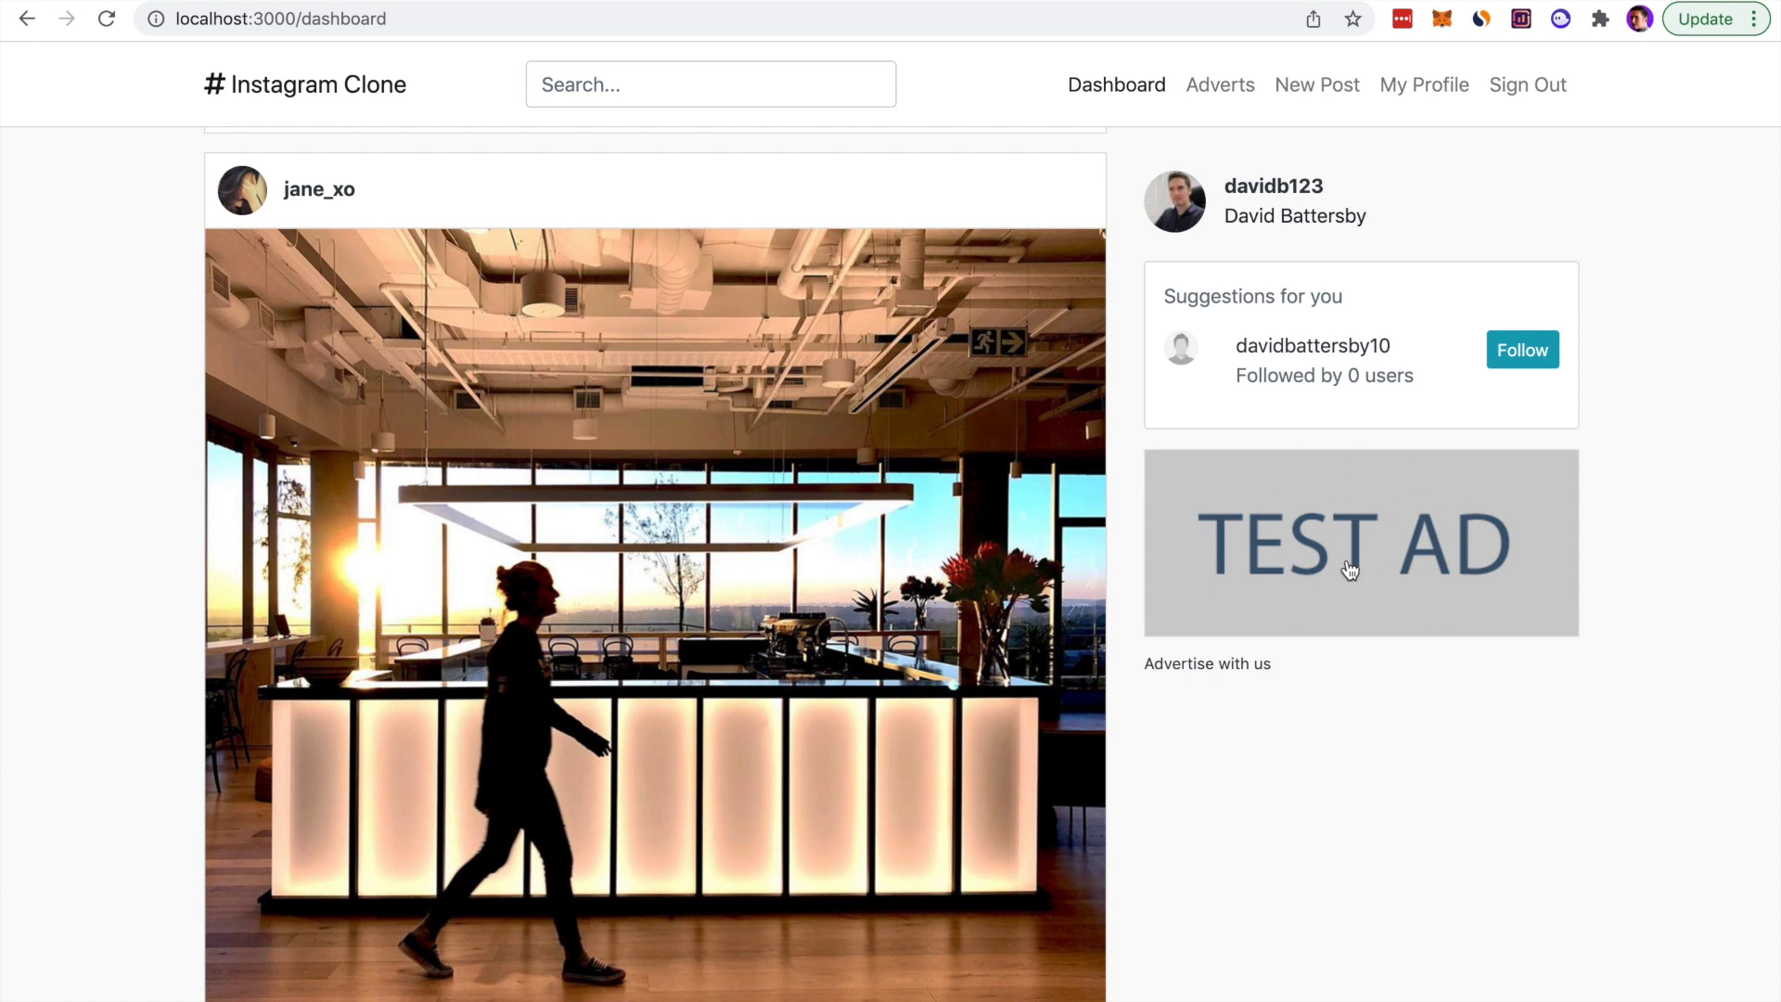
pyautogui.moveTo(1219, 84)
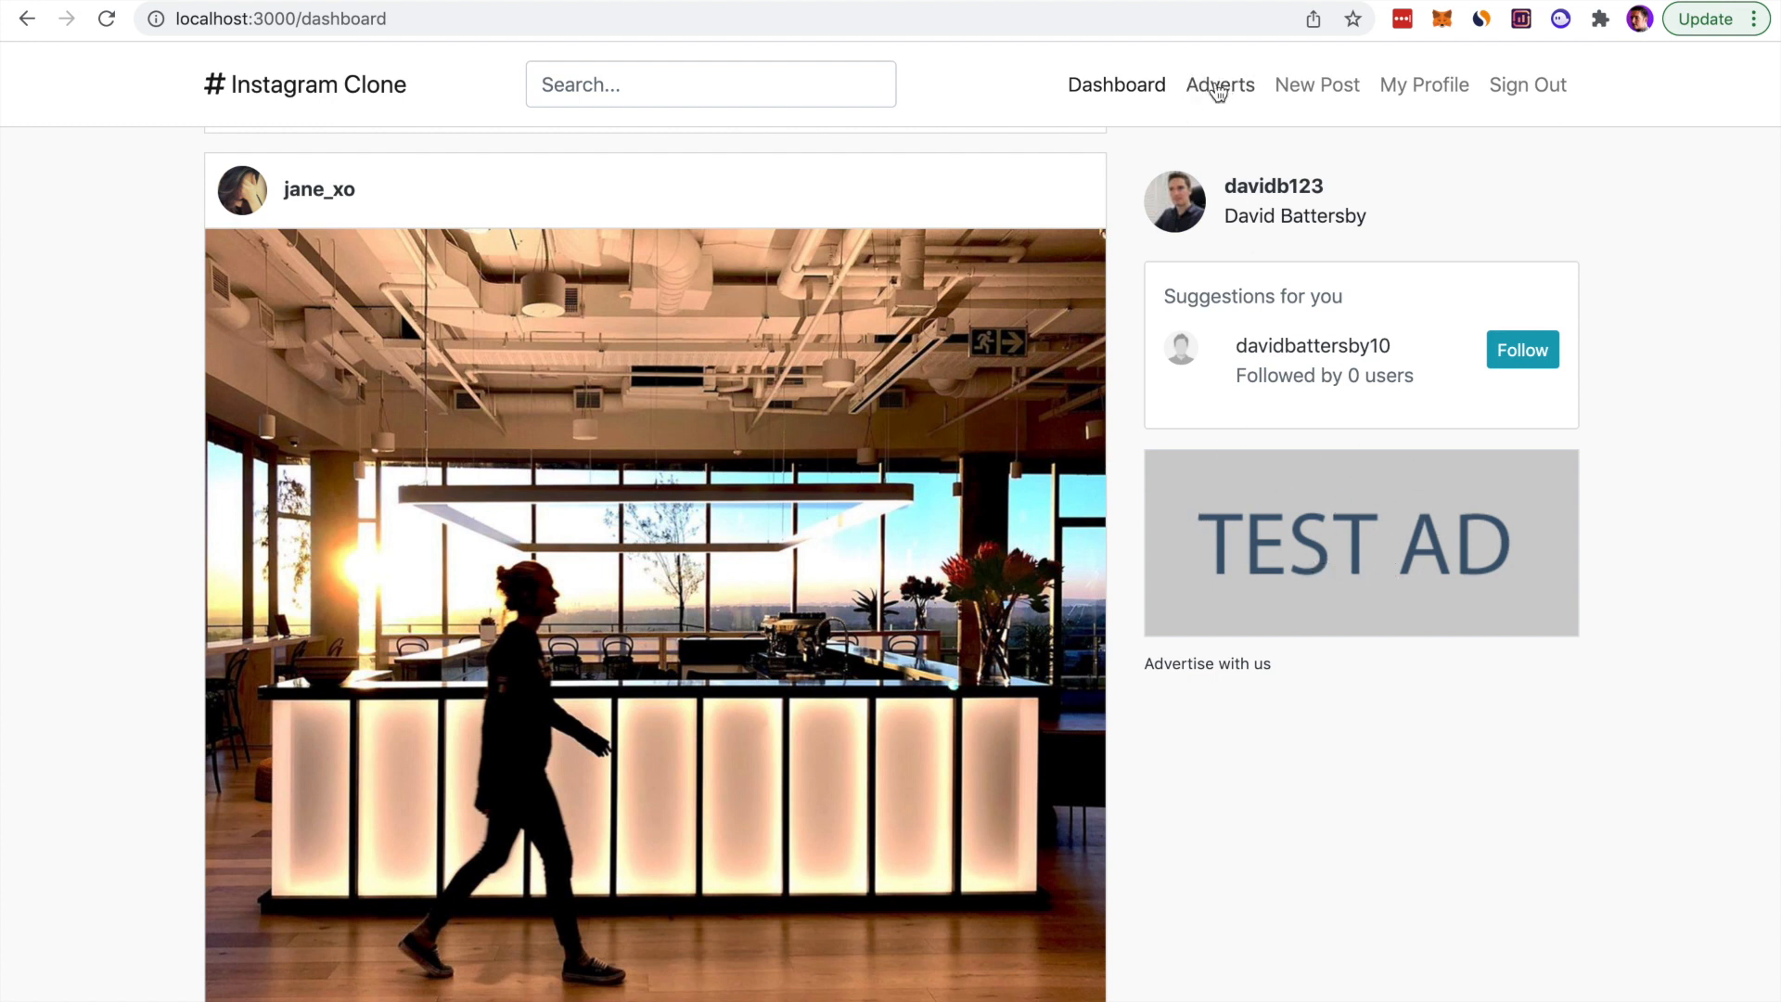
pyautogui.moveTo(1254, 125)
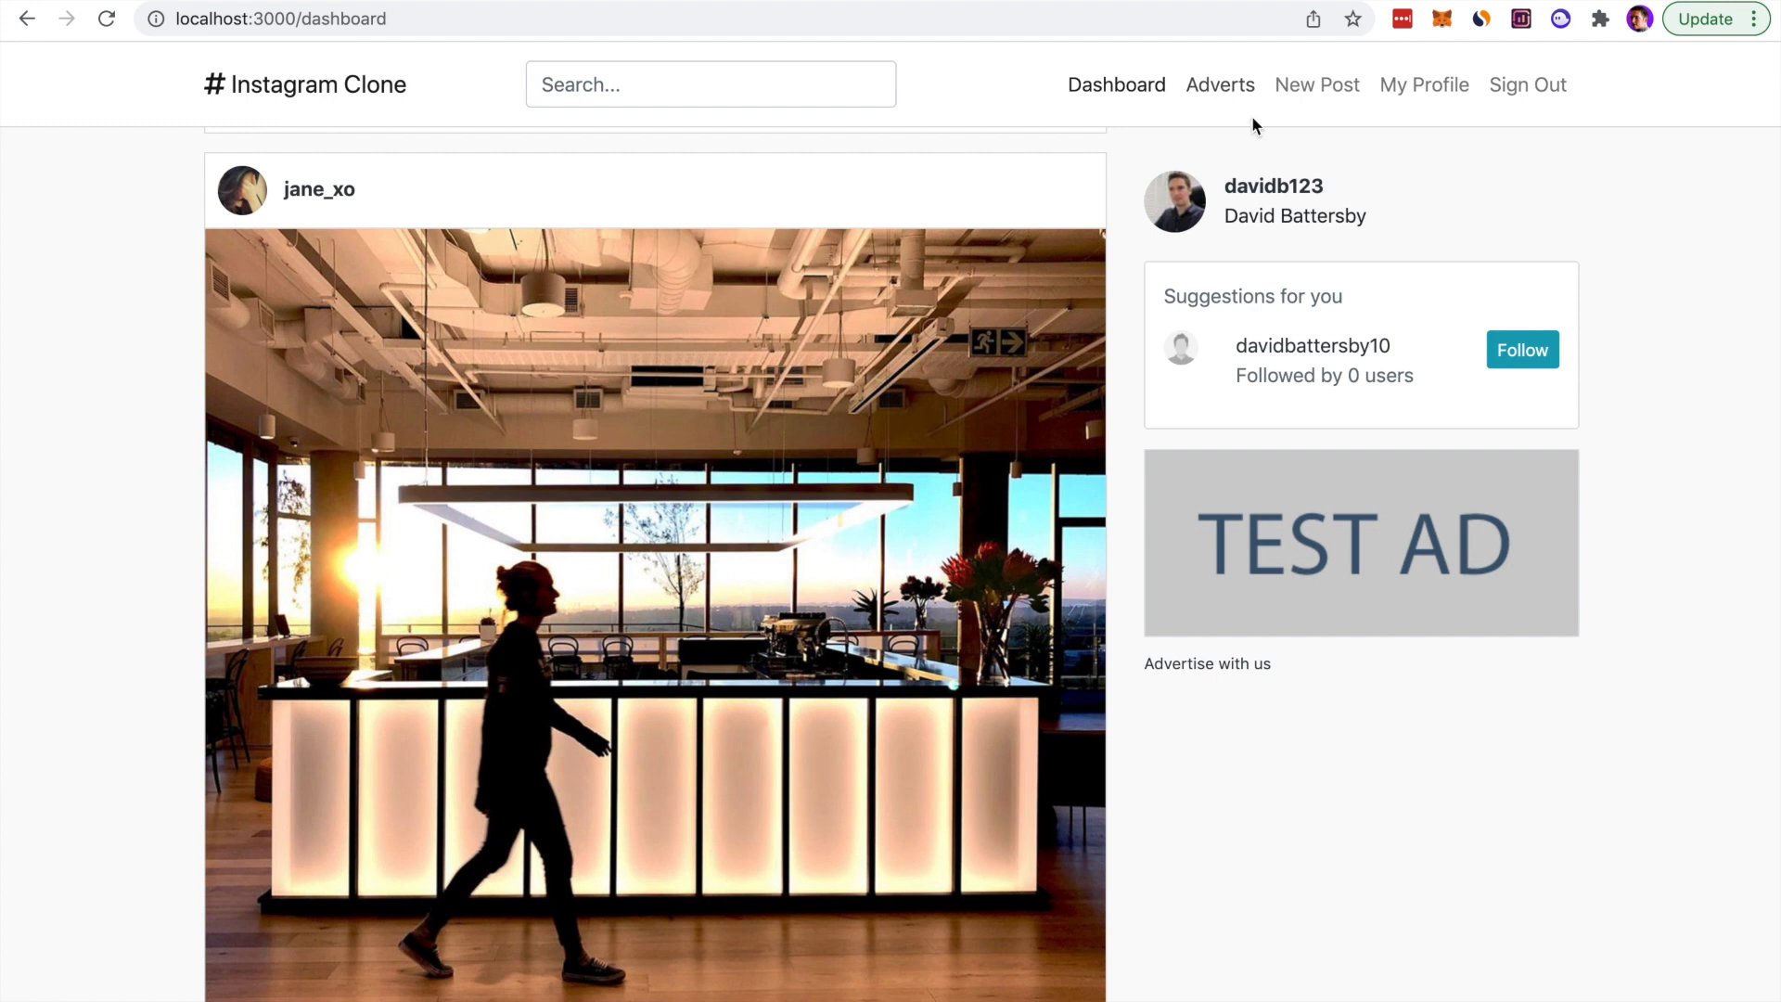
pyautogui.scroll(-3)
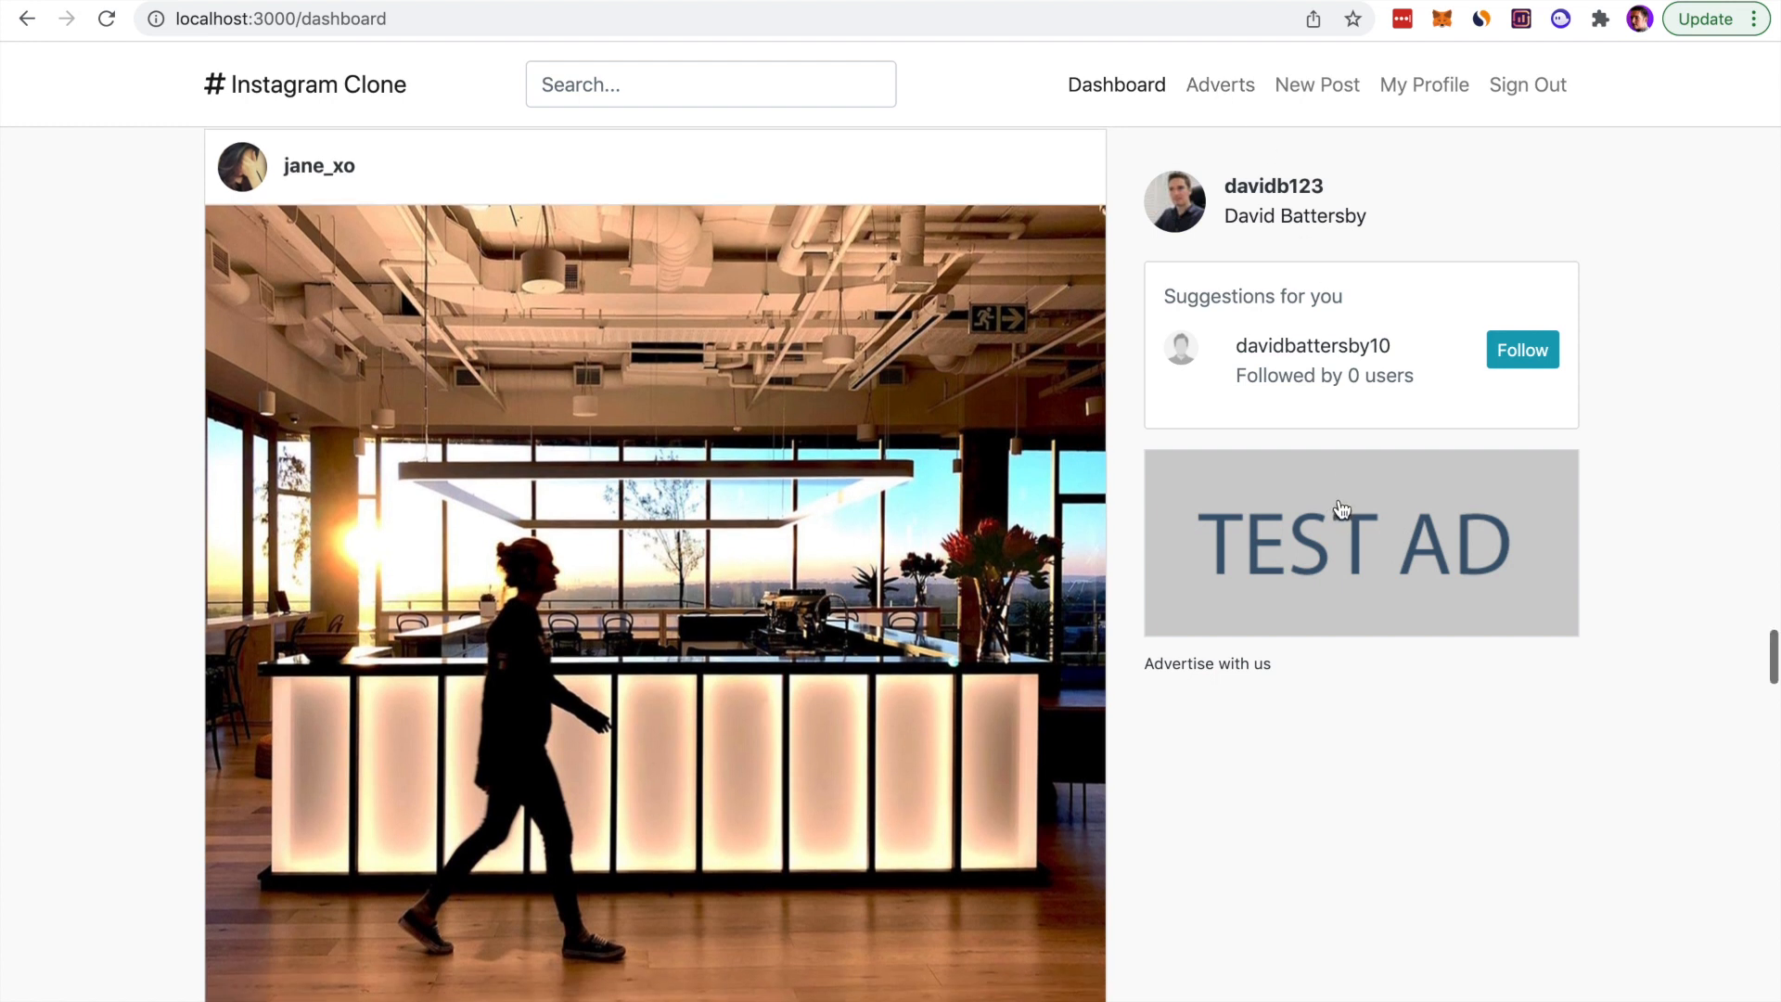
pyautogui.moveTo(1048, 316)
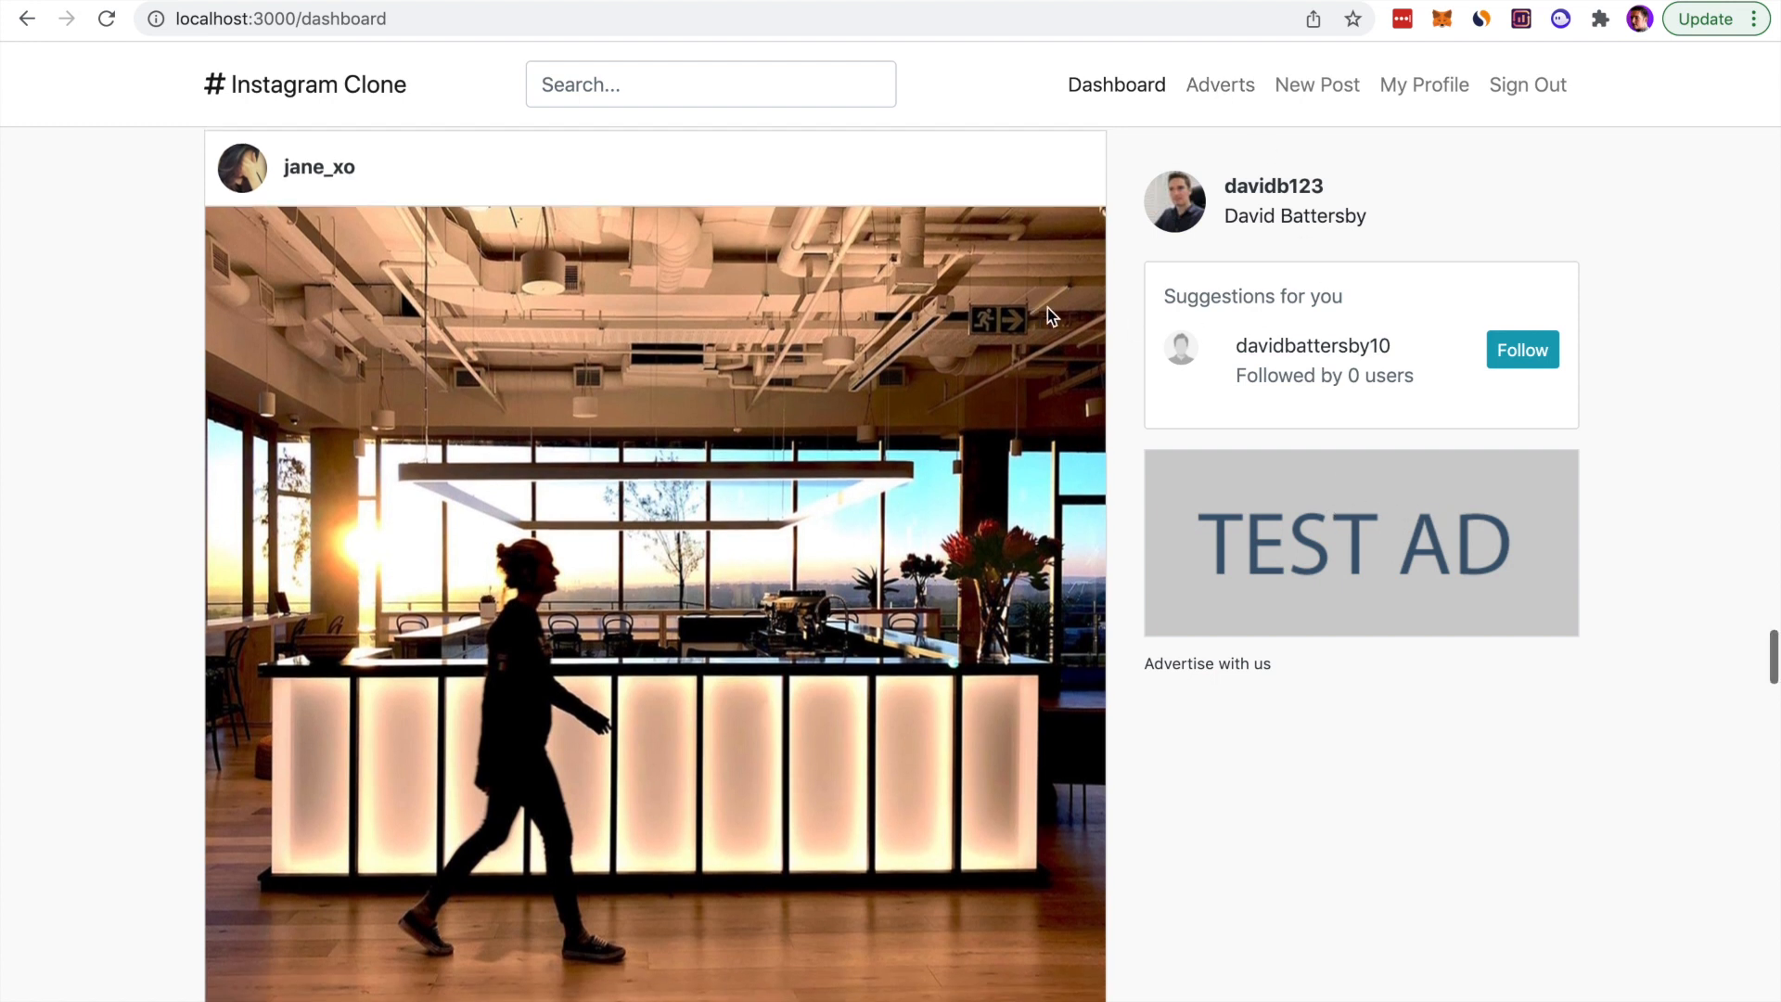
# - Open the Test banner from the Adverts list for editing, keeping position Feed Sidebar
pyautogui.click(1220, 84)
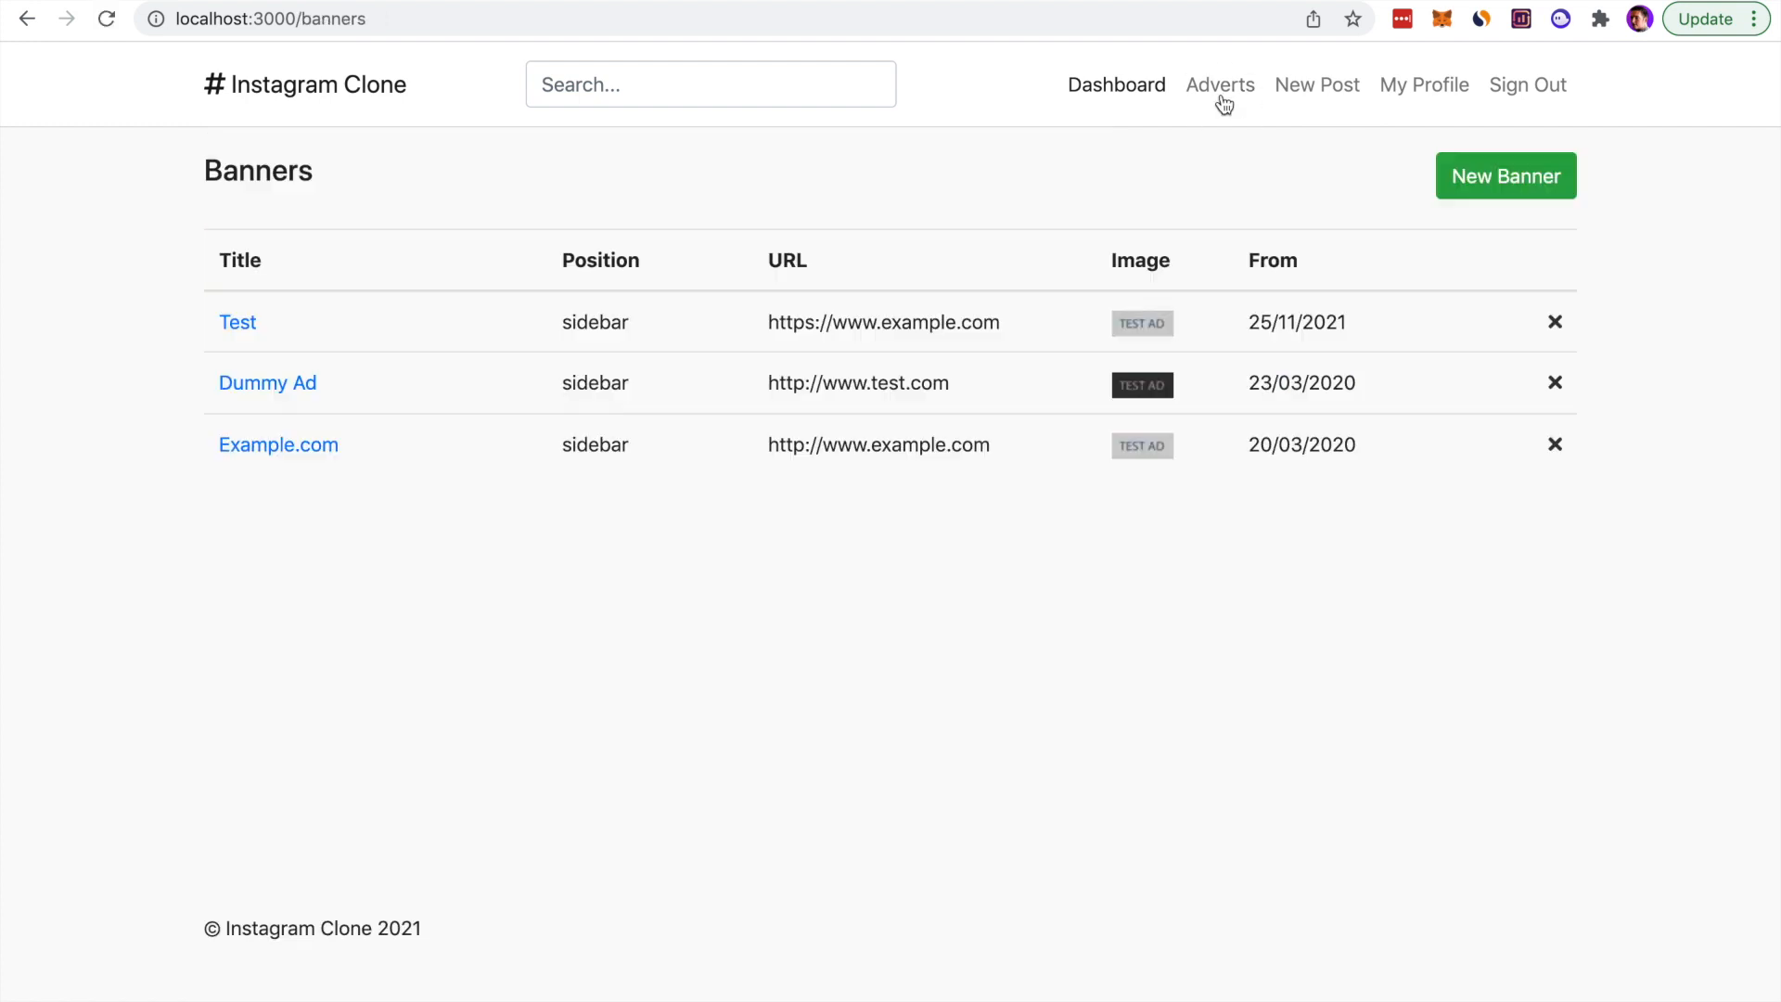
pyautogui.click(238, 323)
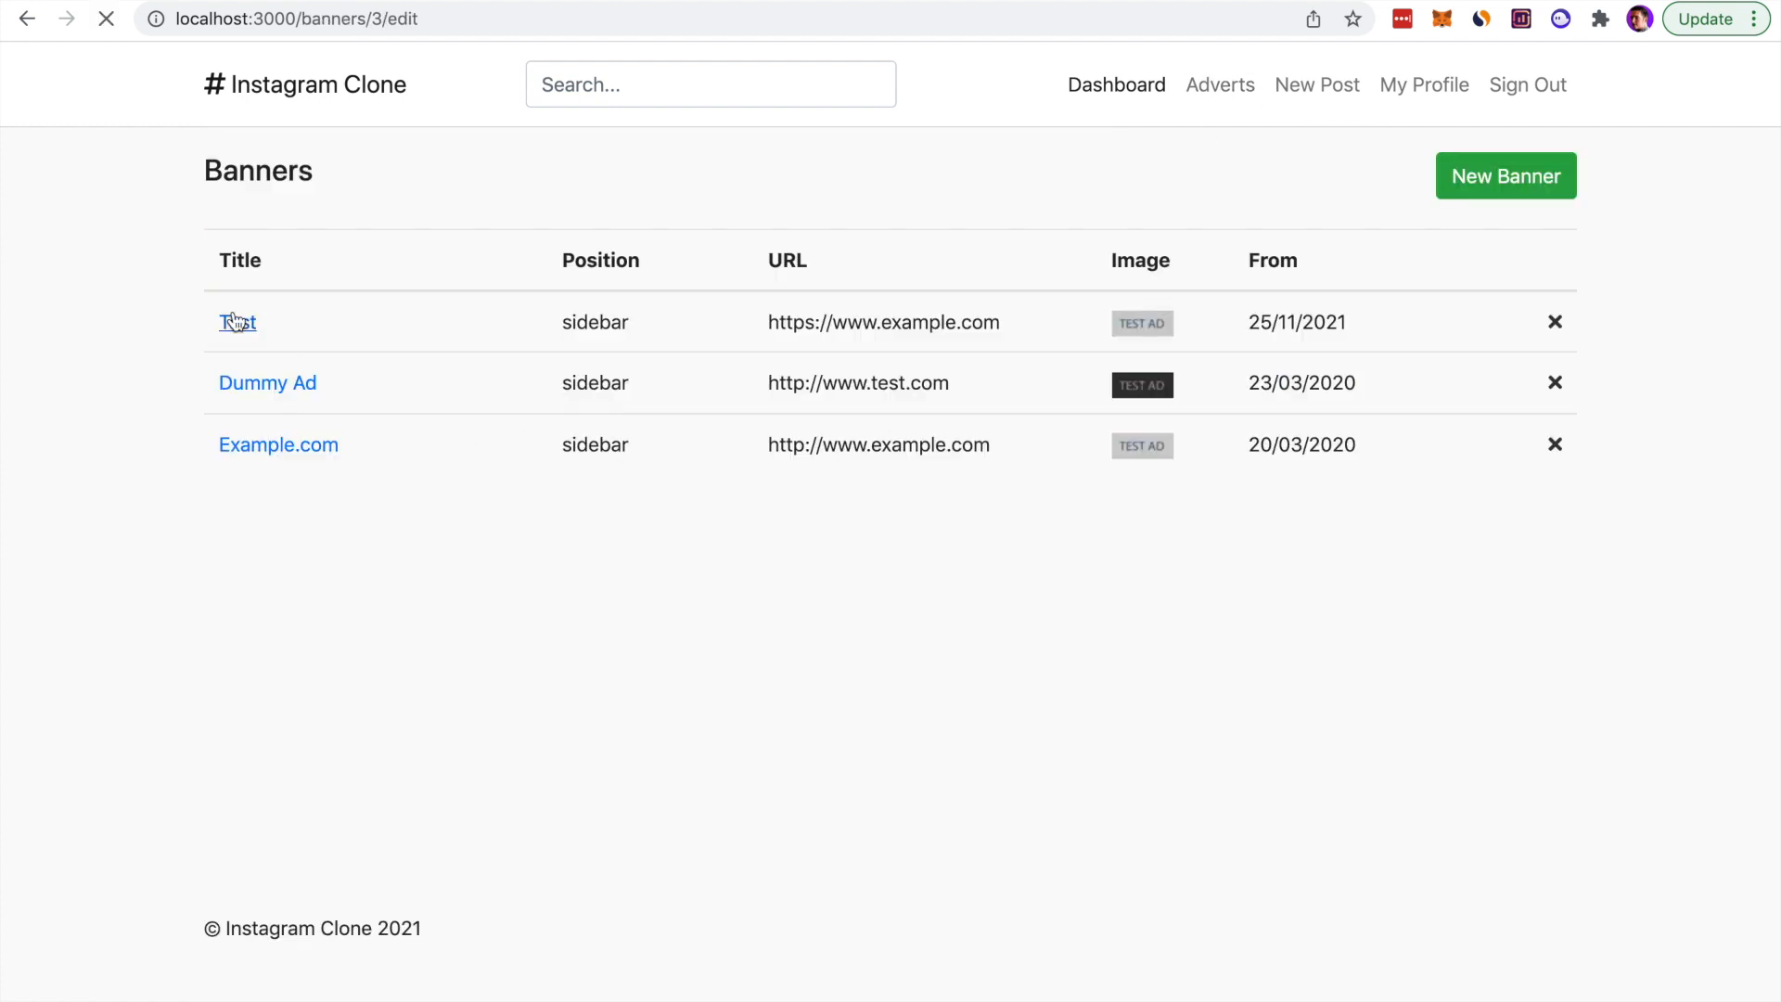
pyautogui.click(237, 322)
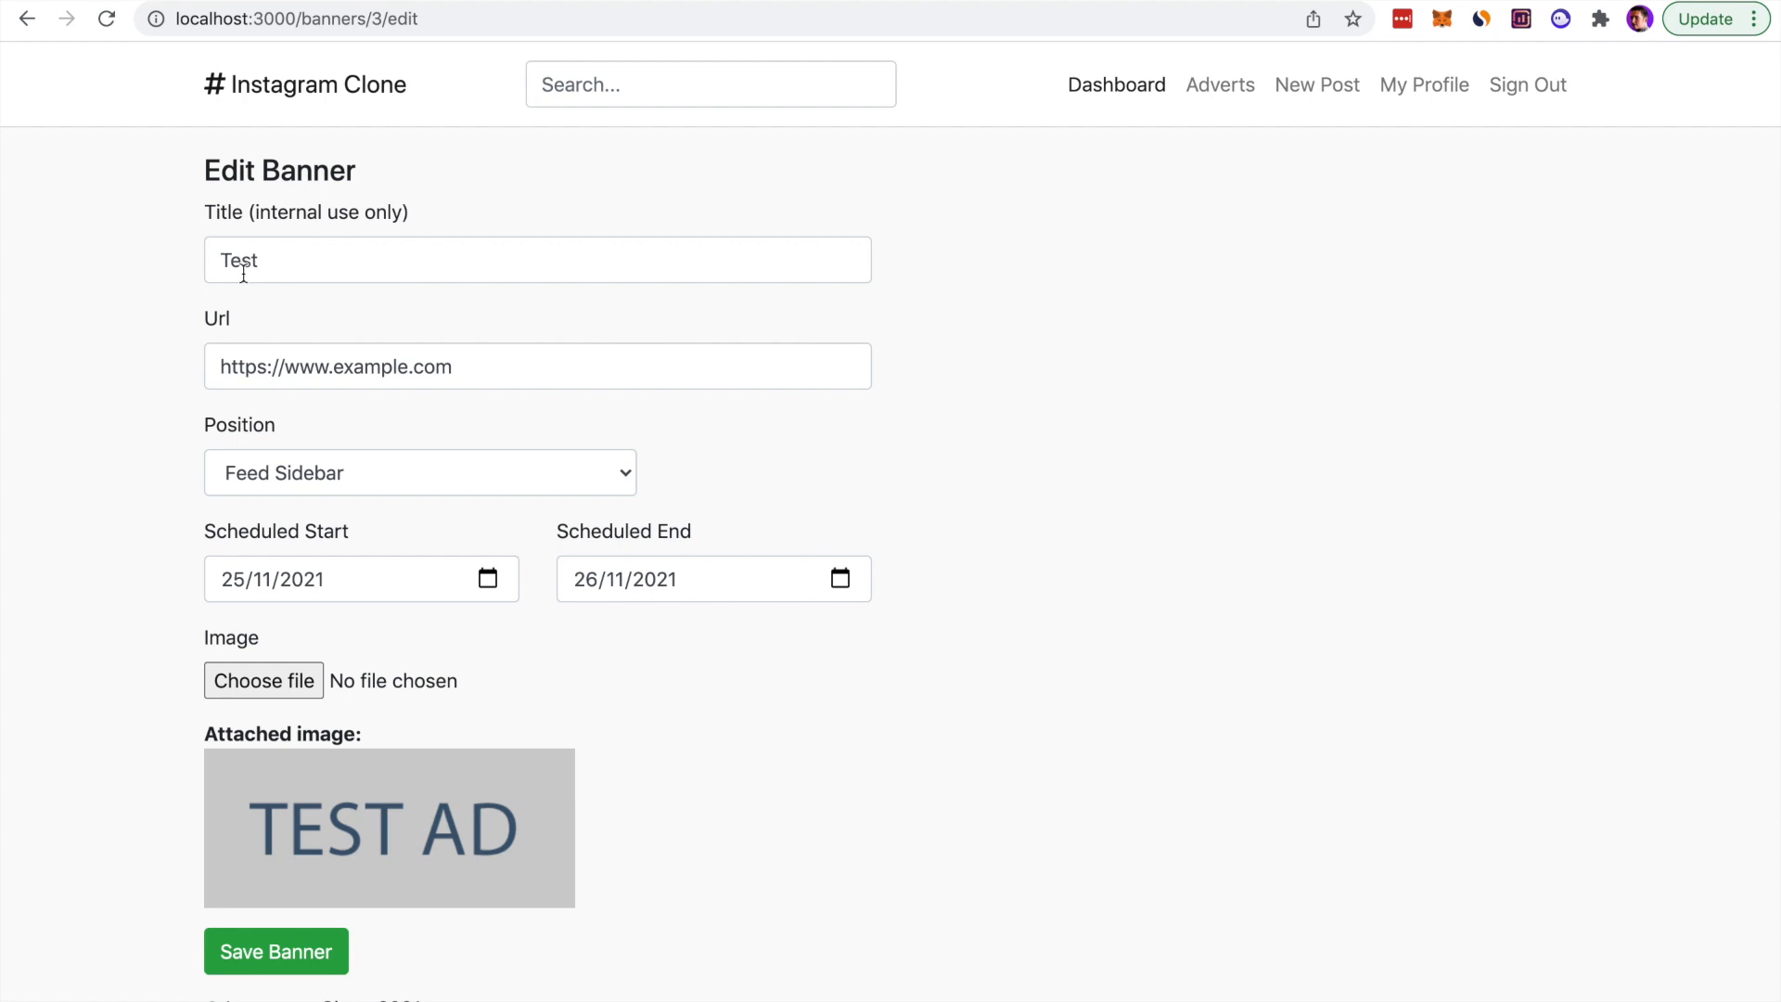
pyautogui.moveTo(355, 404)
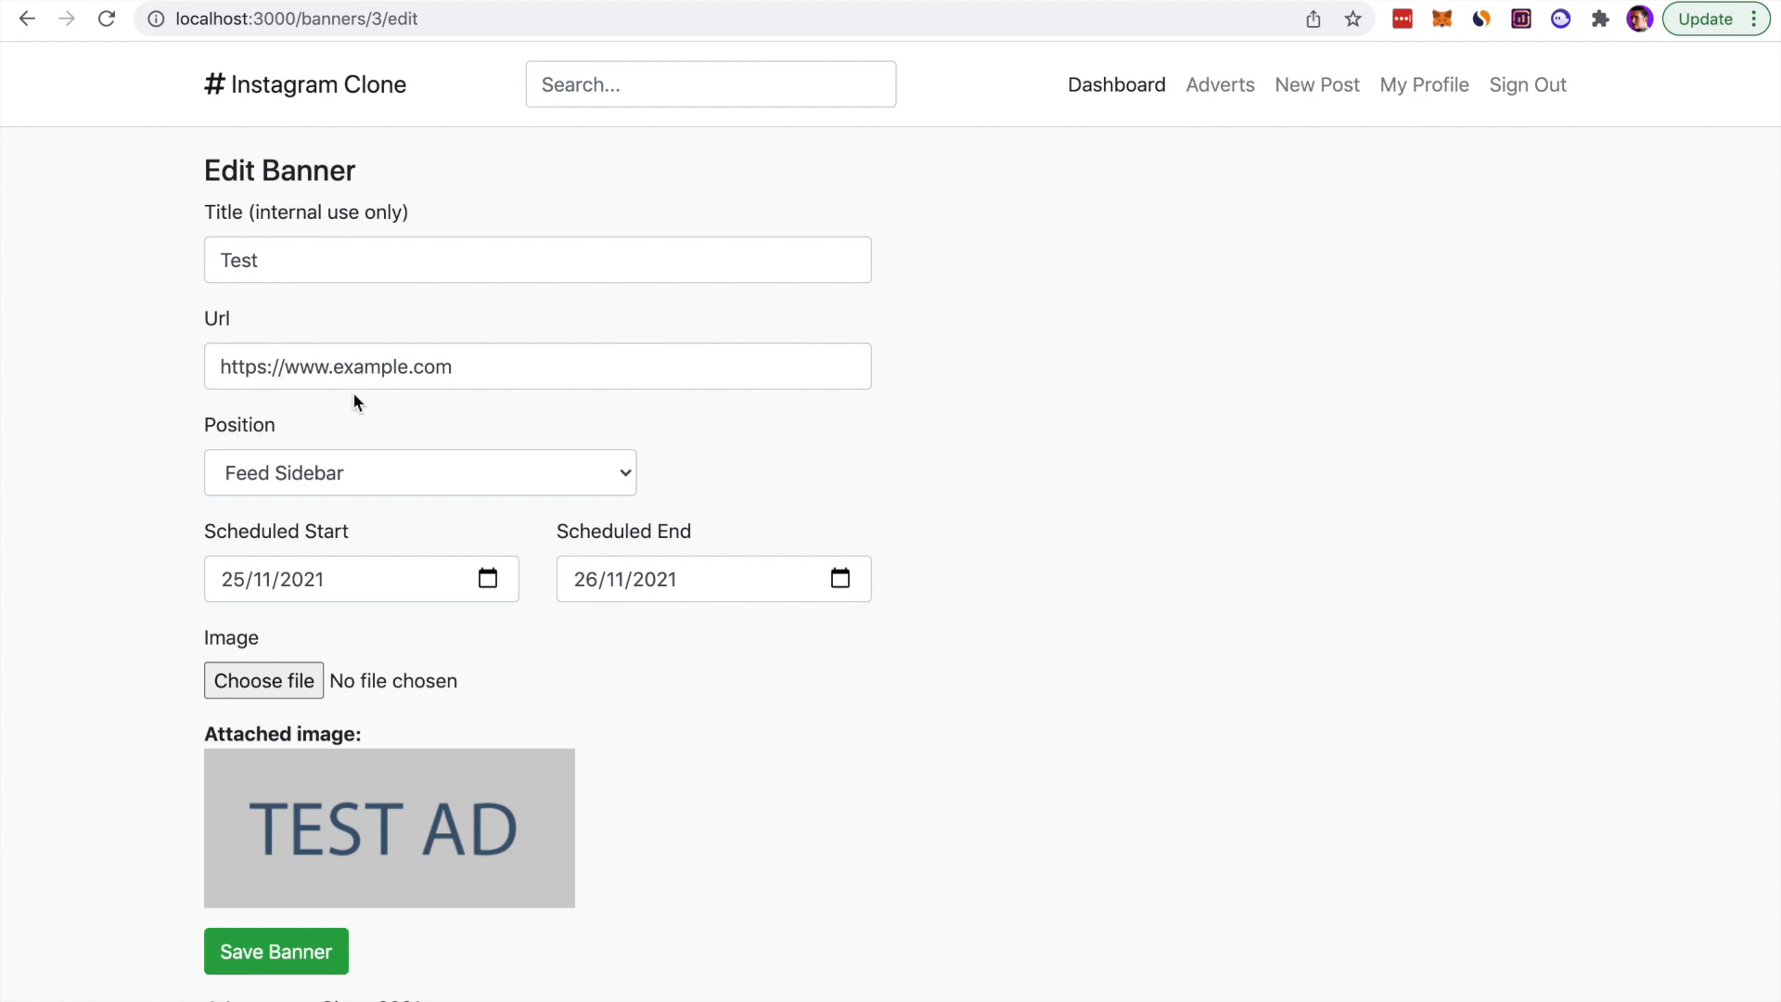
pyautogui.click(419, 472)
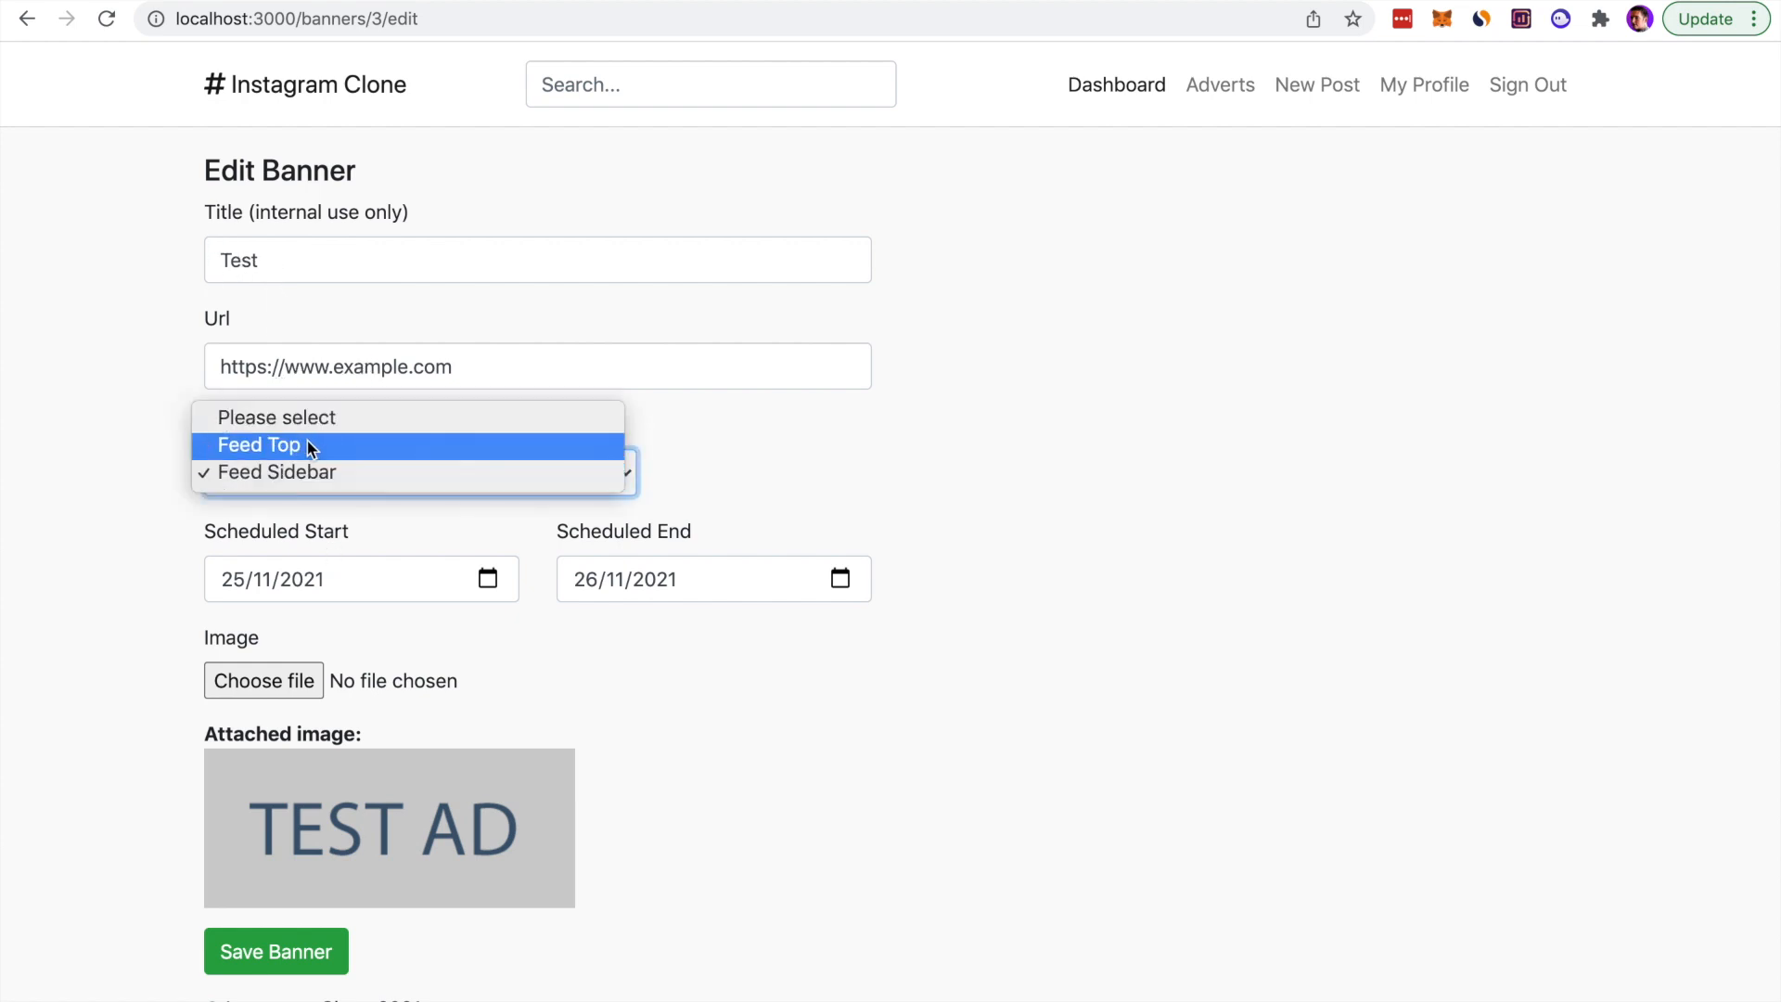
pyautogui.click(276, 471)
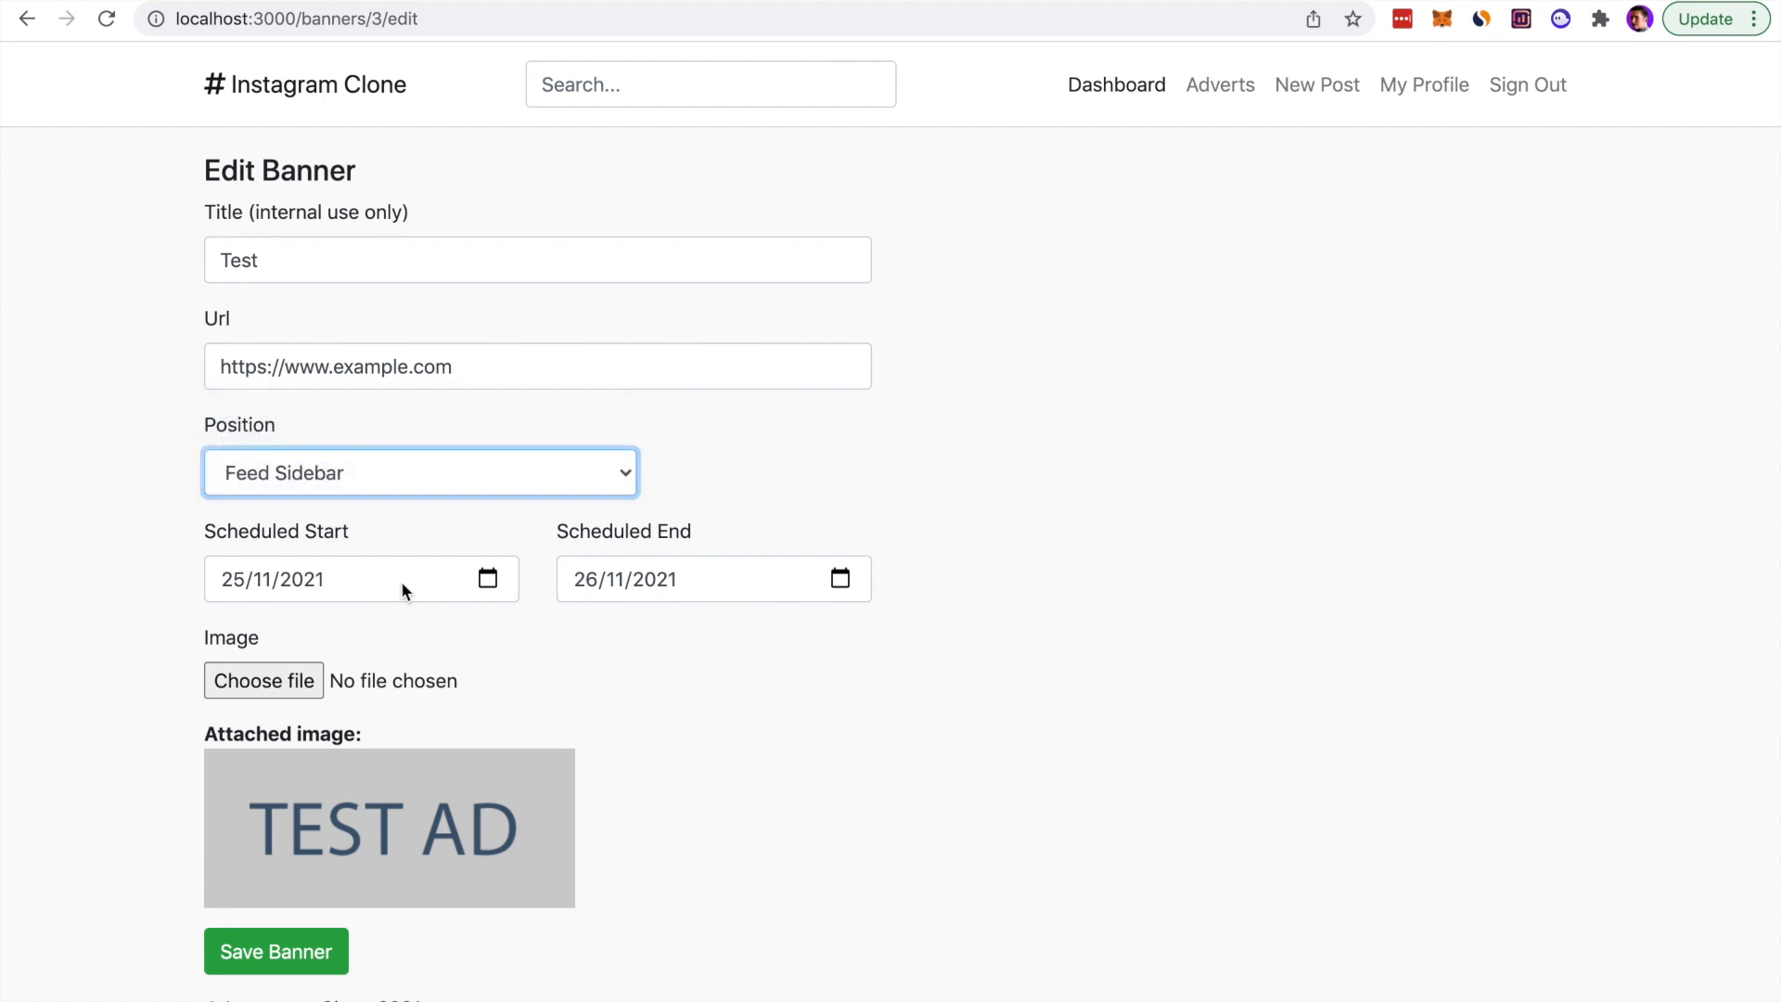
pyautogui.moveTo(346, 942)
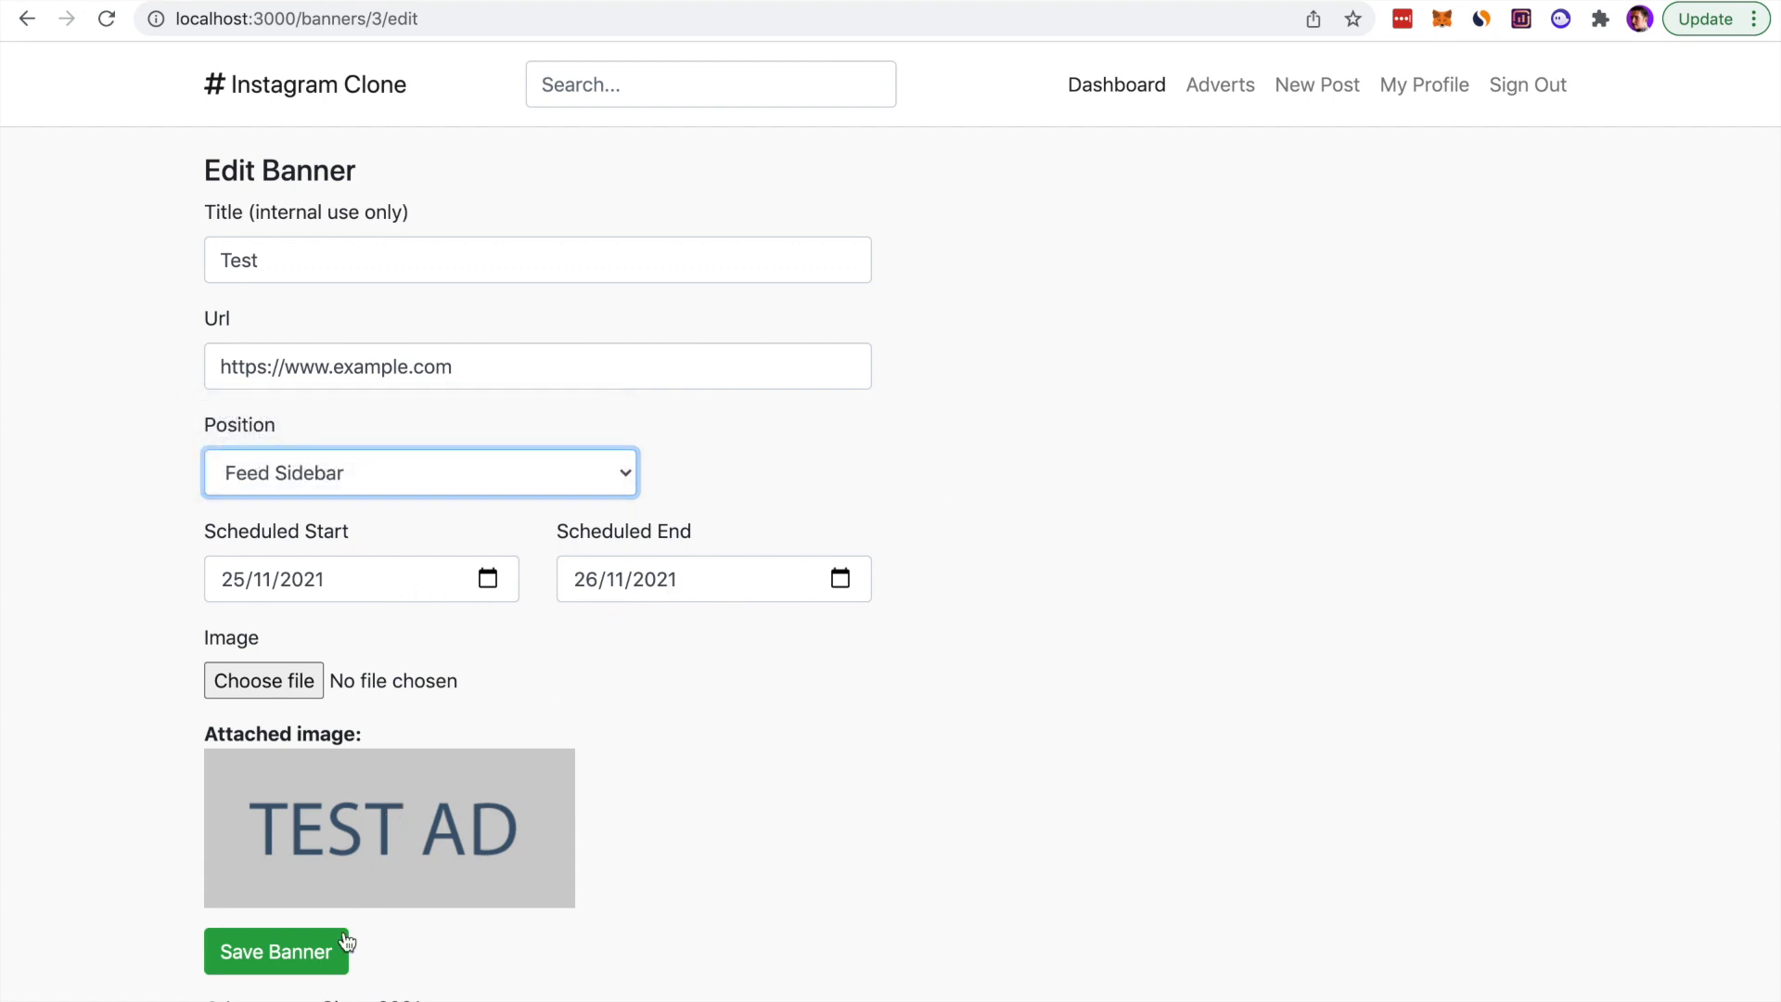
pyautogui.moveTo(1037, 122)
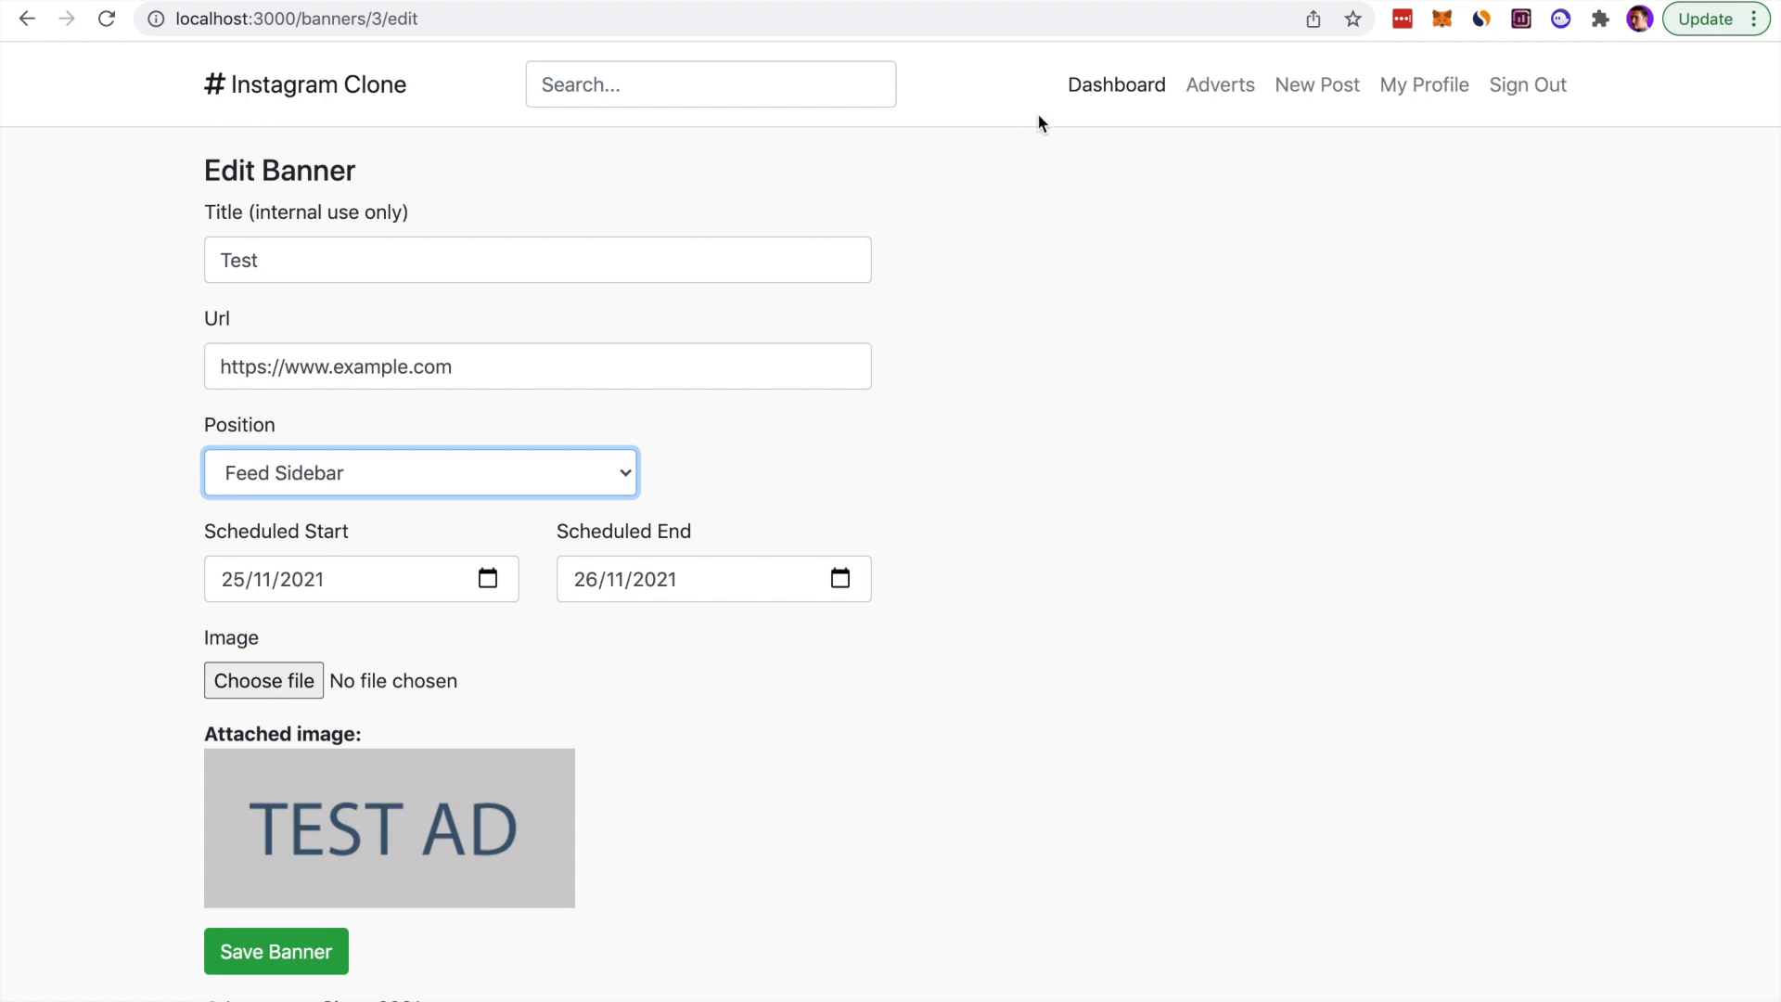
# - Go back to the dashboard and reload it repeatedly so the sidebar test banner rotates
pyautogui.click(1115, 85)
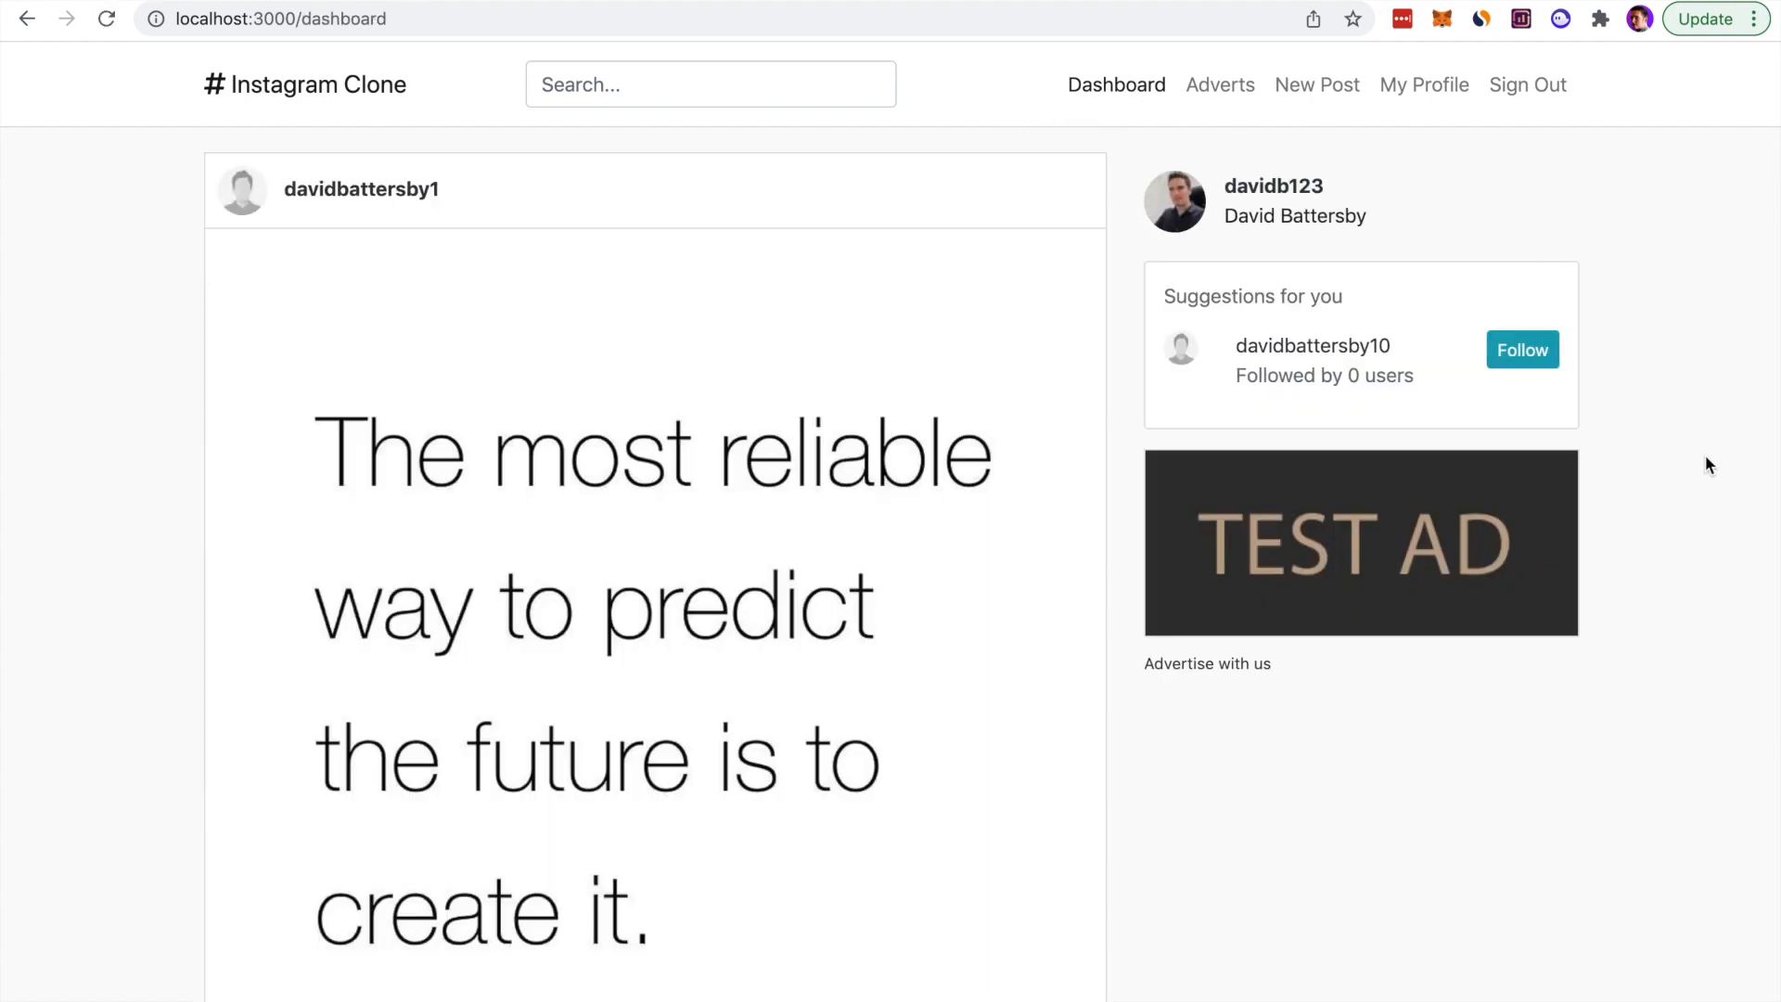
pyautogui.moveTo(1425, 583)
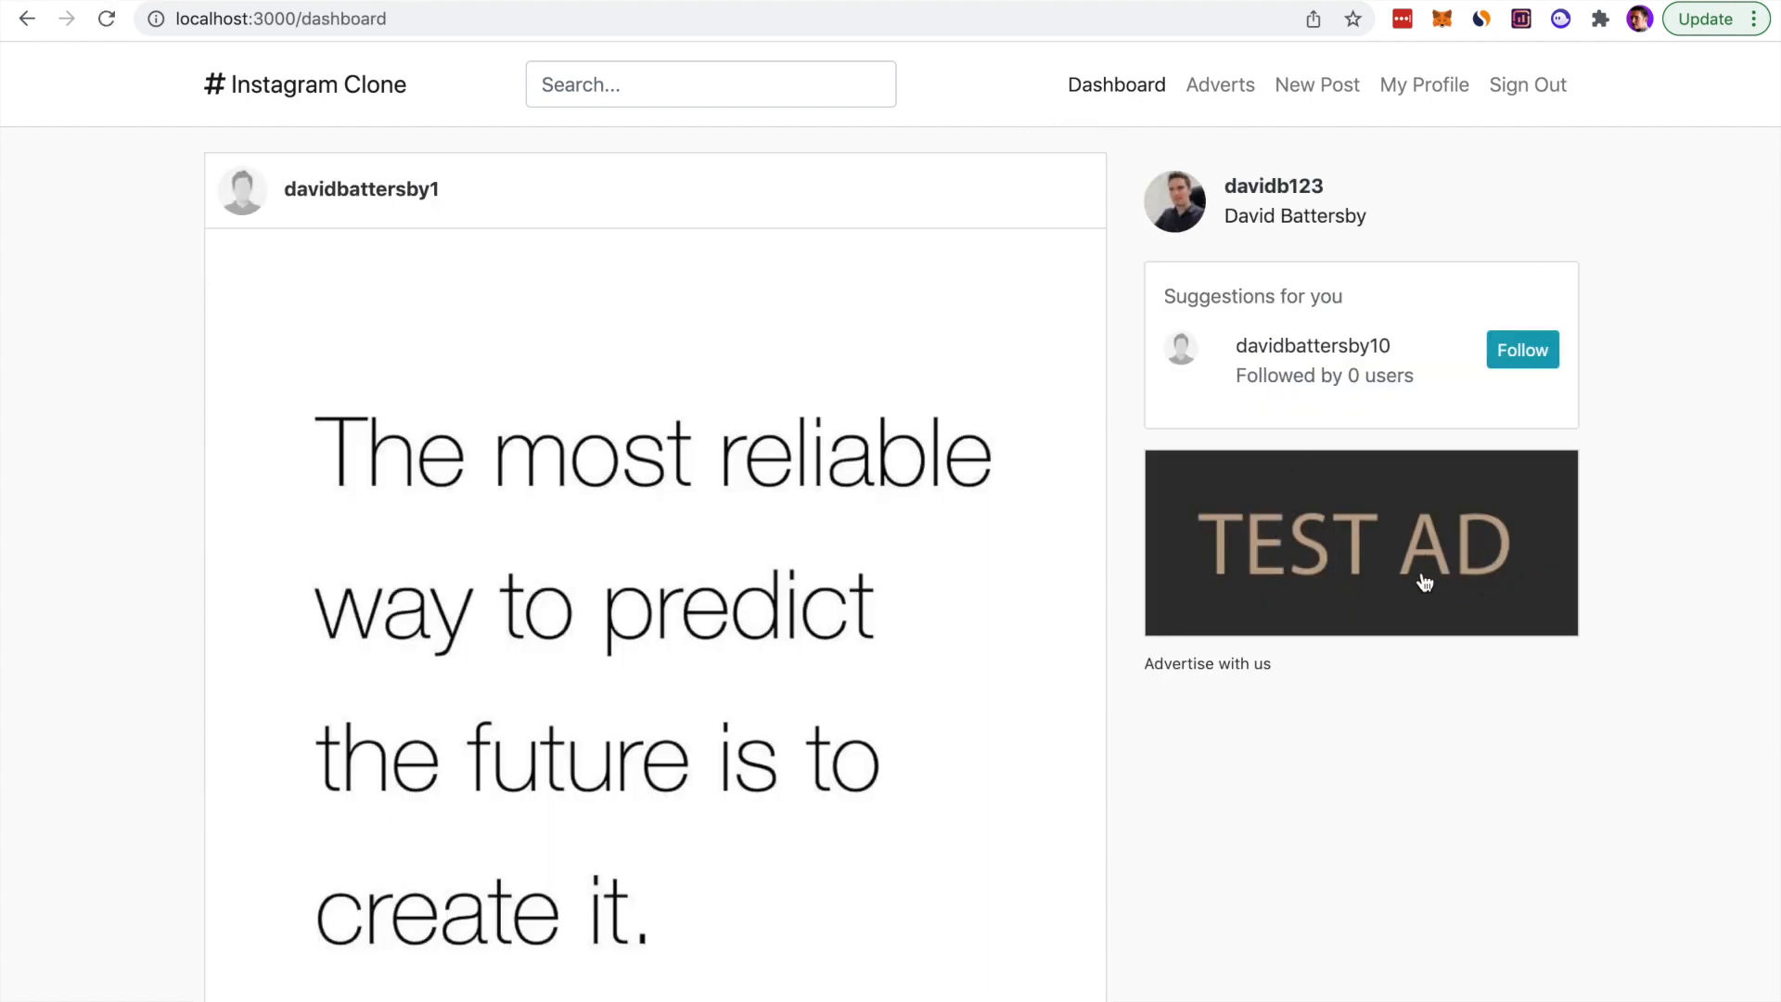
pyautogui.click(105, 27)
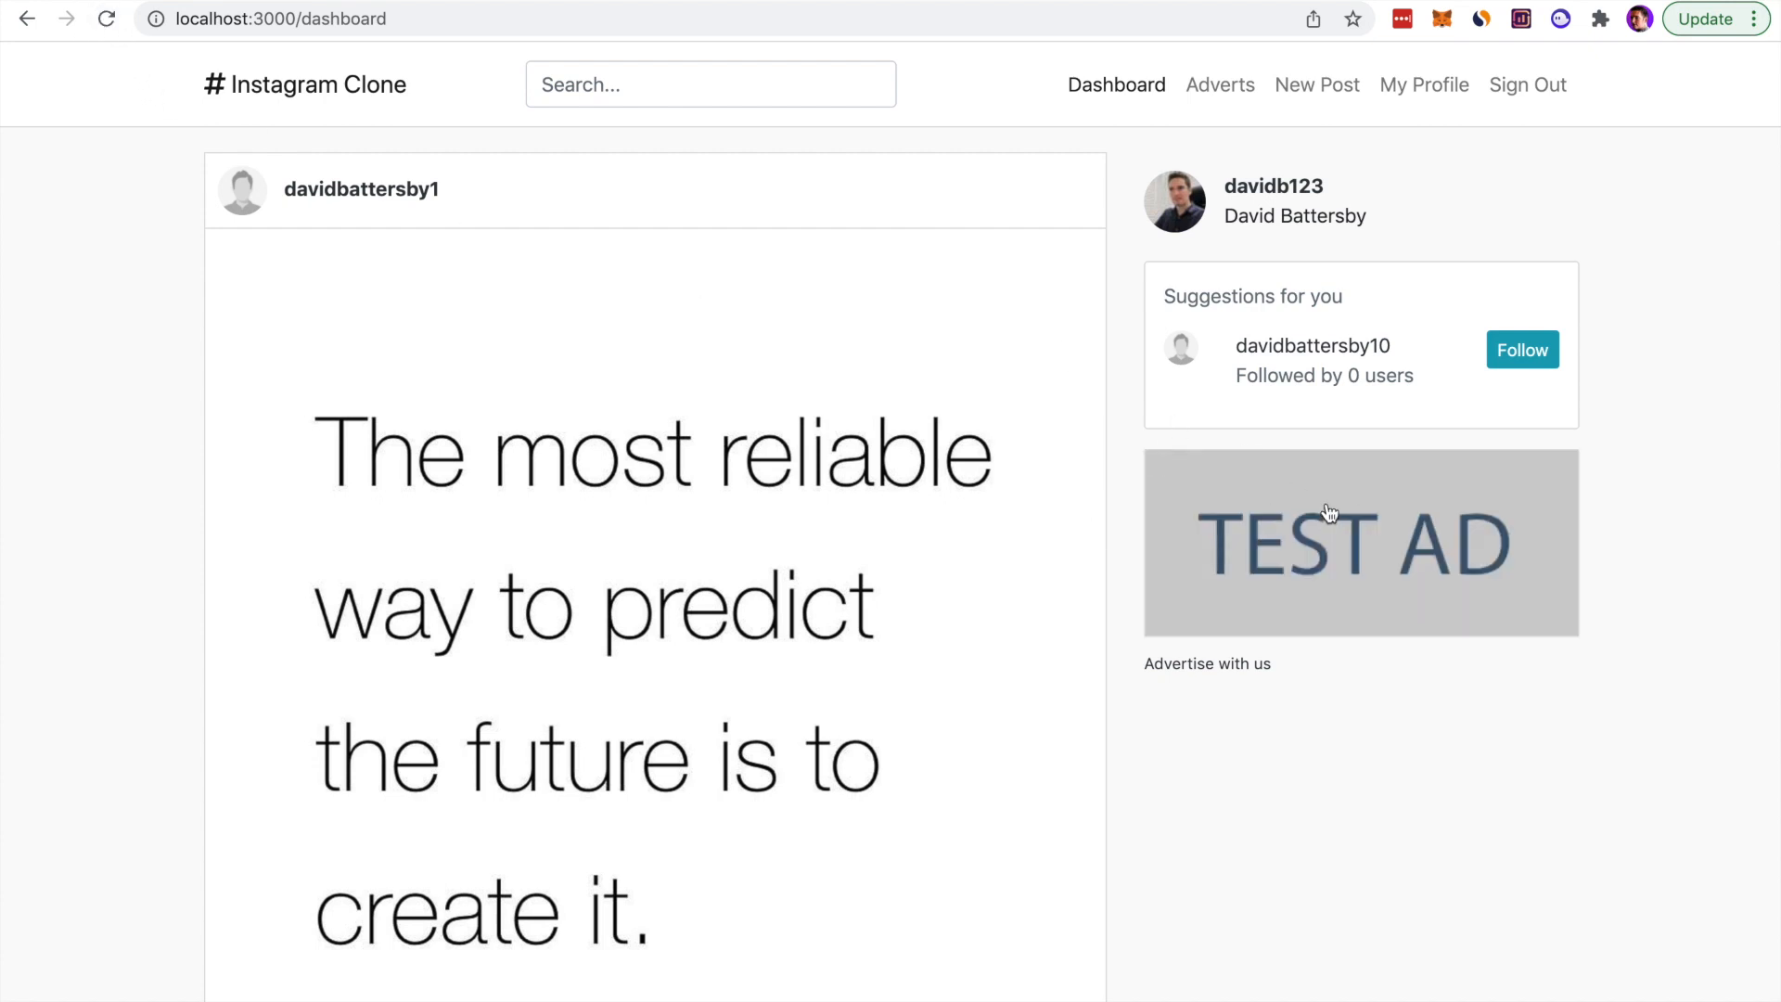
pyautogui.click(105, 20)
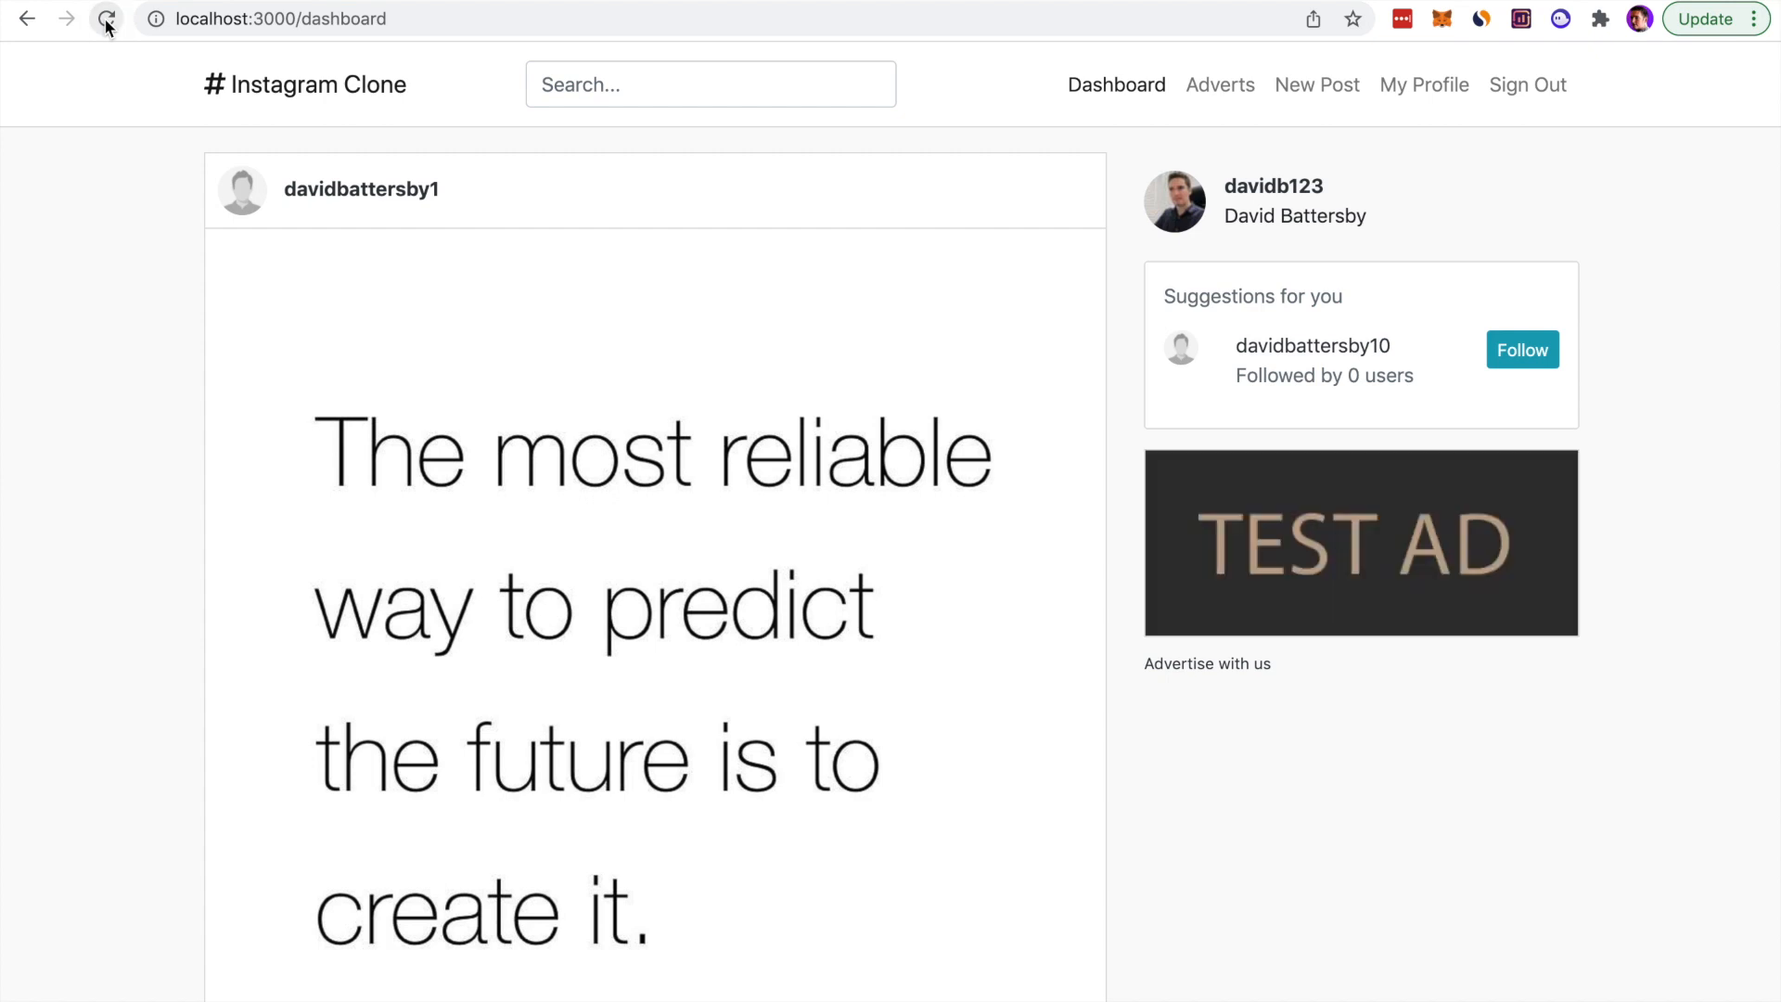
pyautogui.click(105, 20)
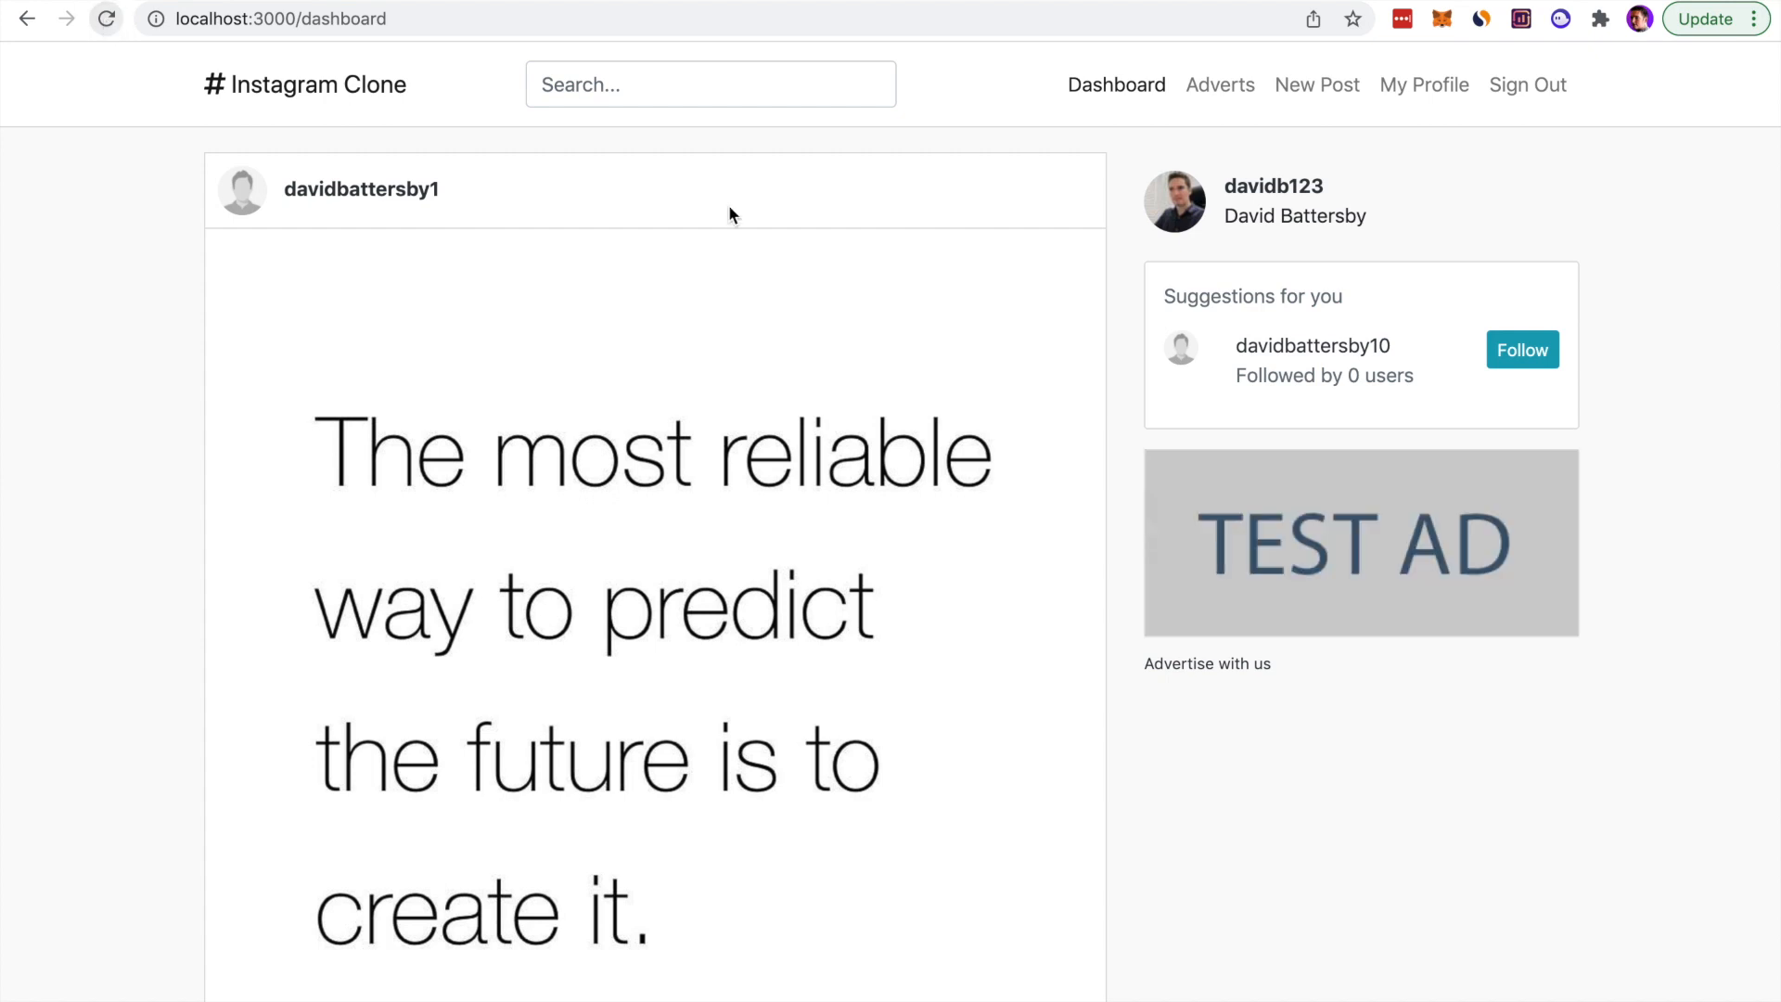
pyautogui.moveTo(1396, 501)
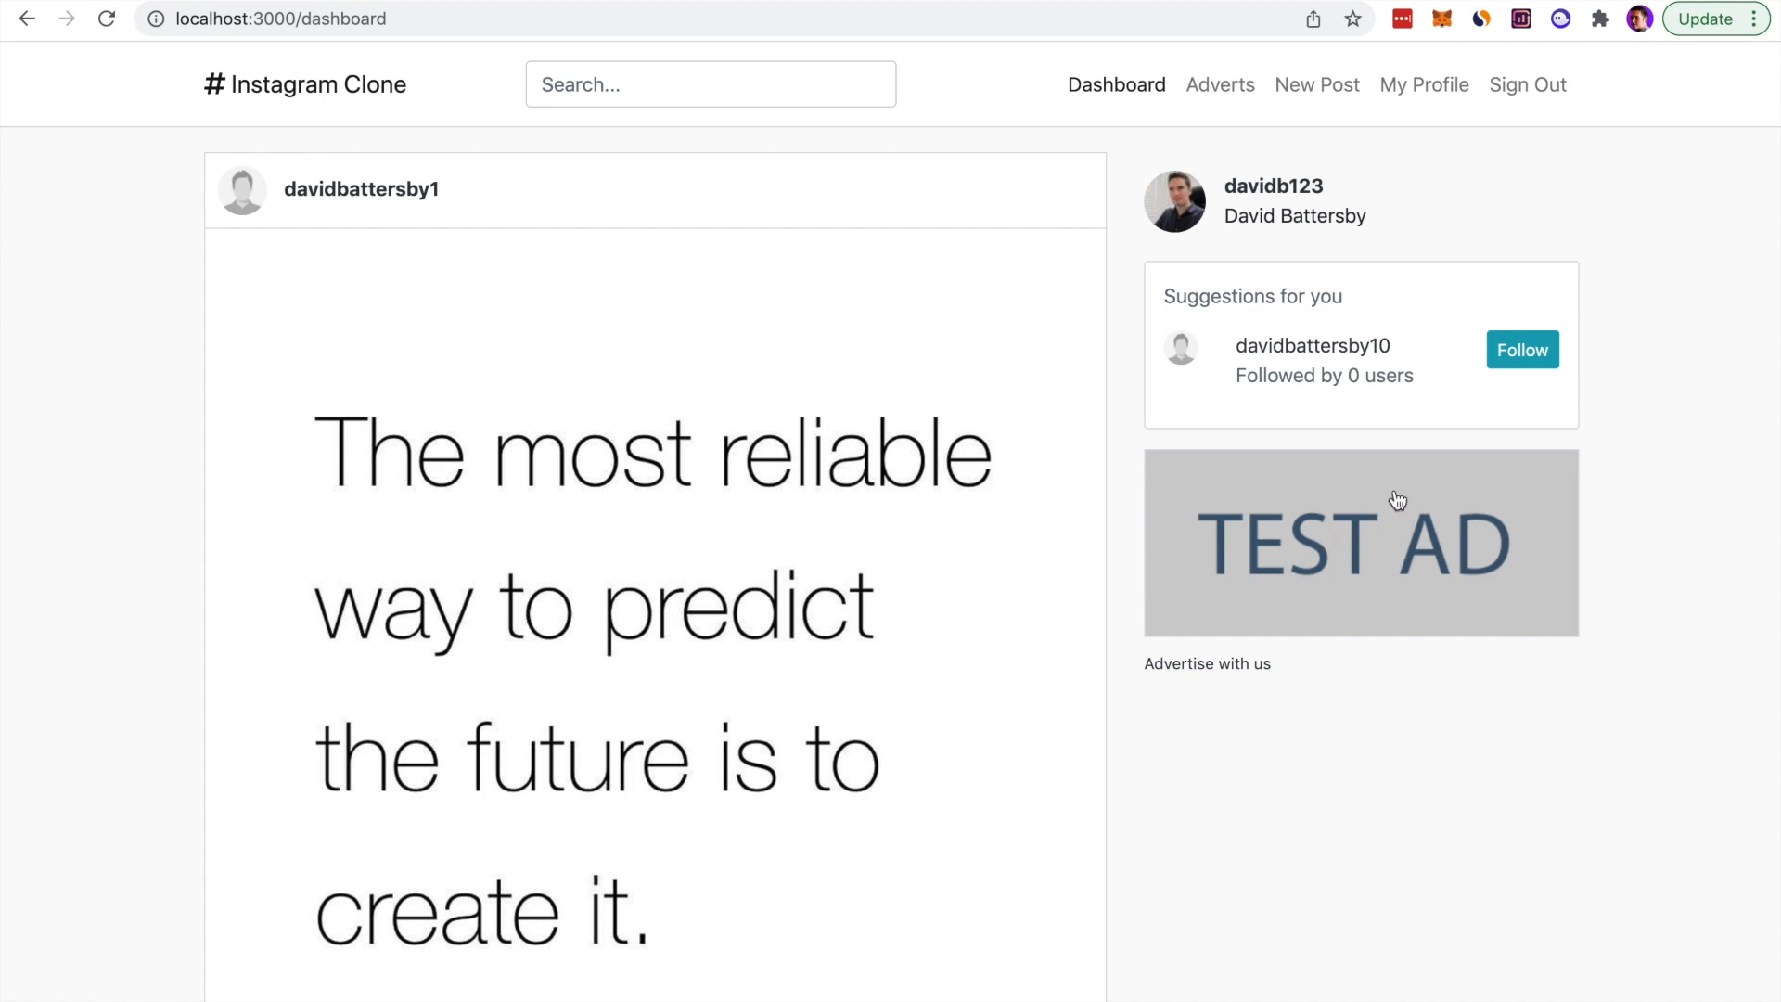
pyautogui.moveTo(515, 178)
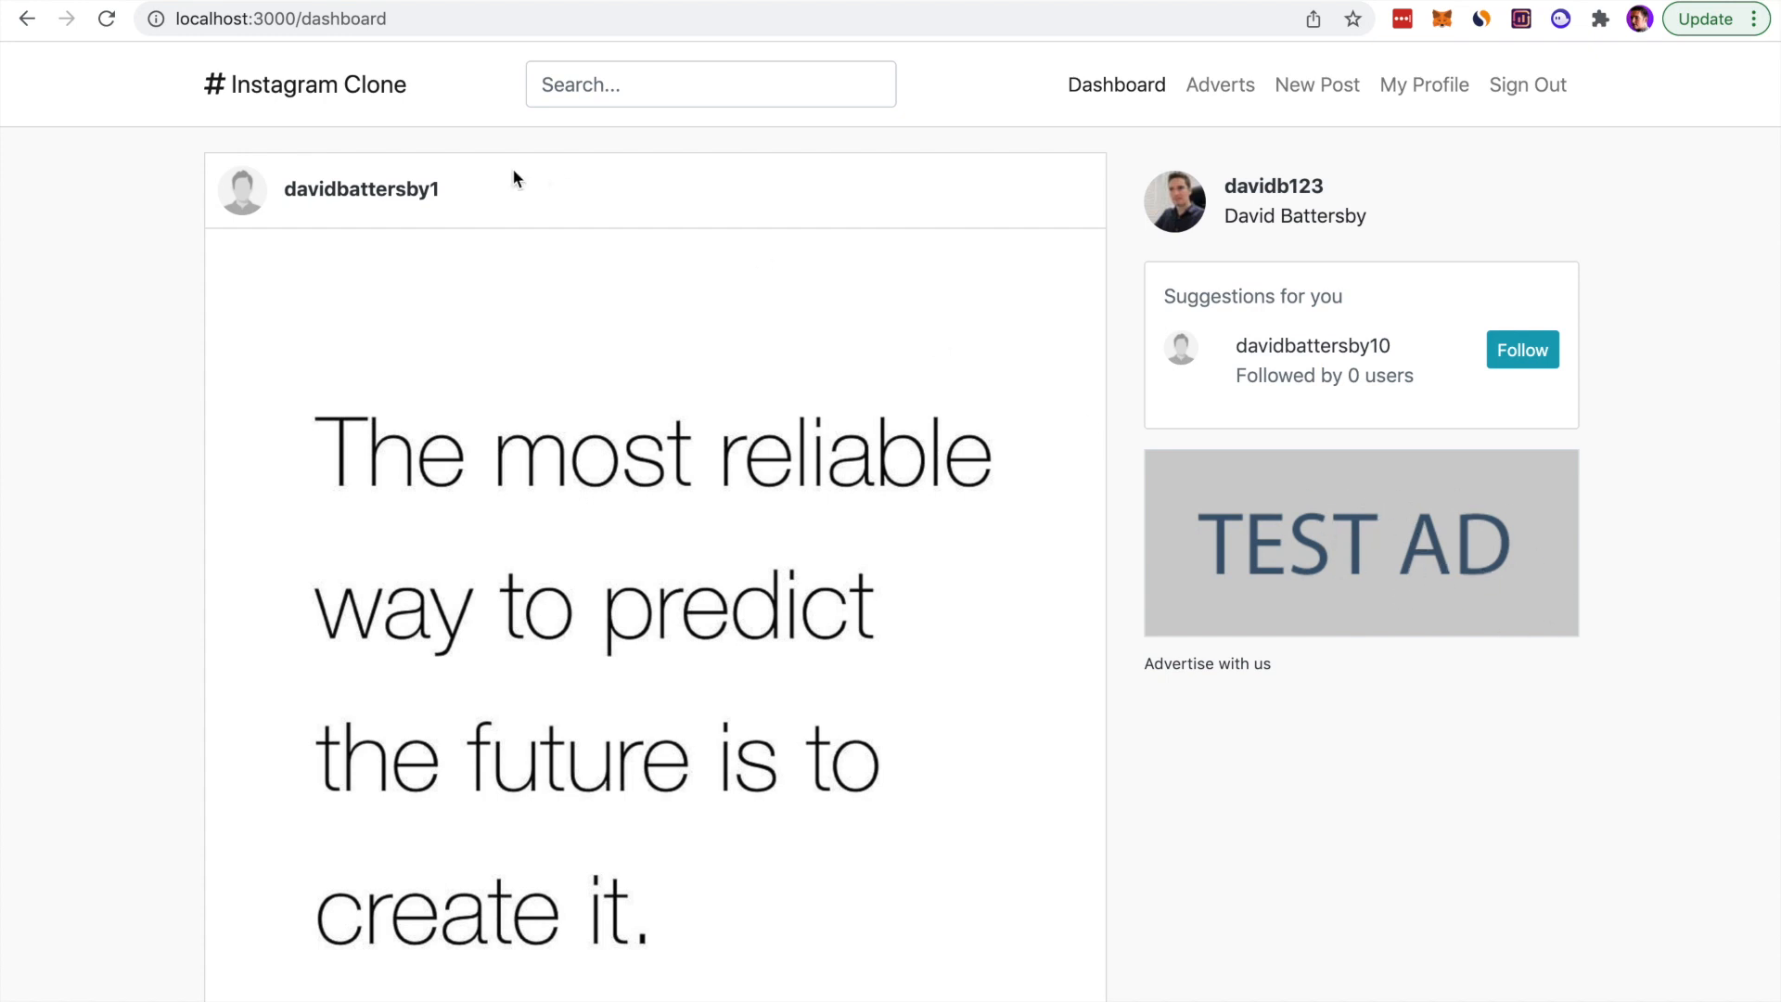
pyautogui.click(709, 84)
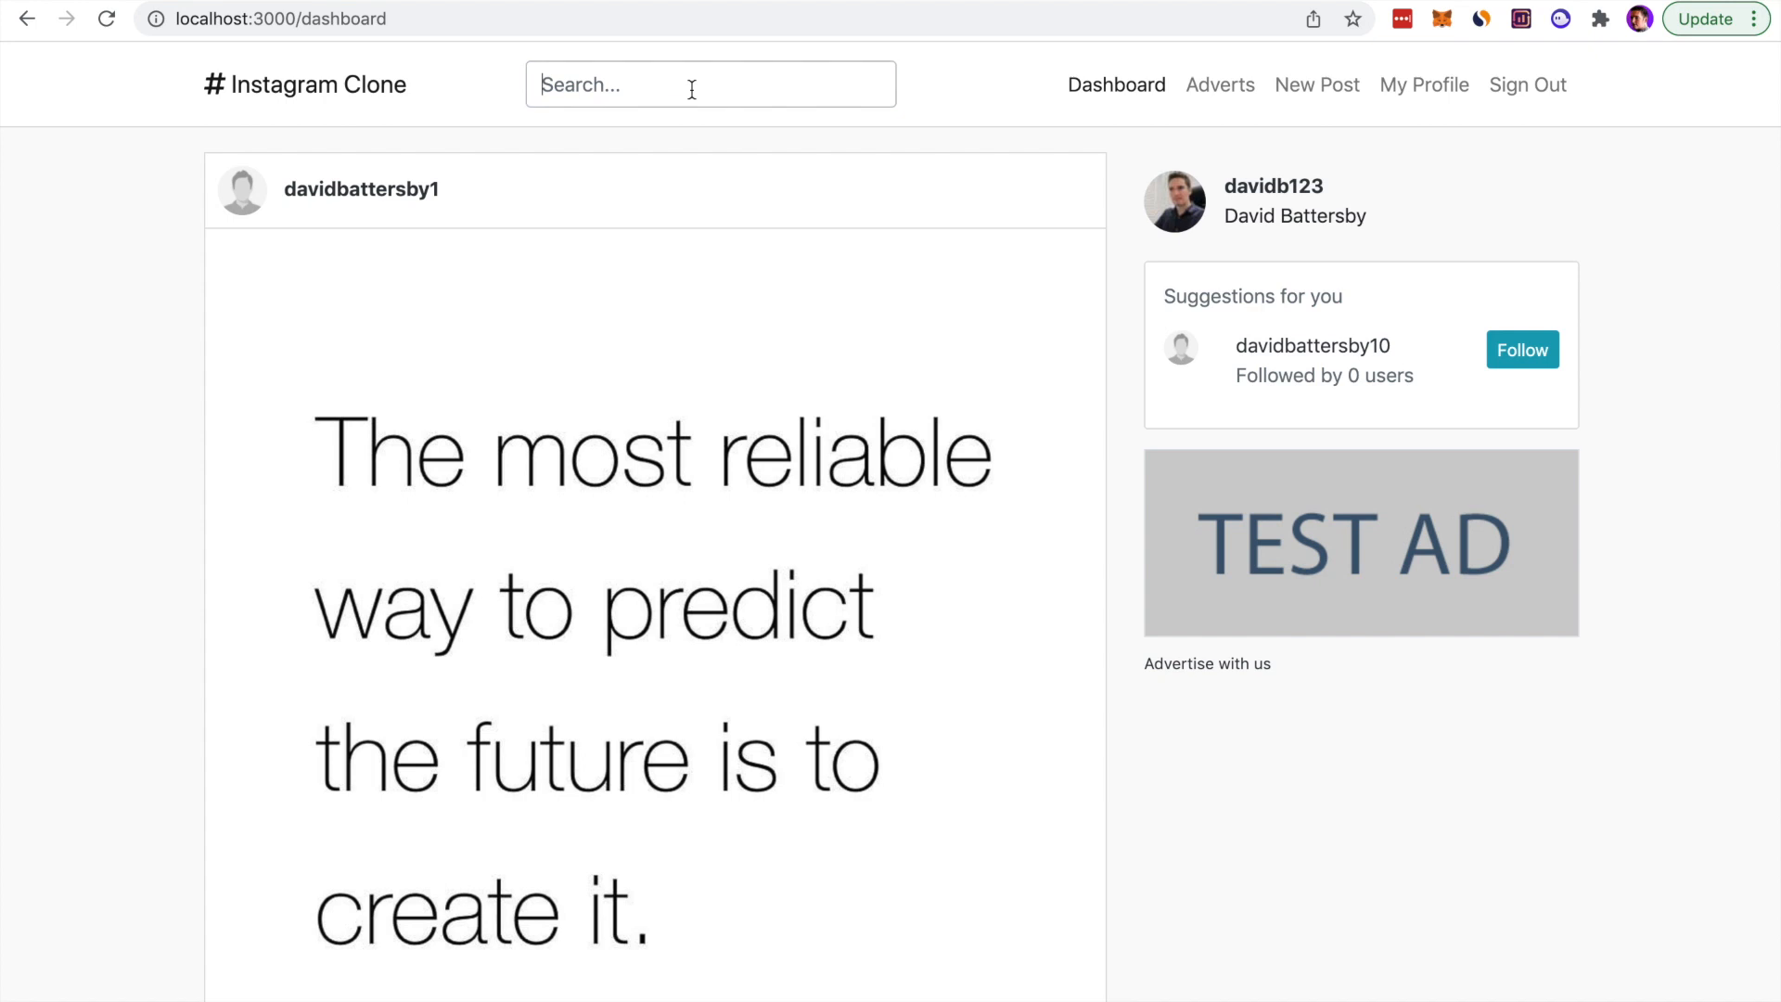
pyautogui.write('s')
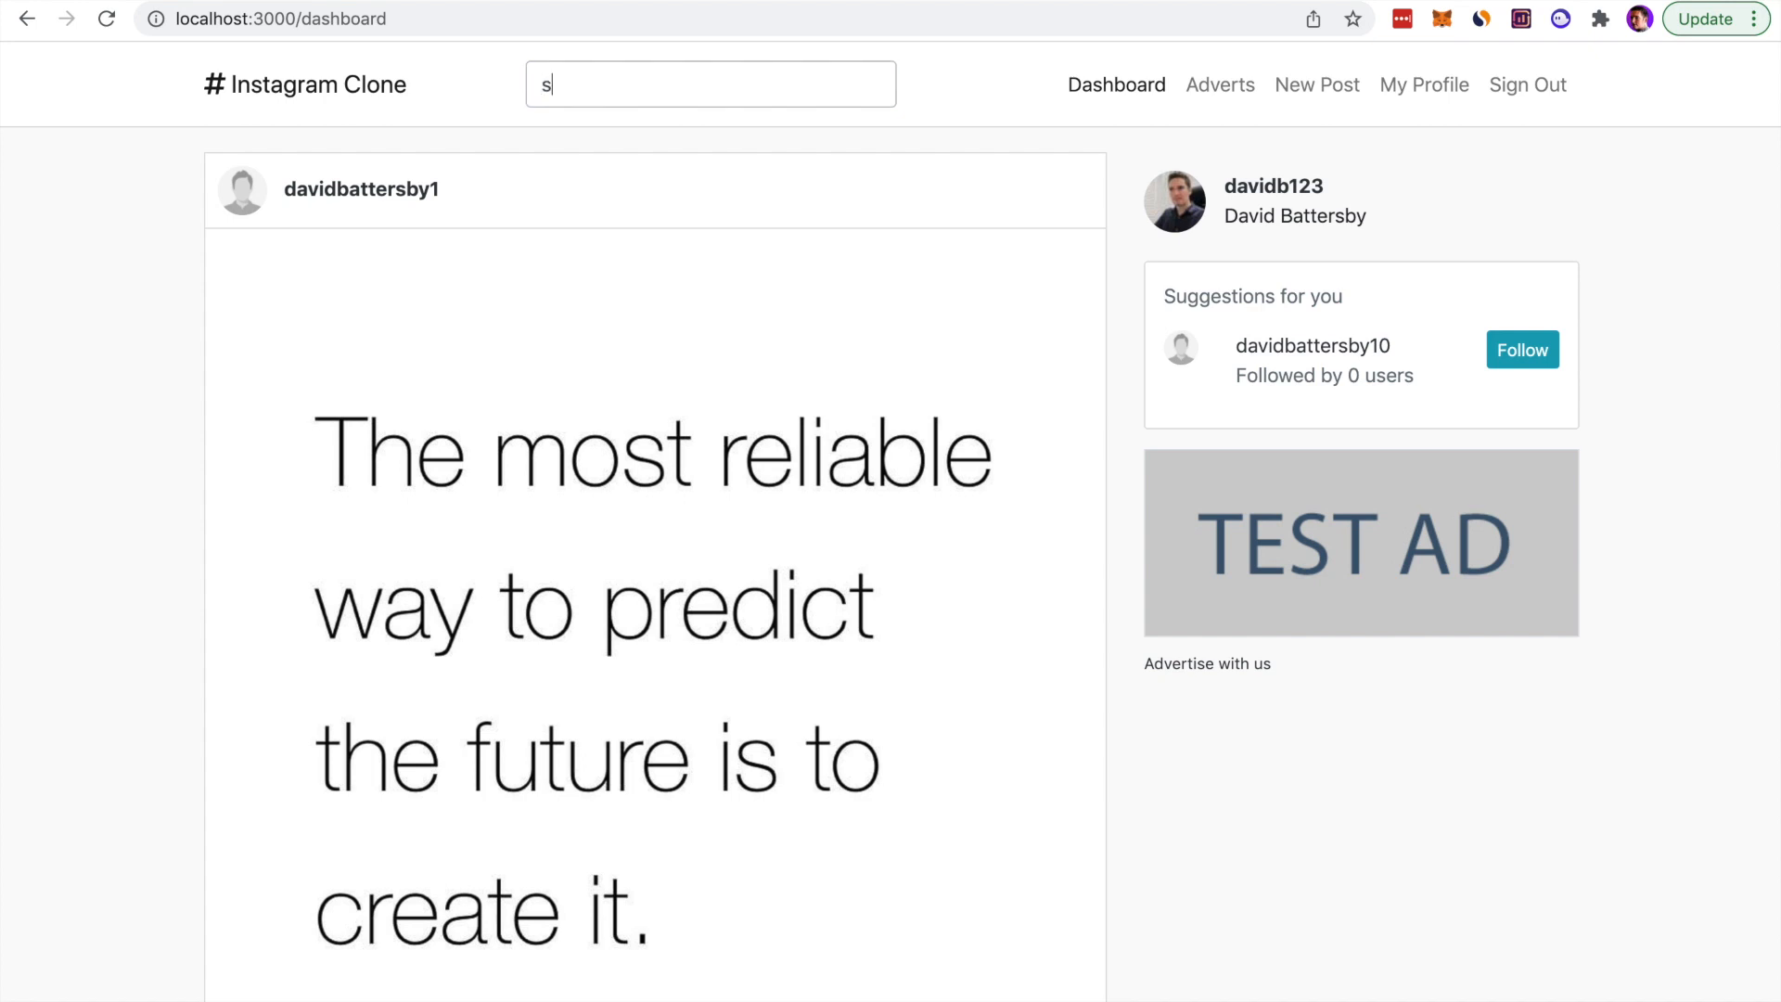
pyautogui.write('usan')
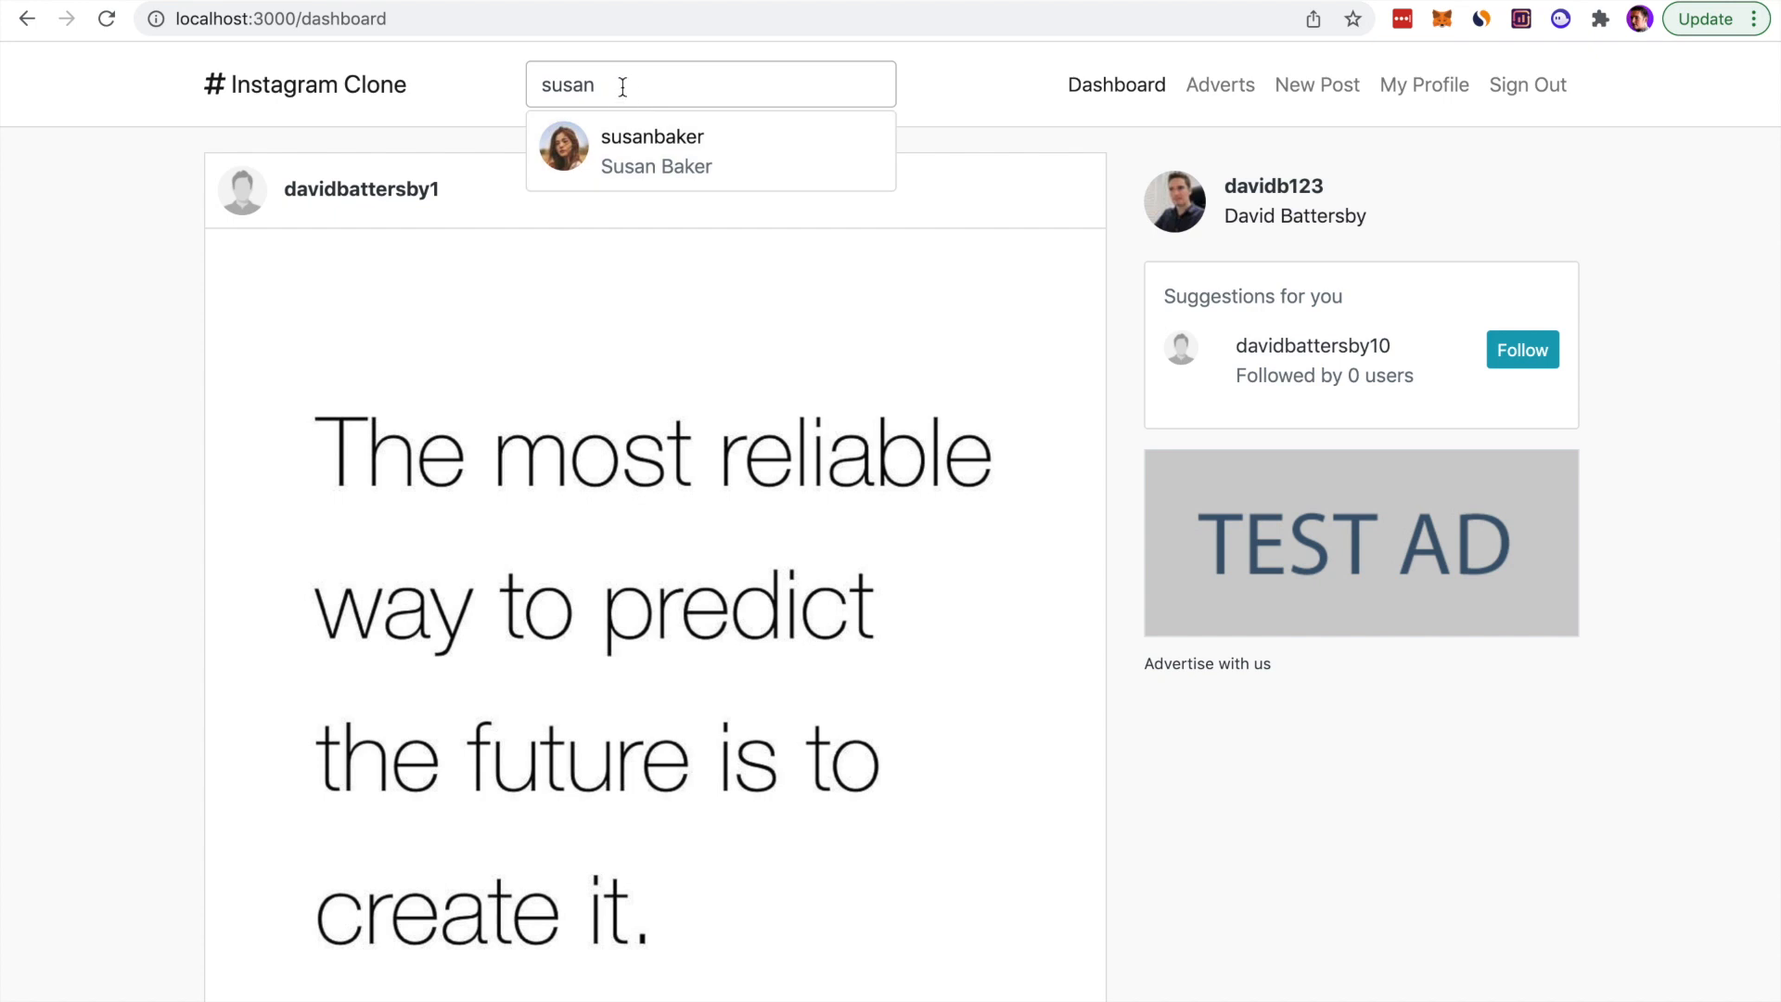
pyautogui.write('da')
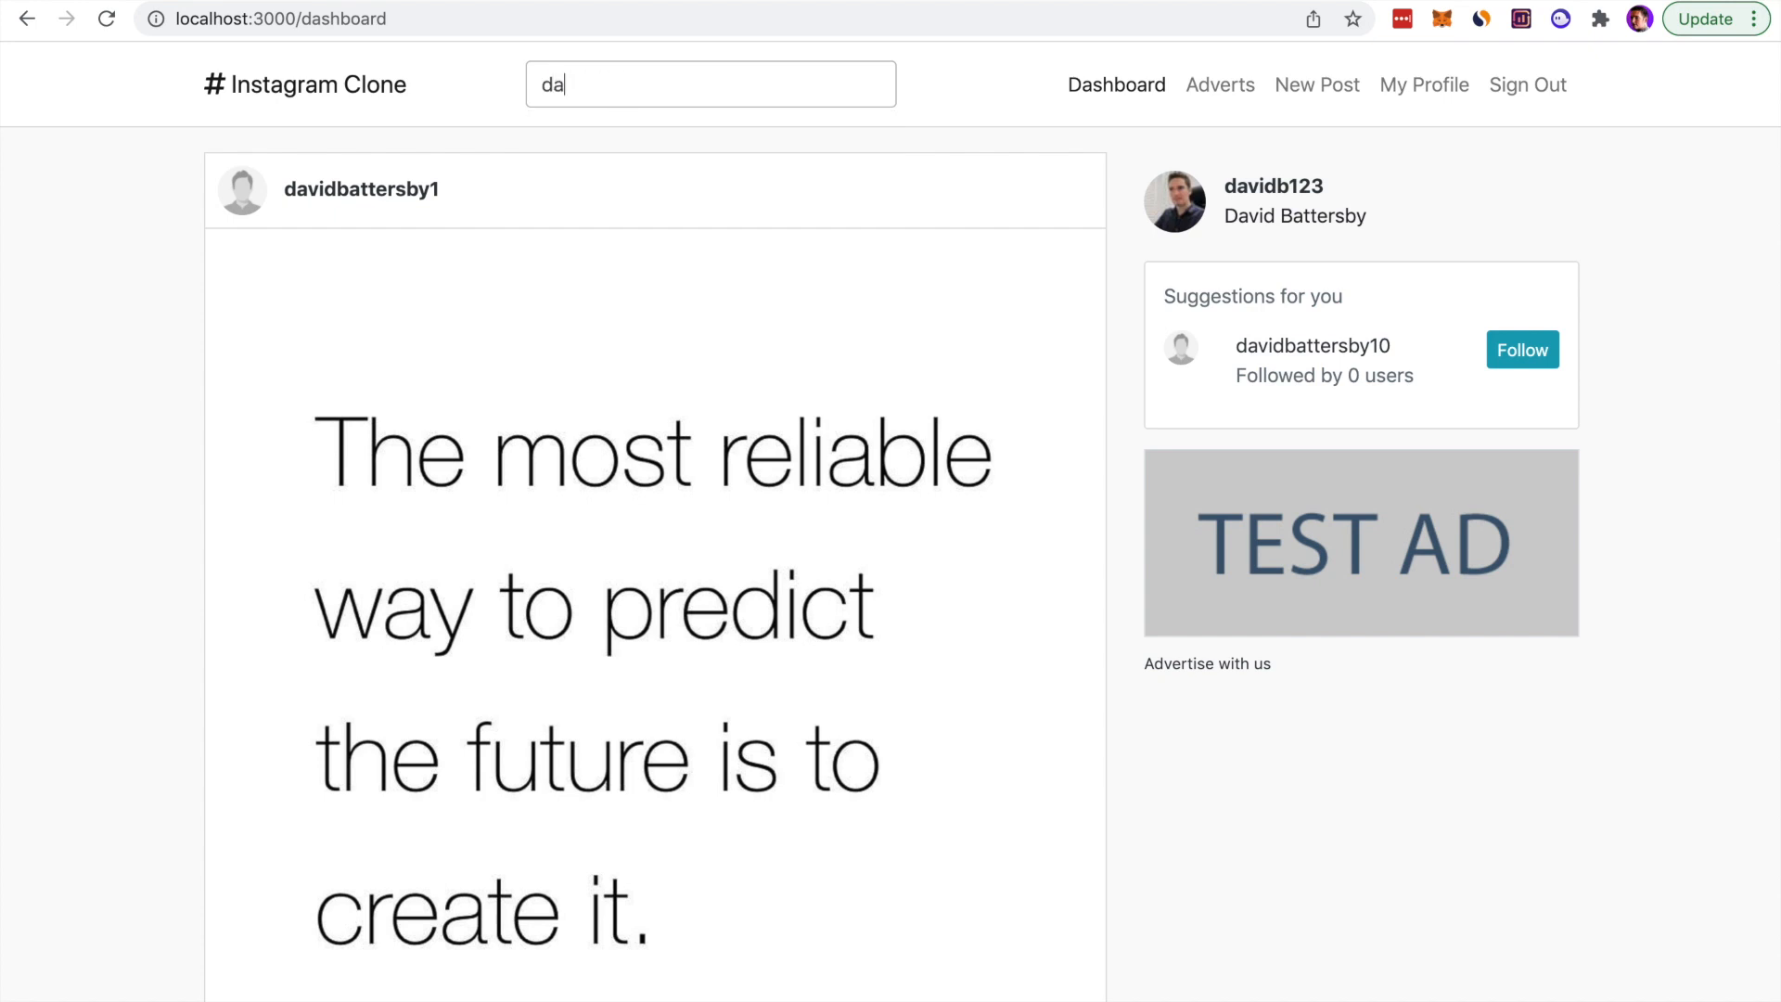
pyautogui.write('v')
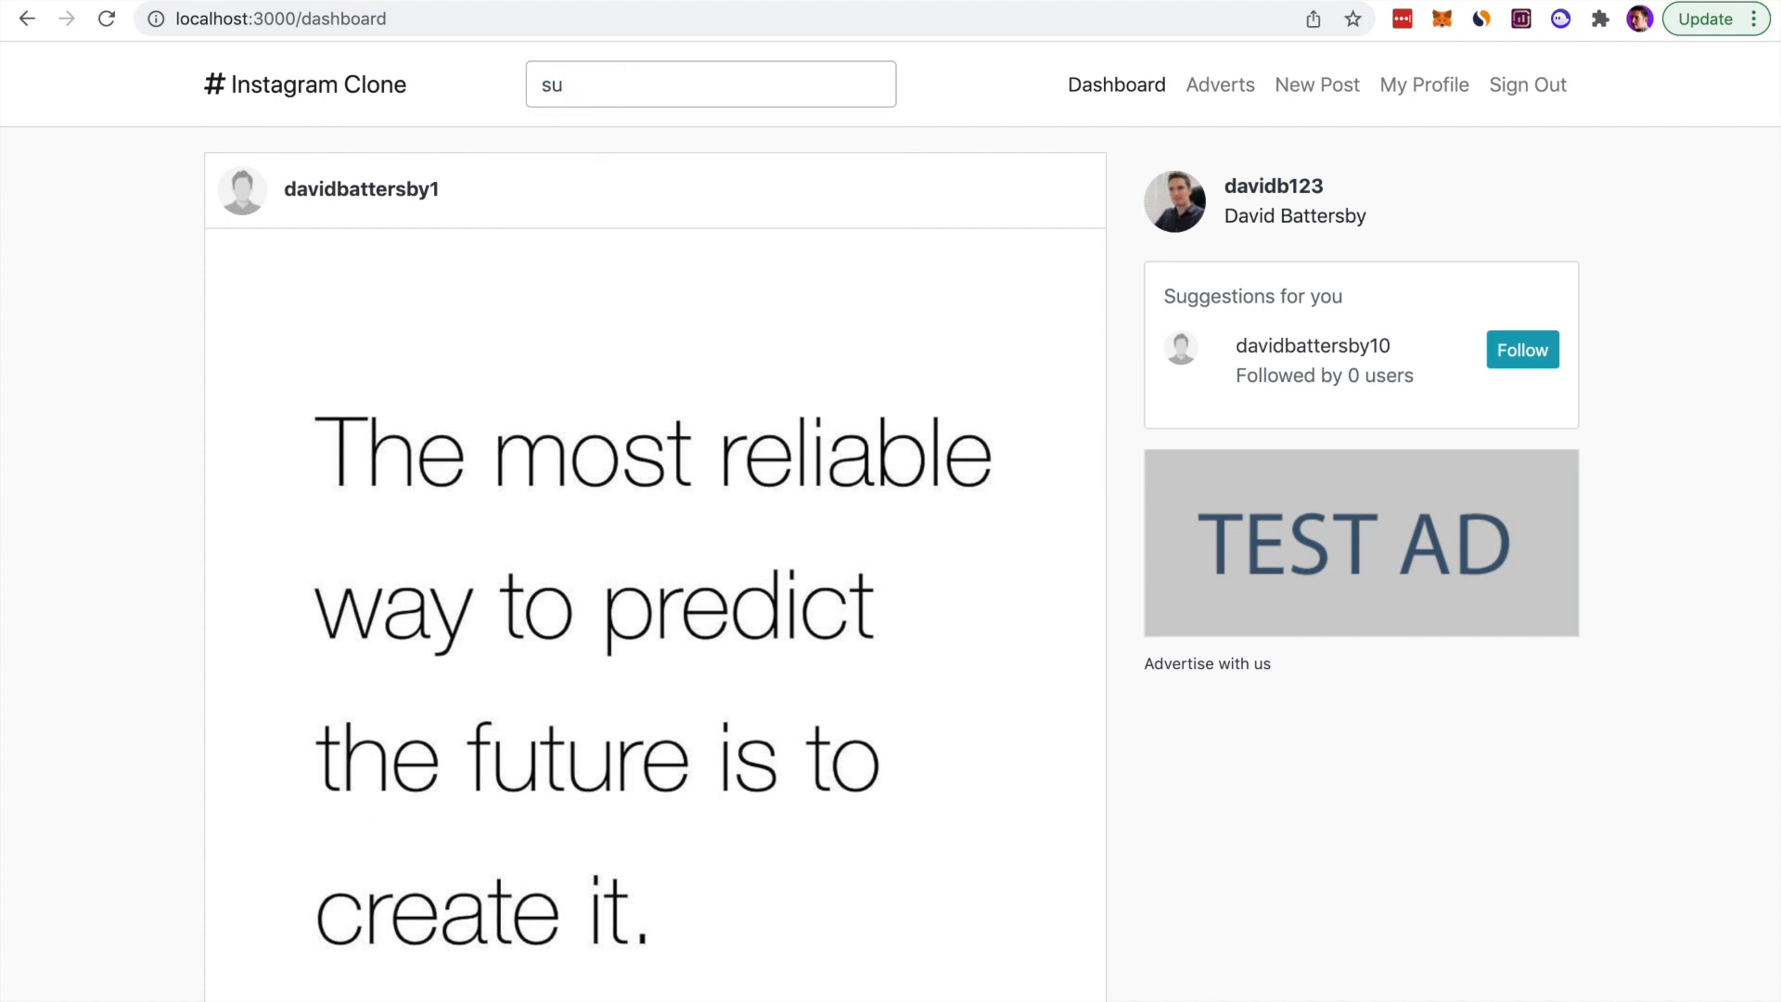
pyautogui.click(709, 84)
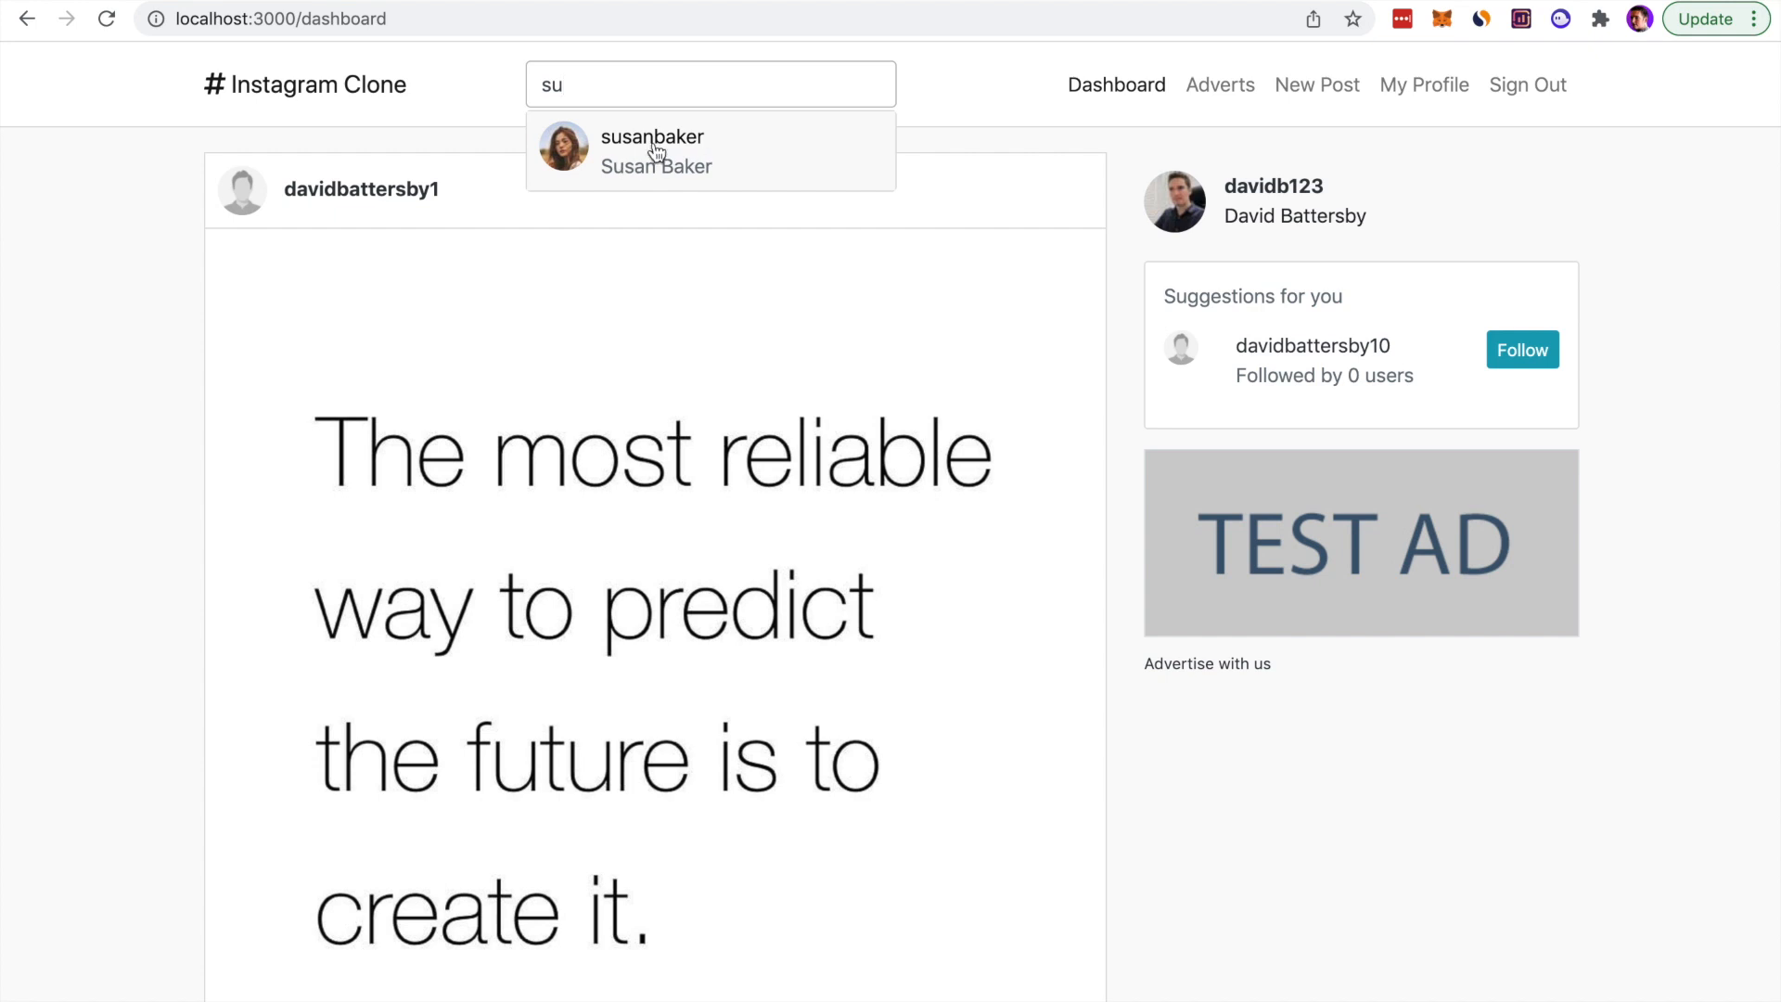
pyautogui.moveTo(680, 150)
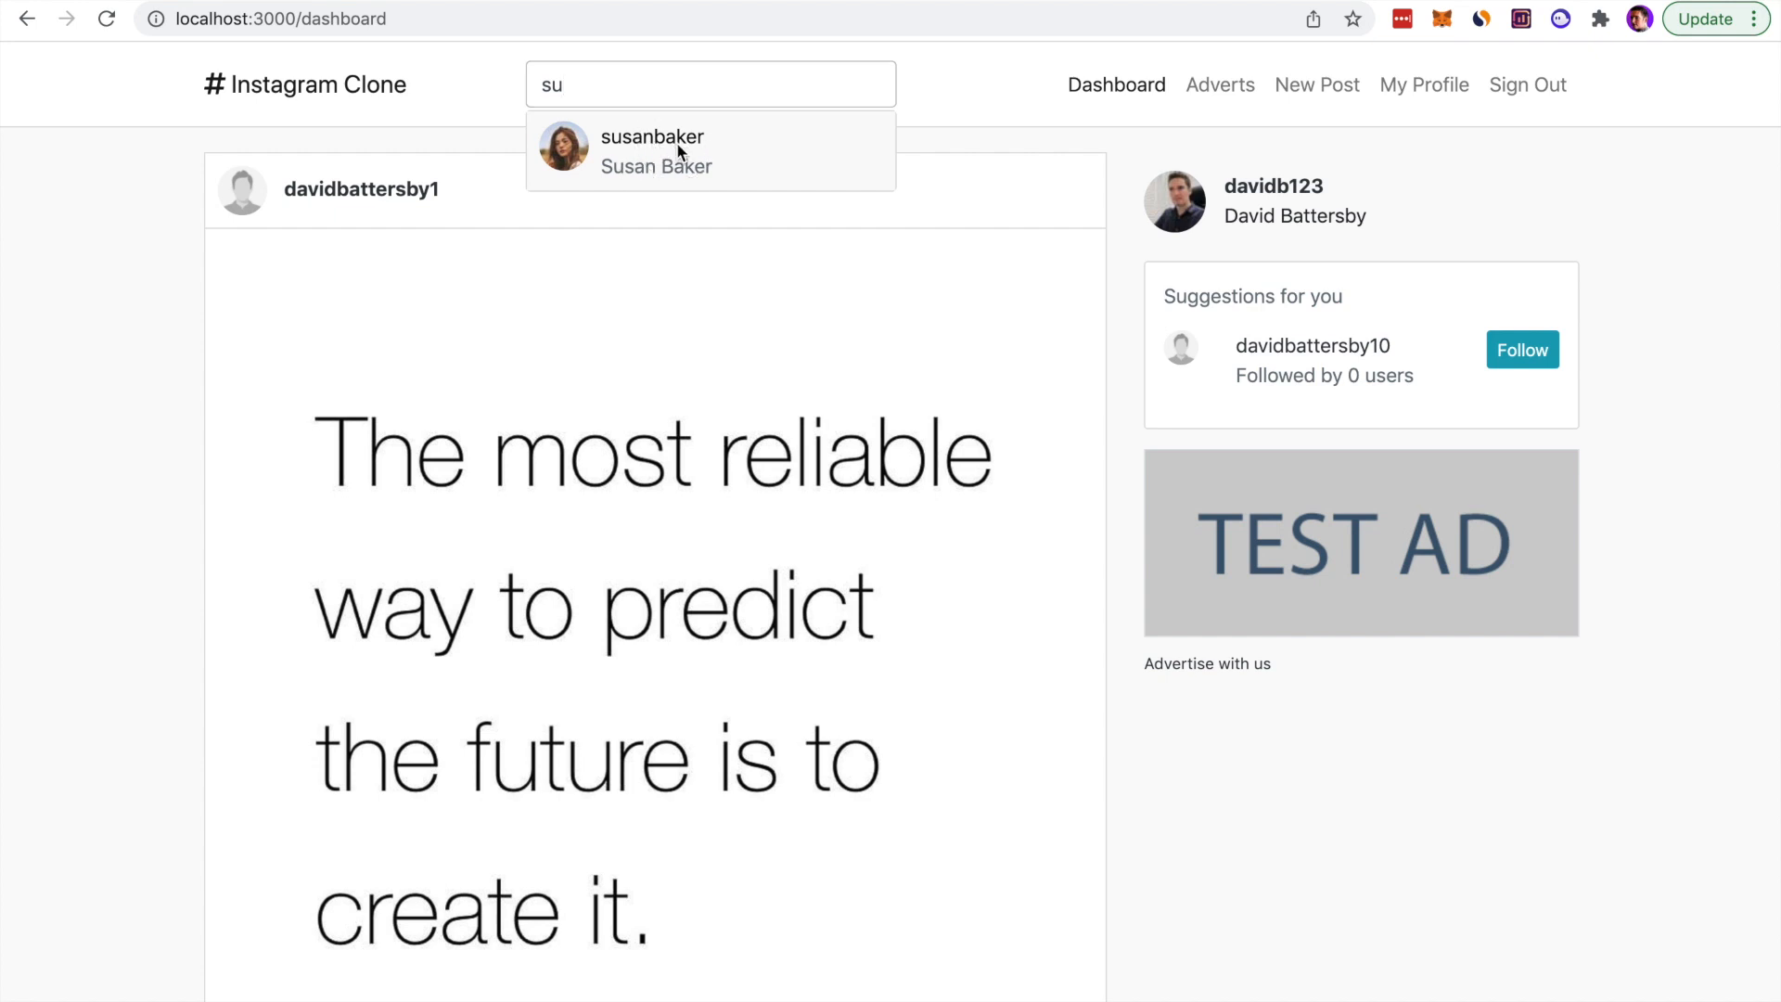
pyautogui.click(653, 151)
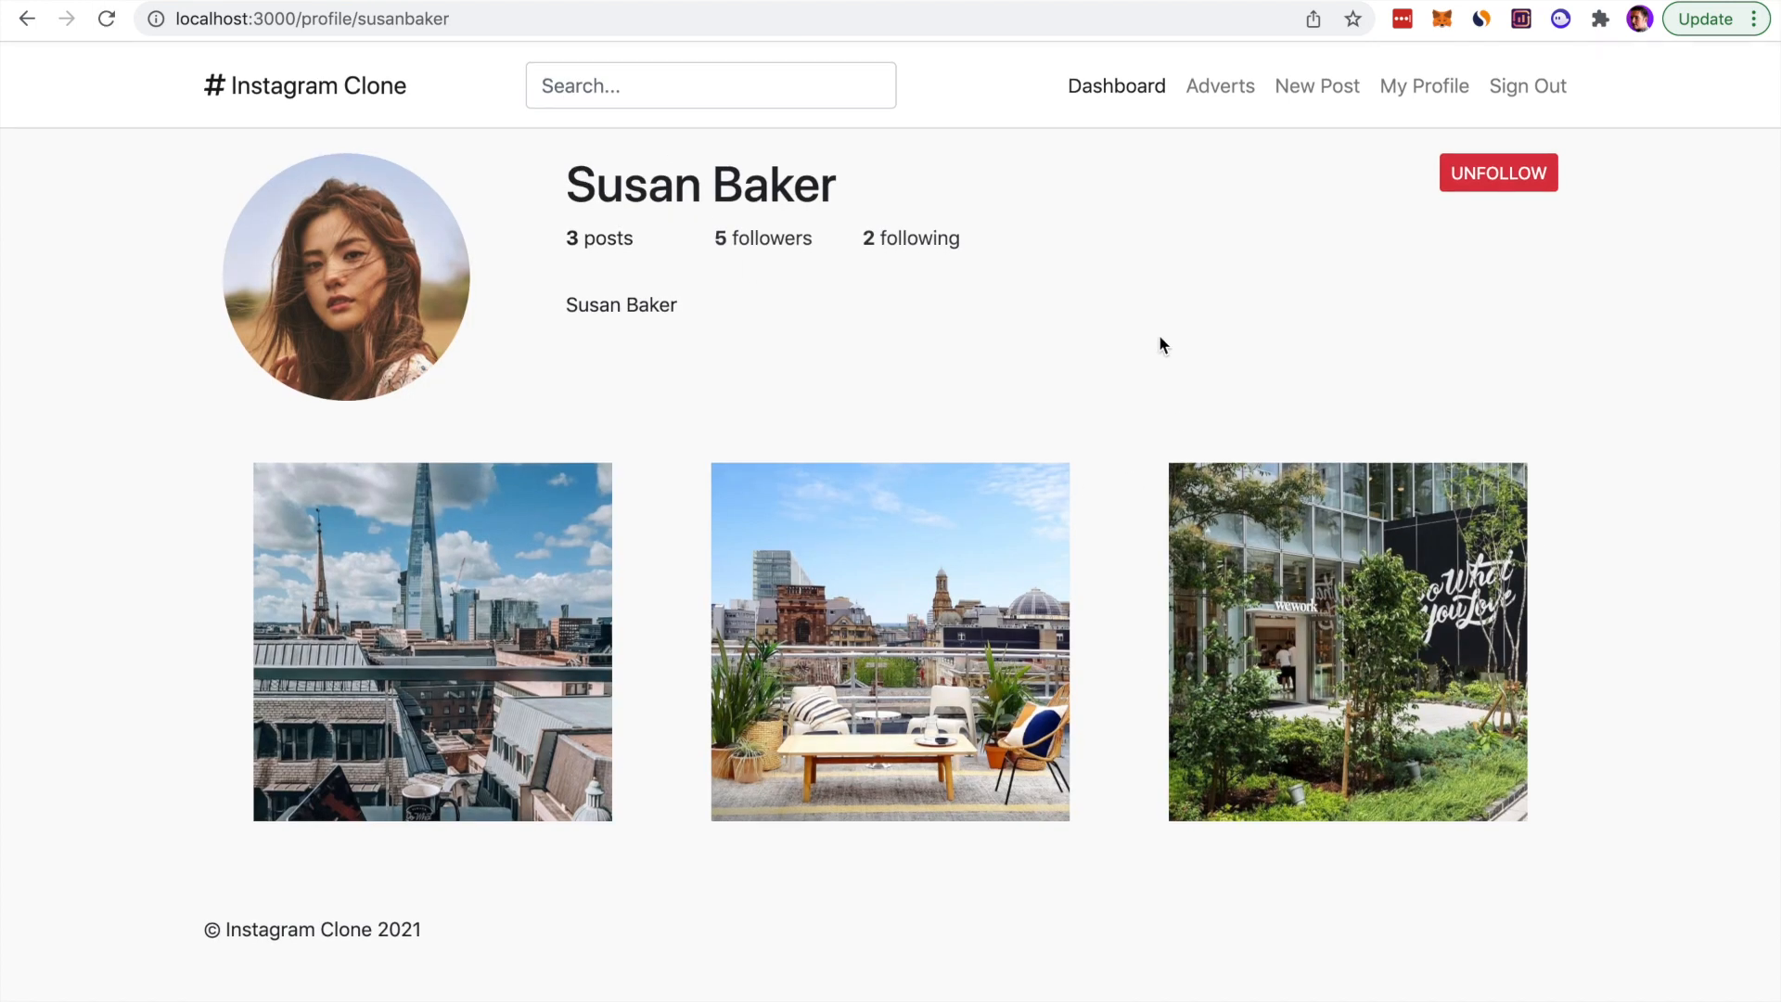
pyautogui.moveTo(882, 689)
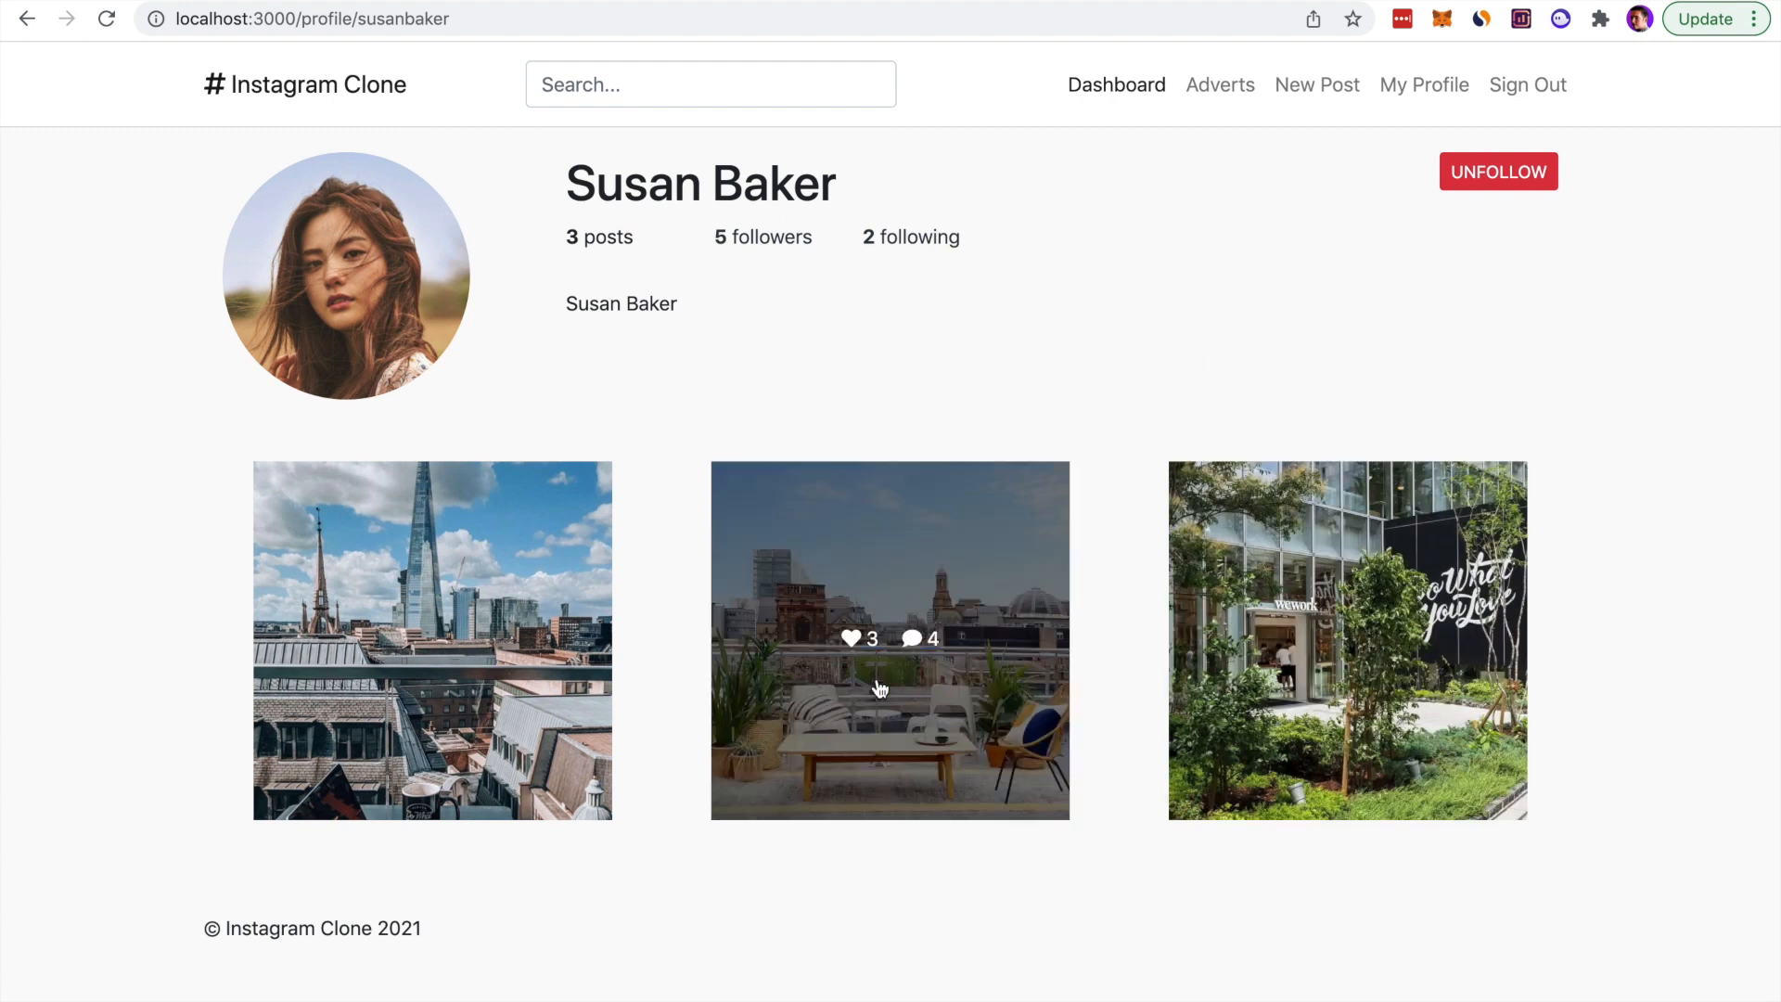
pyautogui.moveTo(926, 661)
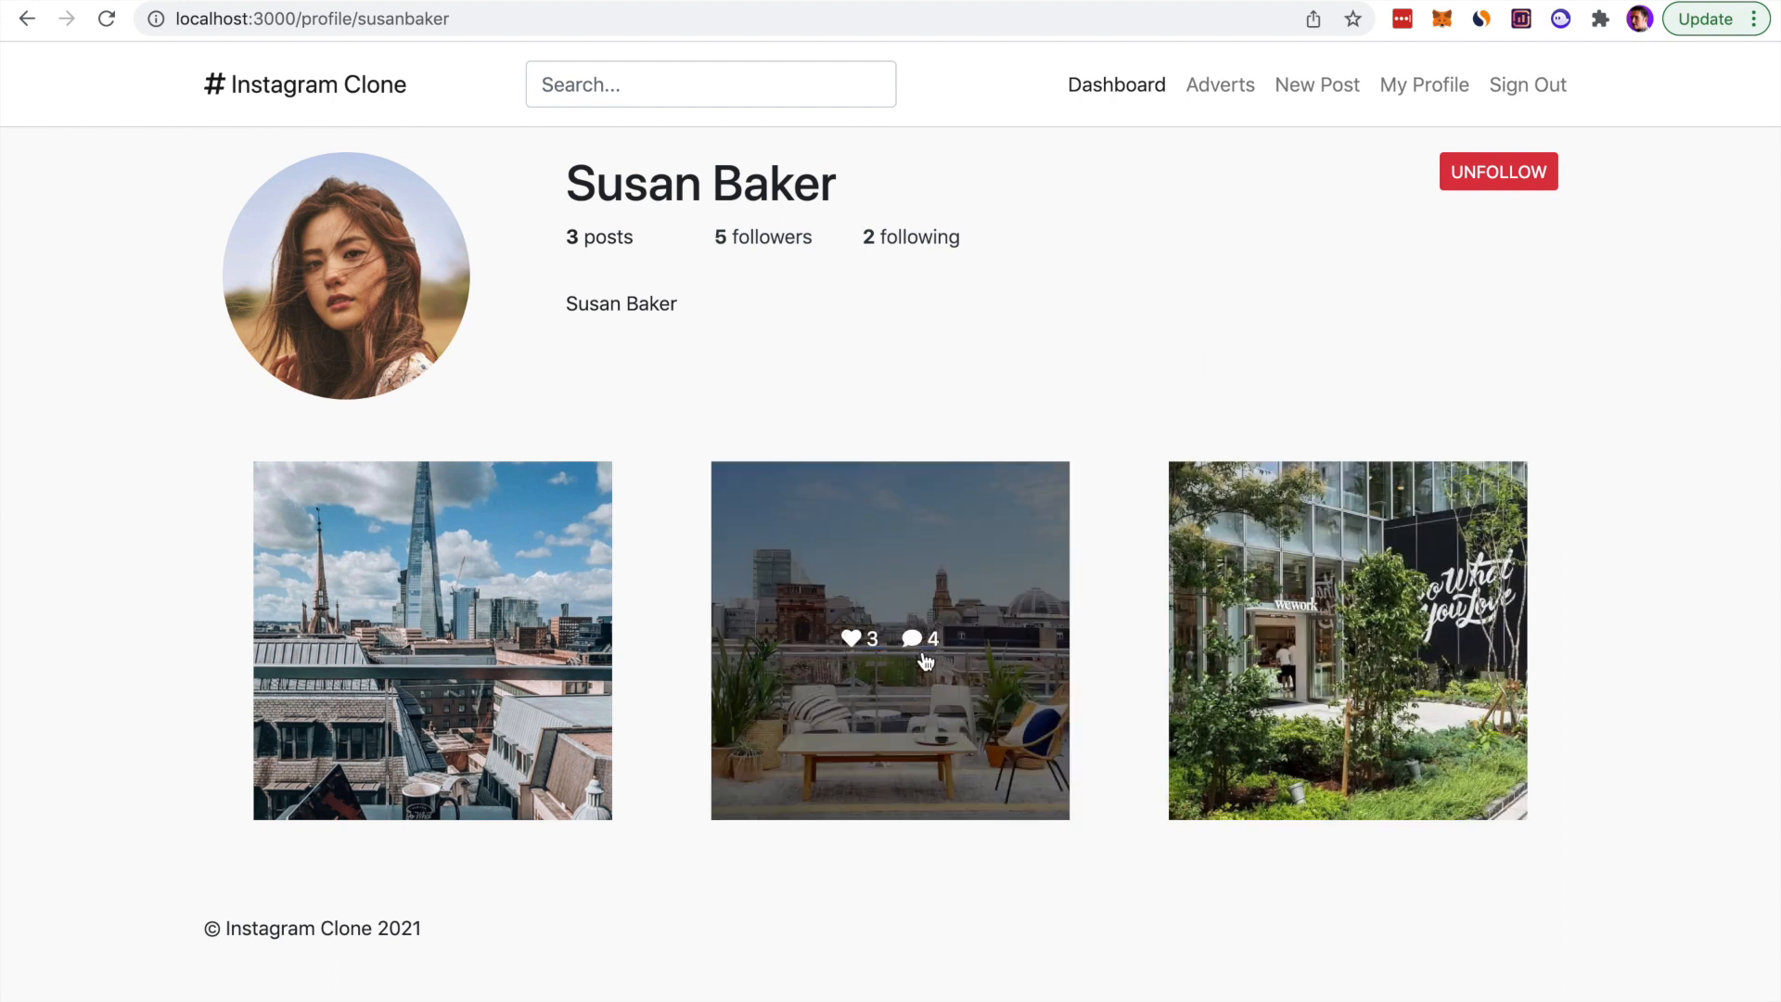
pyautogui.moveTo(465, 698)
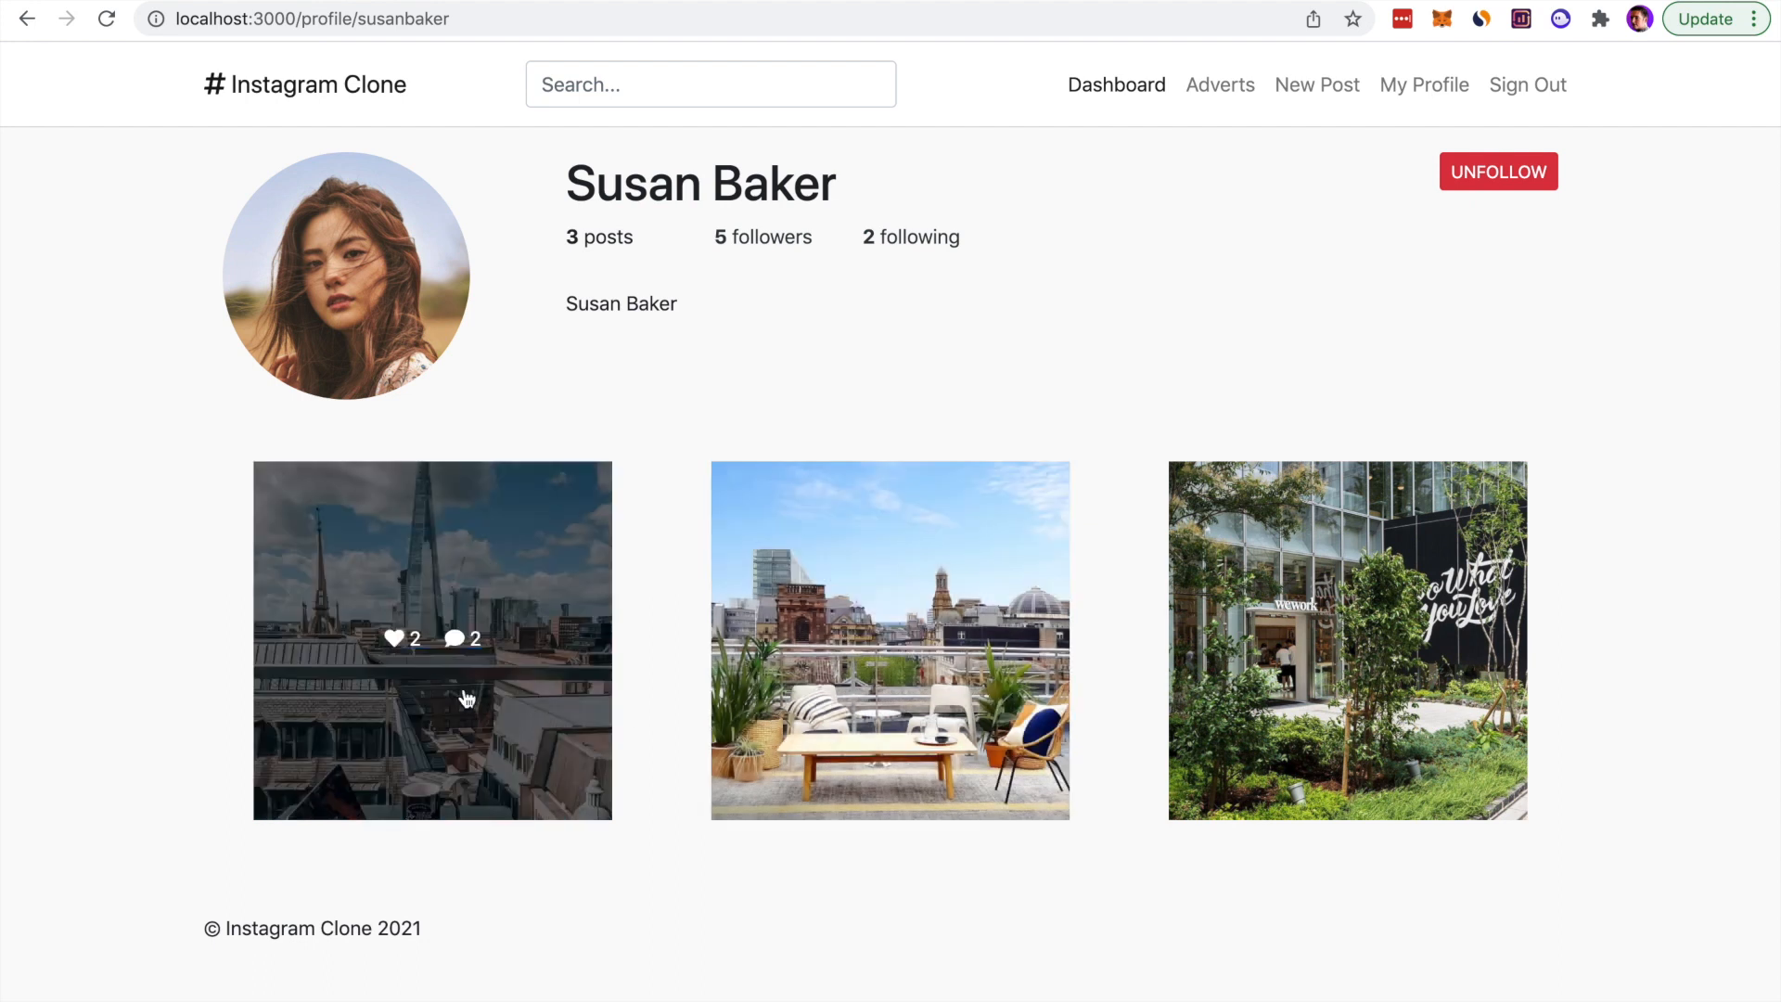
pyautogui.moveTo(1366, 689)
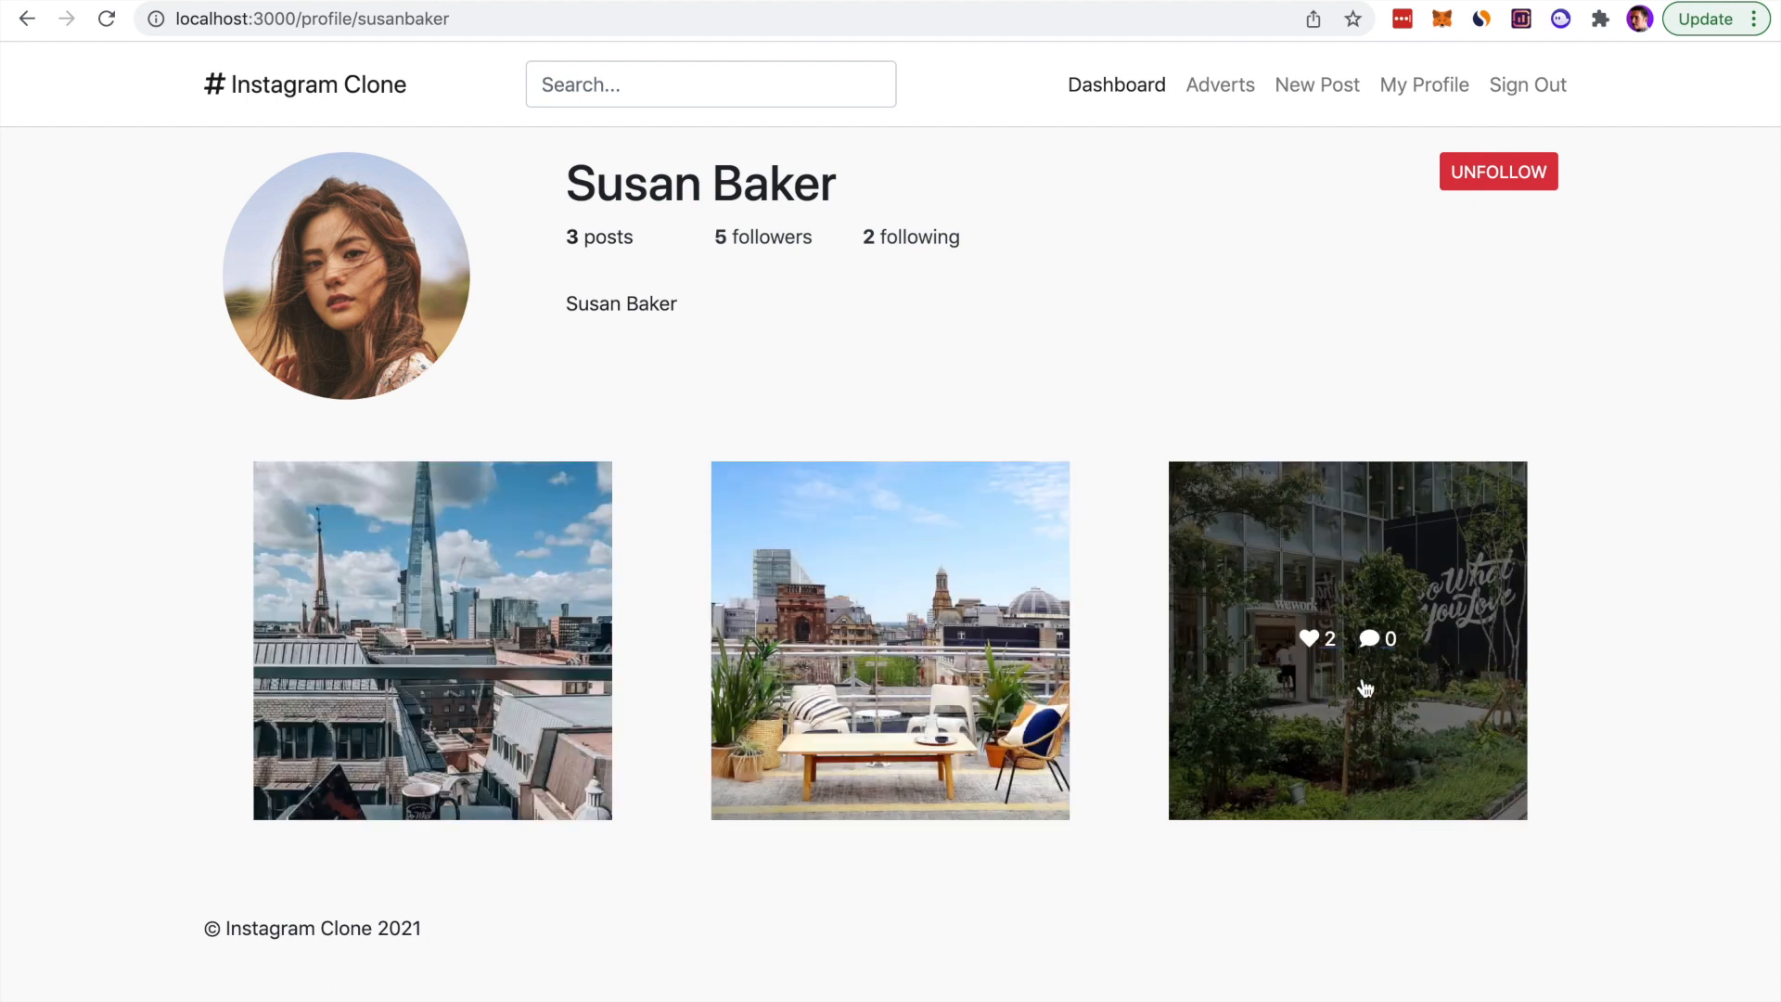
pyautogui.moveTo(1497, 171)
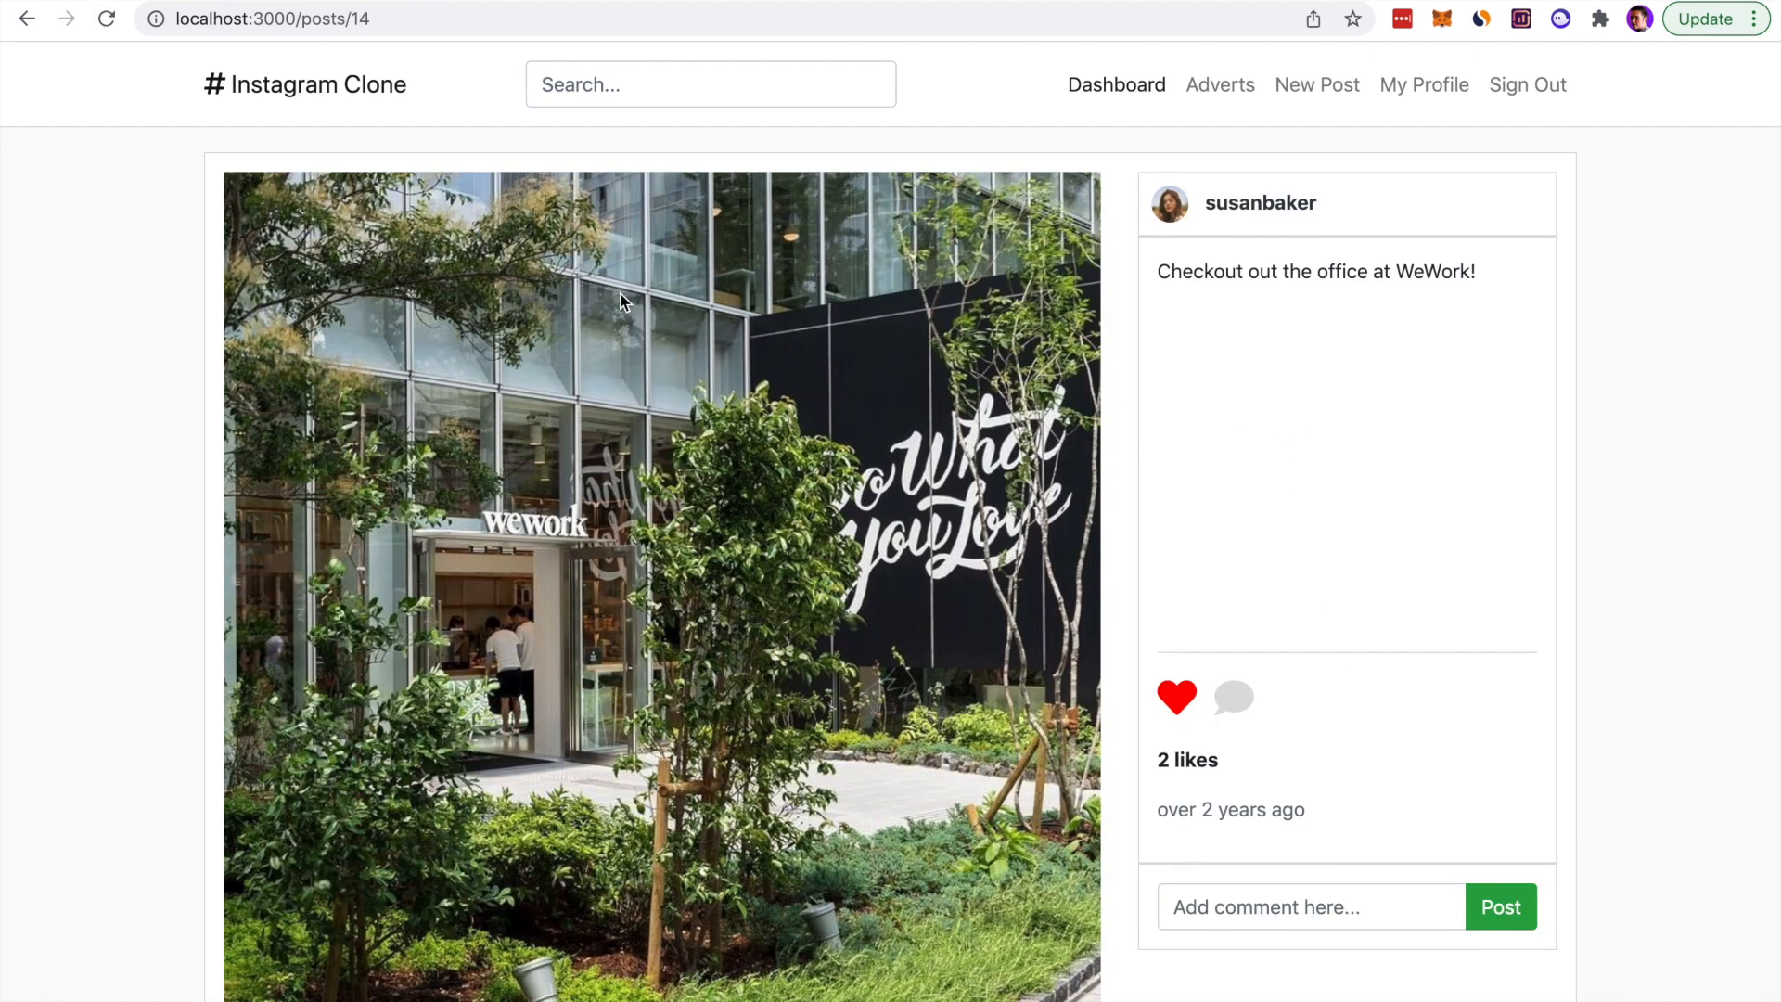
pyautogui.moveTo(788, 664)
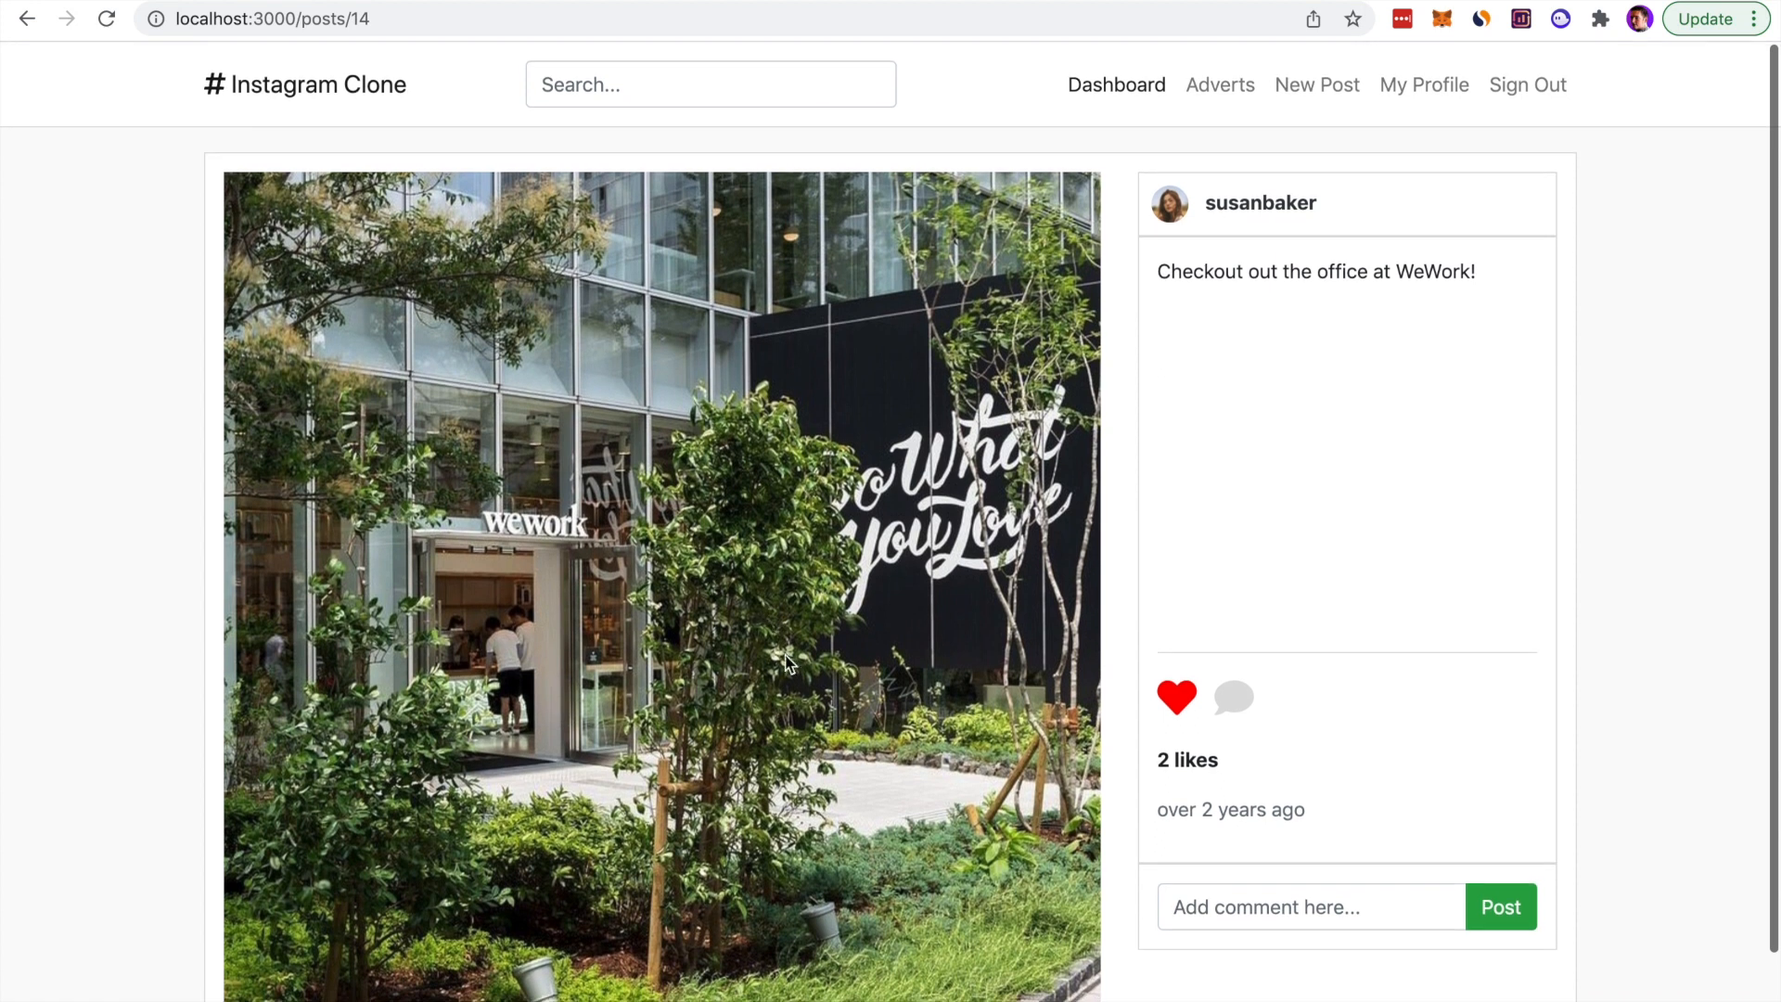
pyautogui.moveTo(1233, 698)
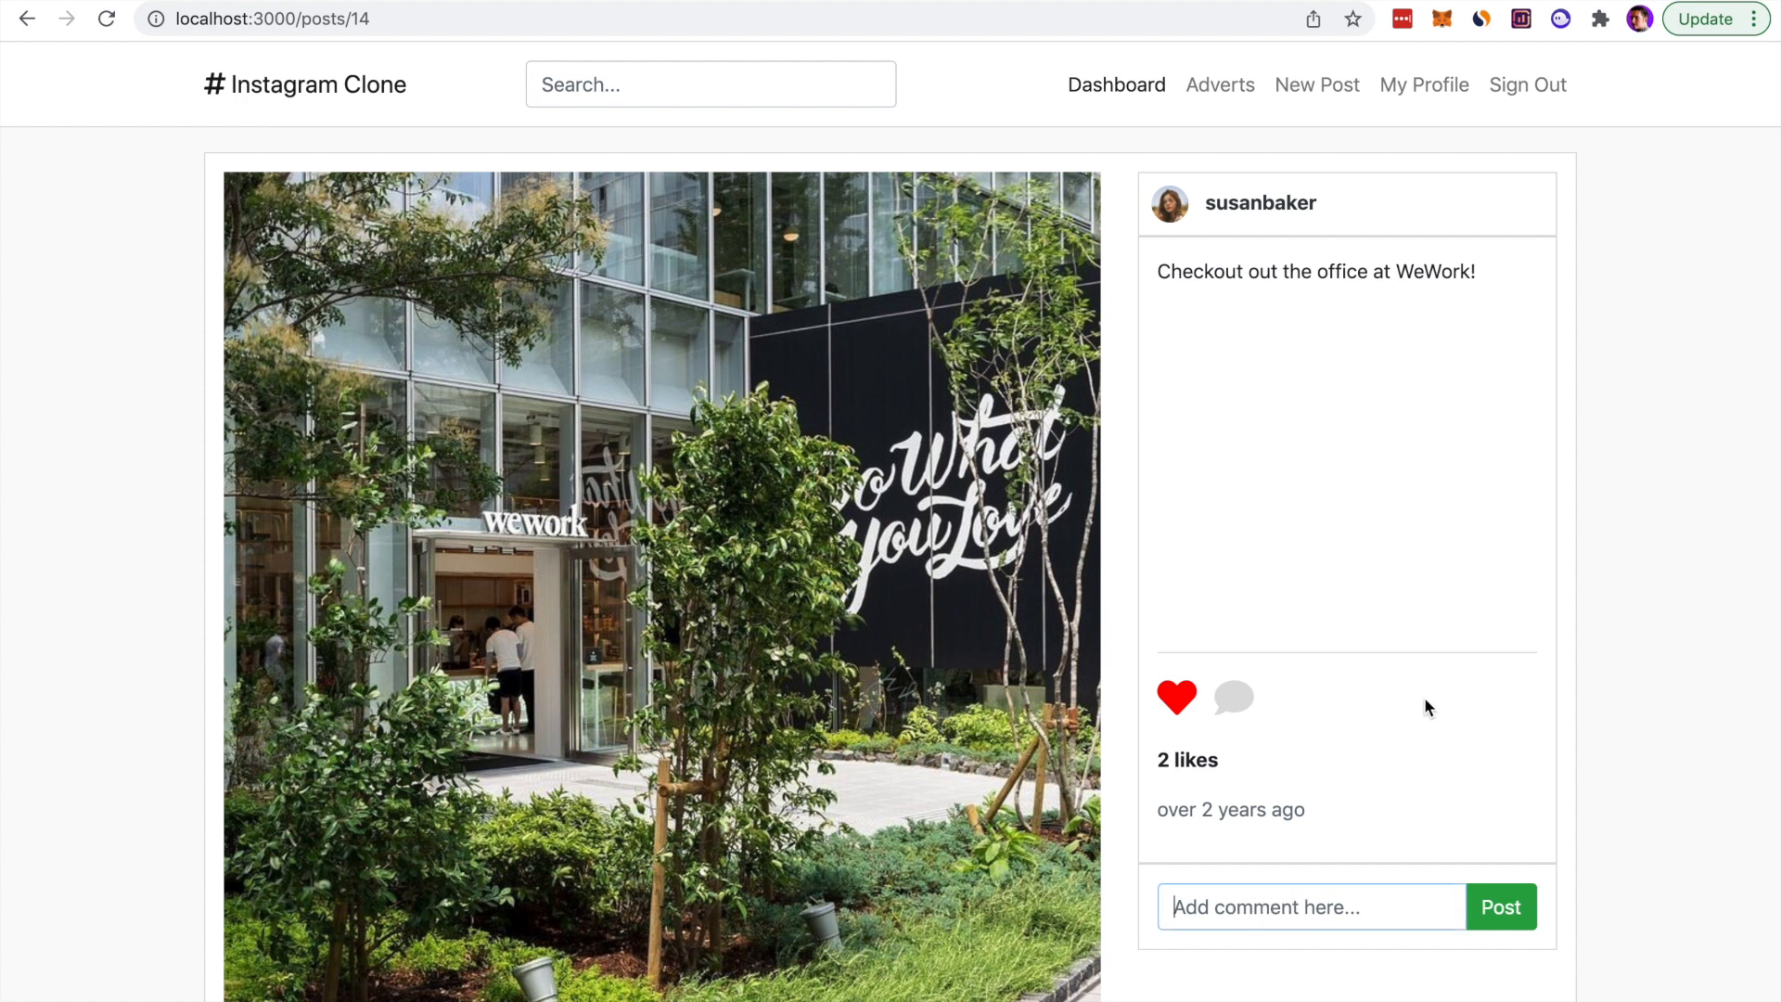
pyautogui.write('Nice')
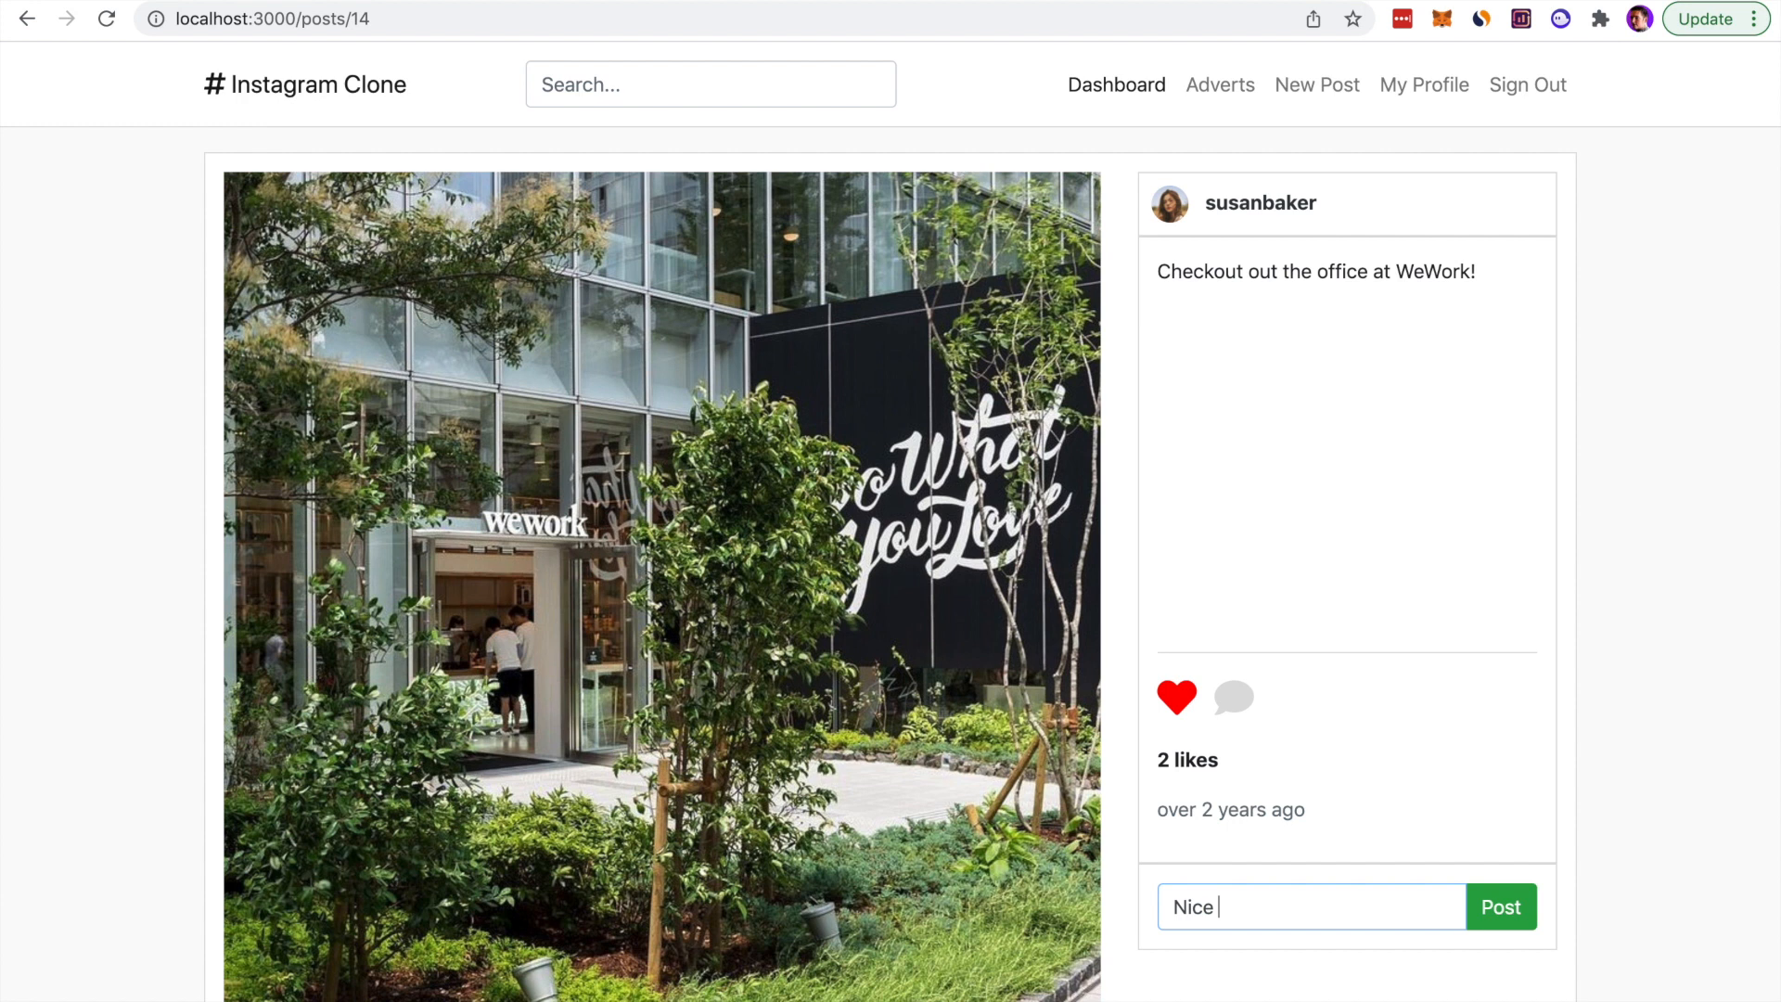
pyautogui.write('pla')
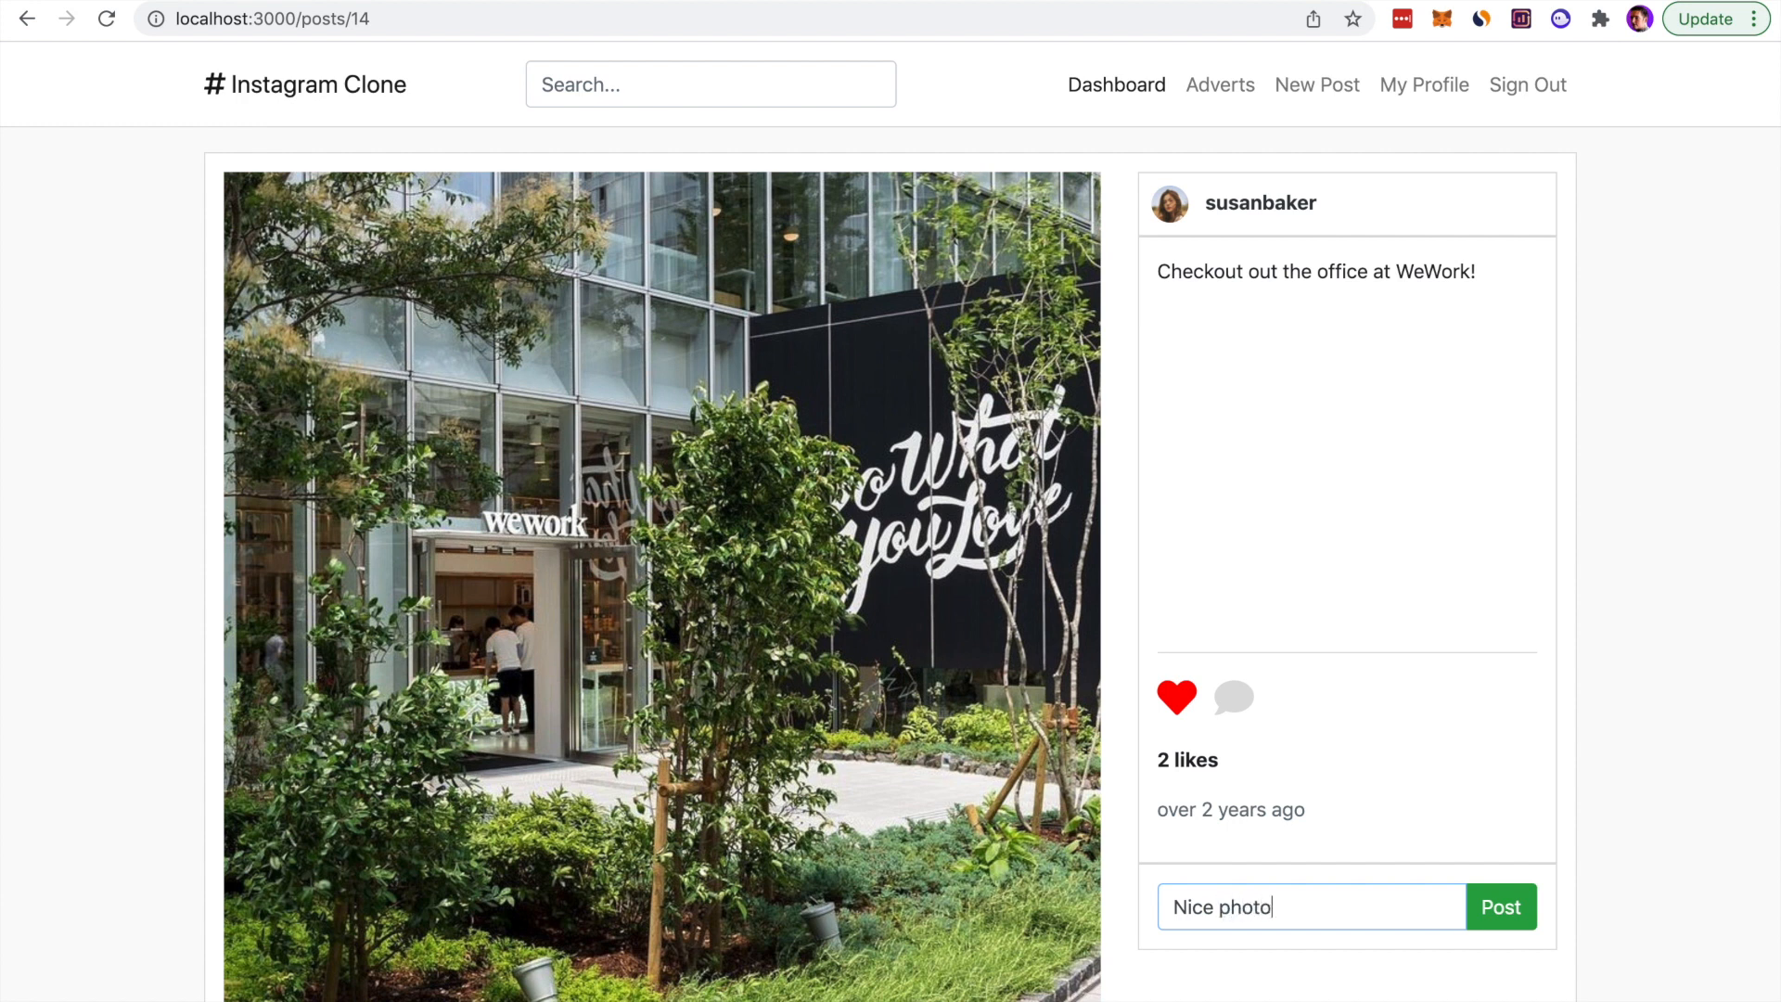
pyautogui.click(1500, 907)
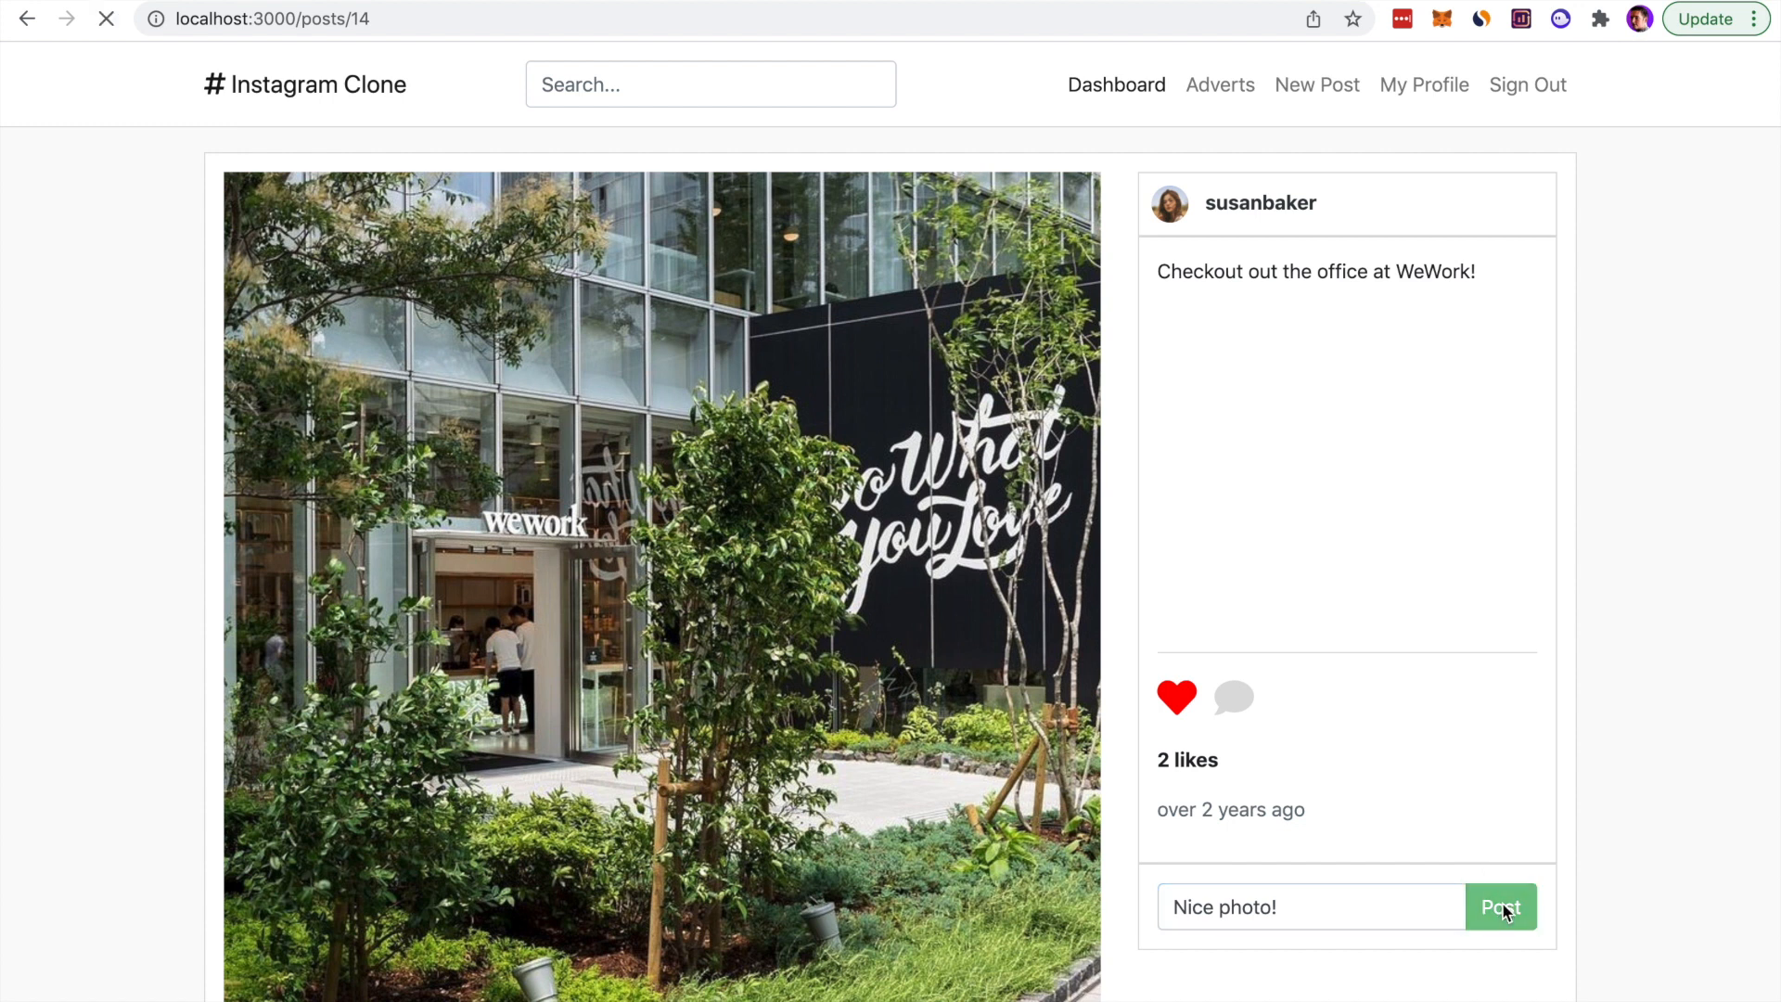
pyautogui.click(1501, 906)
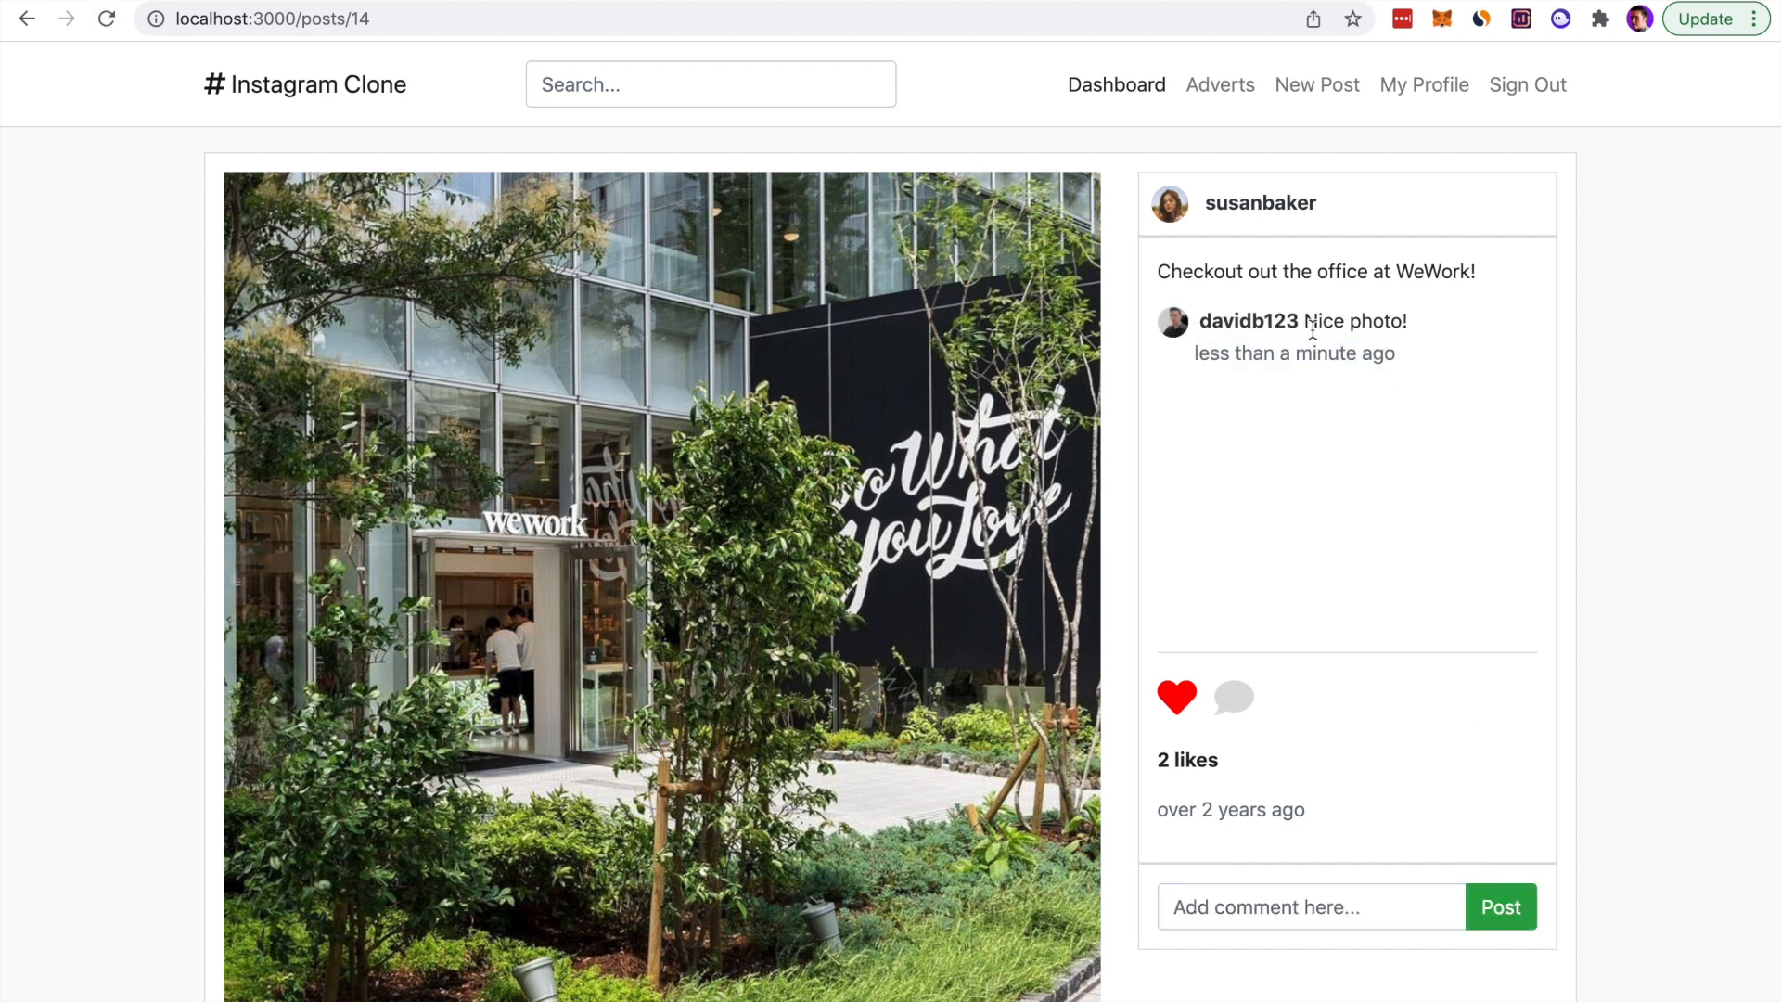
pyautogui.moveTo(1327, 392)
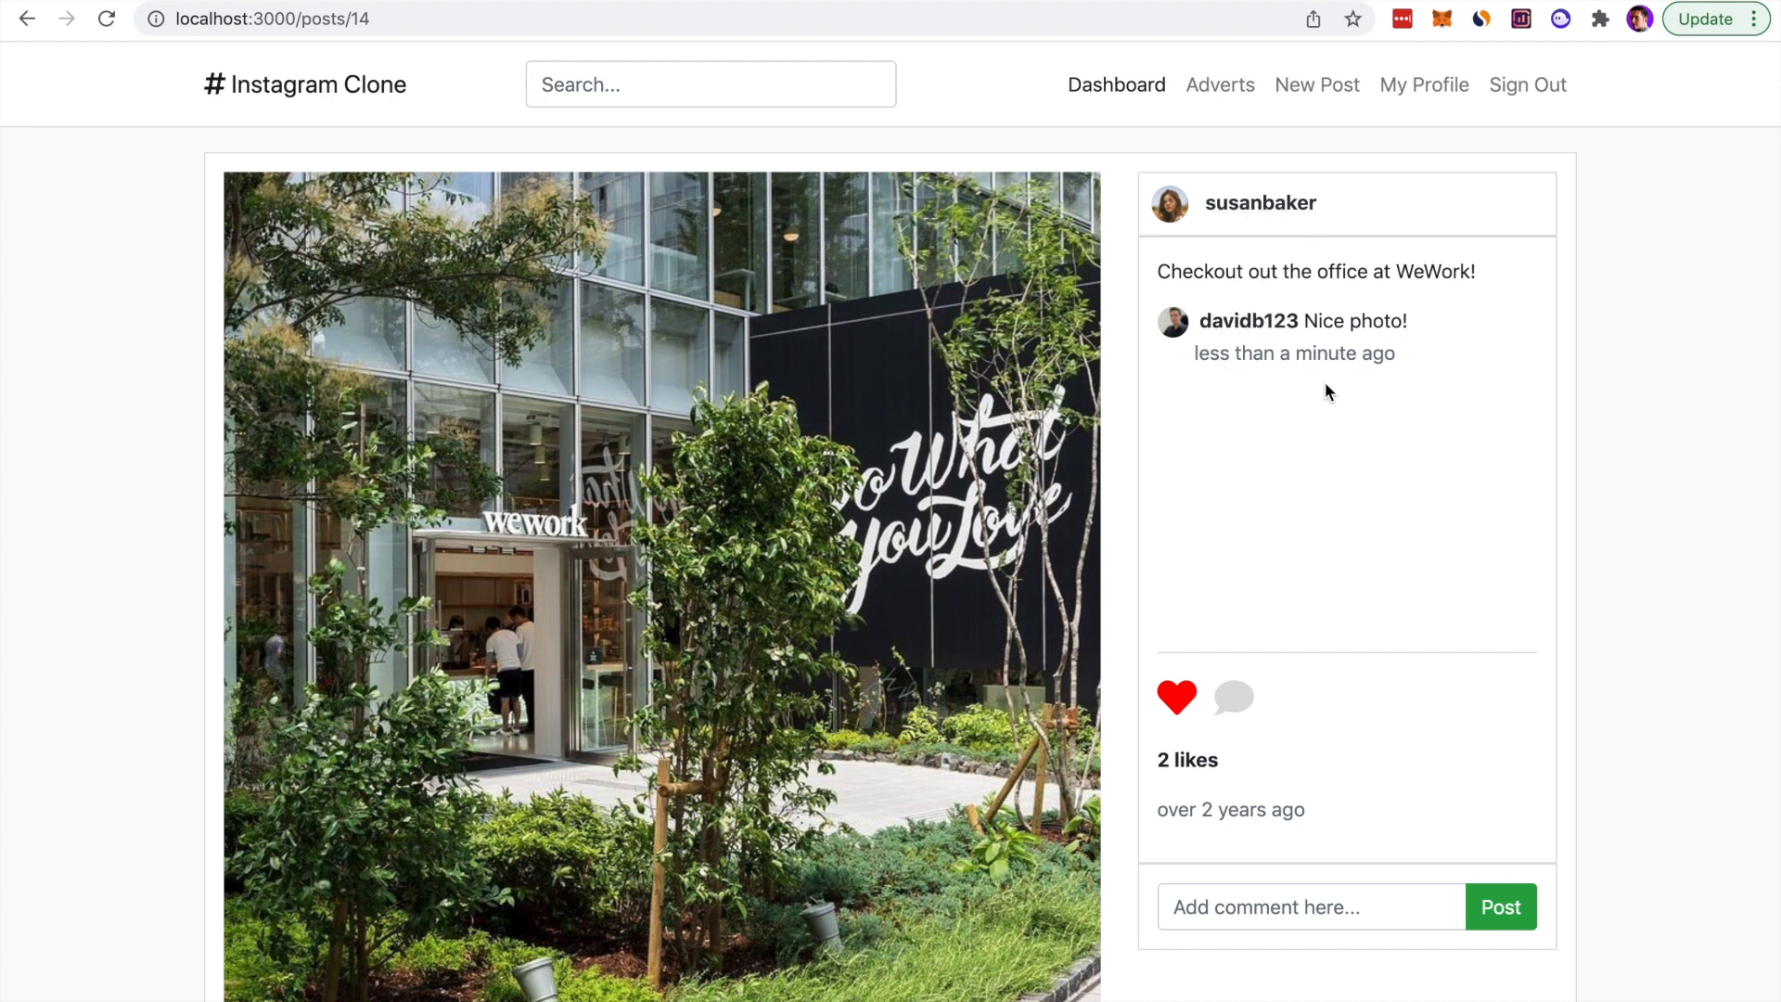
pyautogui.moveTo(538, 348)
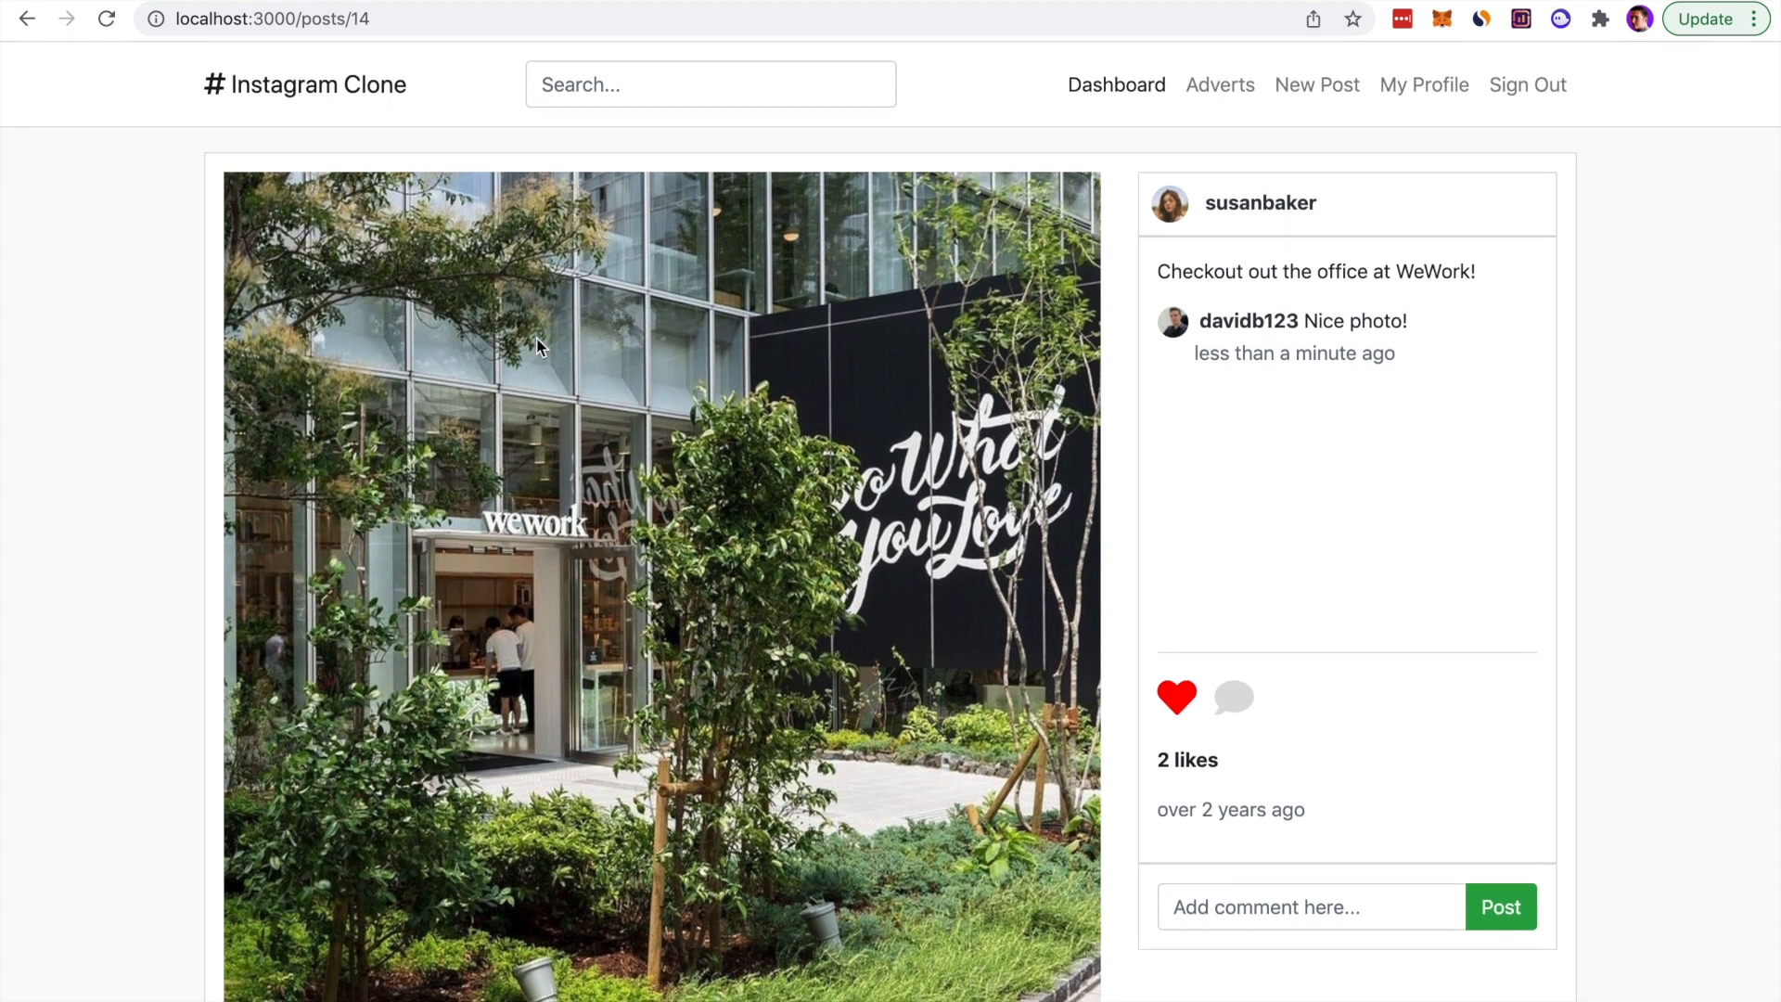
pyautogui.click(1317, 85)
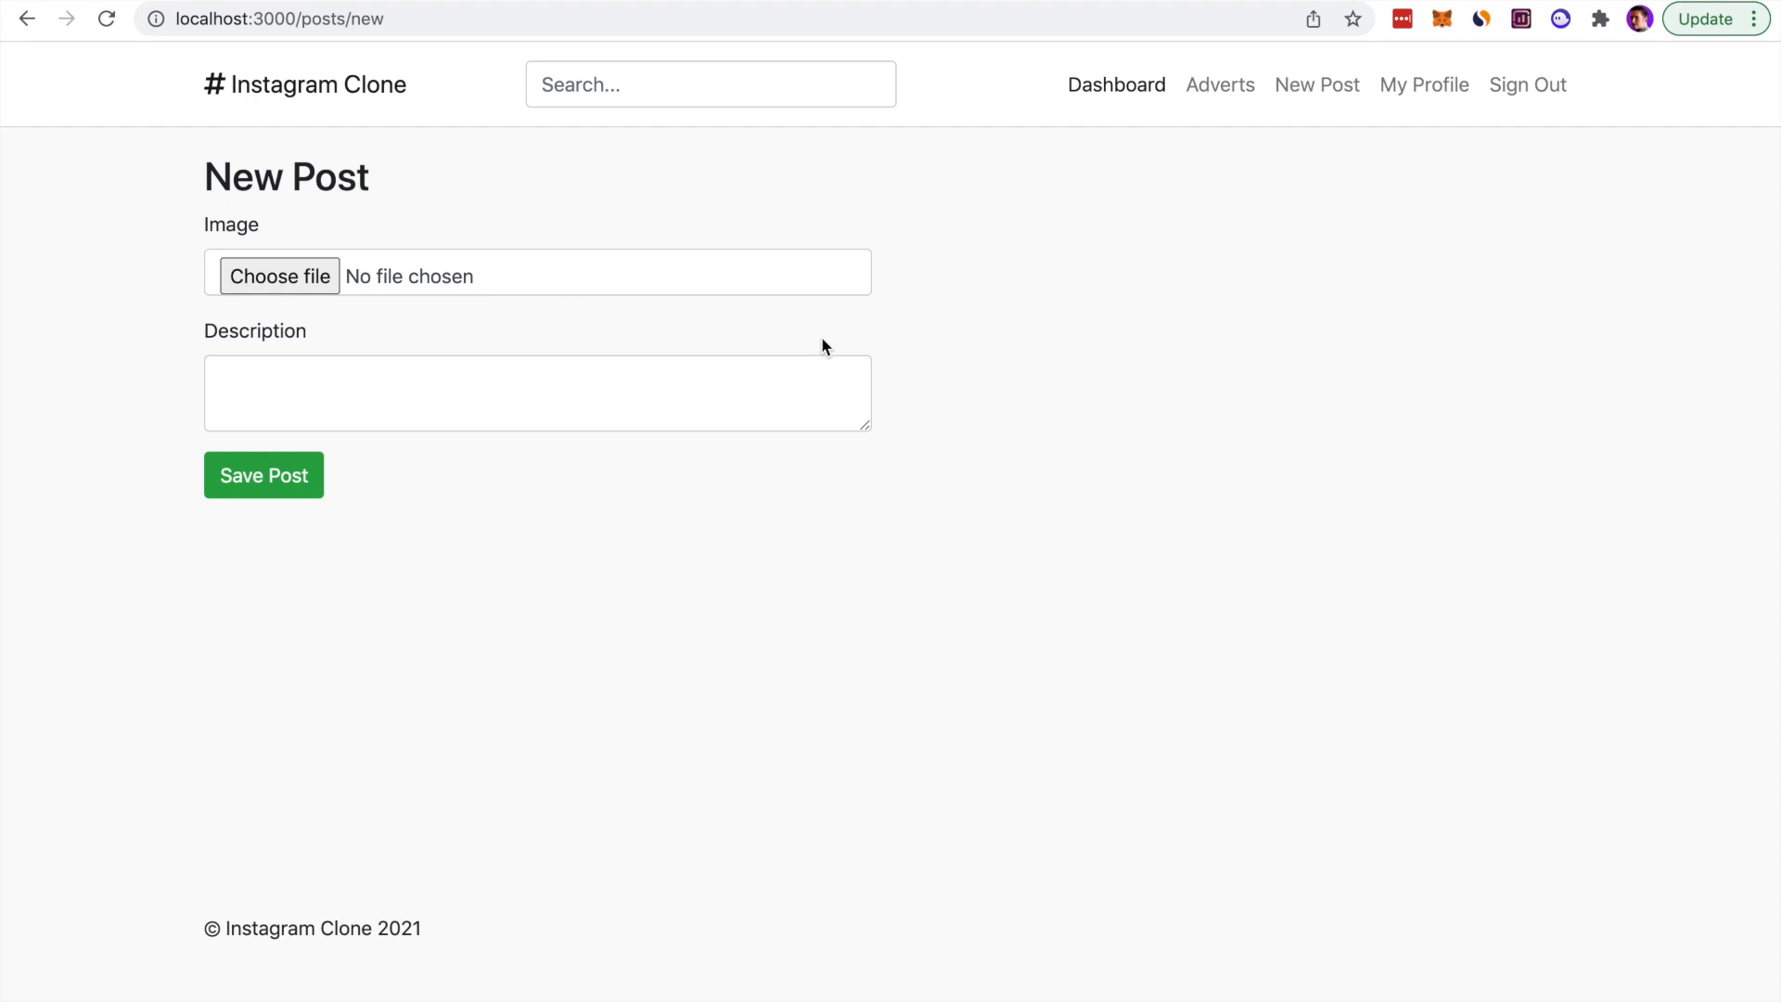
pyautogui.moveTo(318, 353)
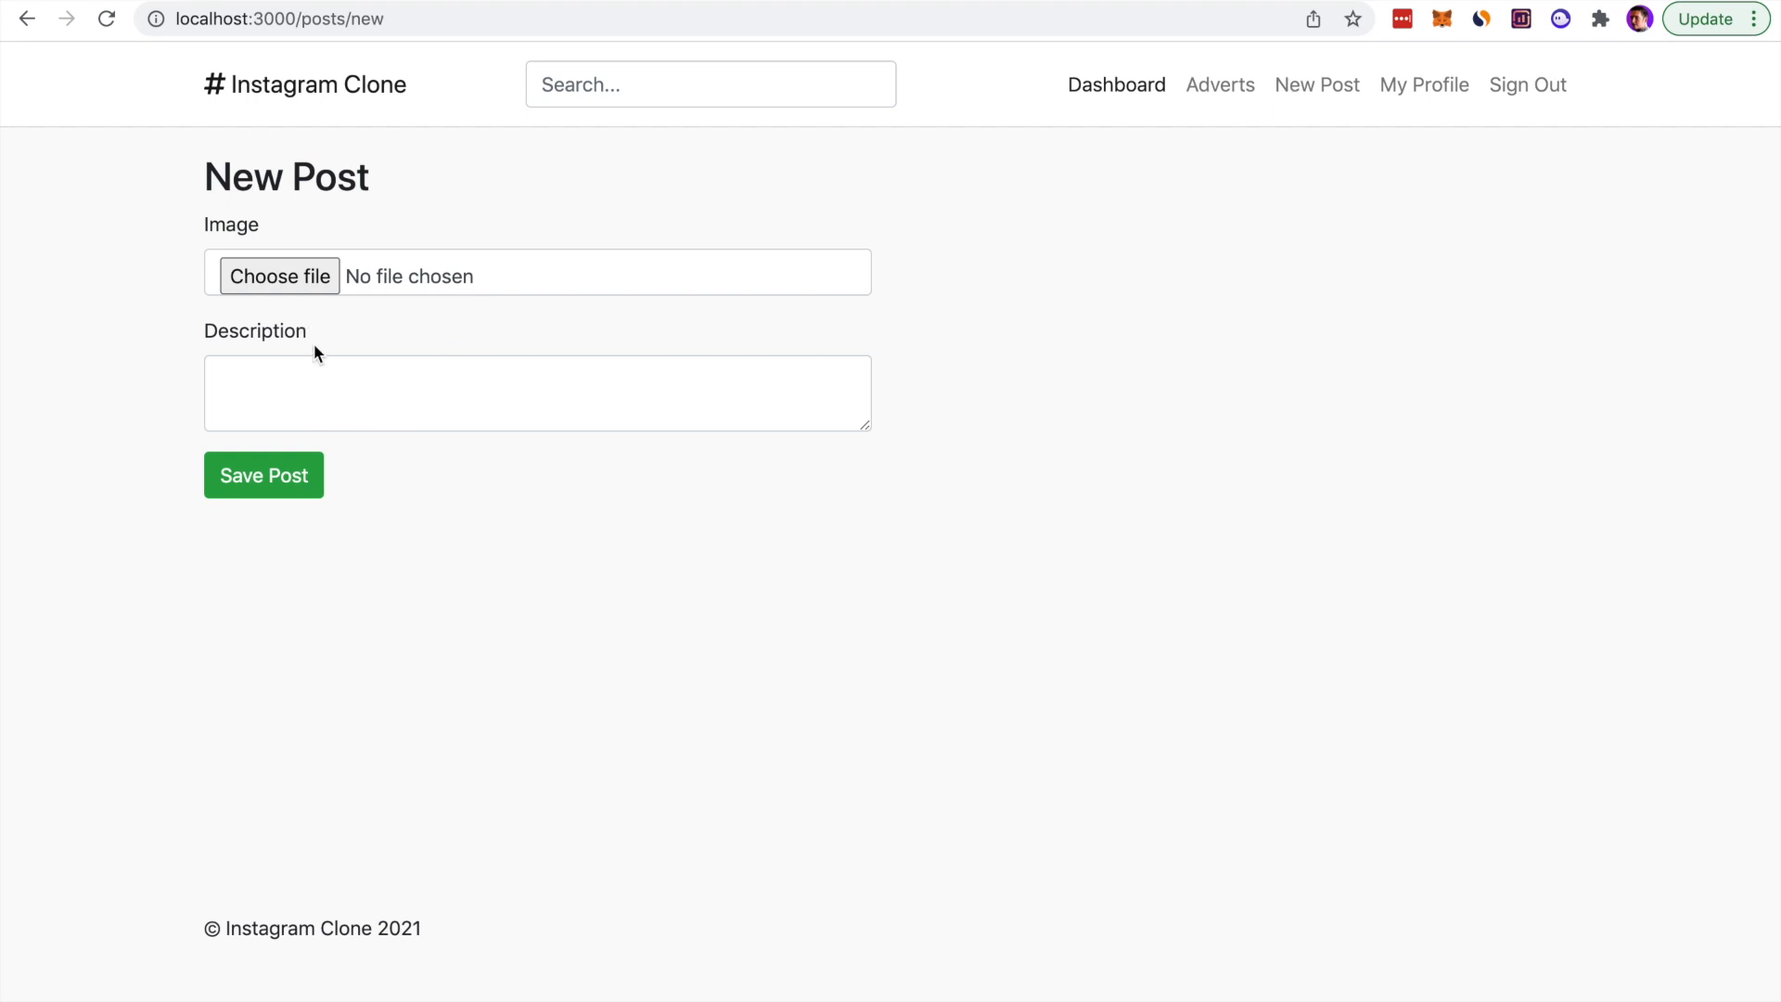
pyautogui.moveTo(1345, 102)
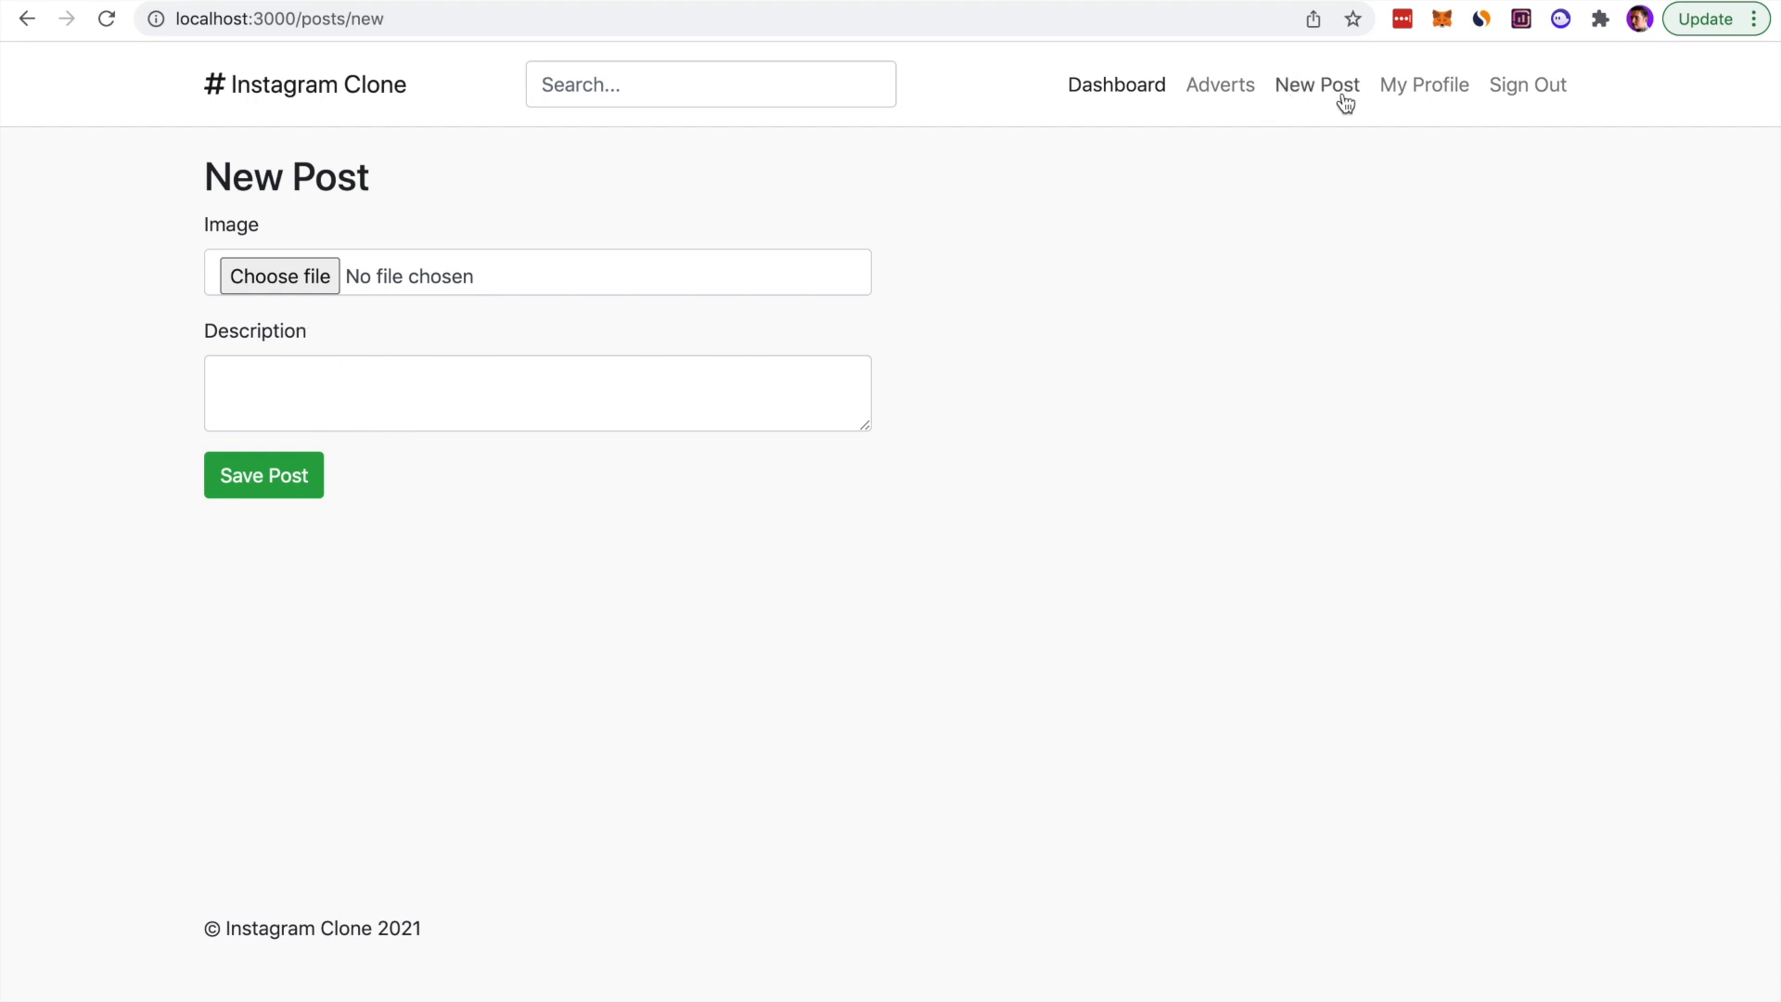
# - View David Battersby's followers and following lists, then go back to his profile
pyautogui.click(1423, 85)
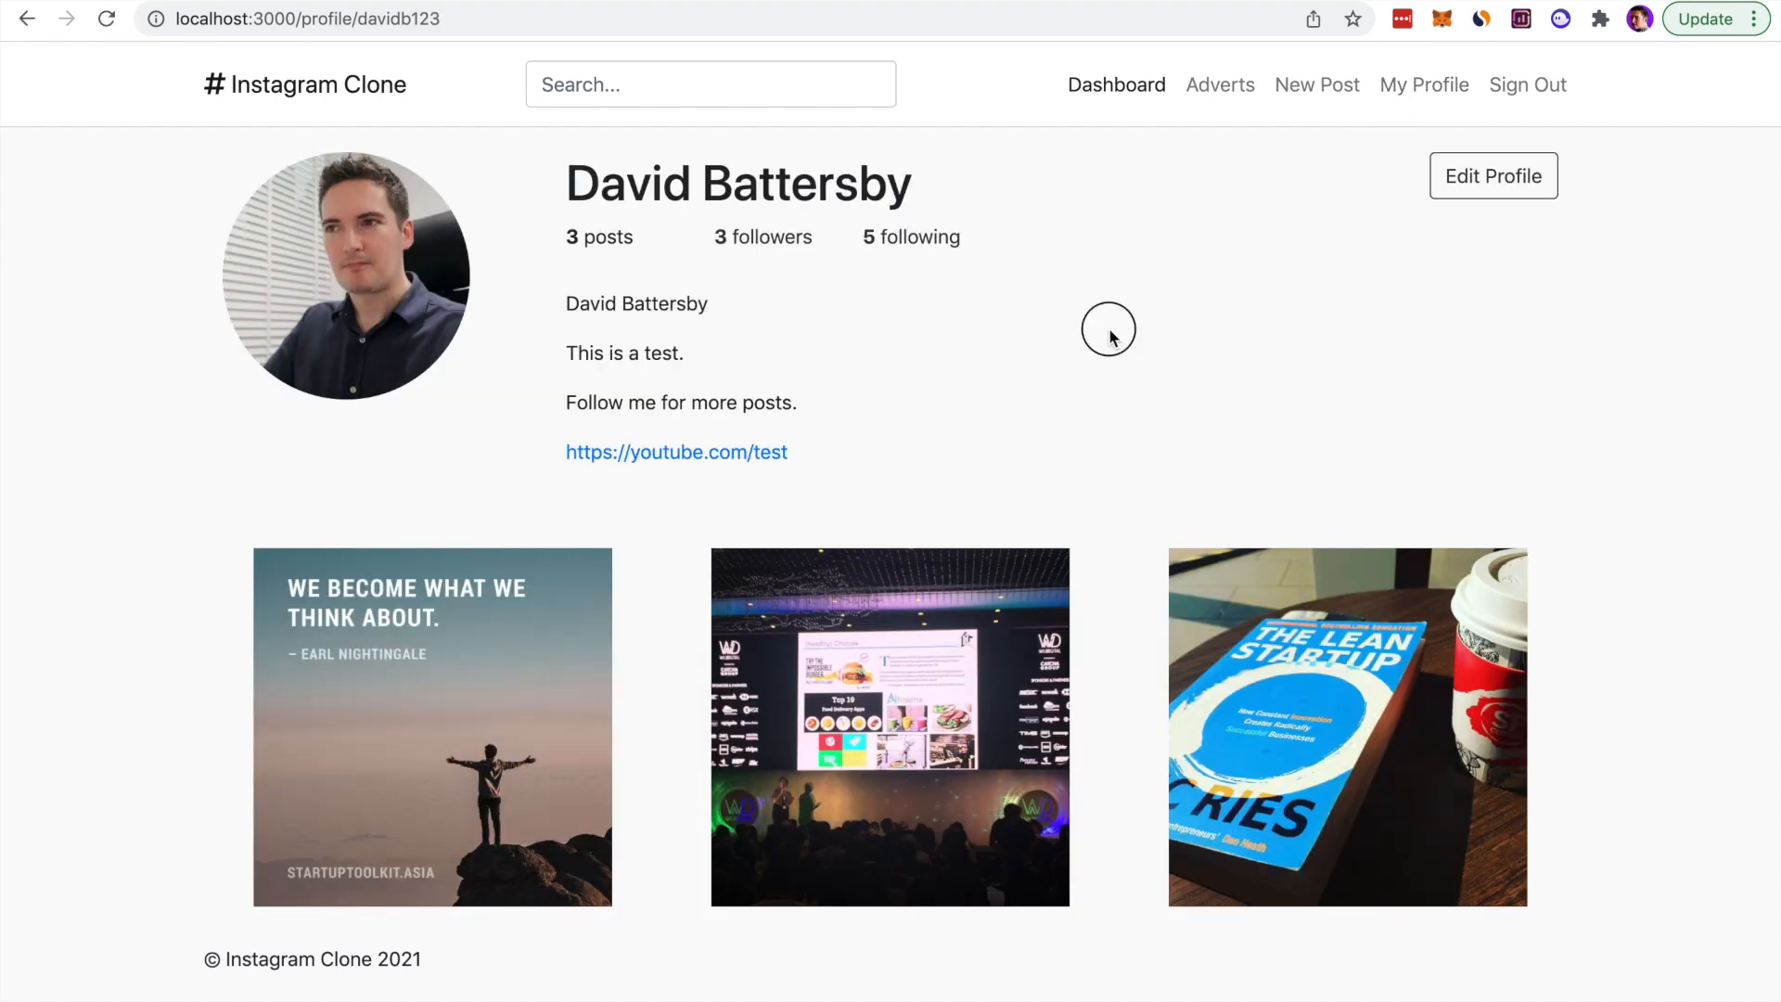
pyautogui.moveTo(346, 748)
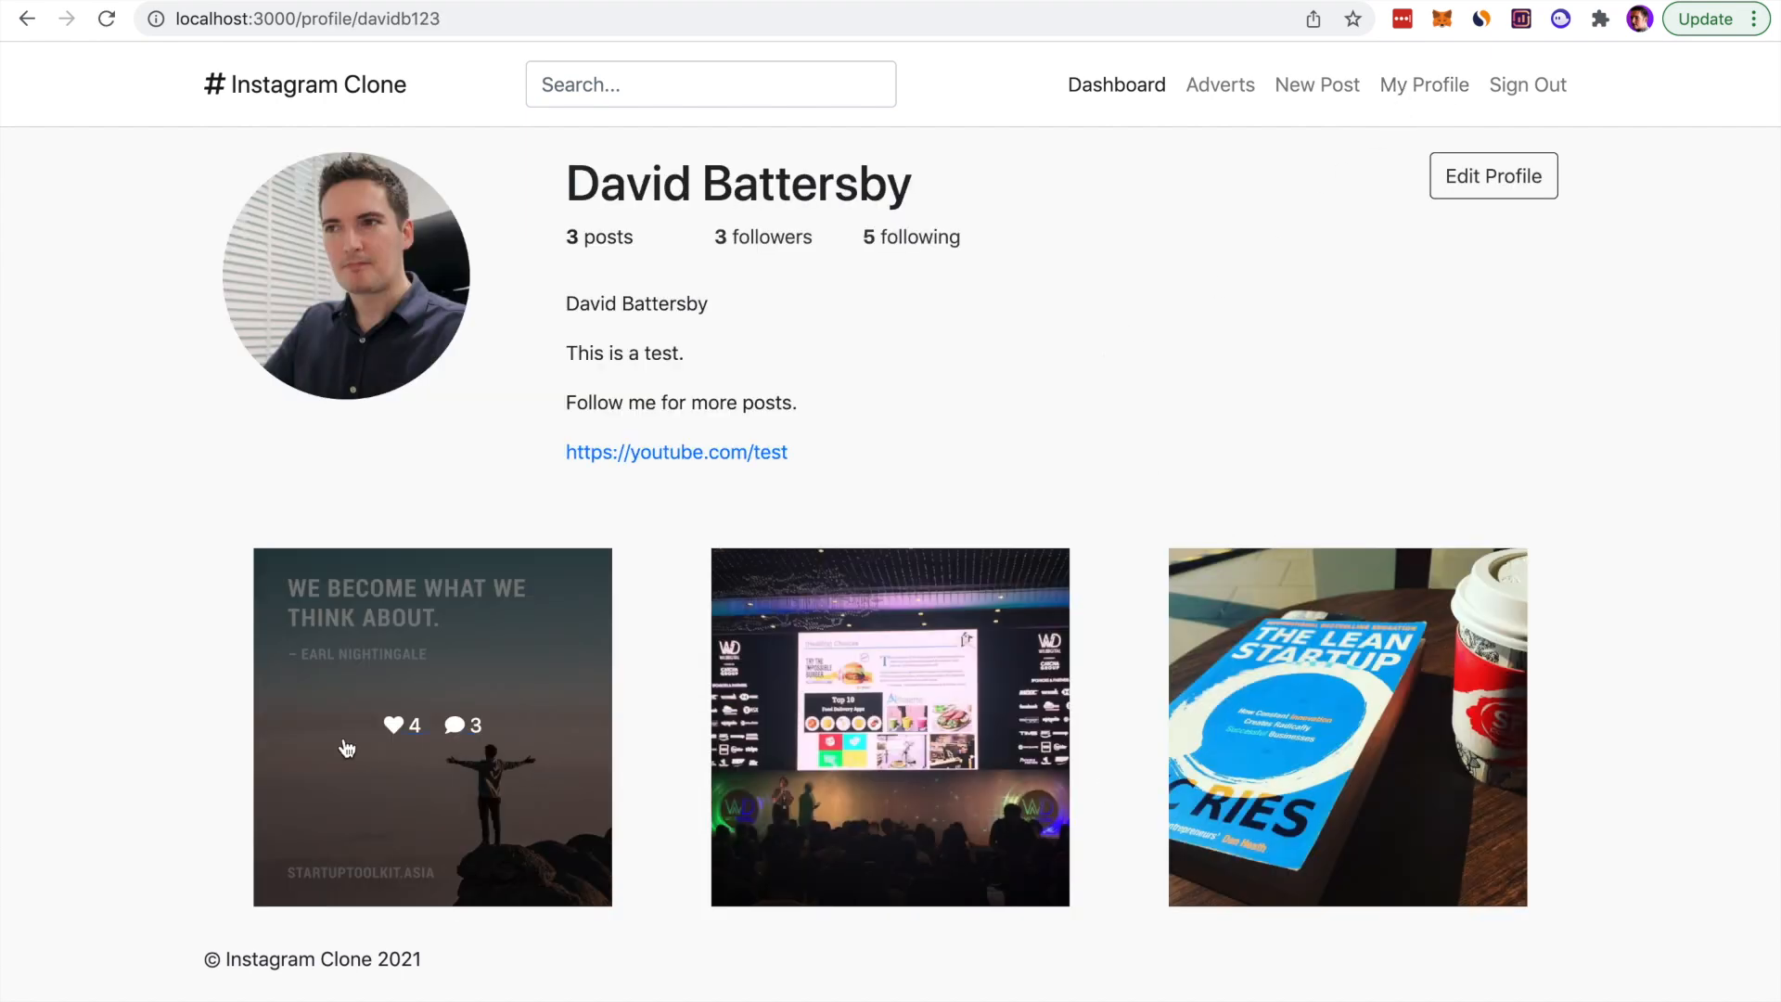
pyautogui.moveTo(642, 375)
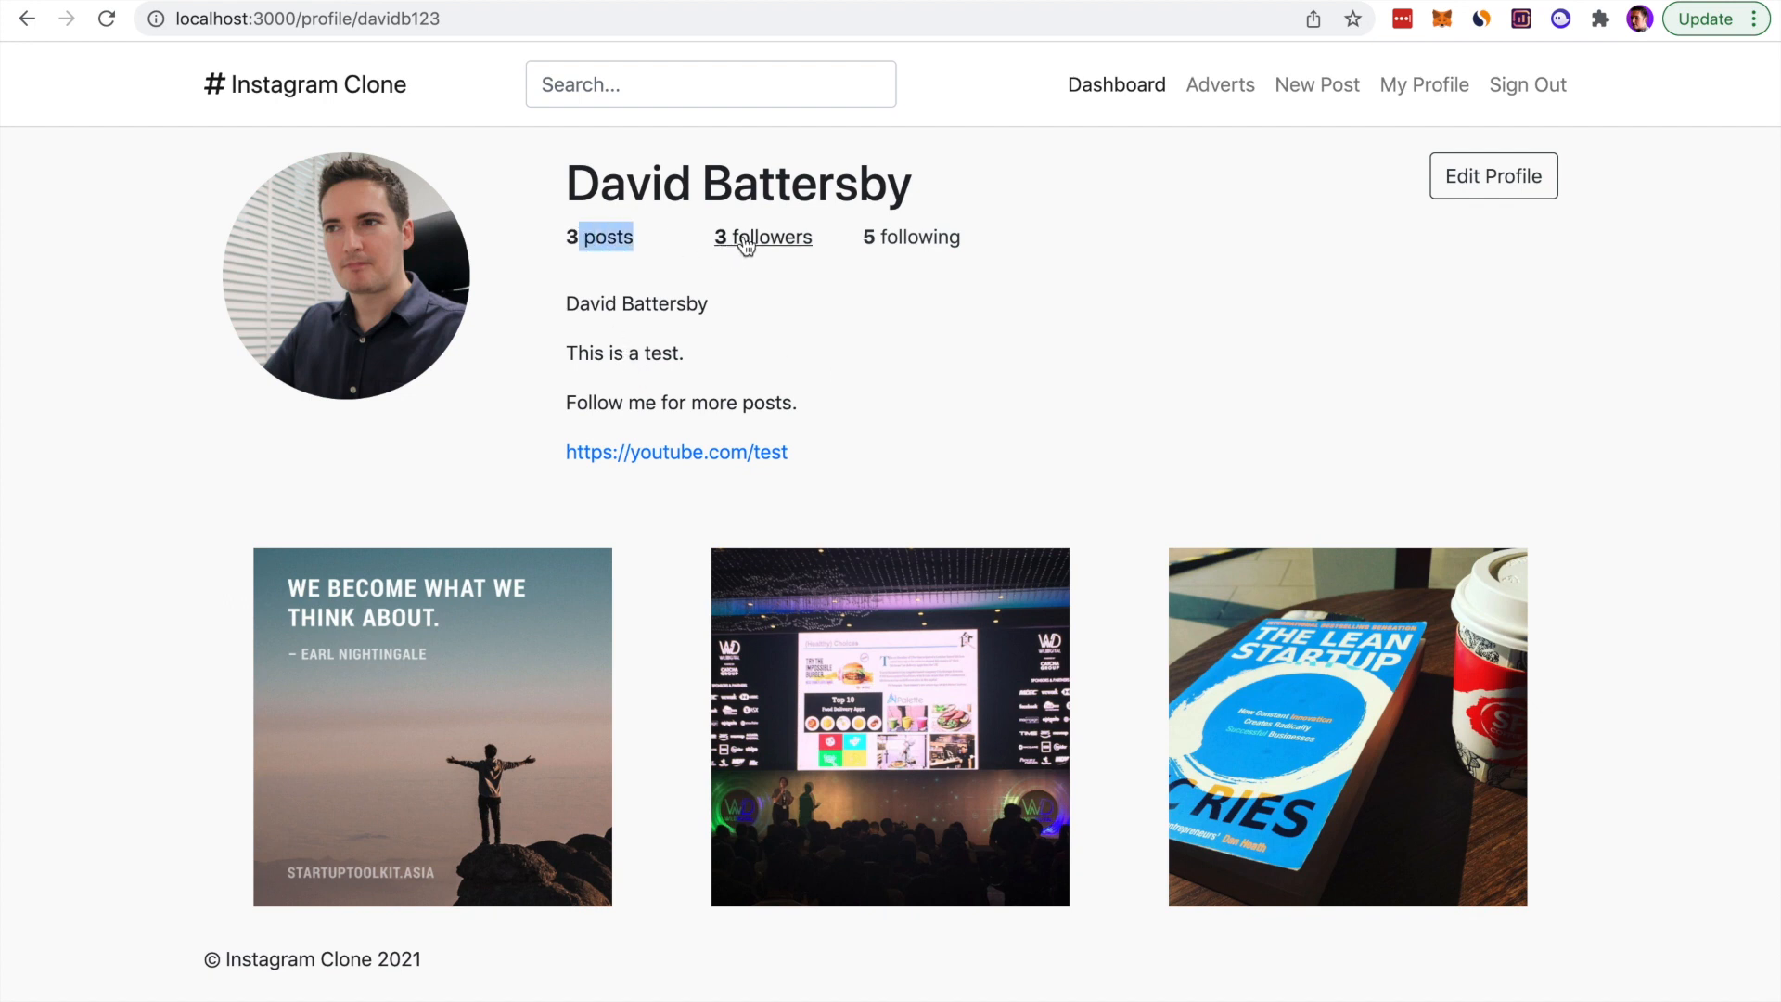
pyautogui.click(774, 236)
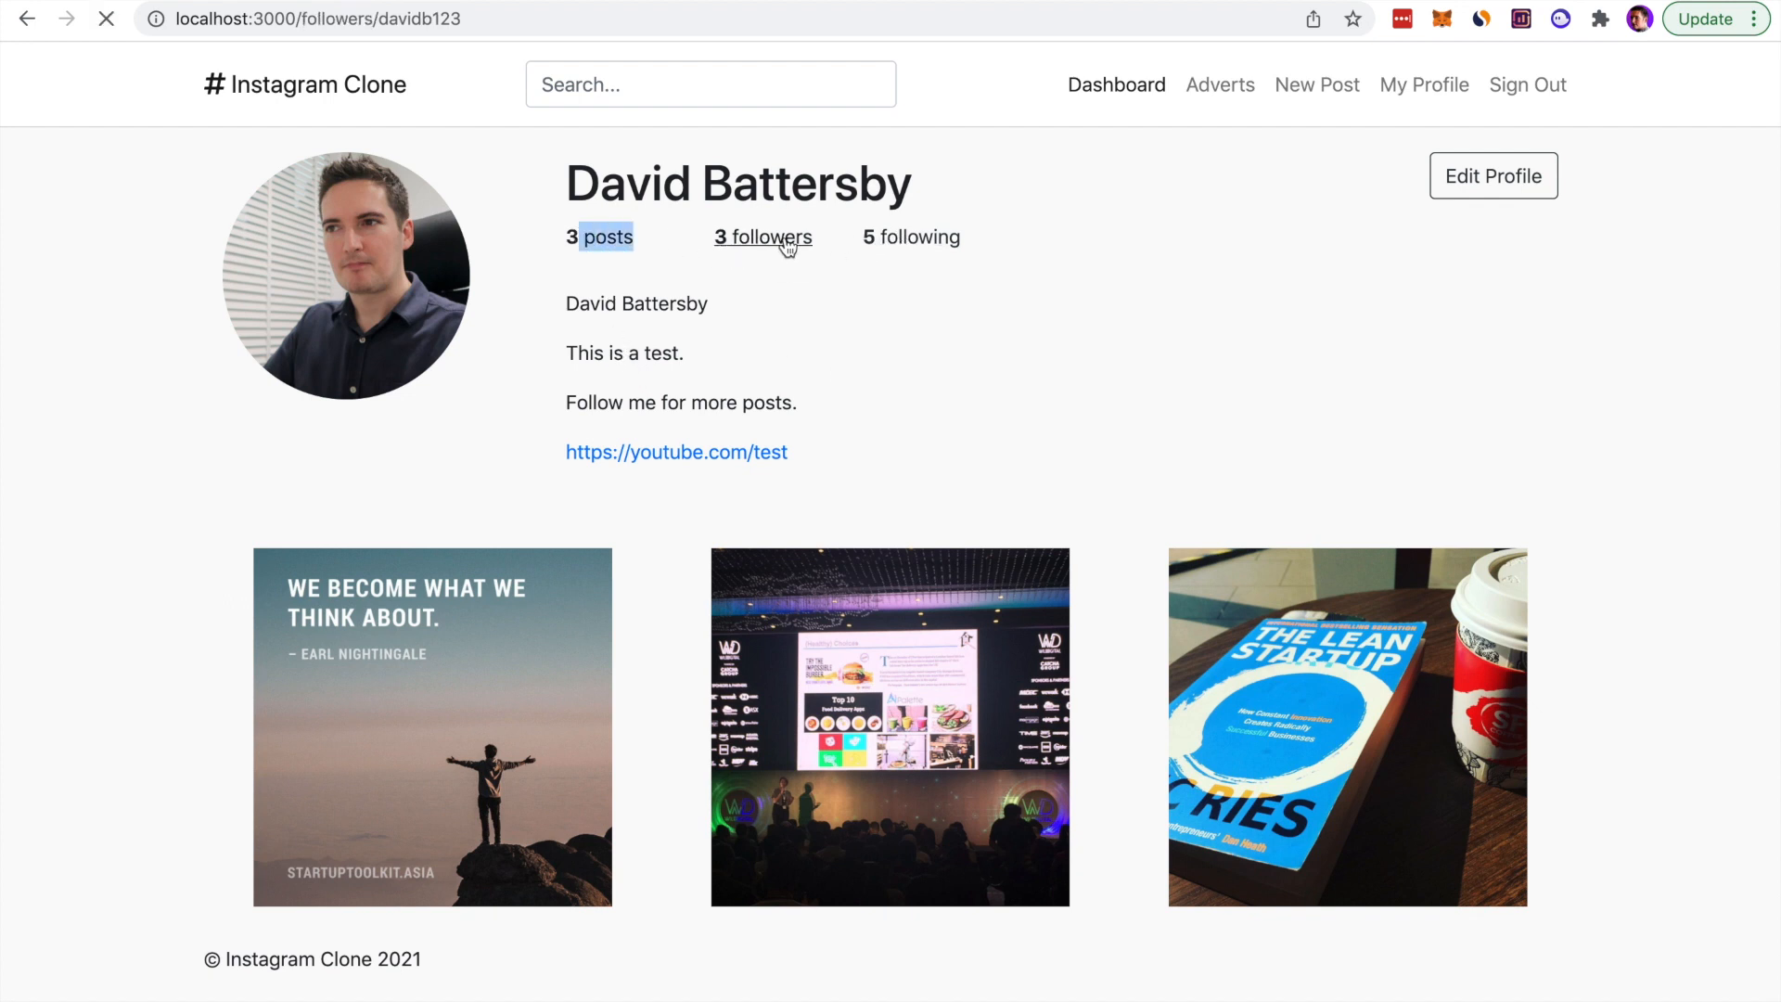
pyautogui.click(773, 237)
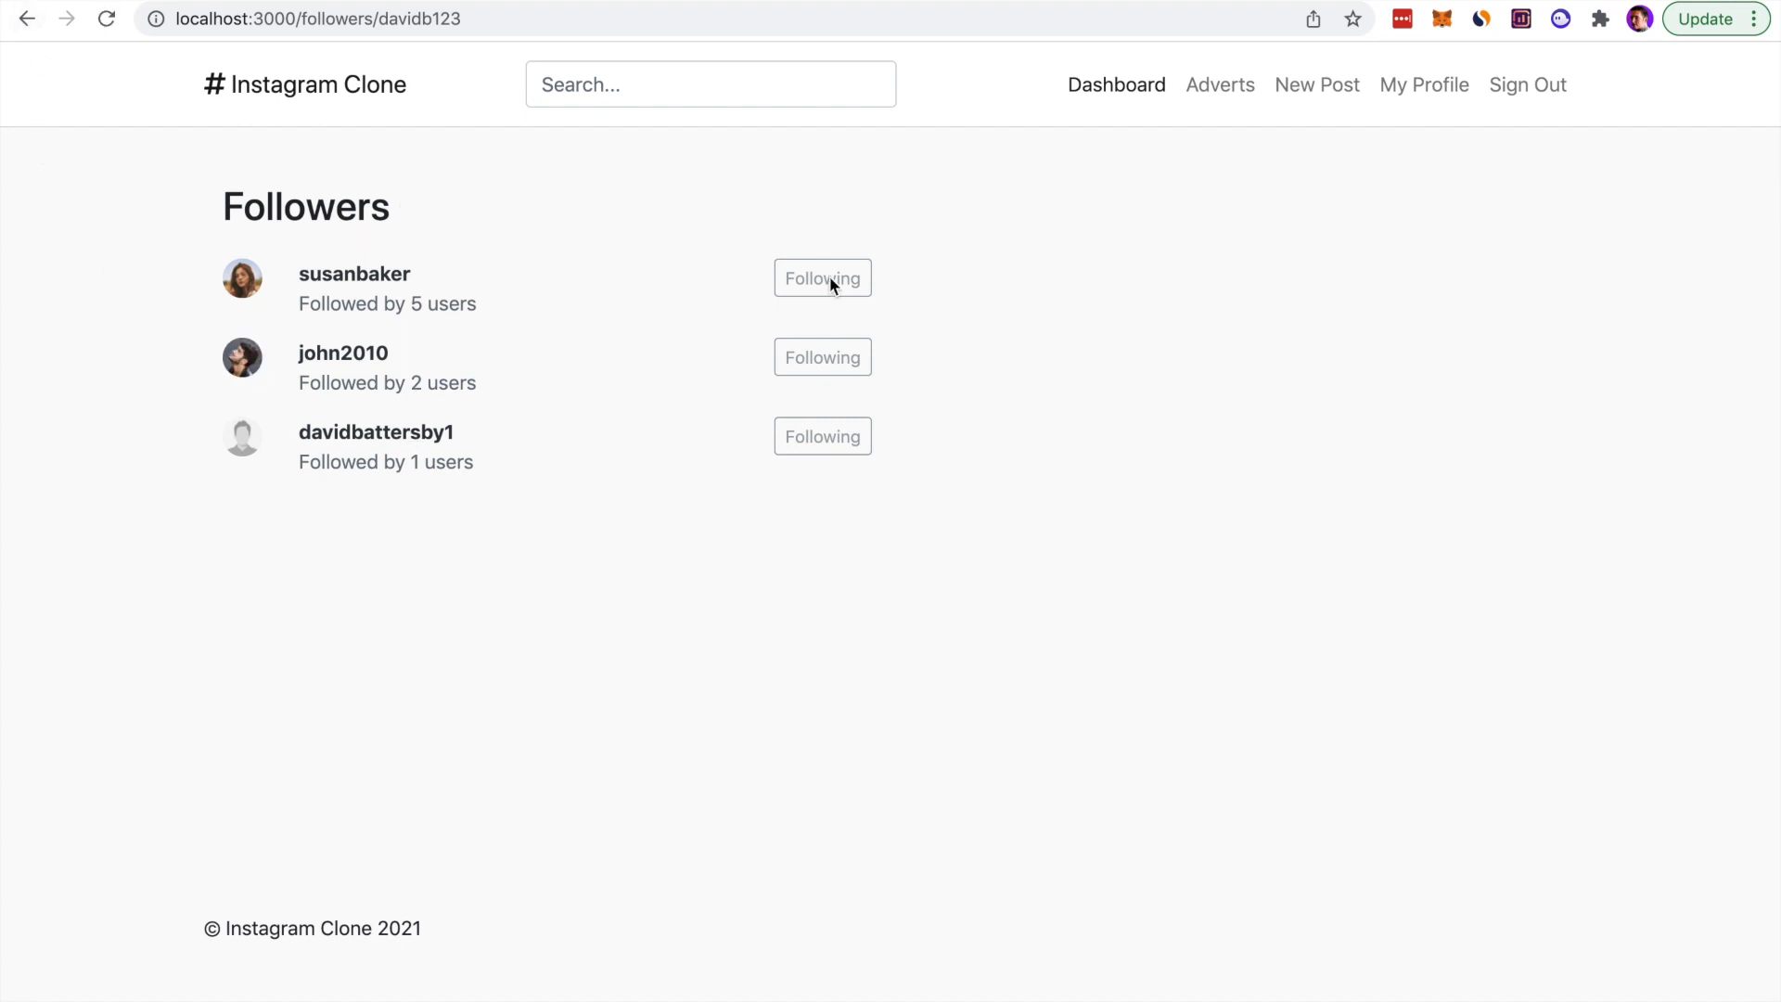
pyautogui.moveTo(28, 31)
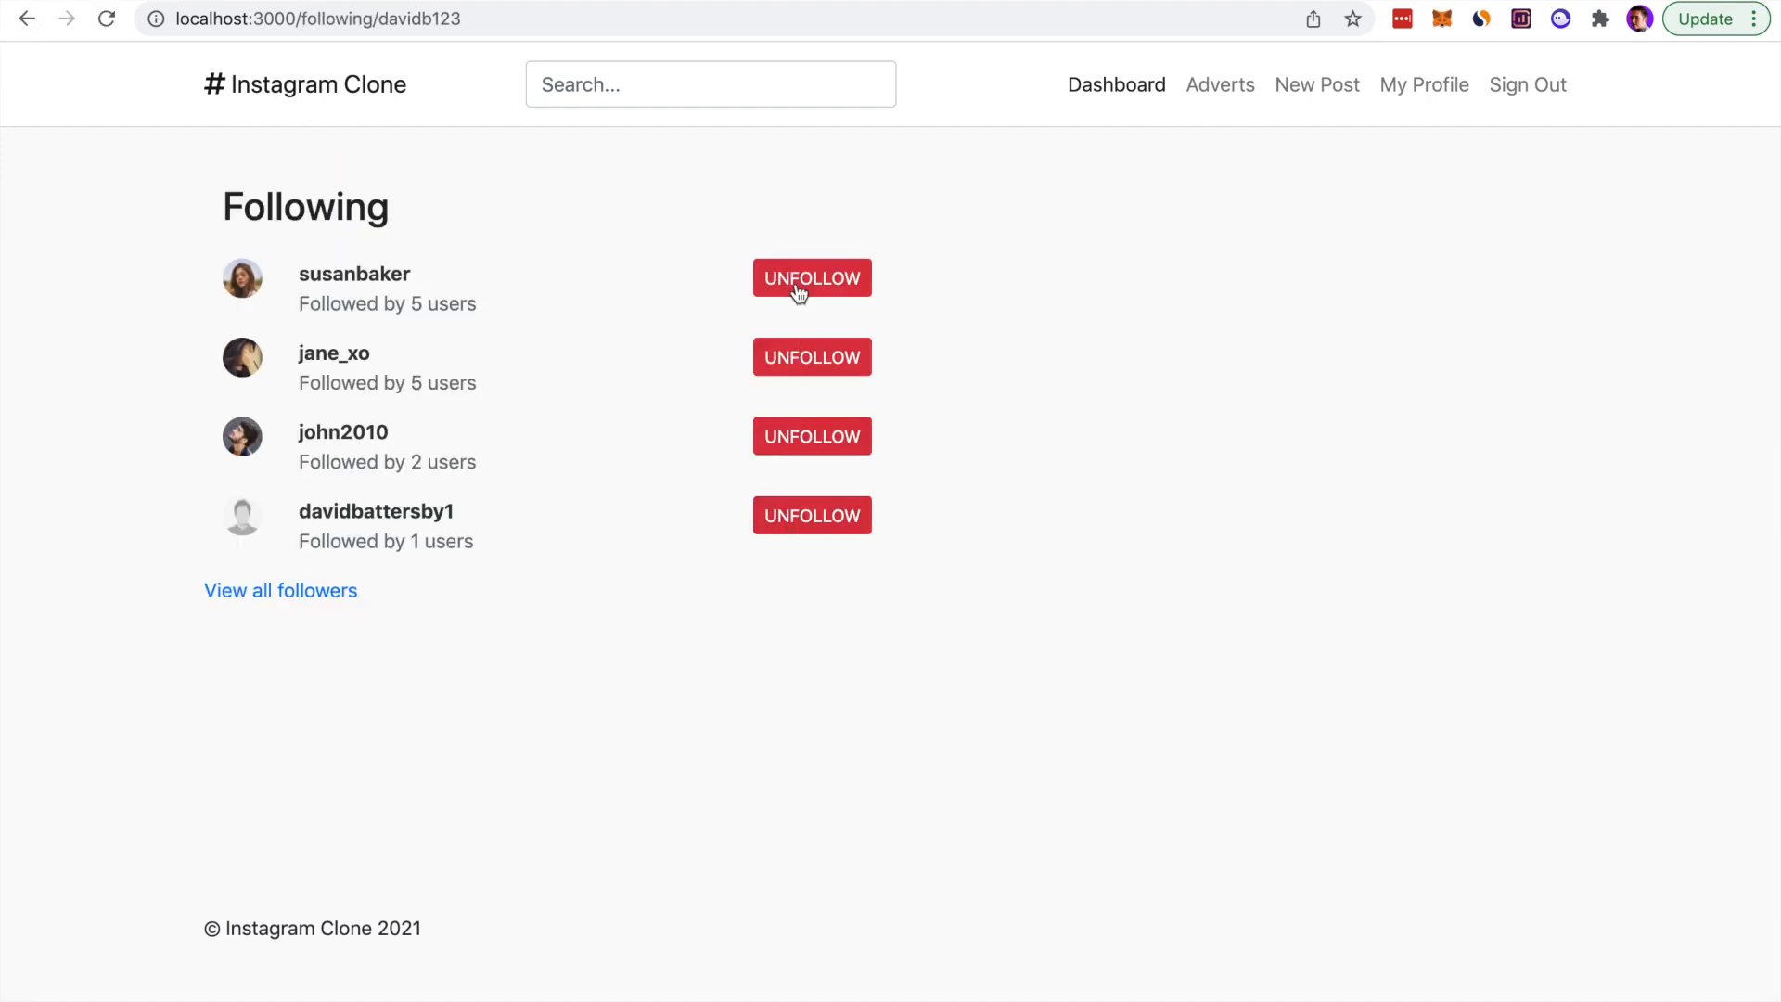
pyautogui.moveTo(681, 176)
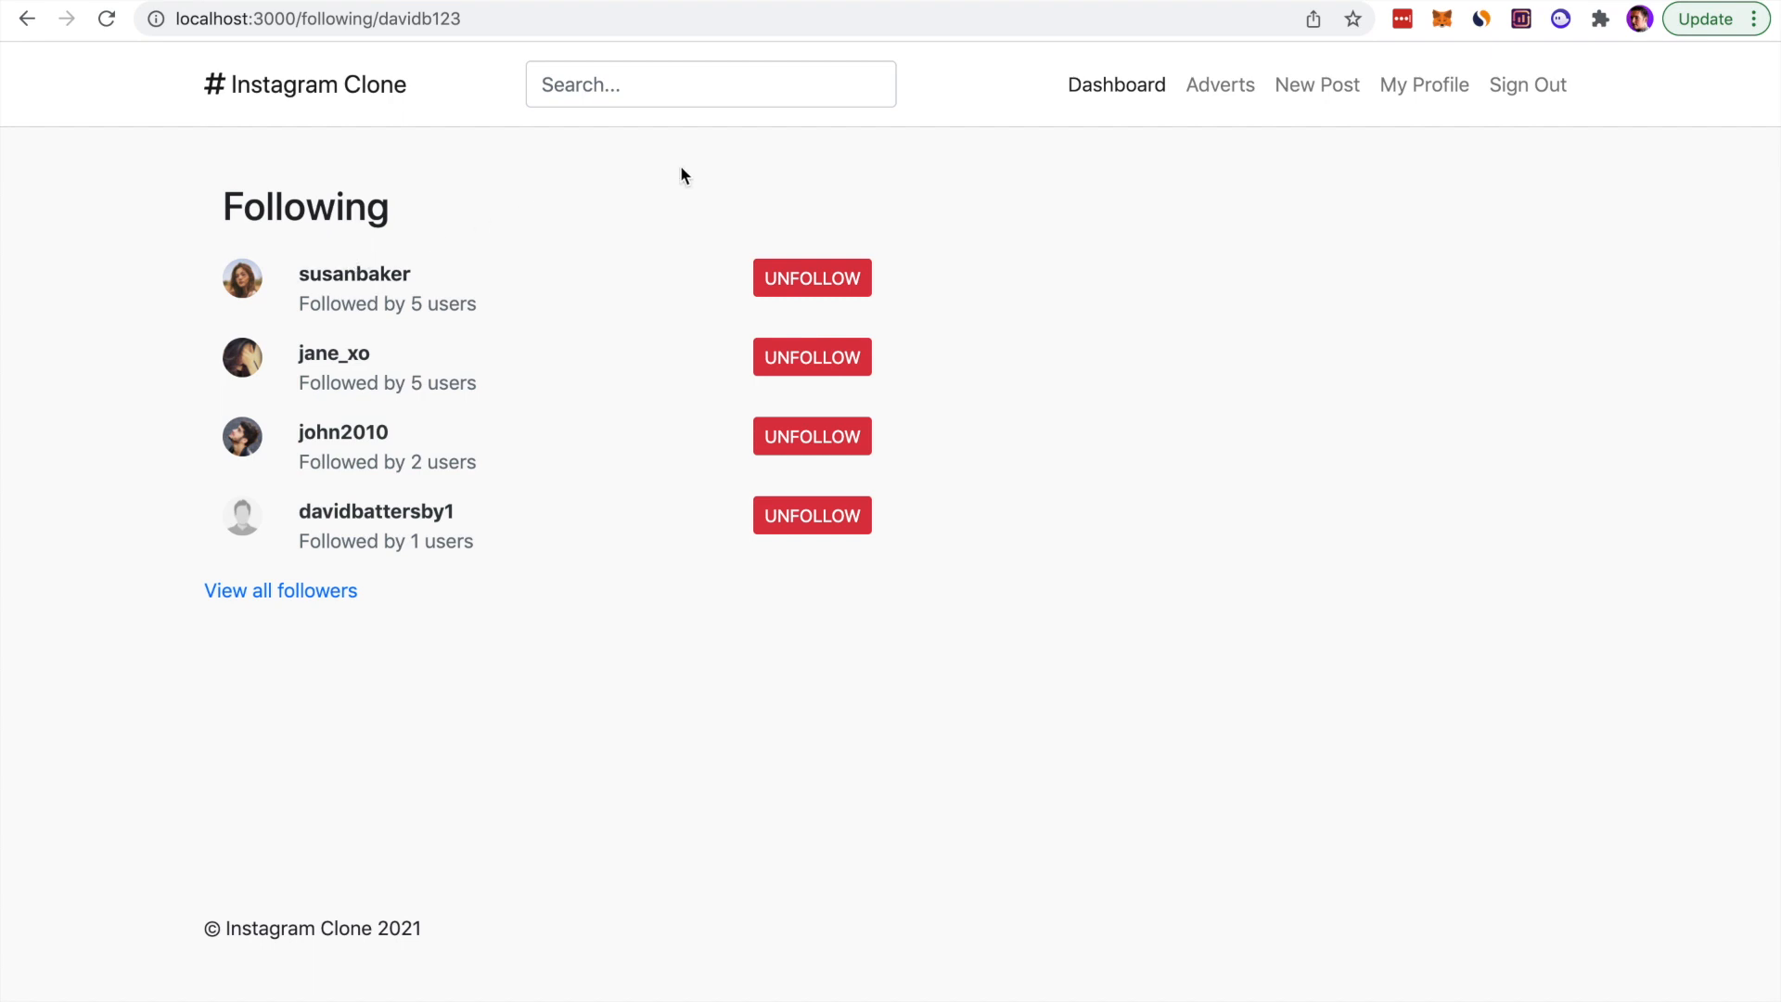
pyautogui.moveTo(1317, 85)
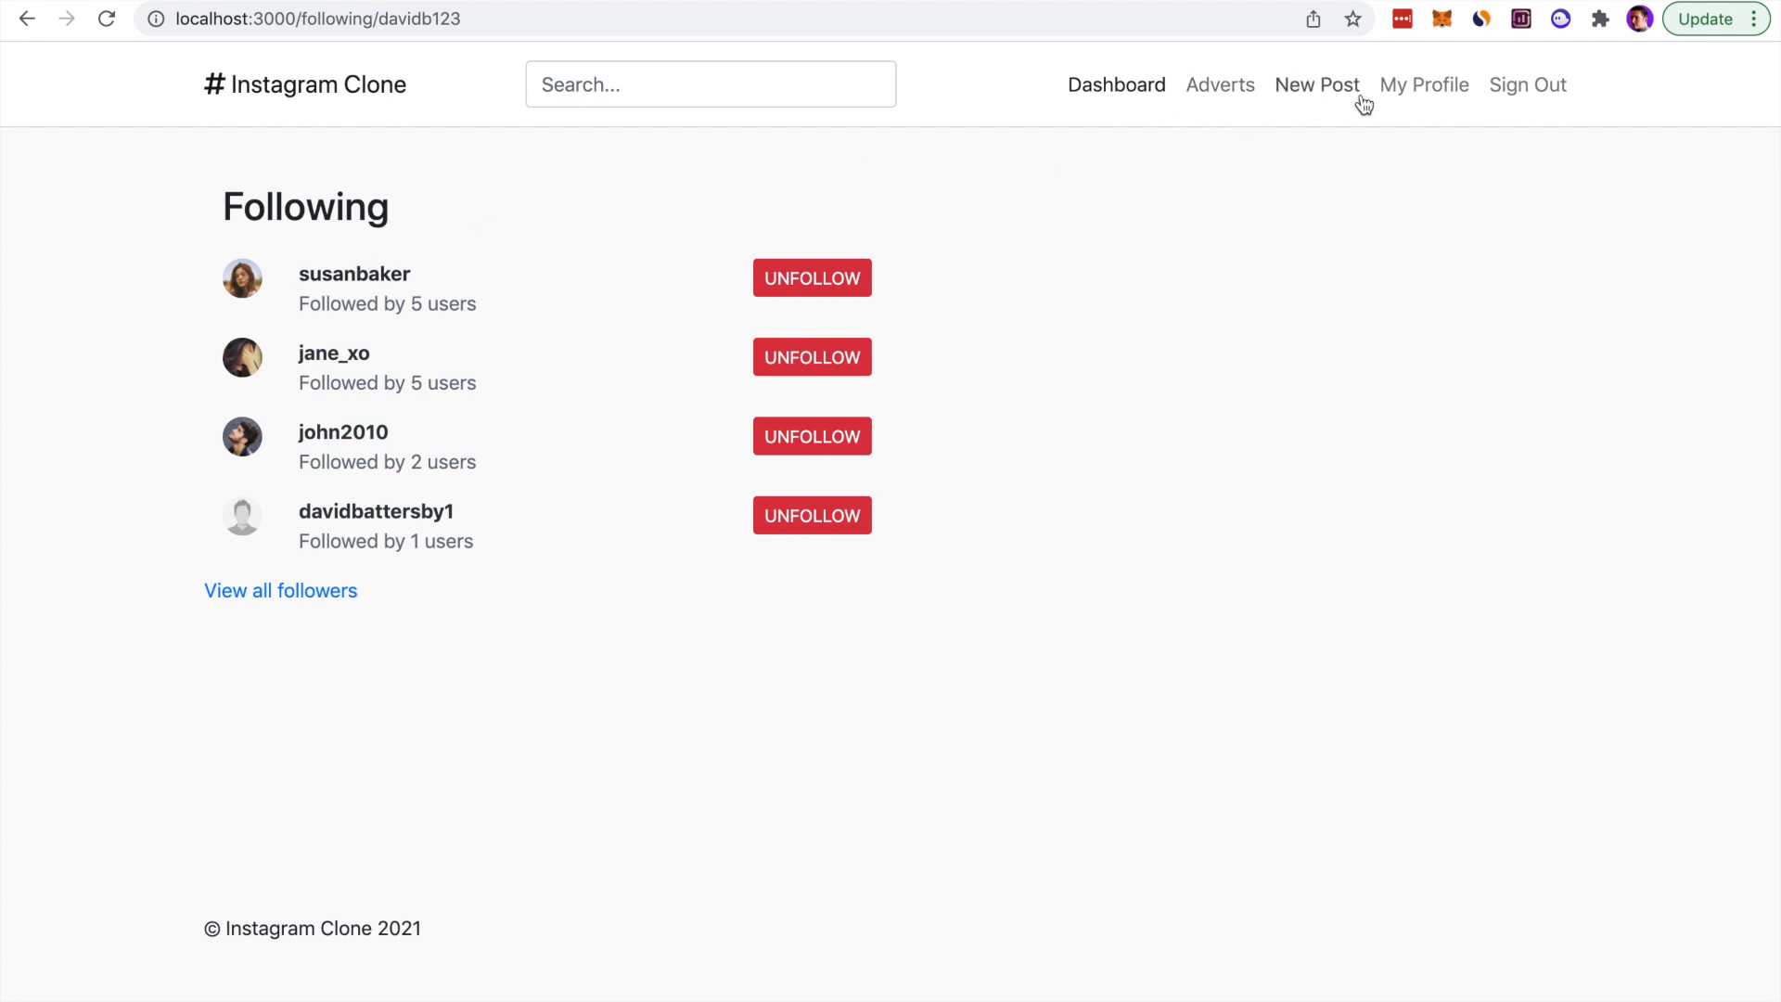
pyautogui.click(1423, 85)
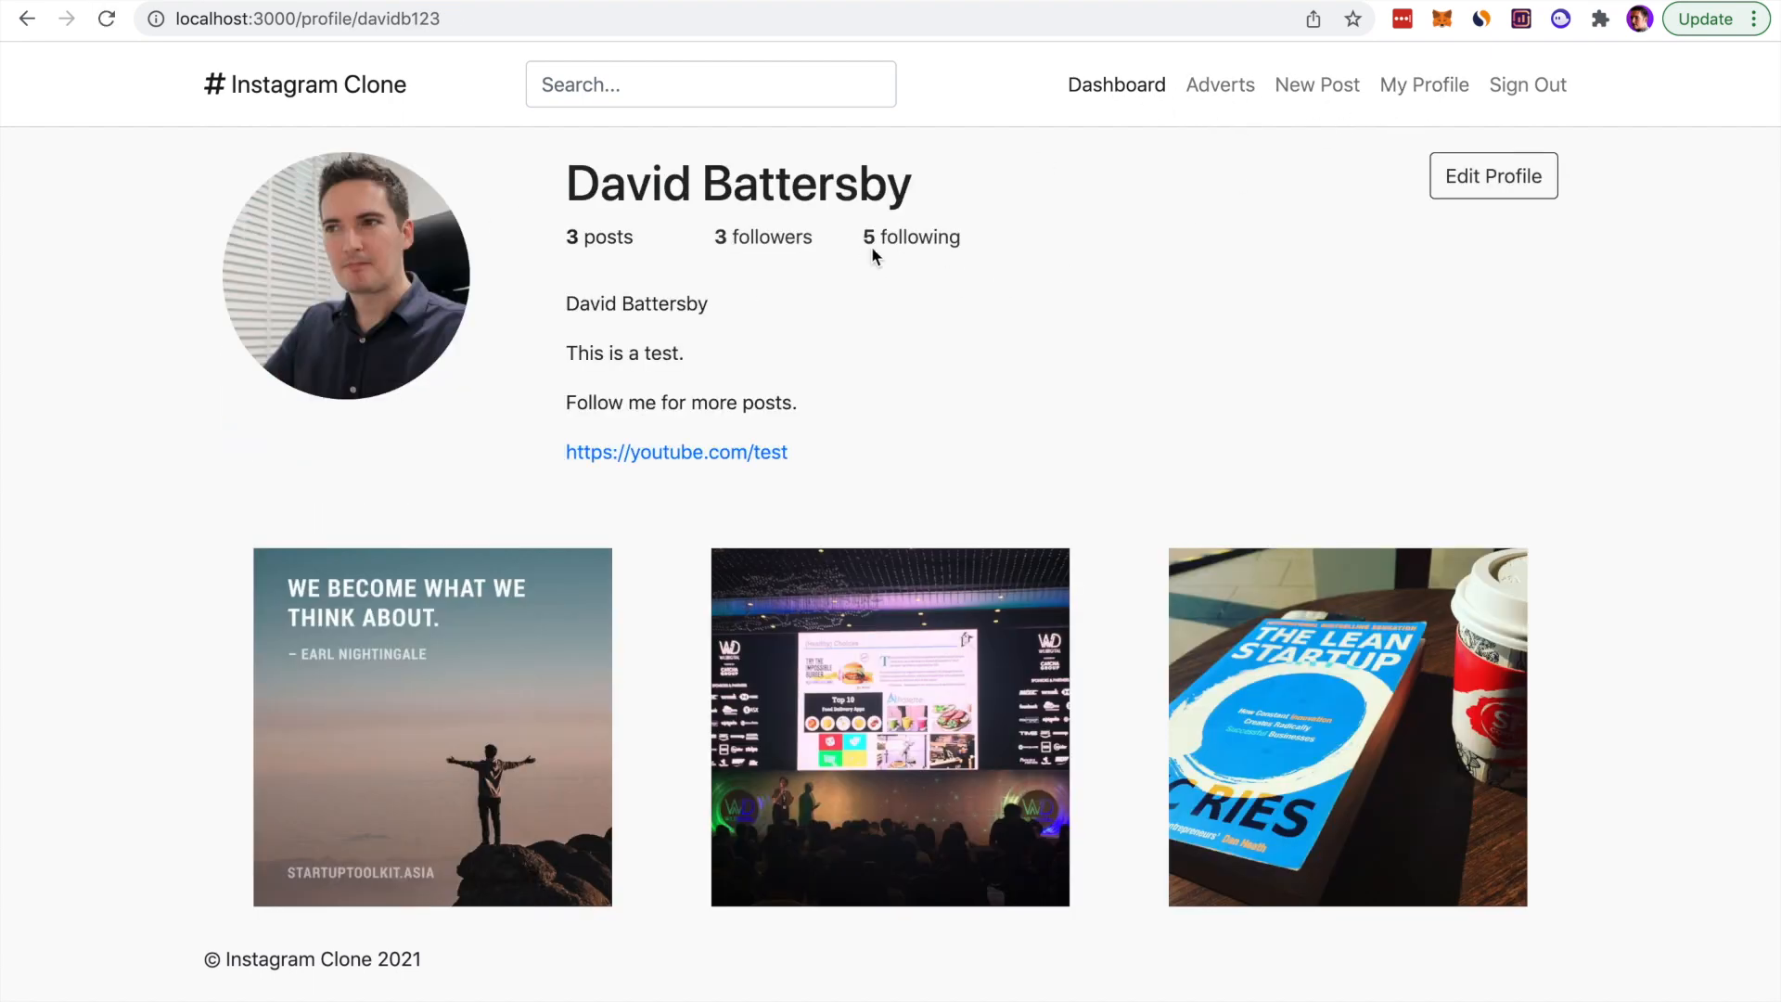
pyautogui.click(1493, 176)
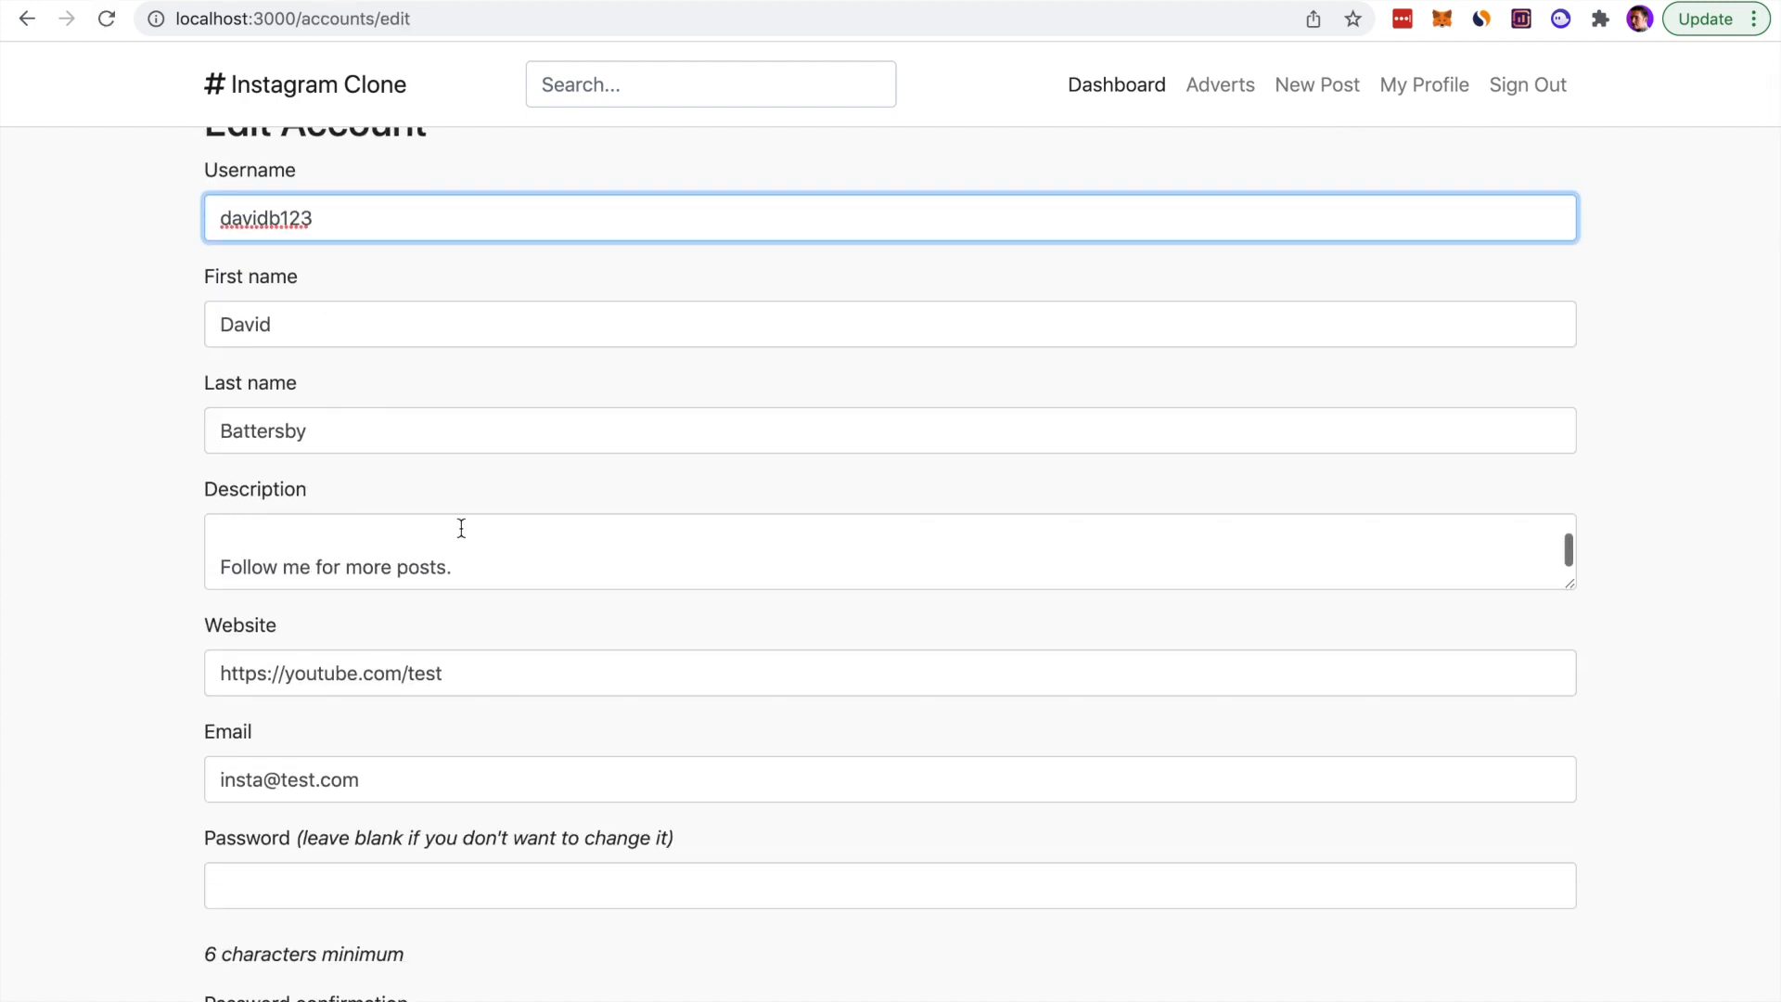
pyautogui.scroll(-3)
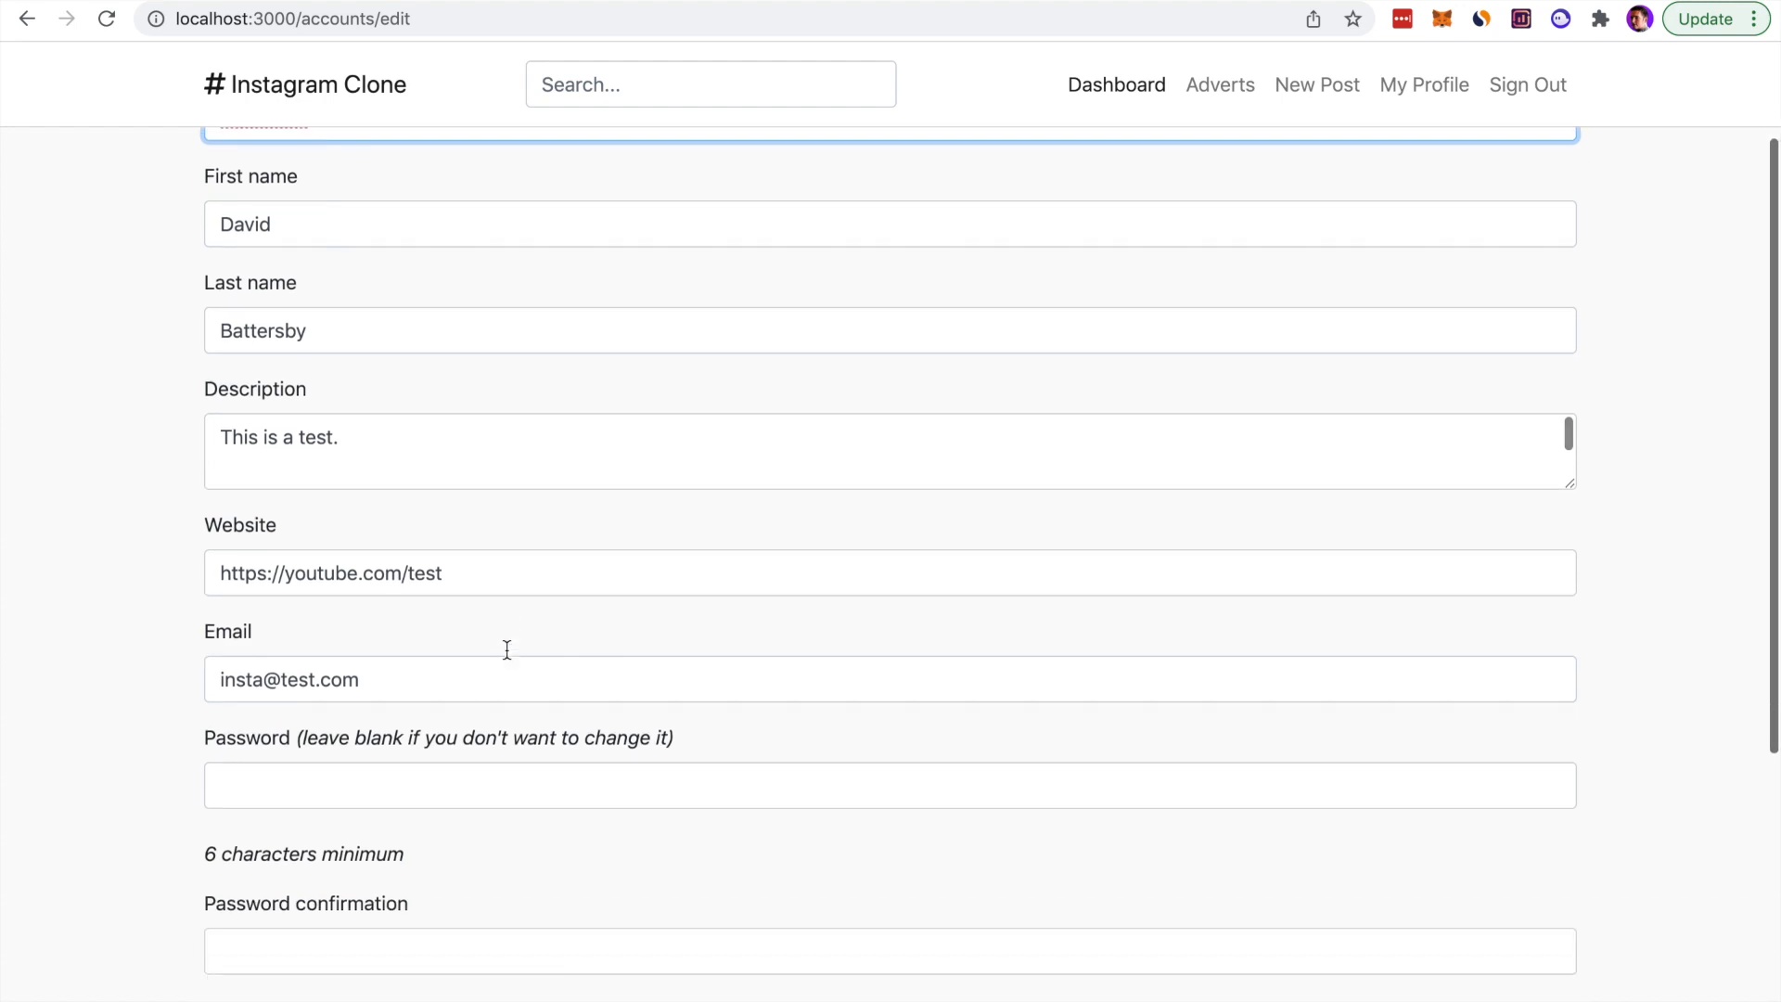
pyautogui.scroll(-3)
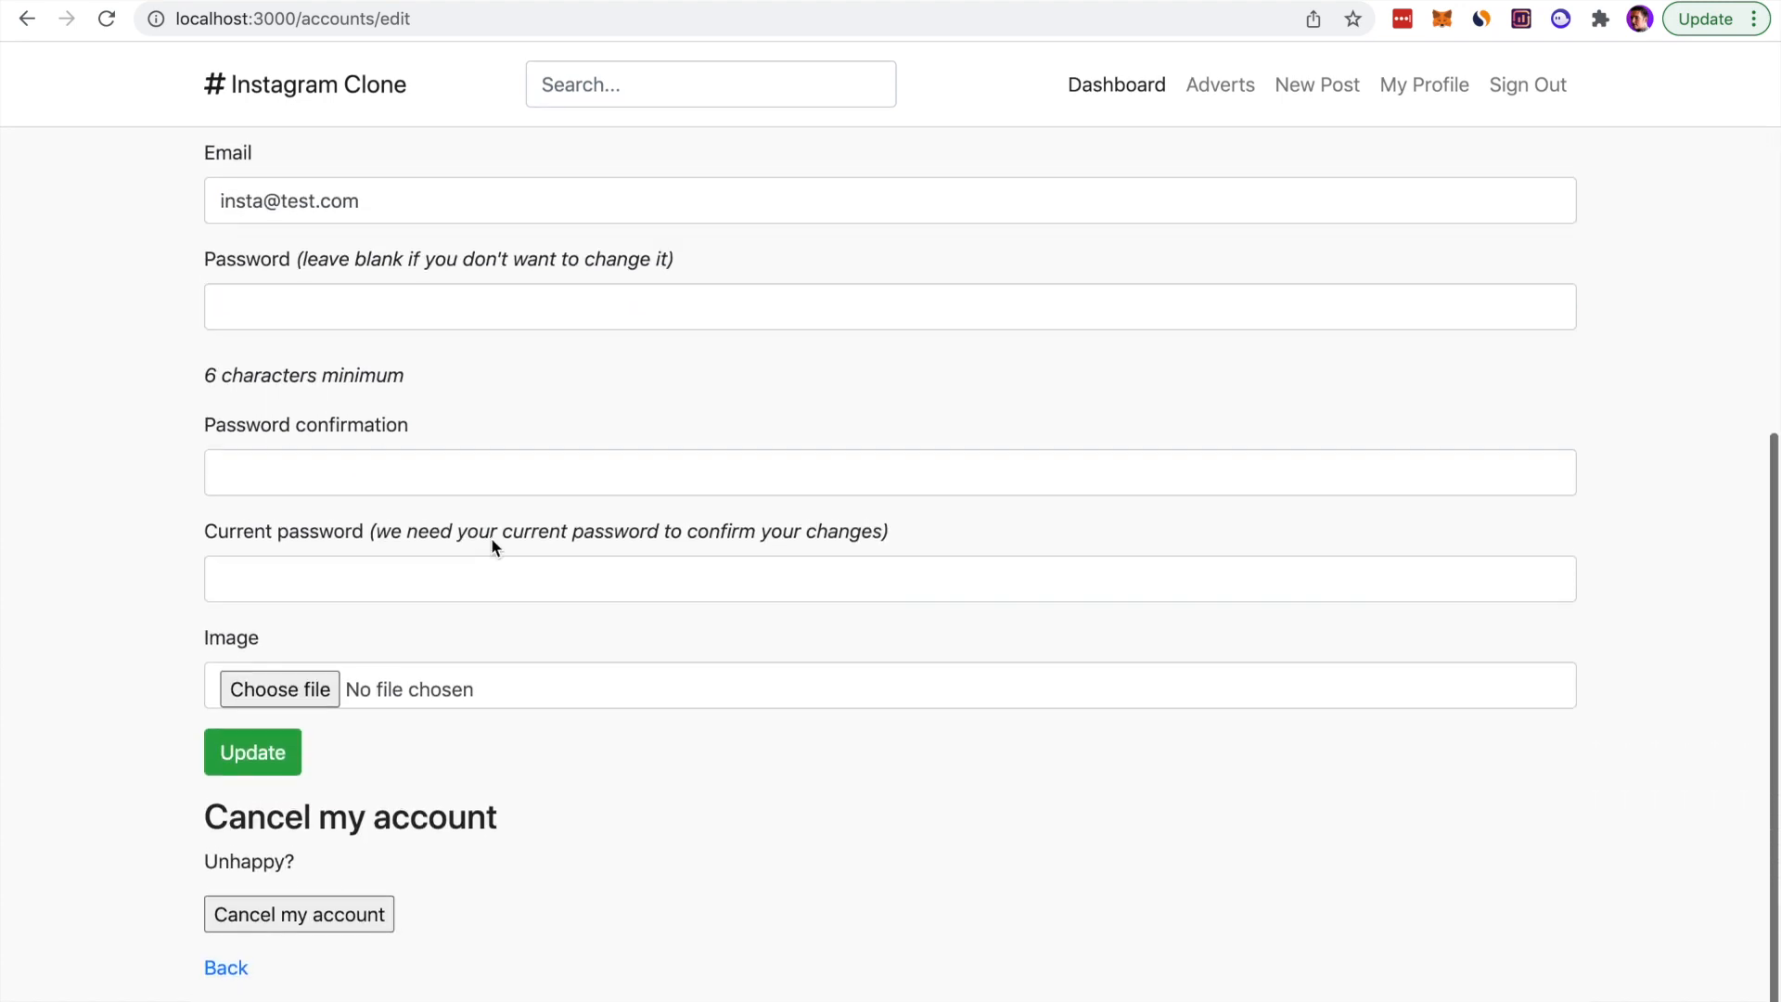
pyautogui.scroll(3)
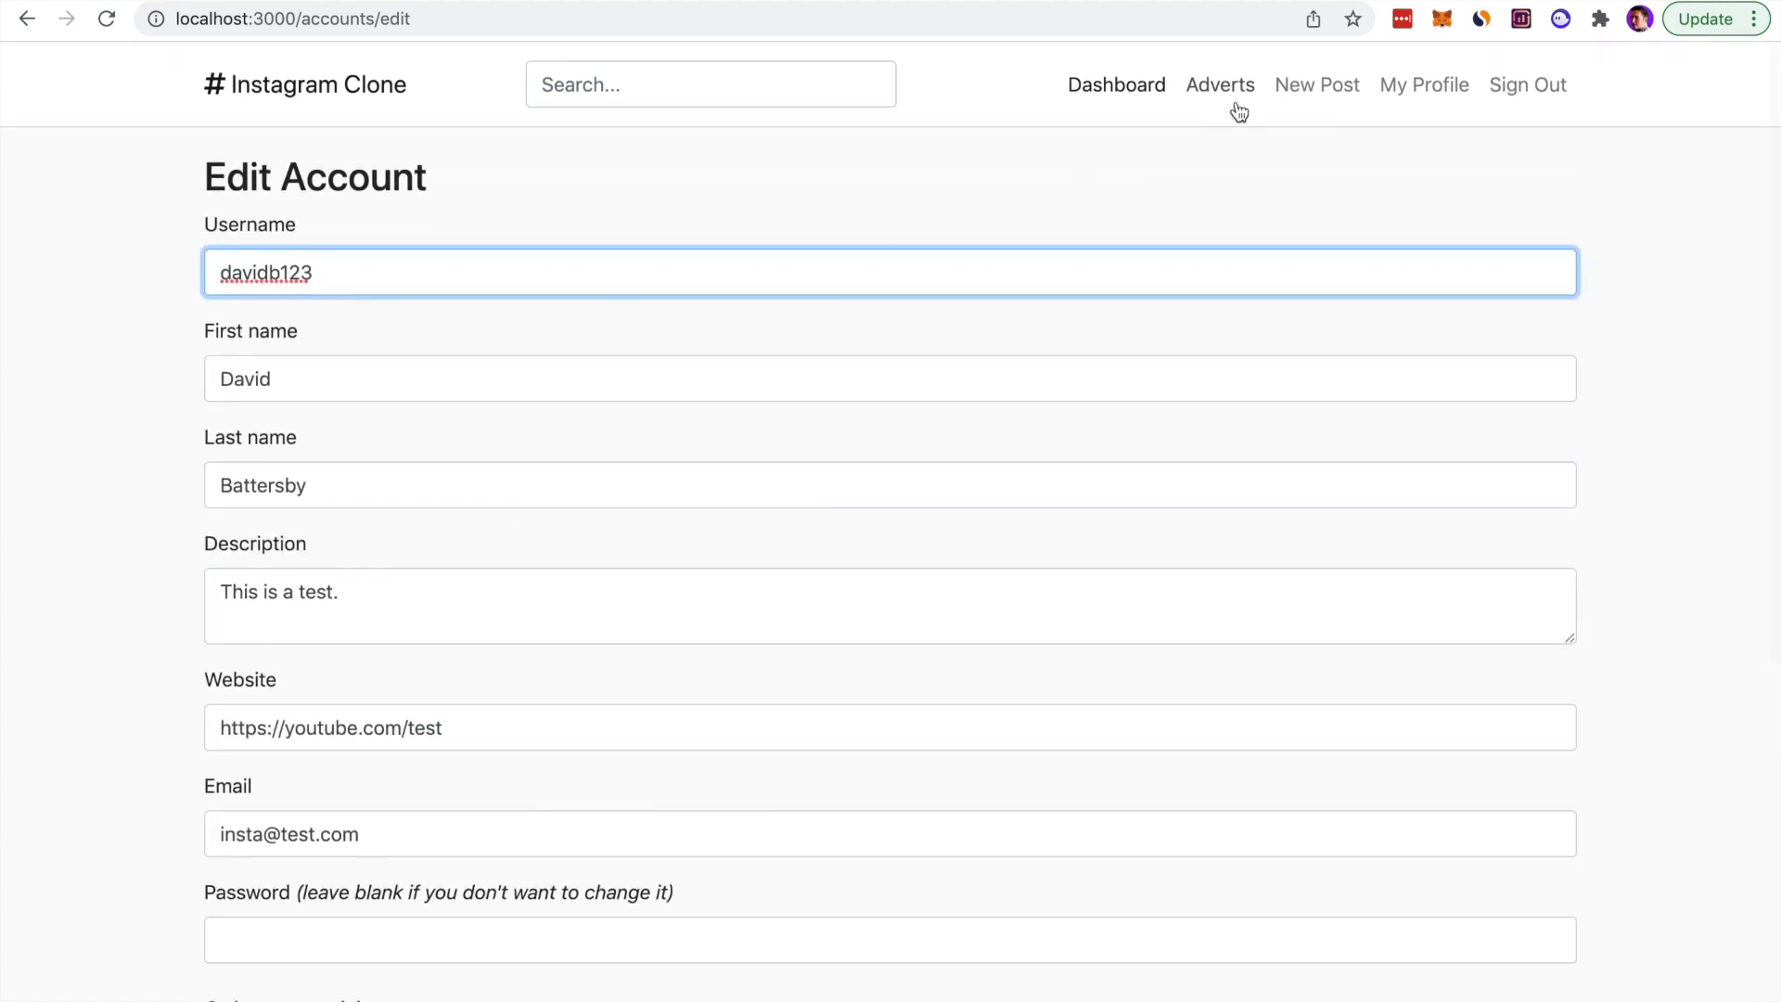
pyautogui.click(1115, 85)
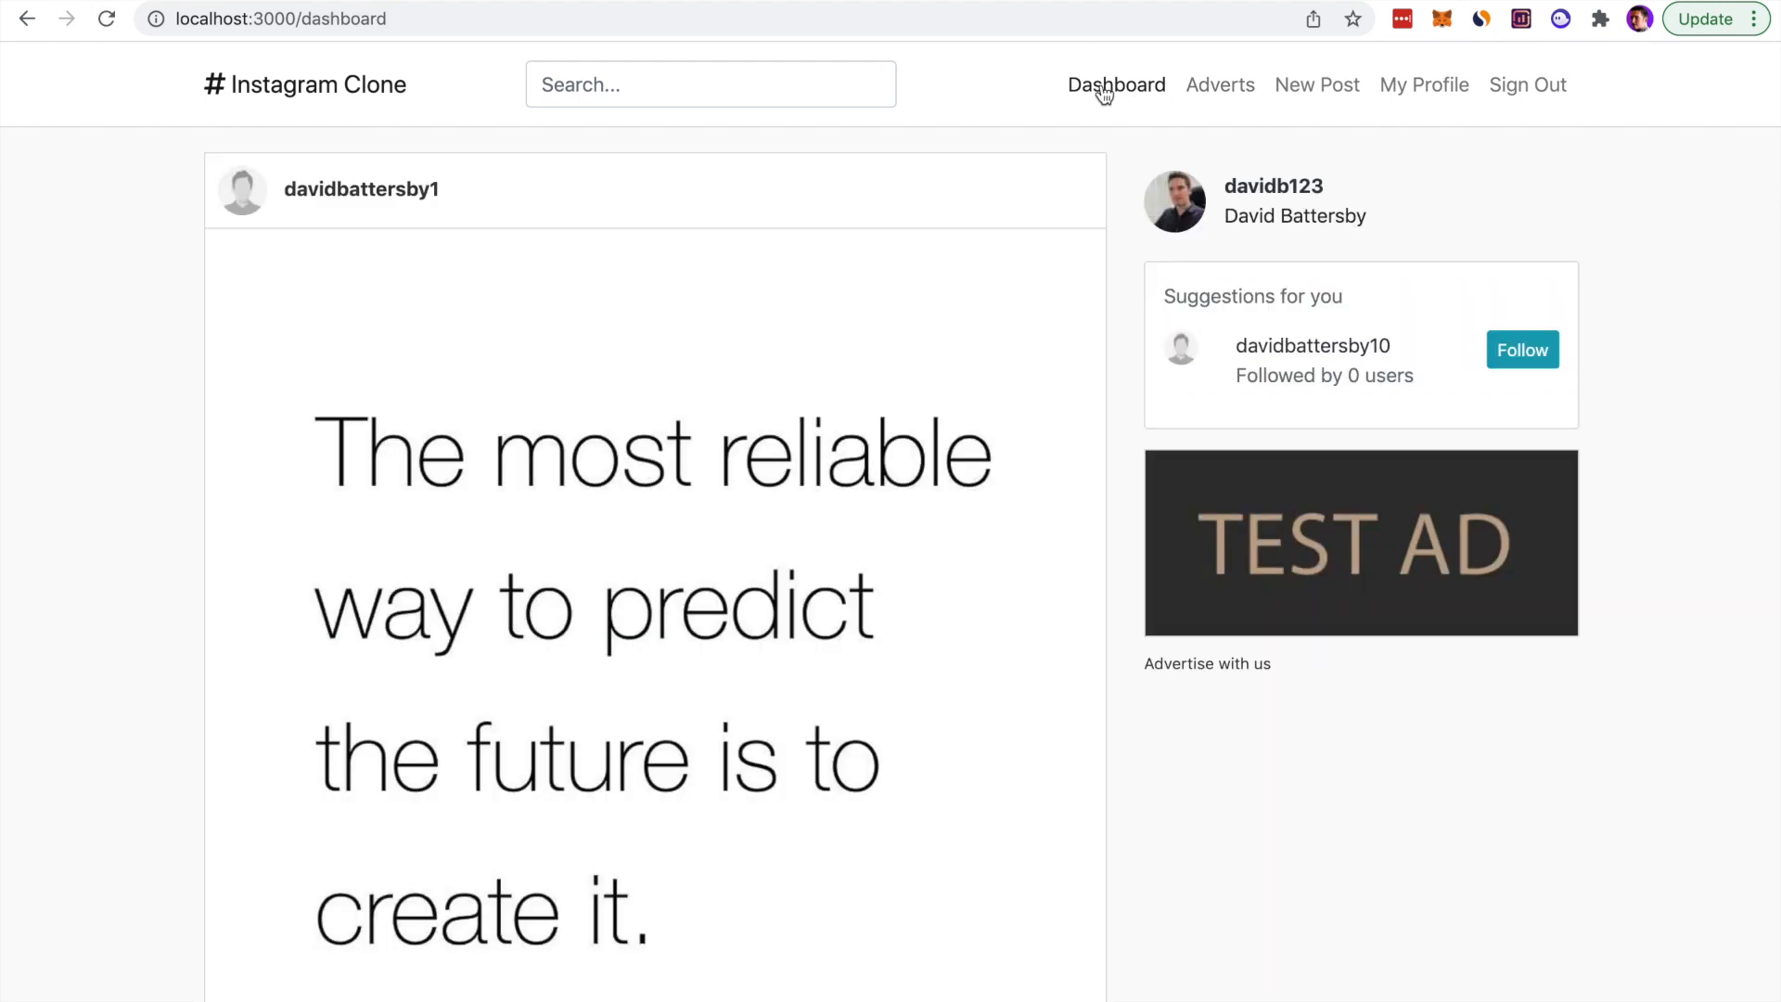
pyautogui.moveTo(1067, 346)
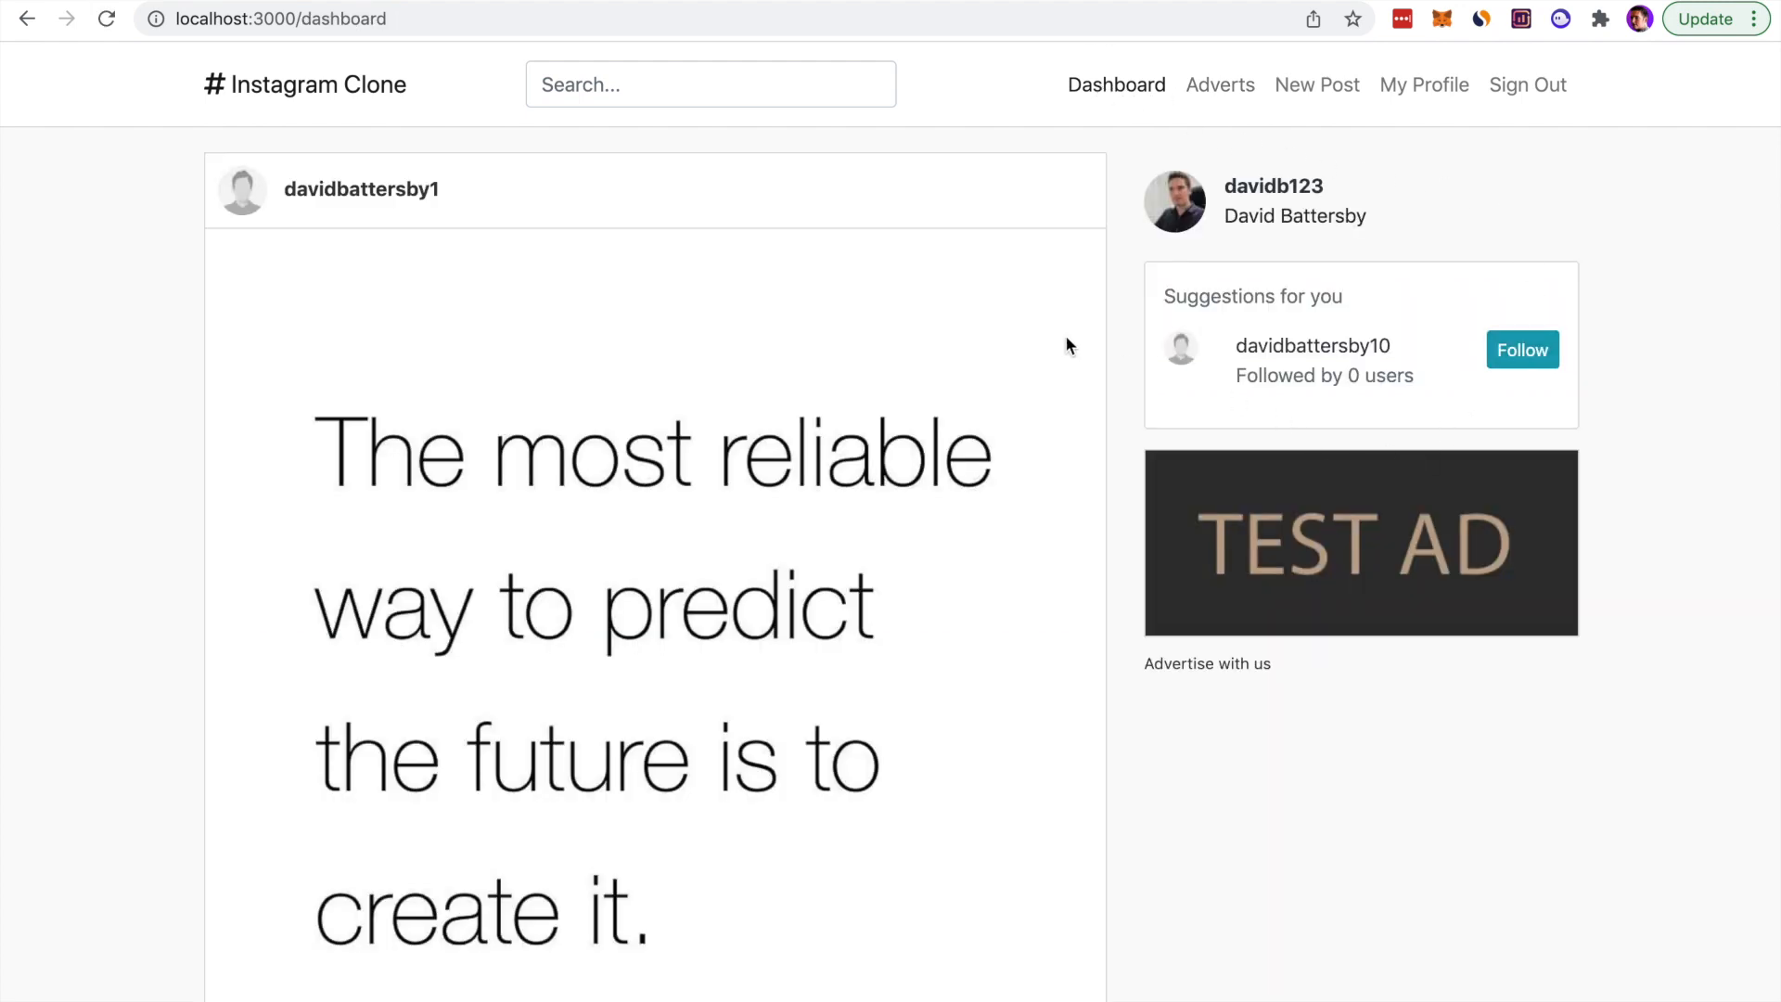
pyautogui.moveTo(1316, 85)
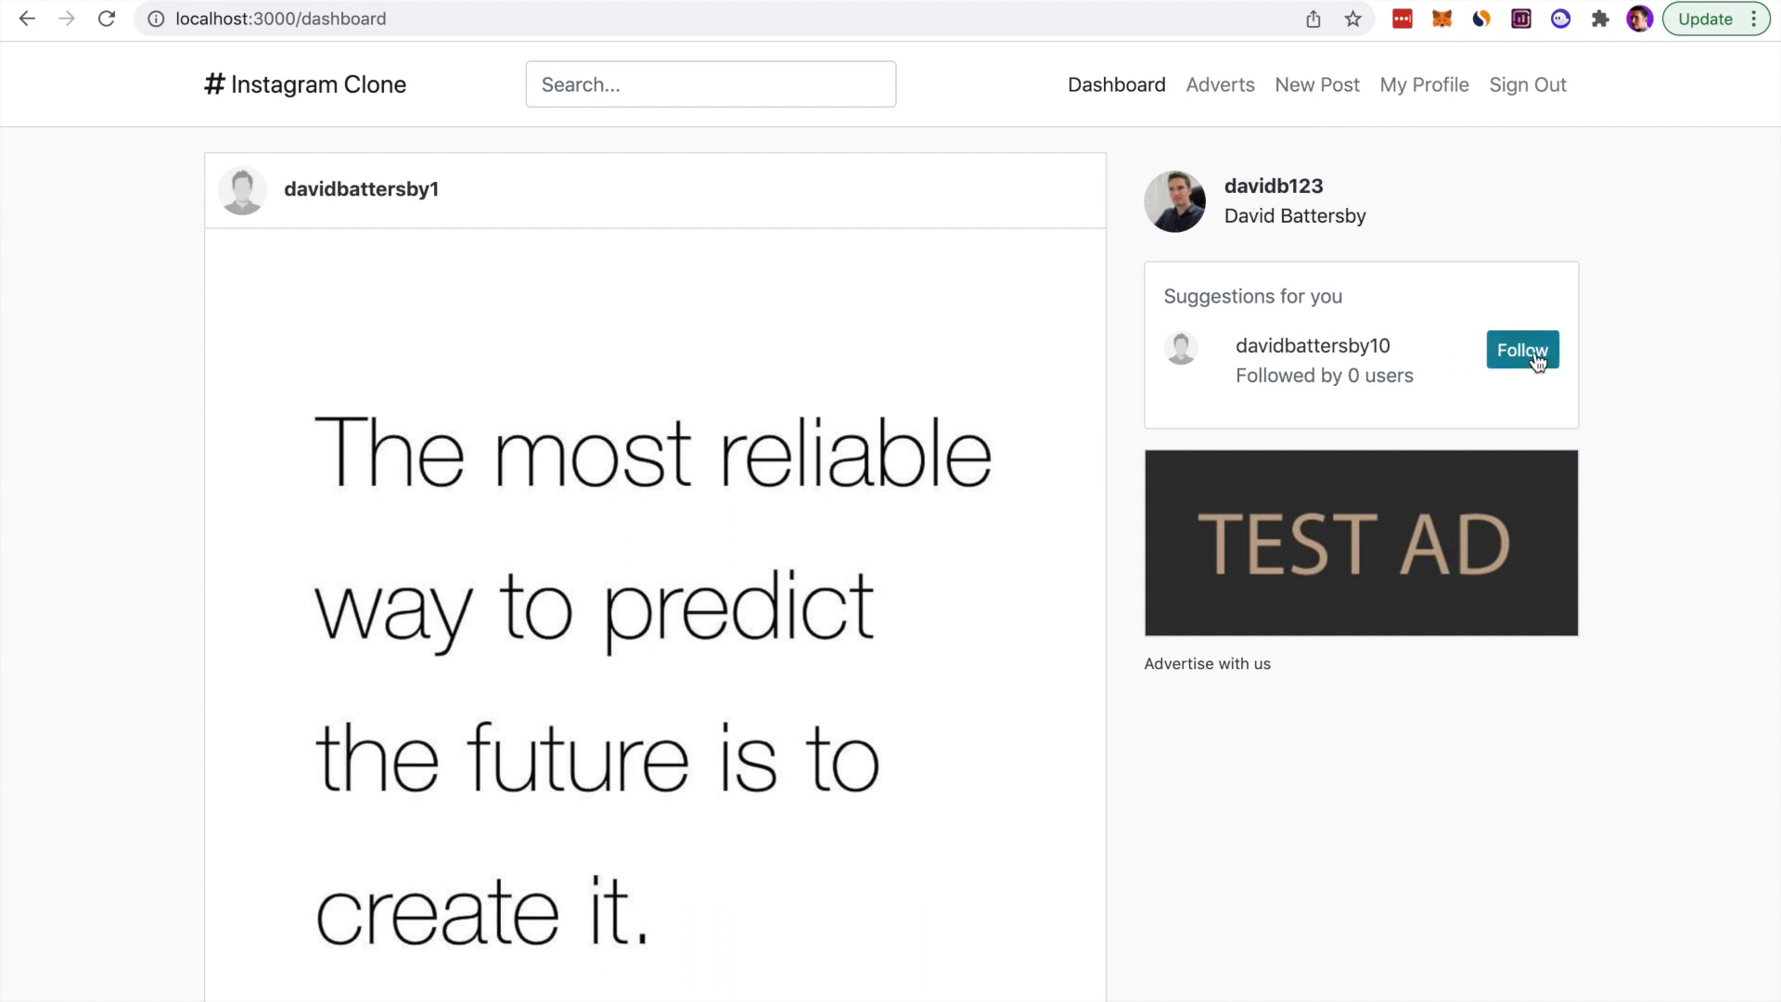
pyautogui.click(1522, 349)
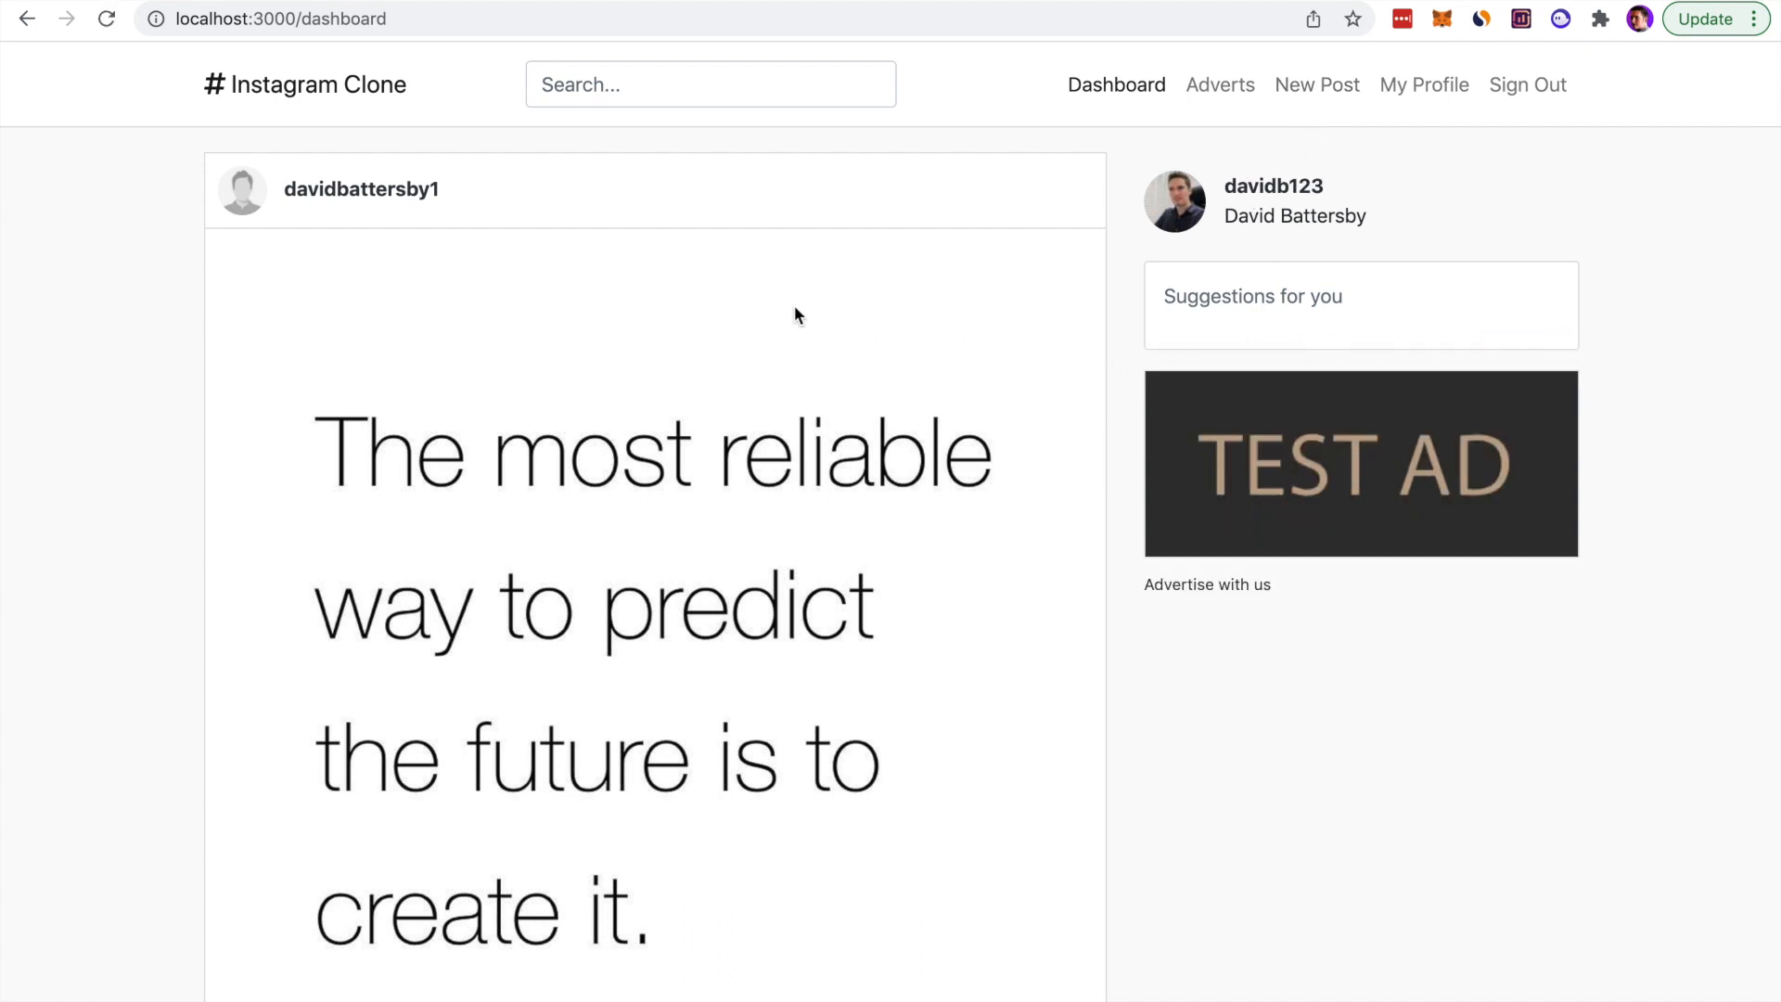
pyautogui.scroll(-3)
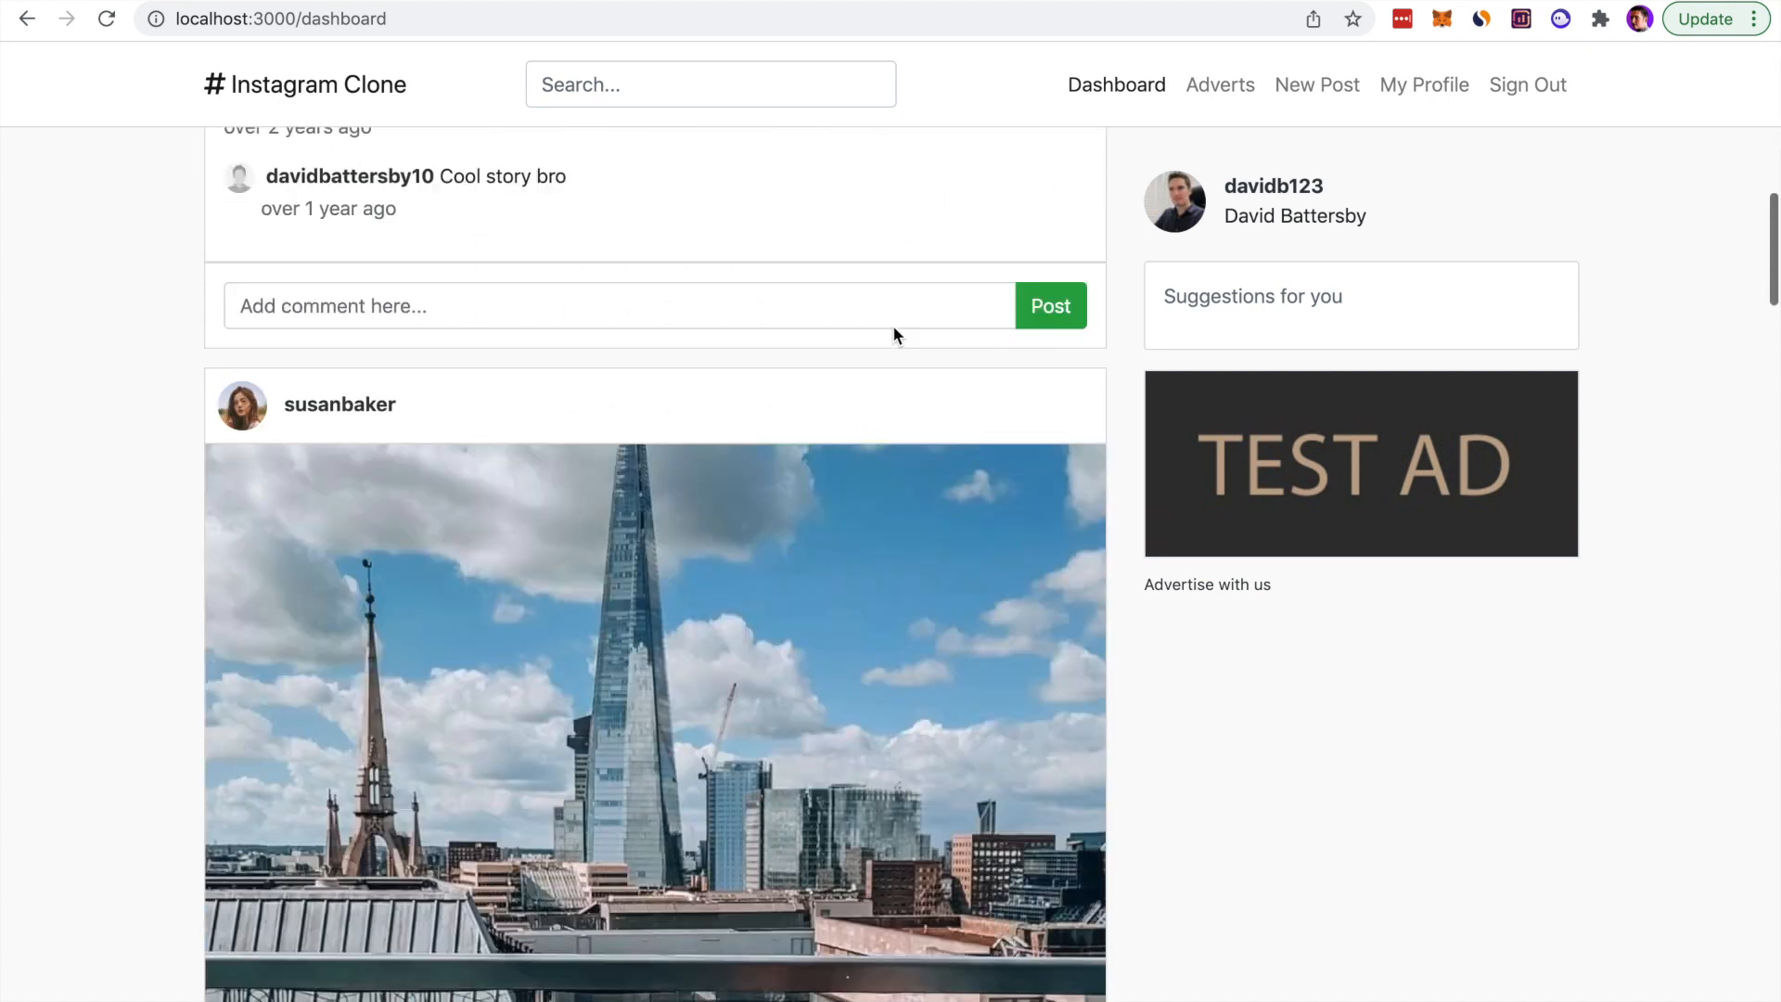
pyautogui.scroll(-3)
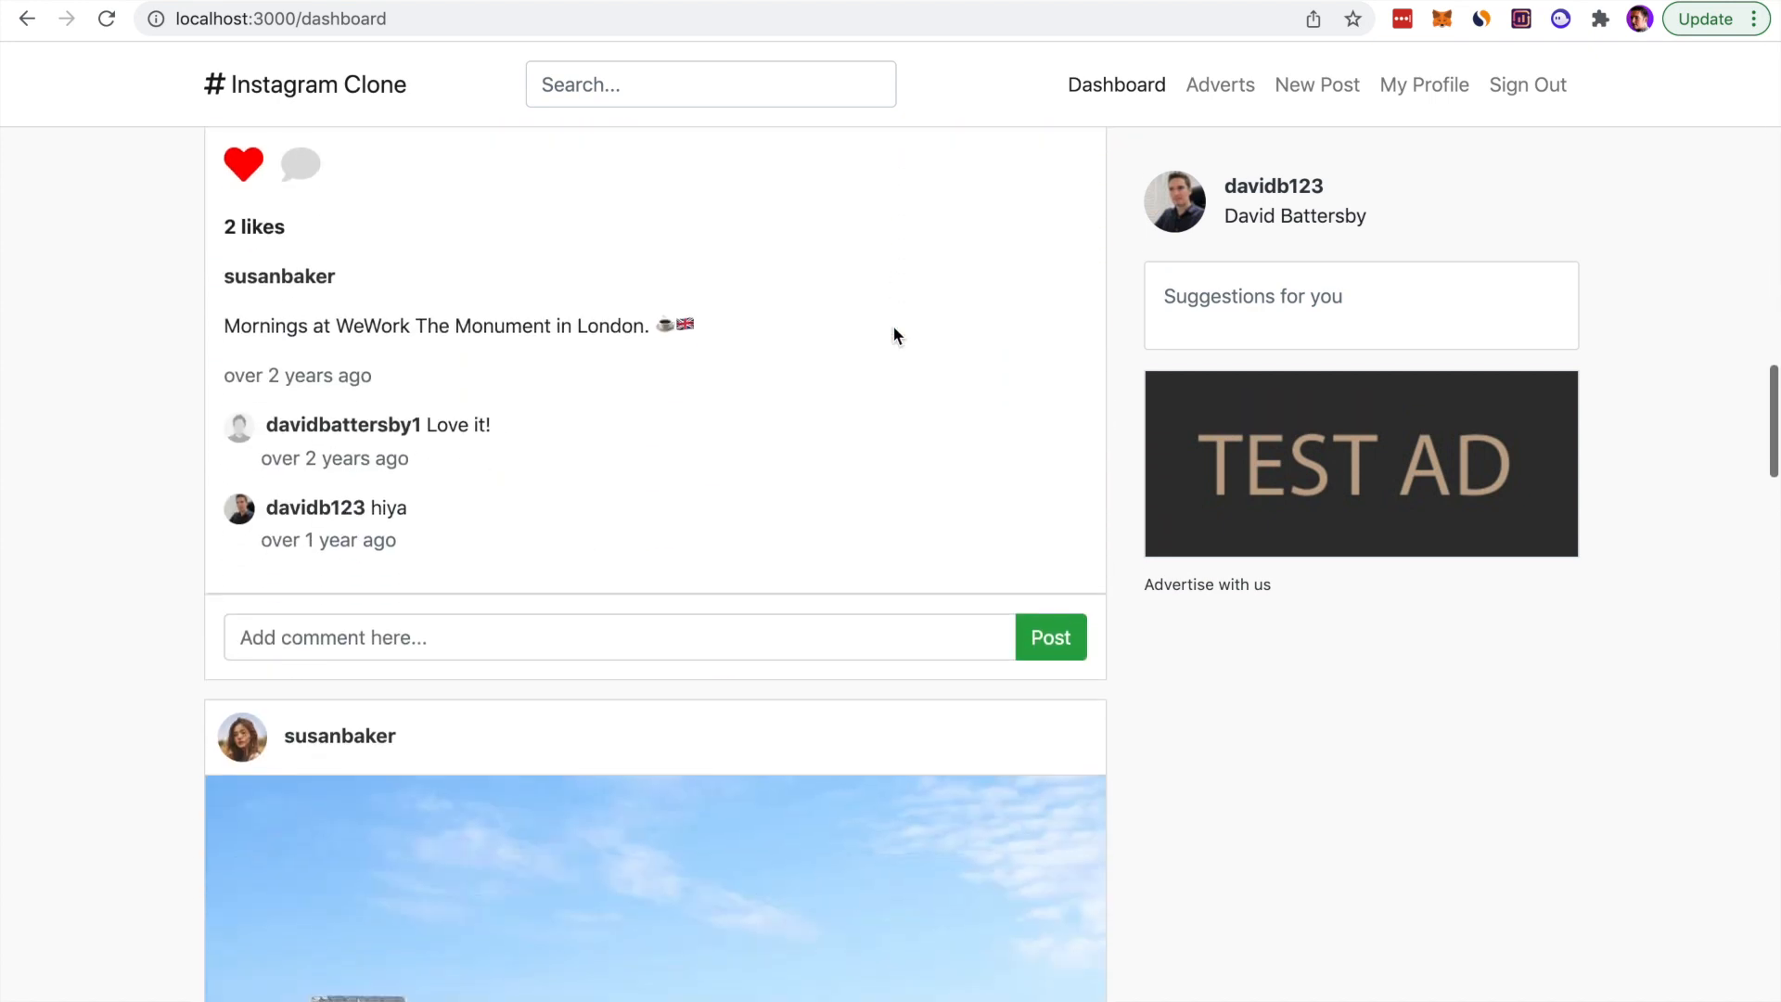
pyautogui.scroll(3)
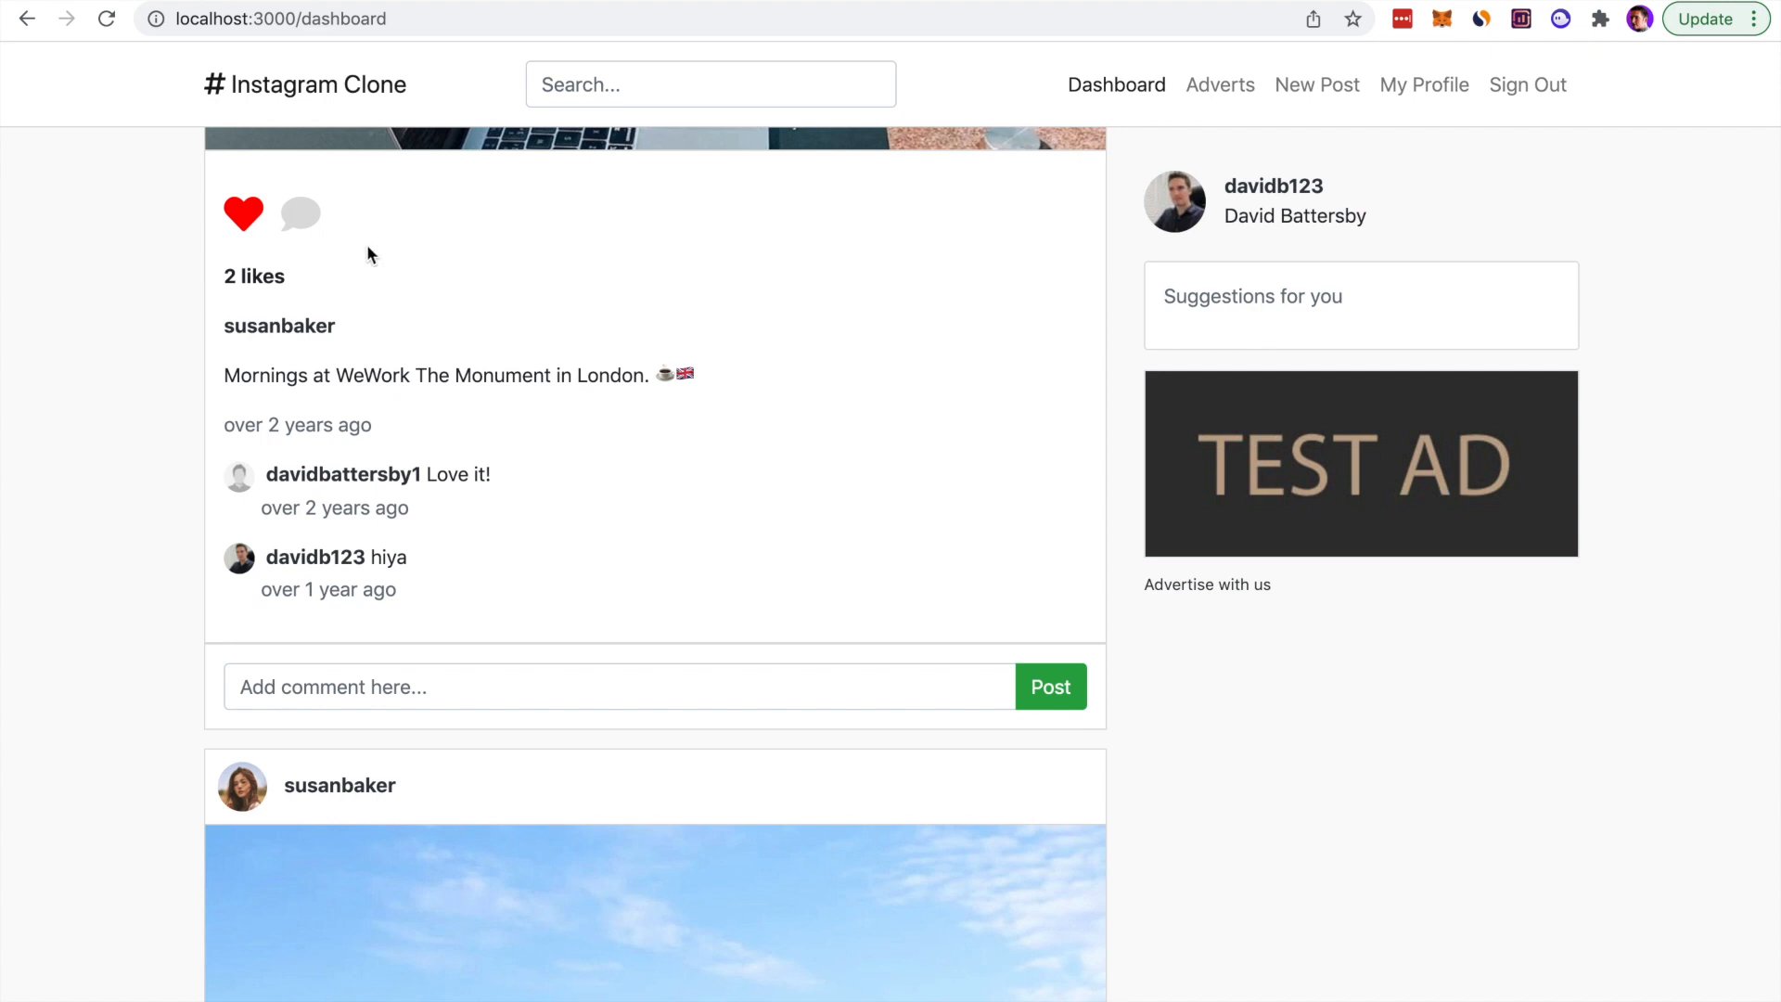
pyautogui.scroll(3)
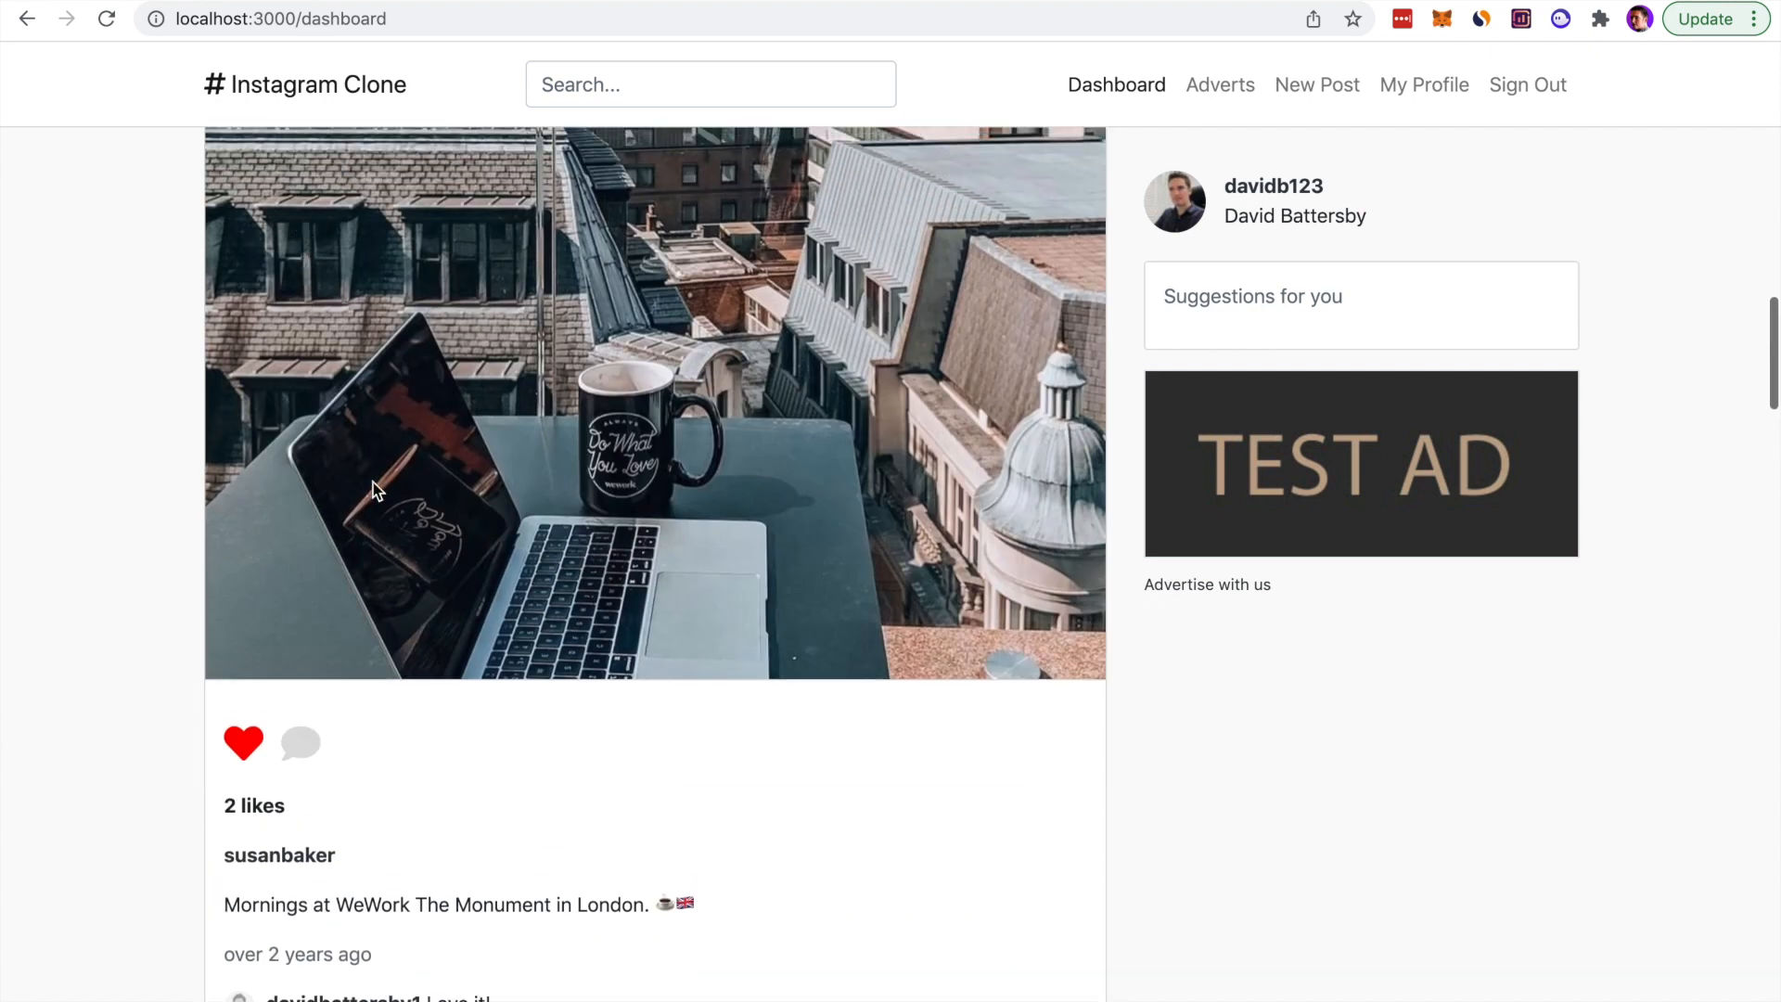
pyautogui.scroll(-3)
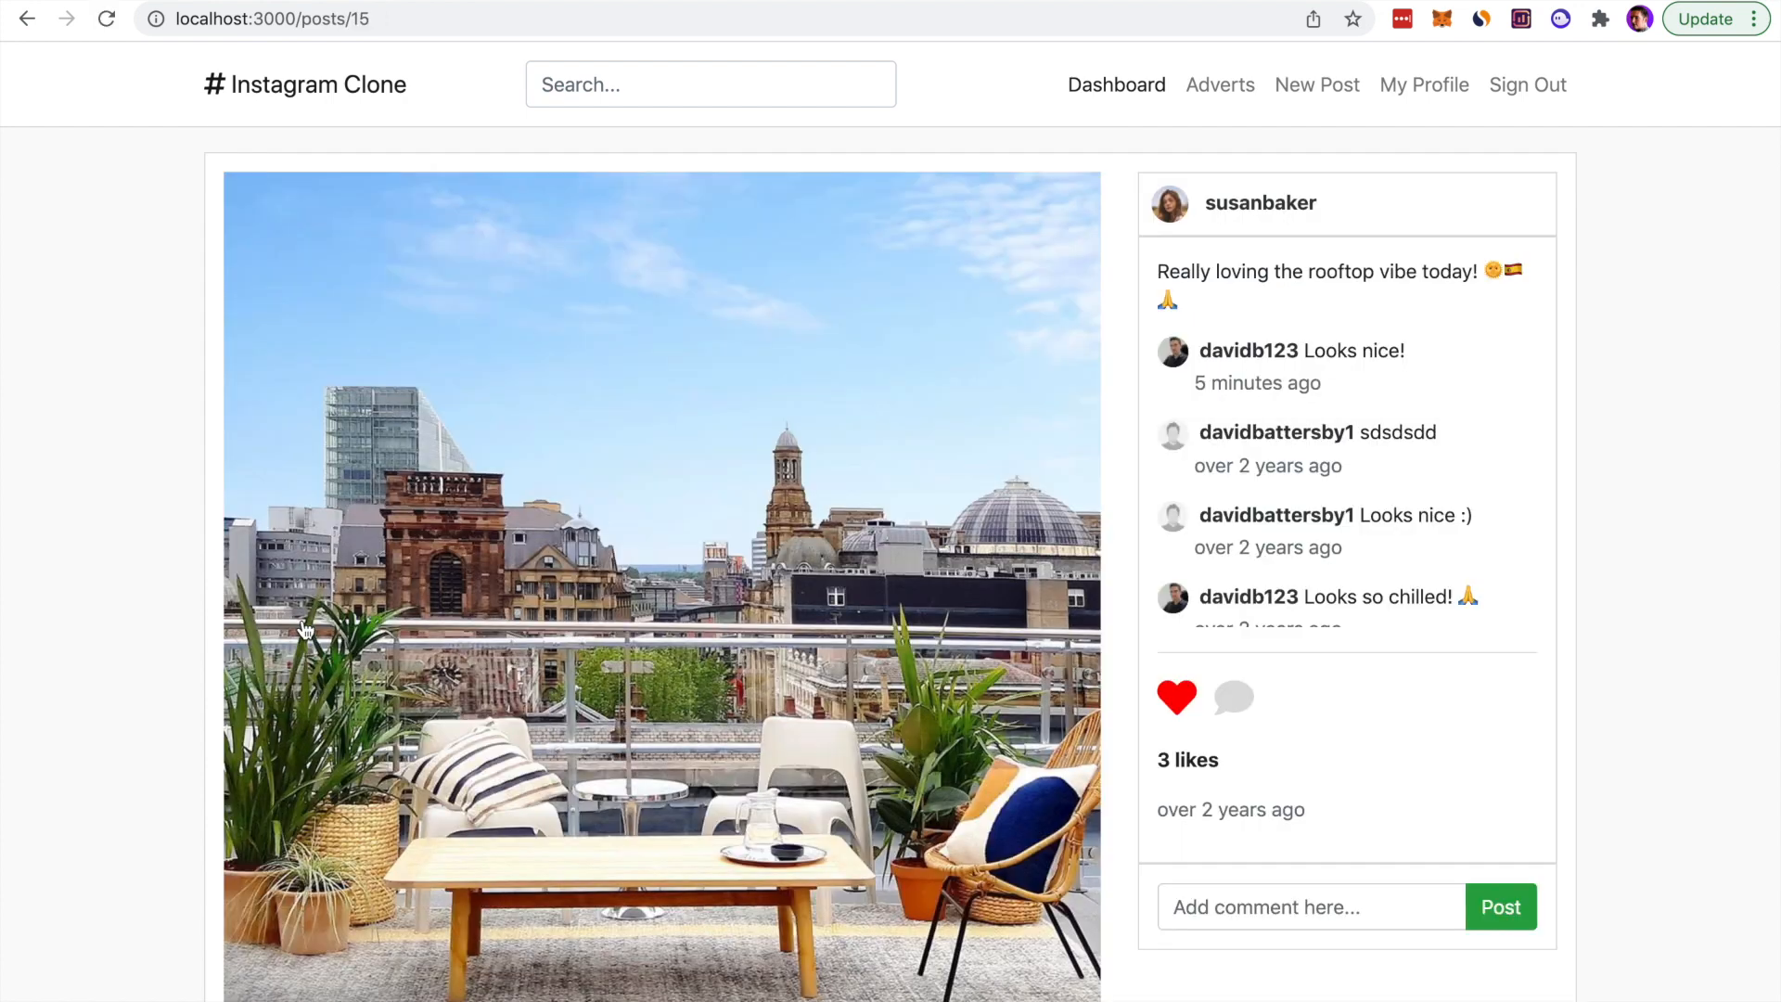
pyautogui.moveTo(1395, 500)
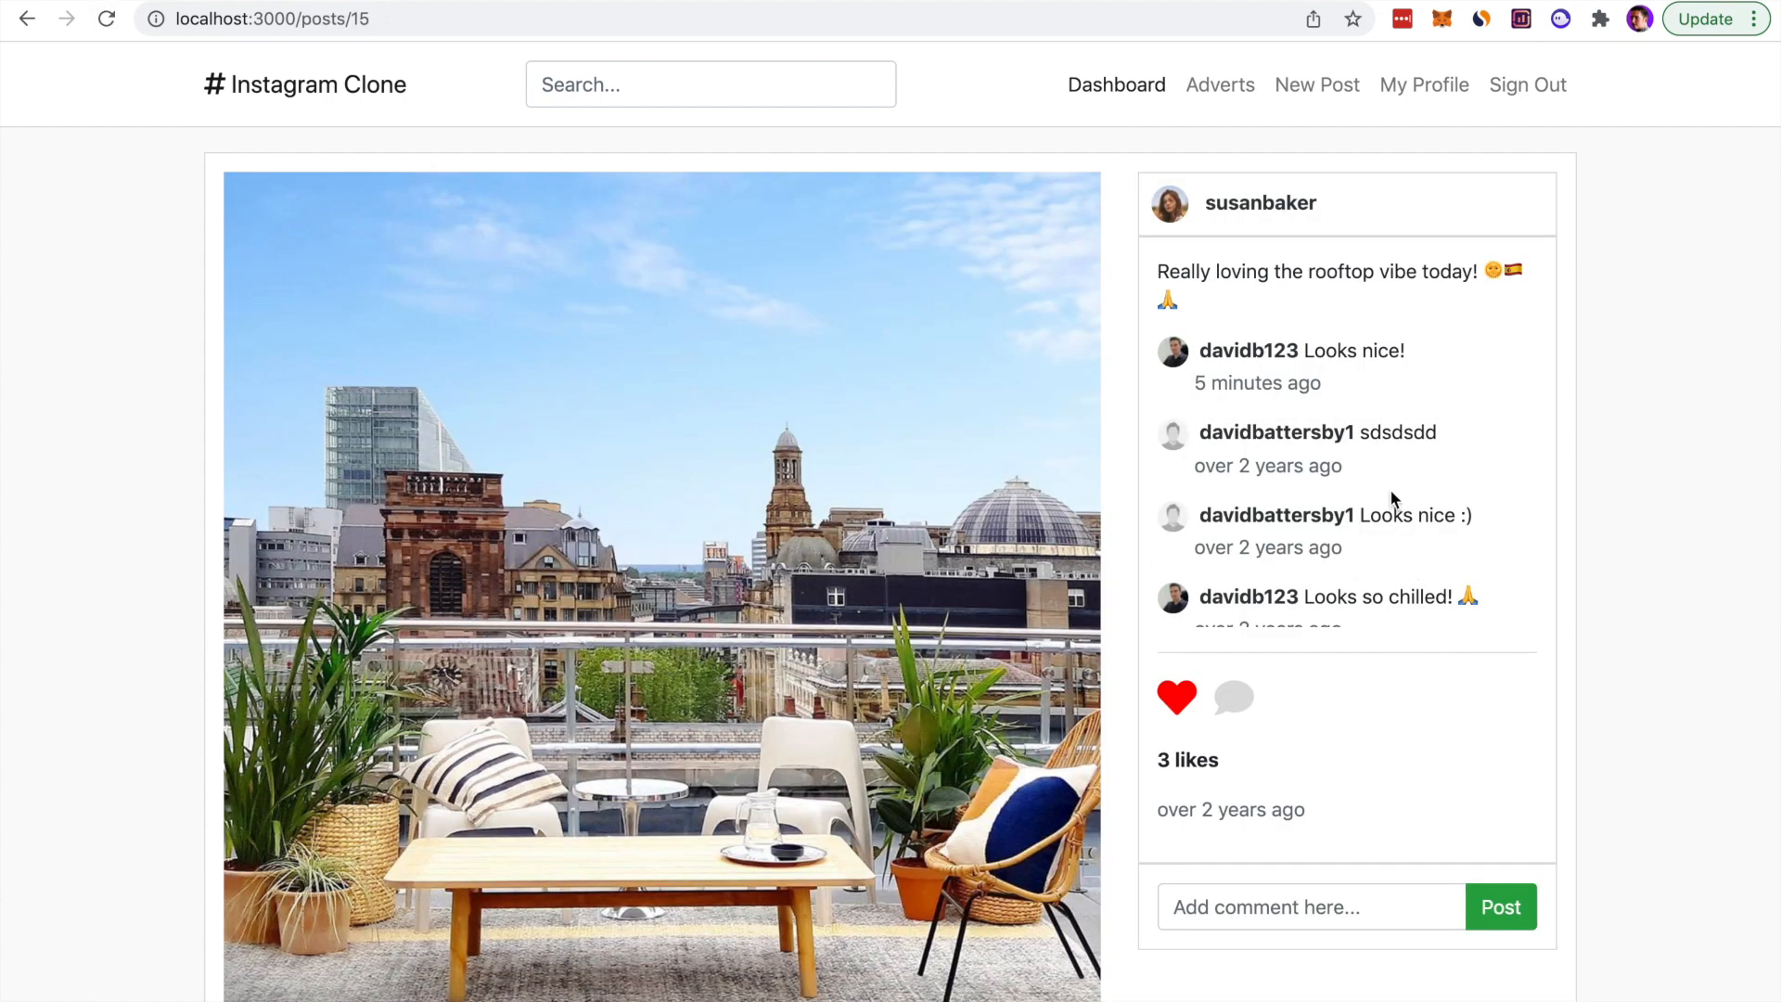
pyautogui.moveTo(1274, 820)
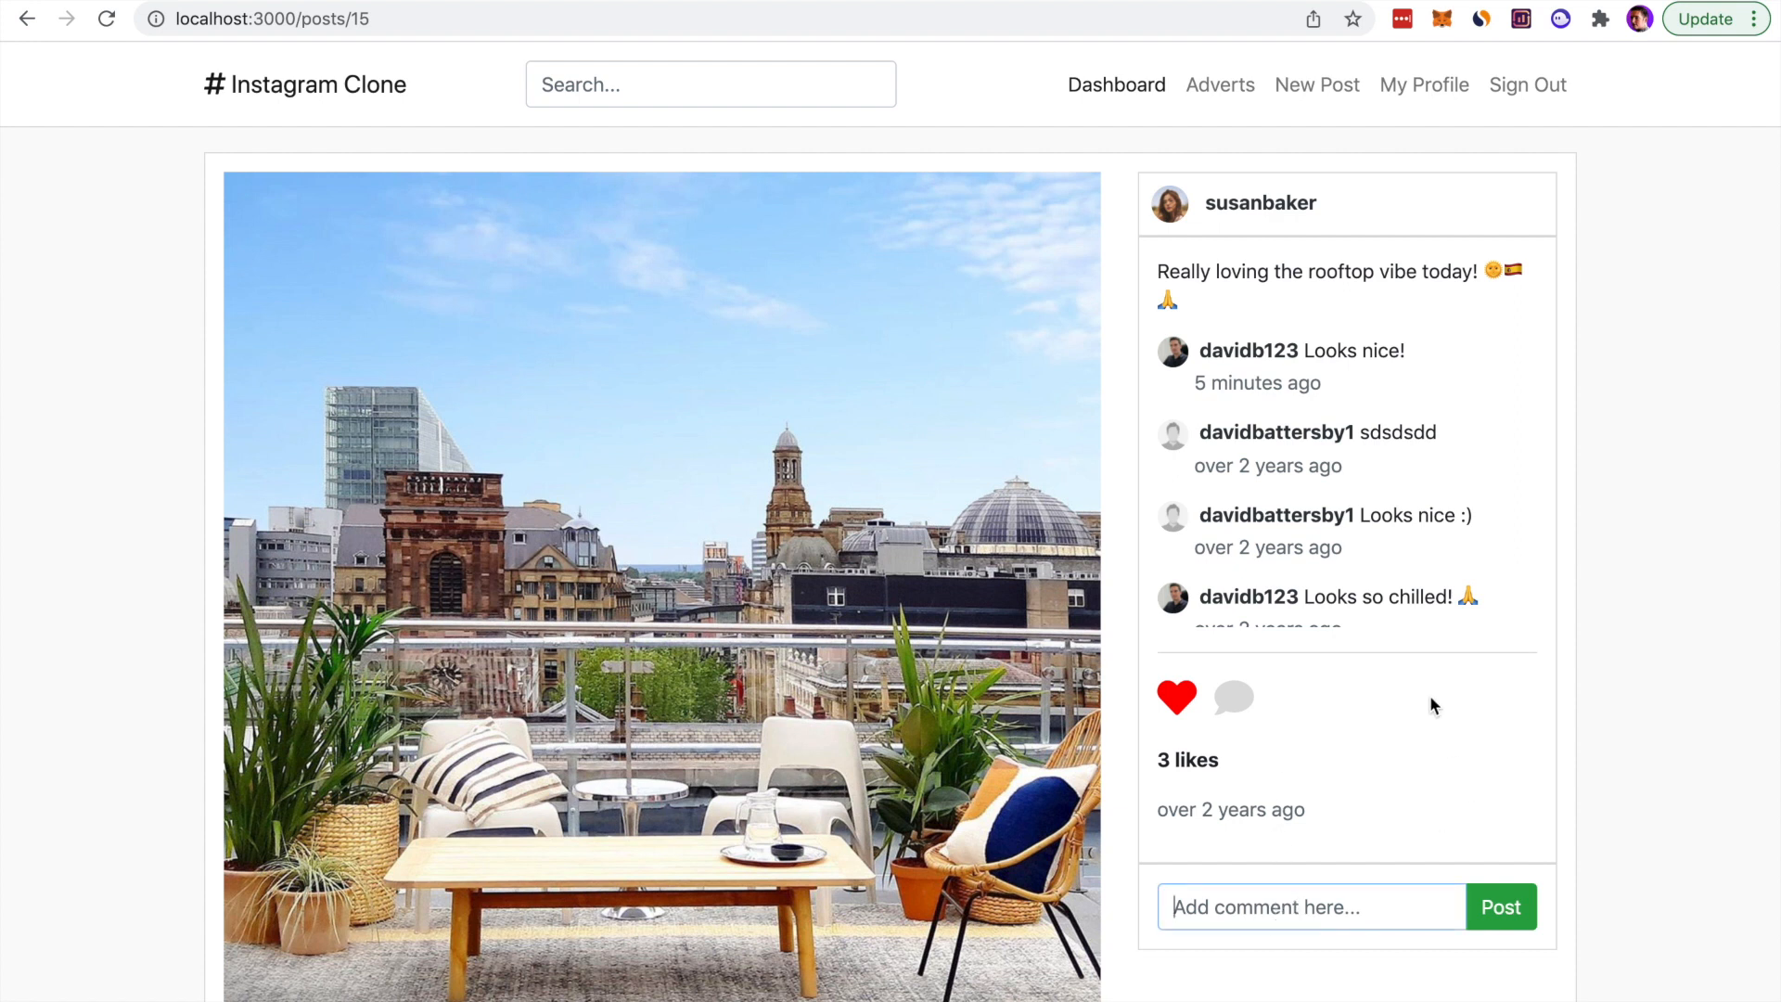
pyautogui.write('Nive c')
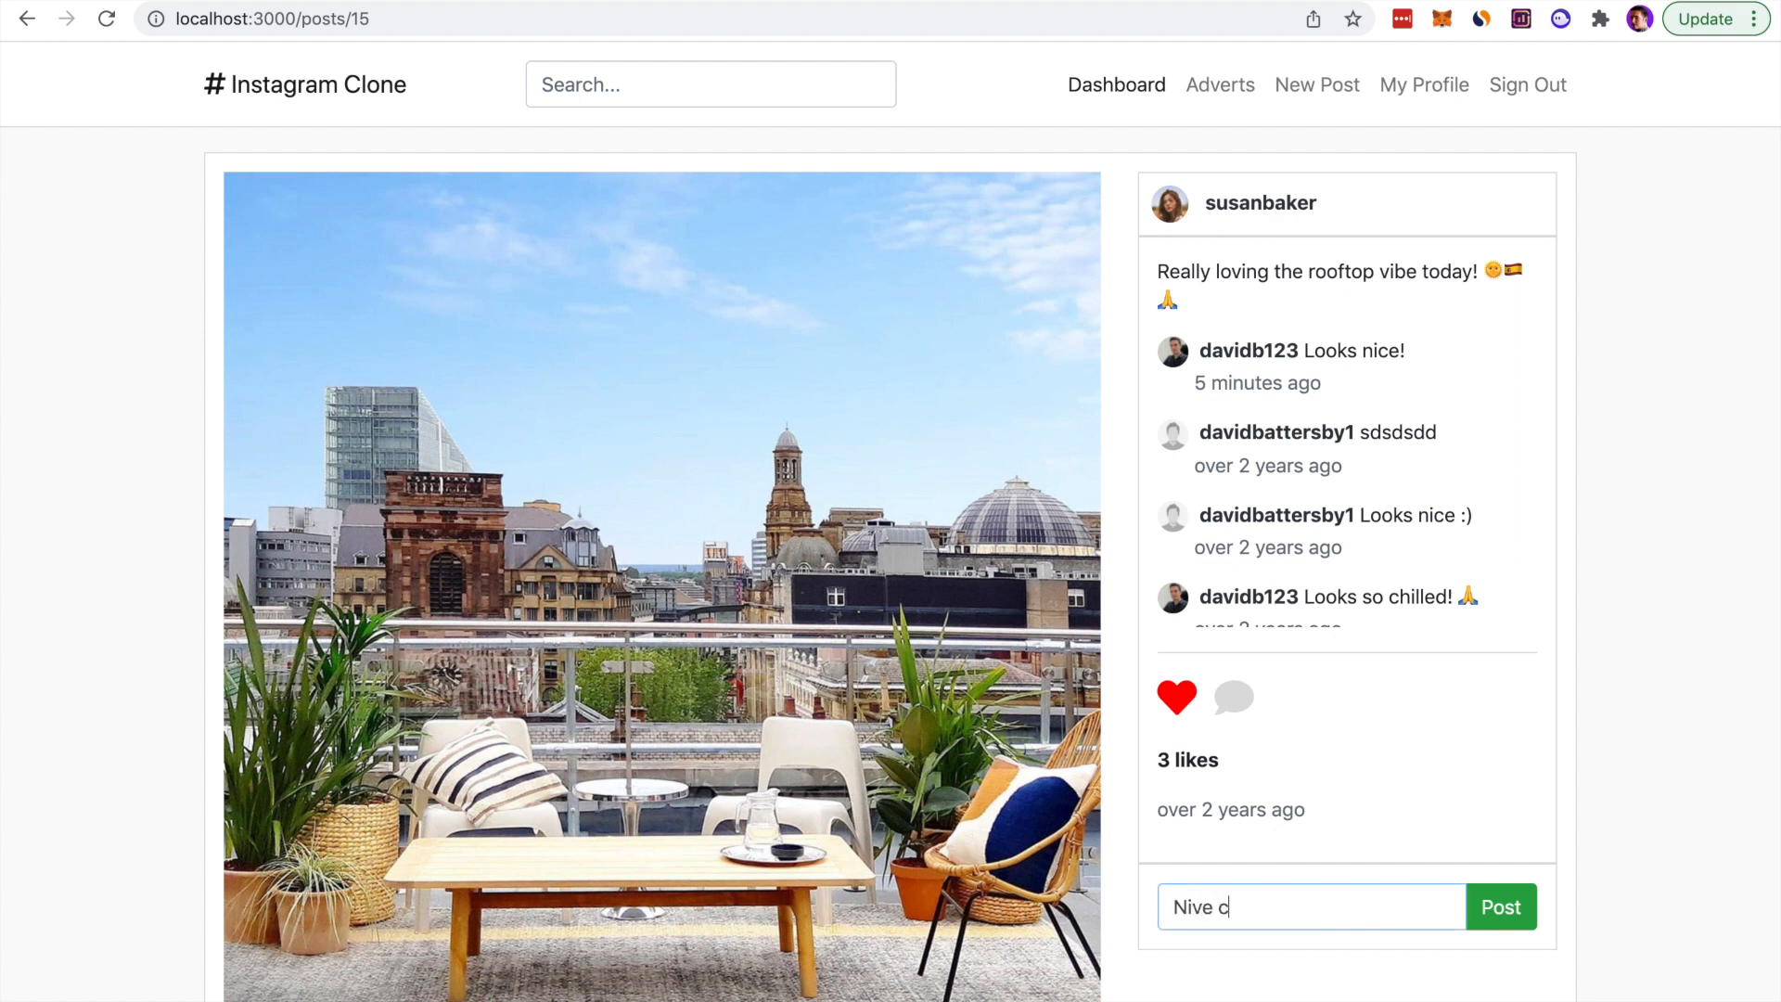
pyautogui.write('Nice view')
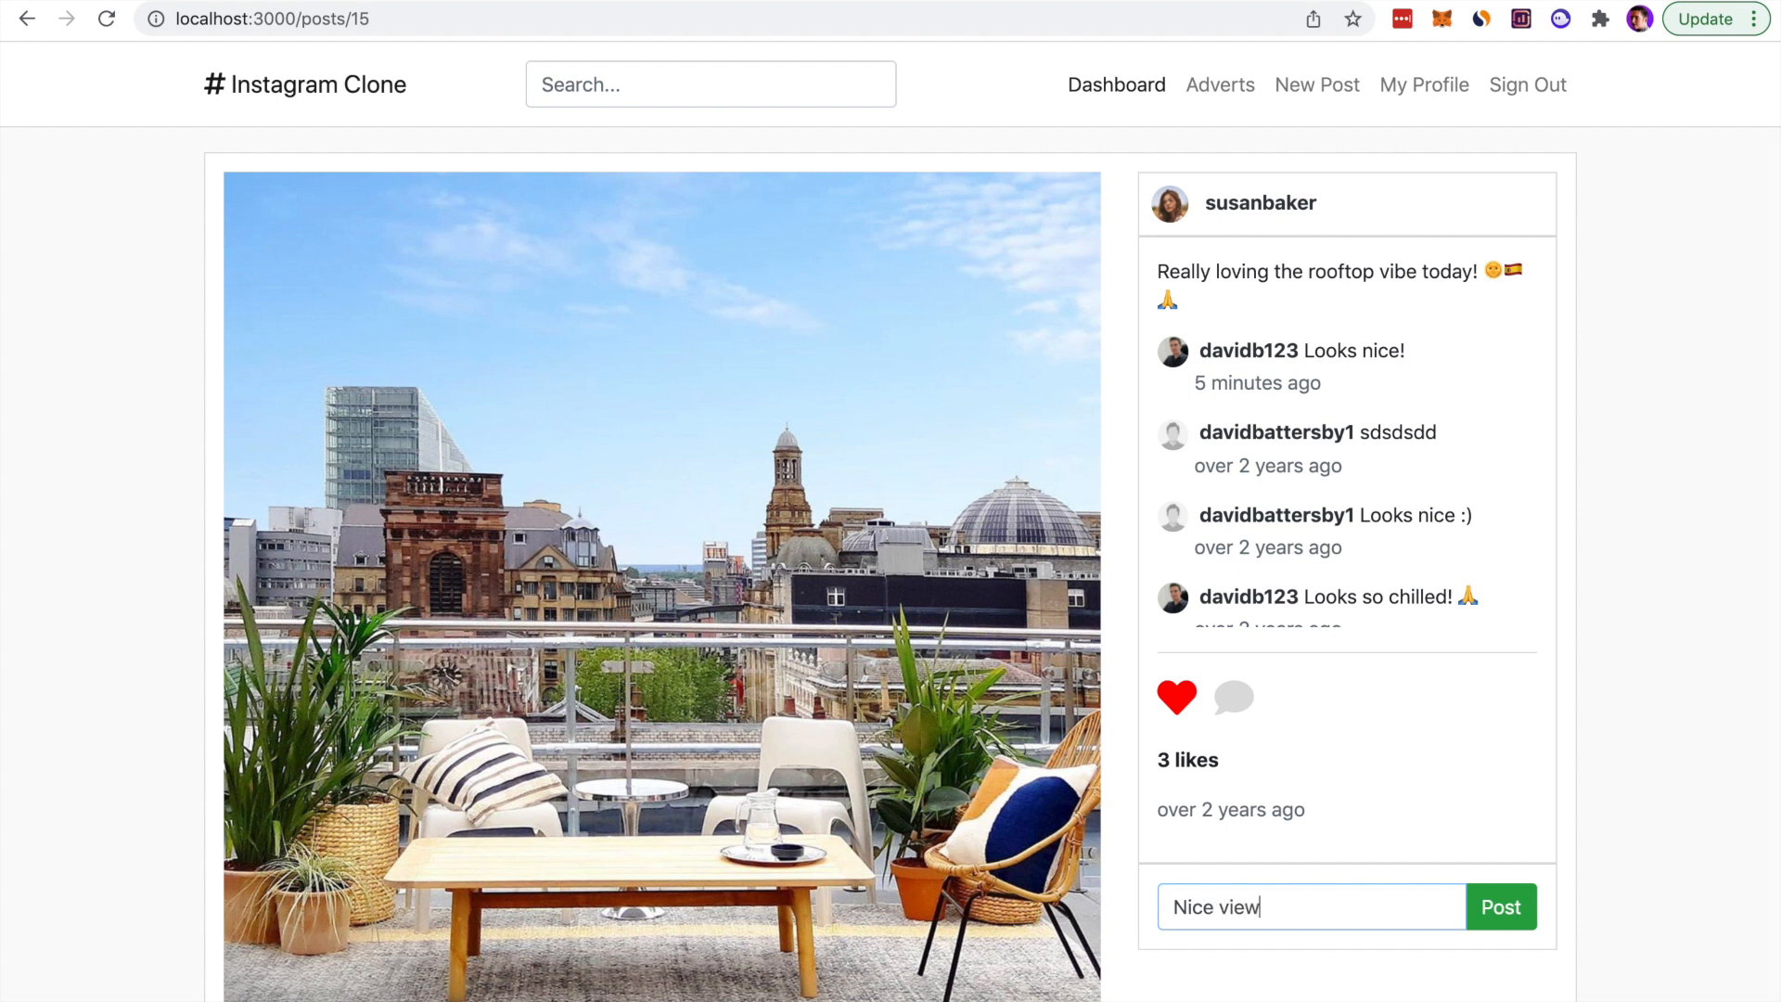
pyautogui.click(1499, 907)
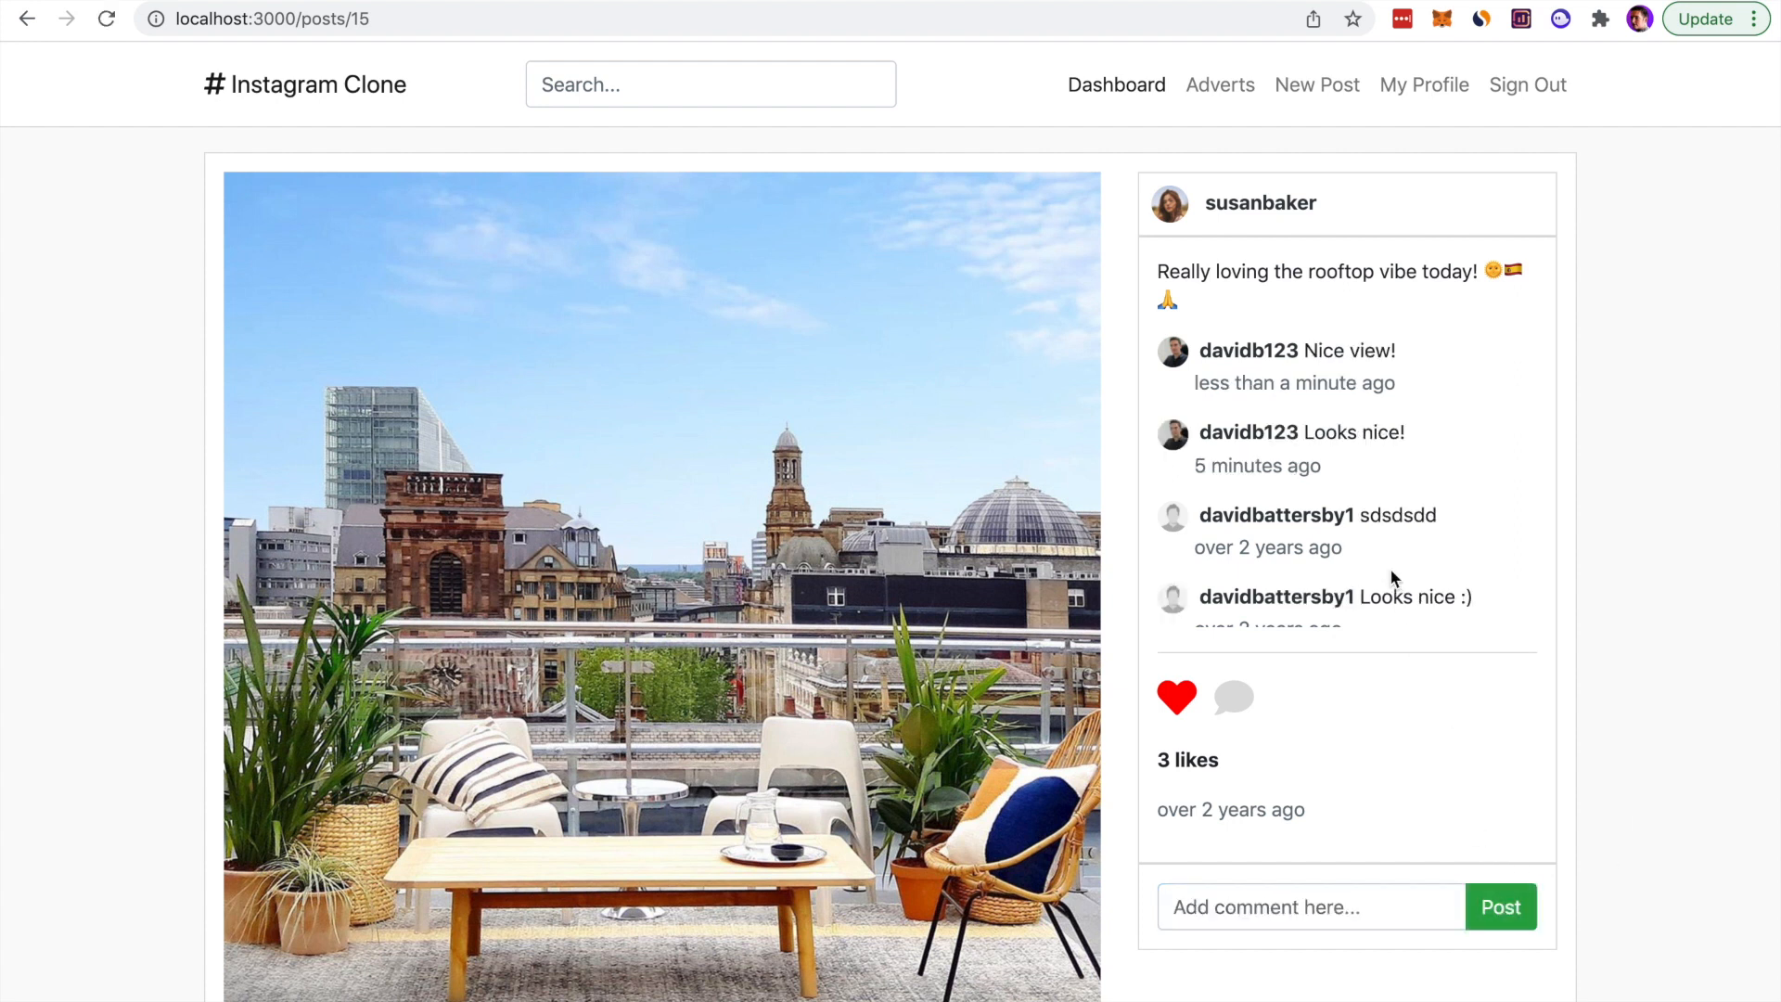
pyautogui.moveTo(897, 545)
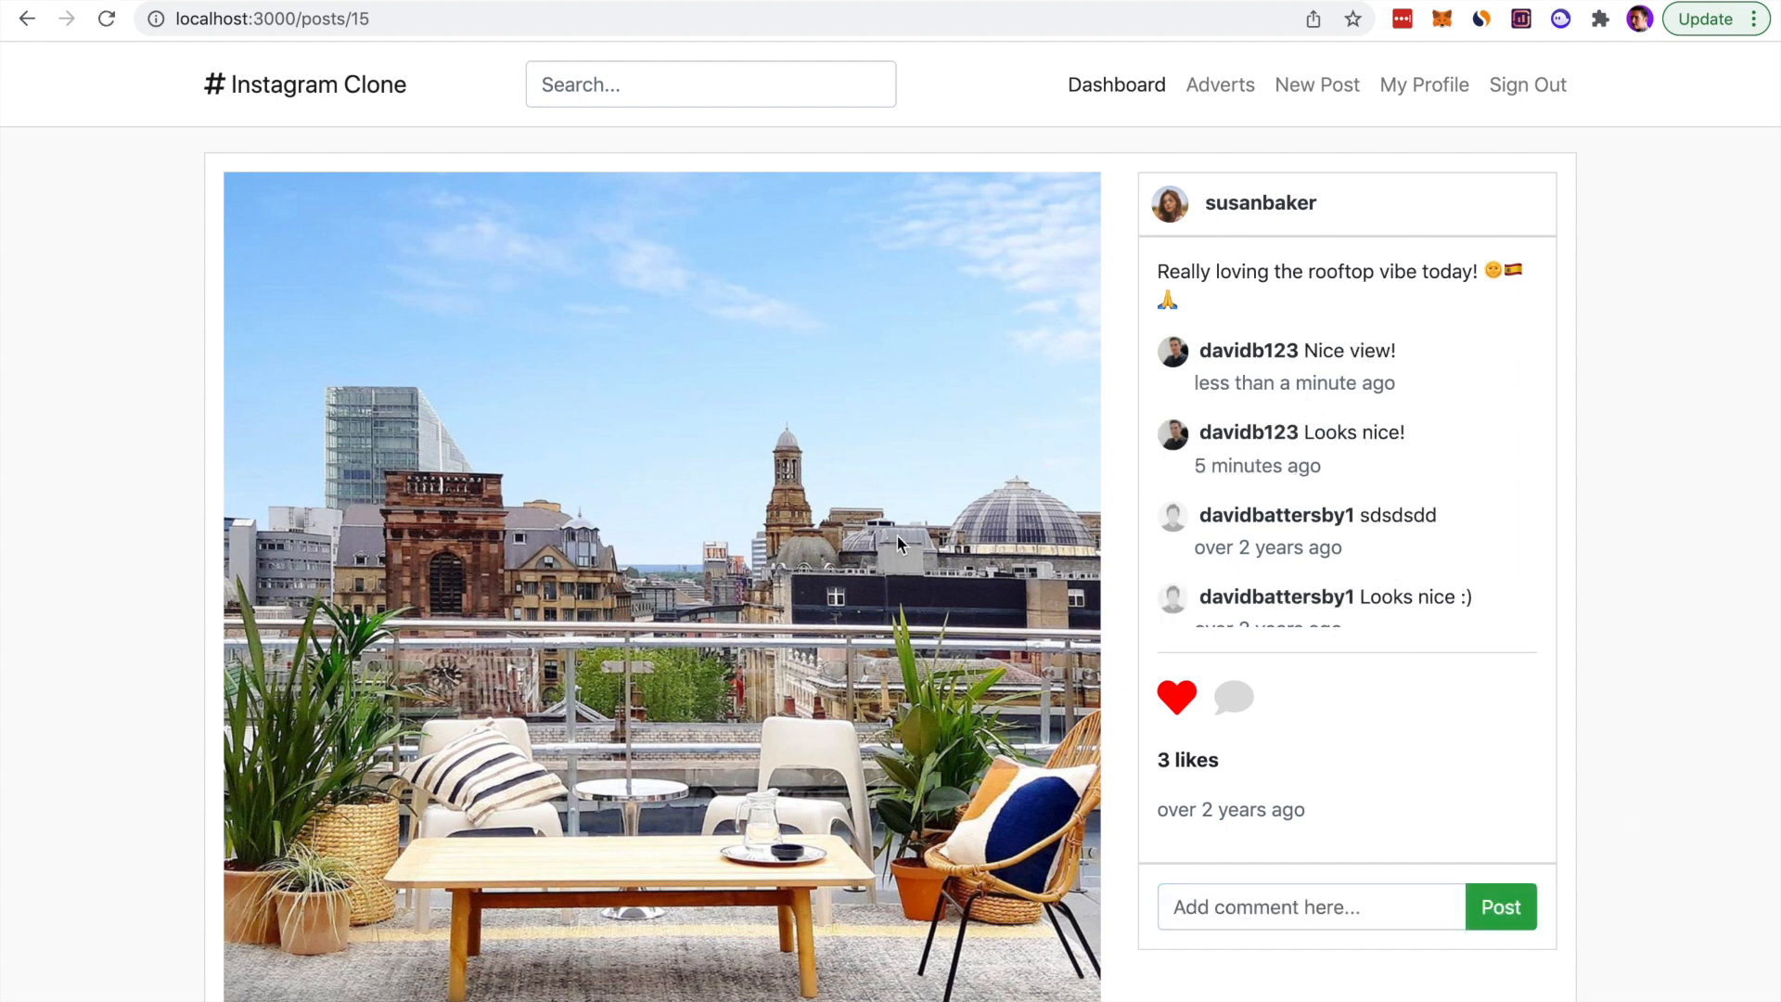
pyautogui.click(1177, 698)
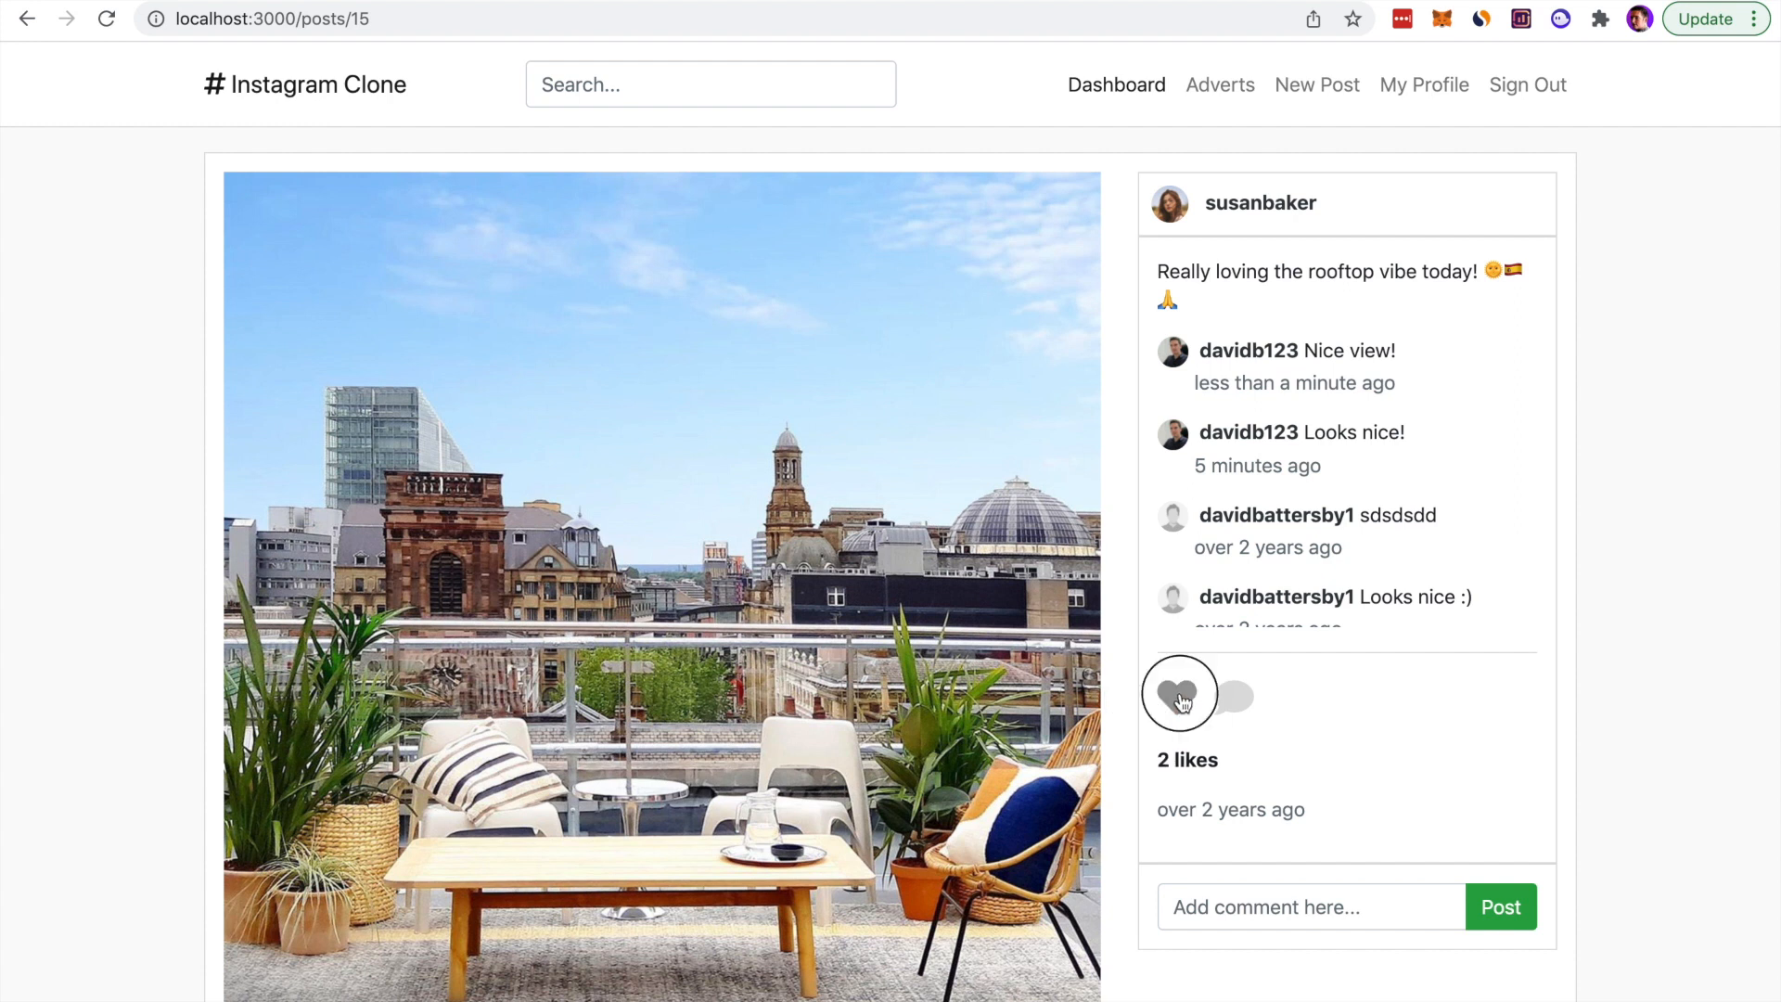
pyautogui.click(1178, 693)
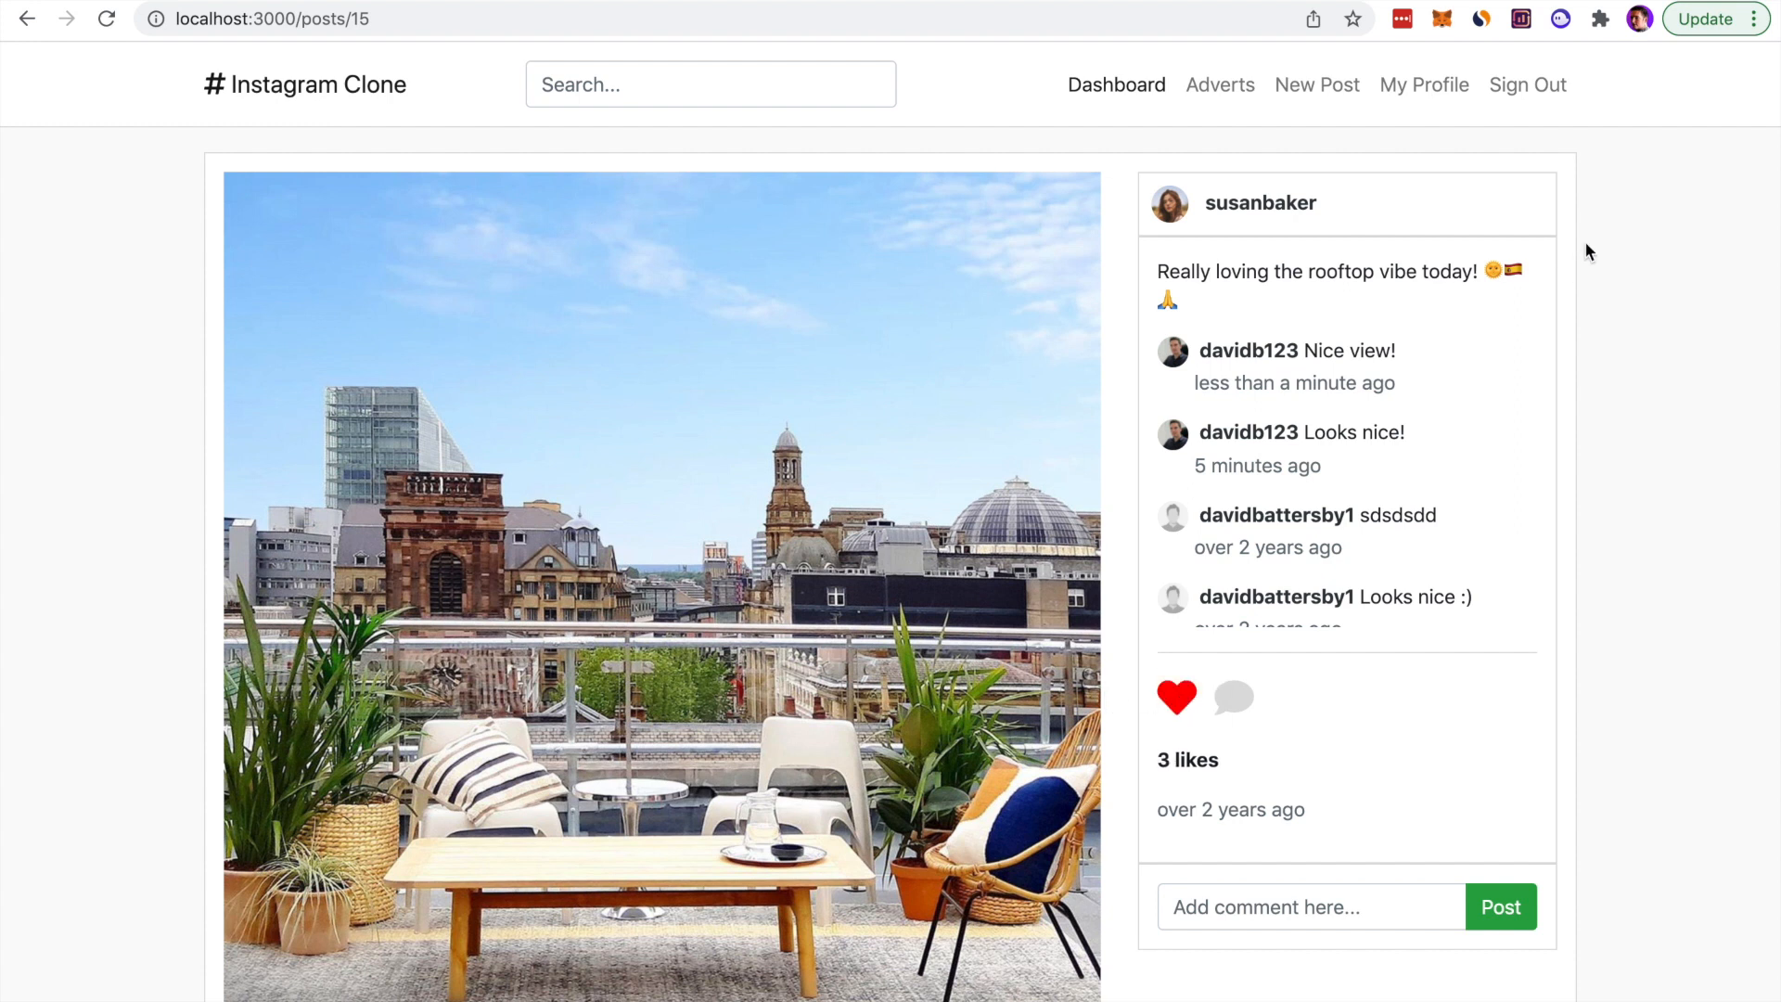
pyautogui.moveTo(1609, 253)
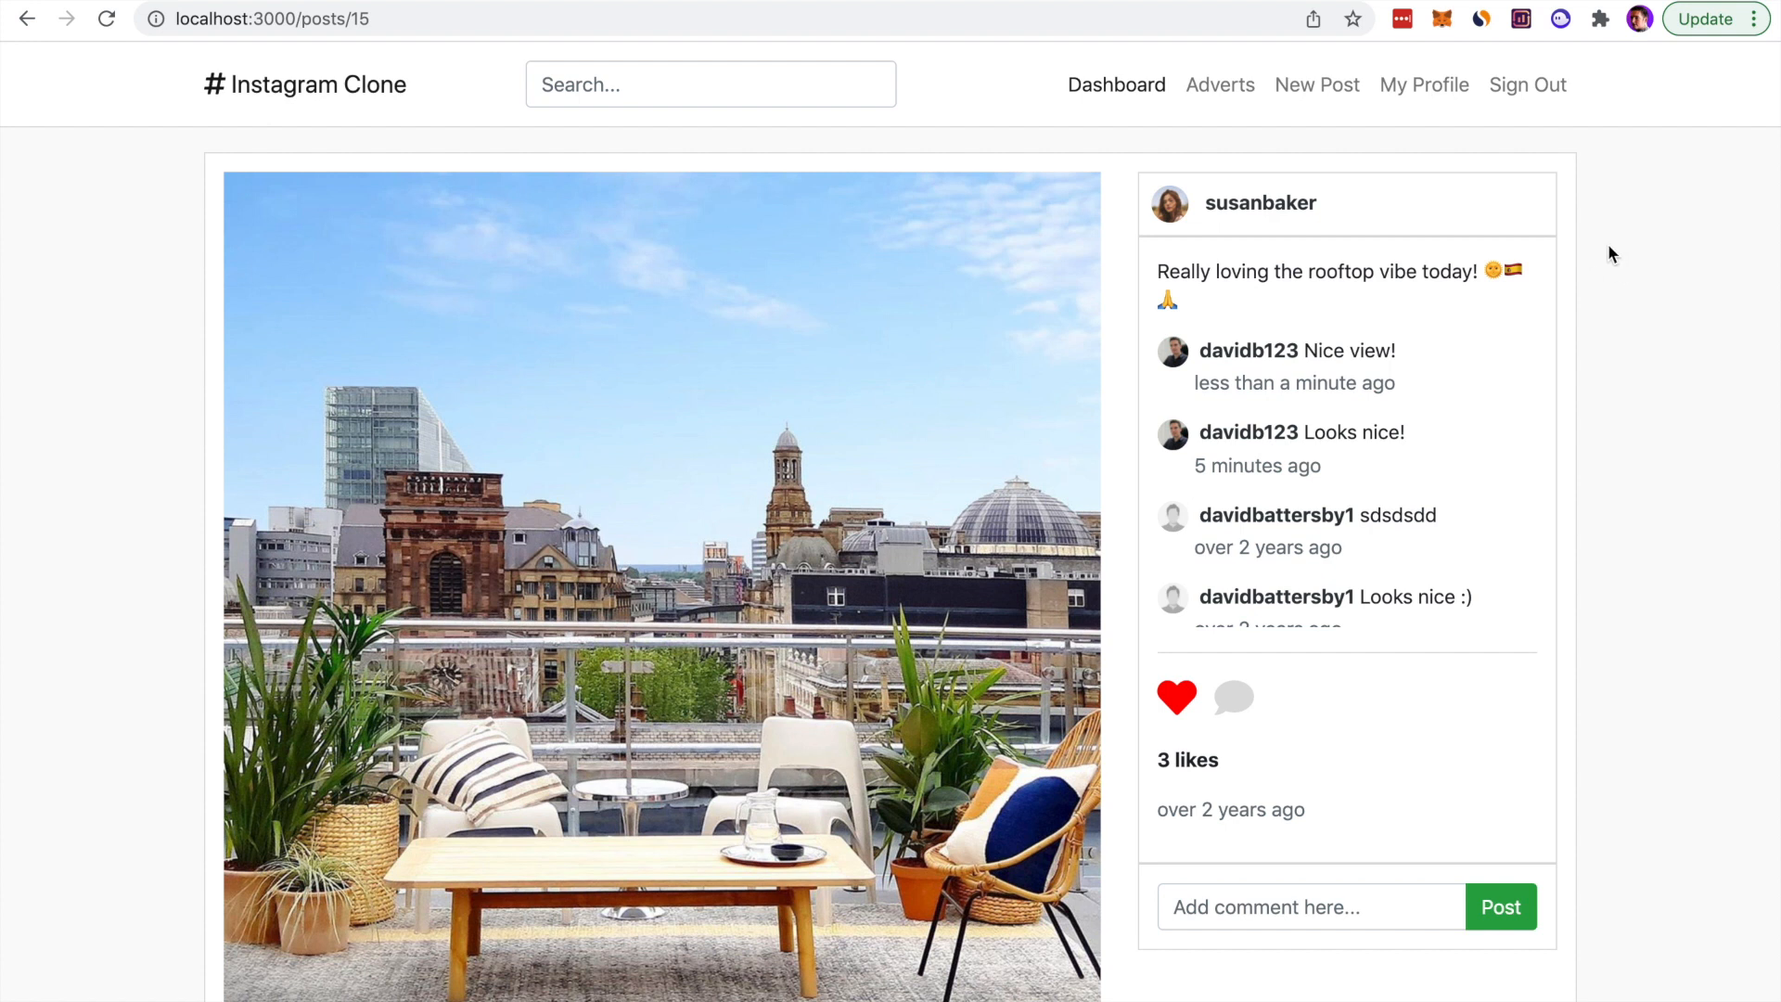
pyautogui.moveTo(798, 489)
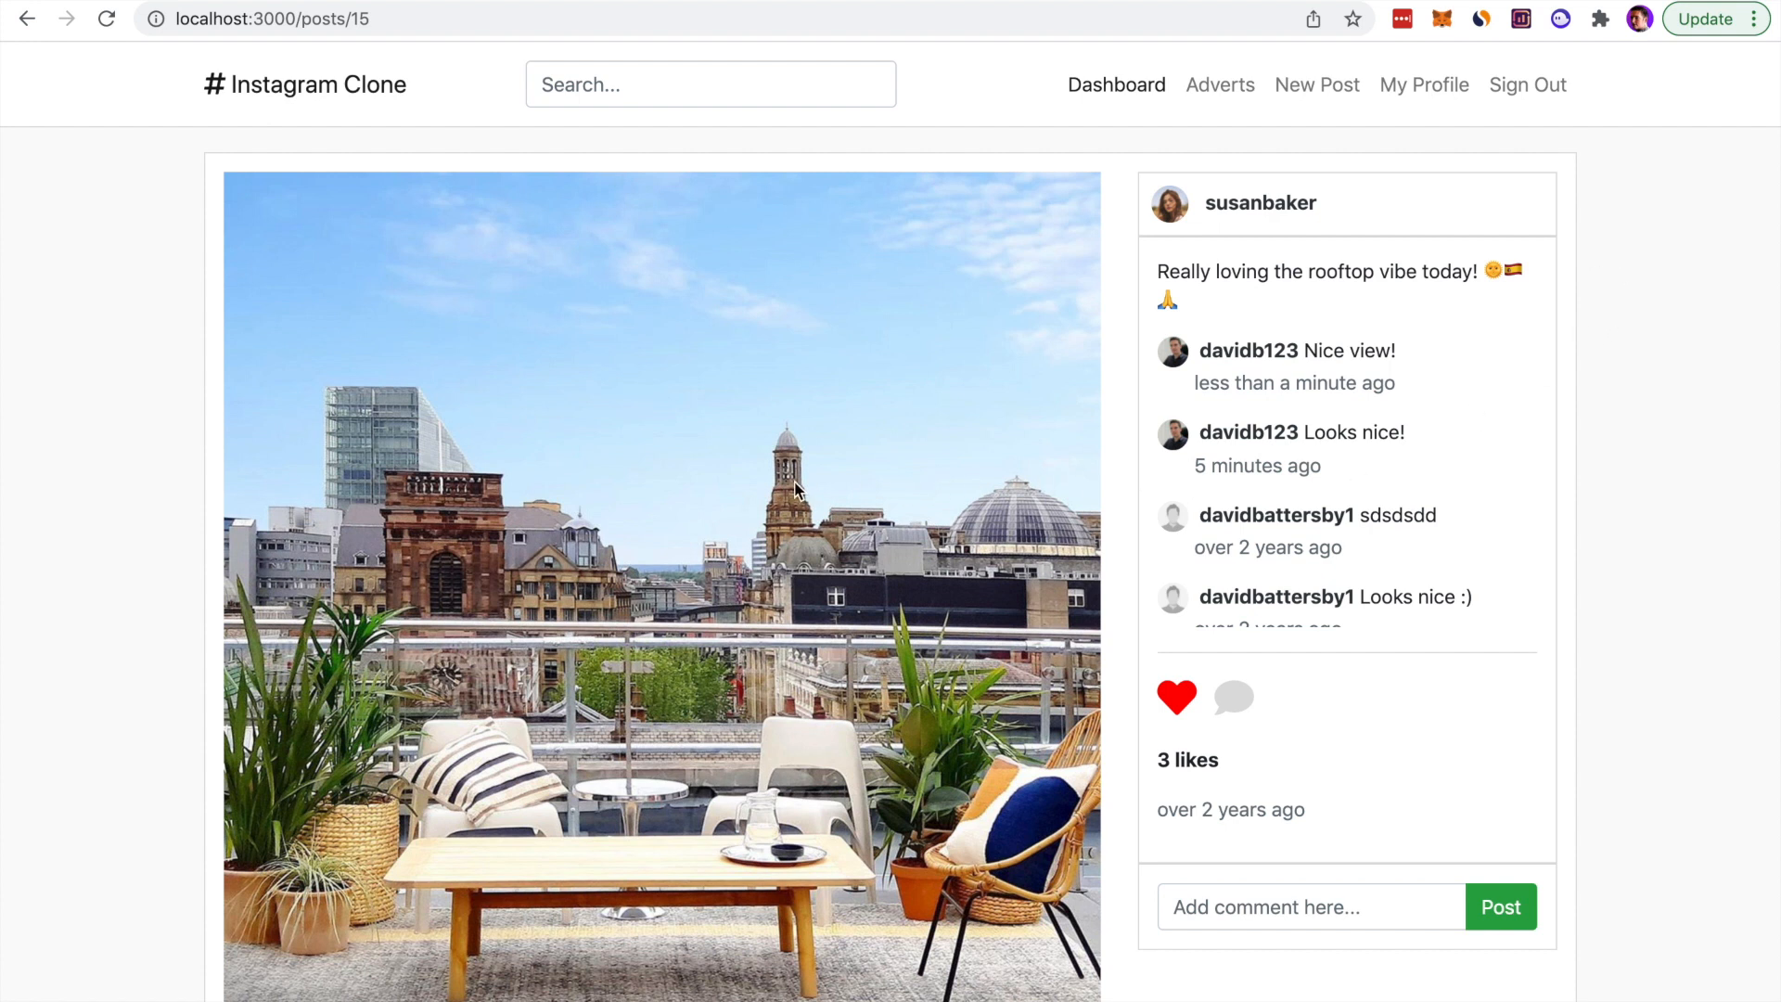
pyautogui.moveTo(345, 135)
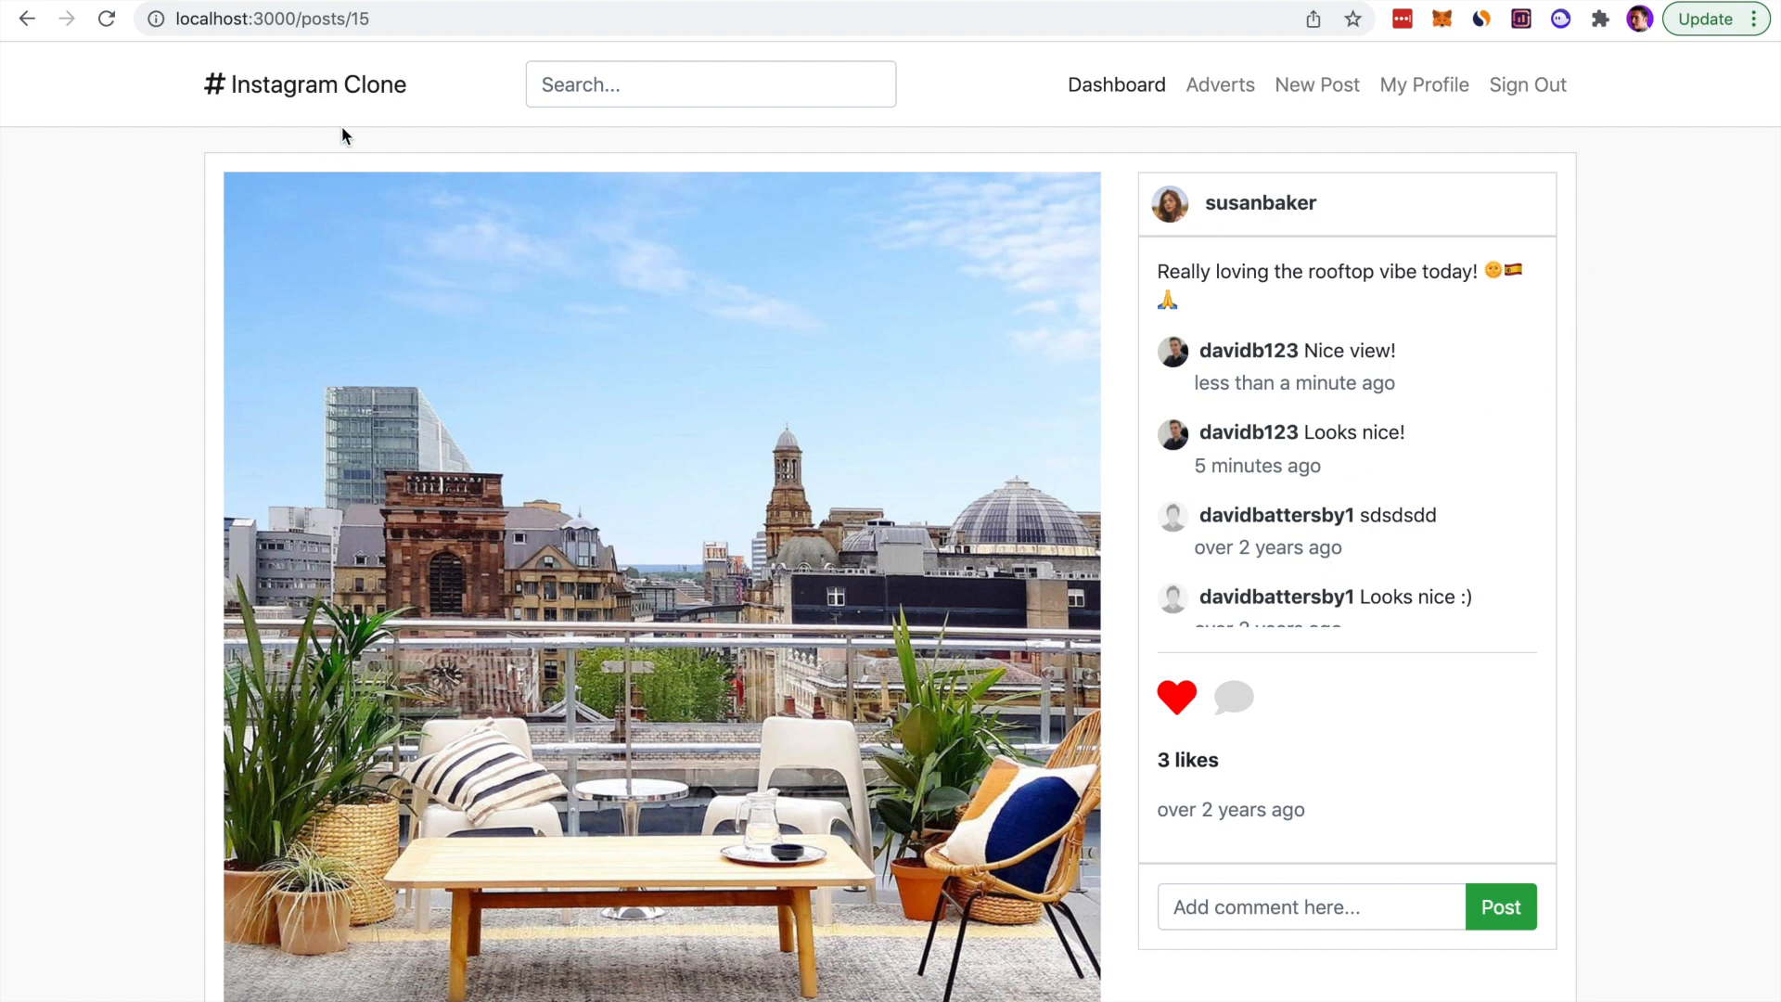
pyautogui.click(710, 84)
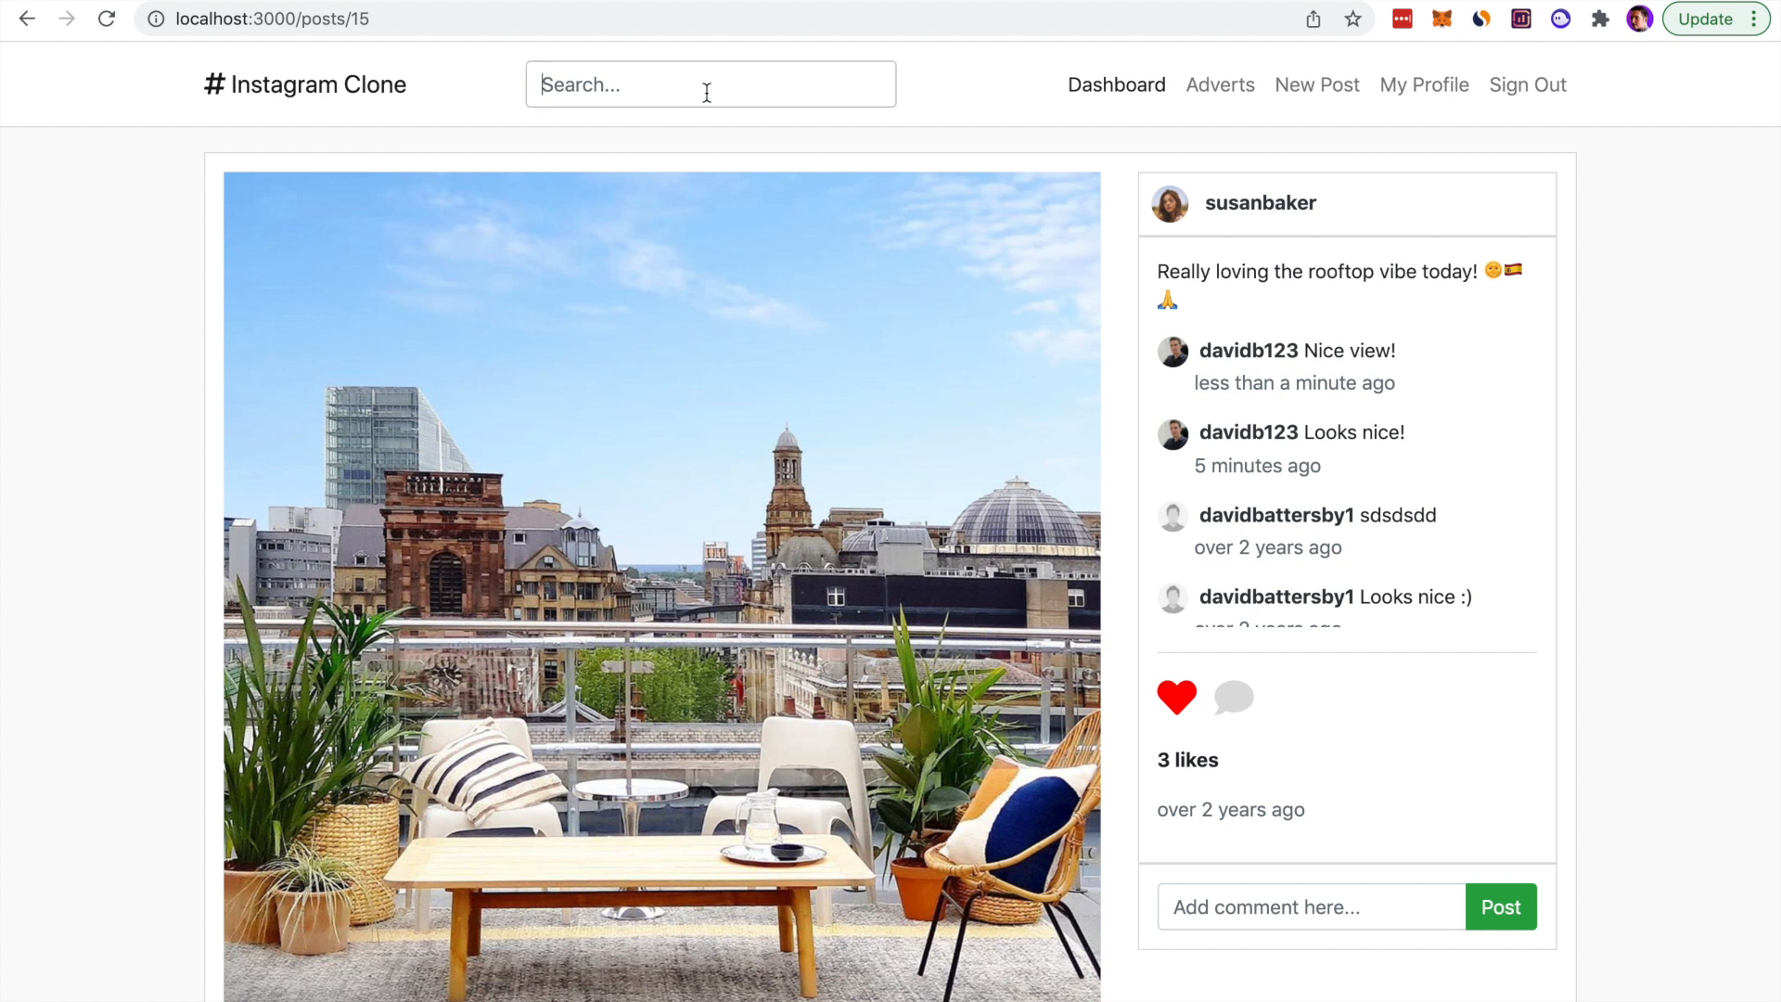
pyautogui.moveTo(948, 96)
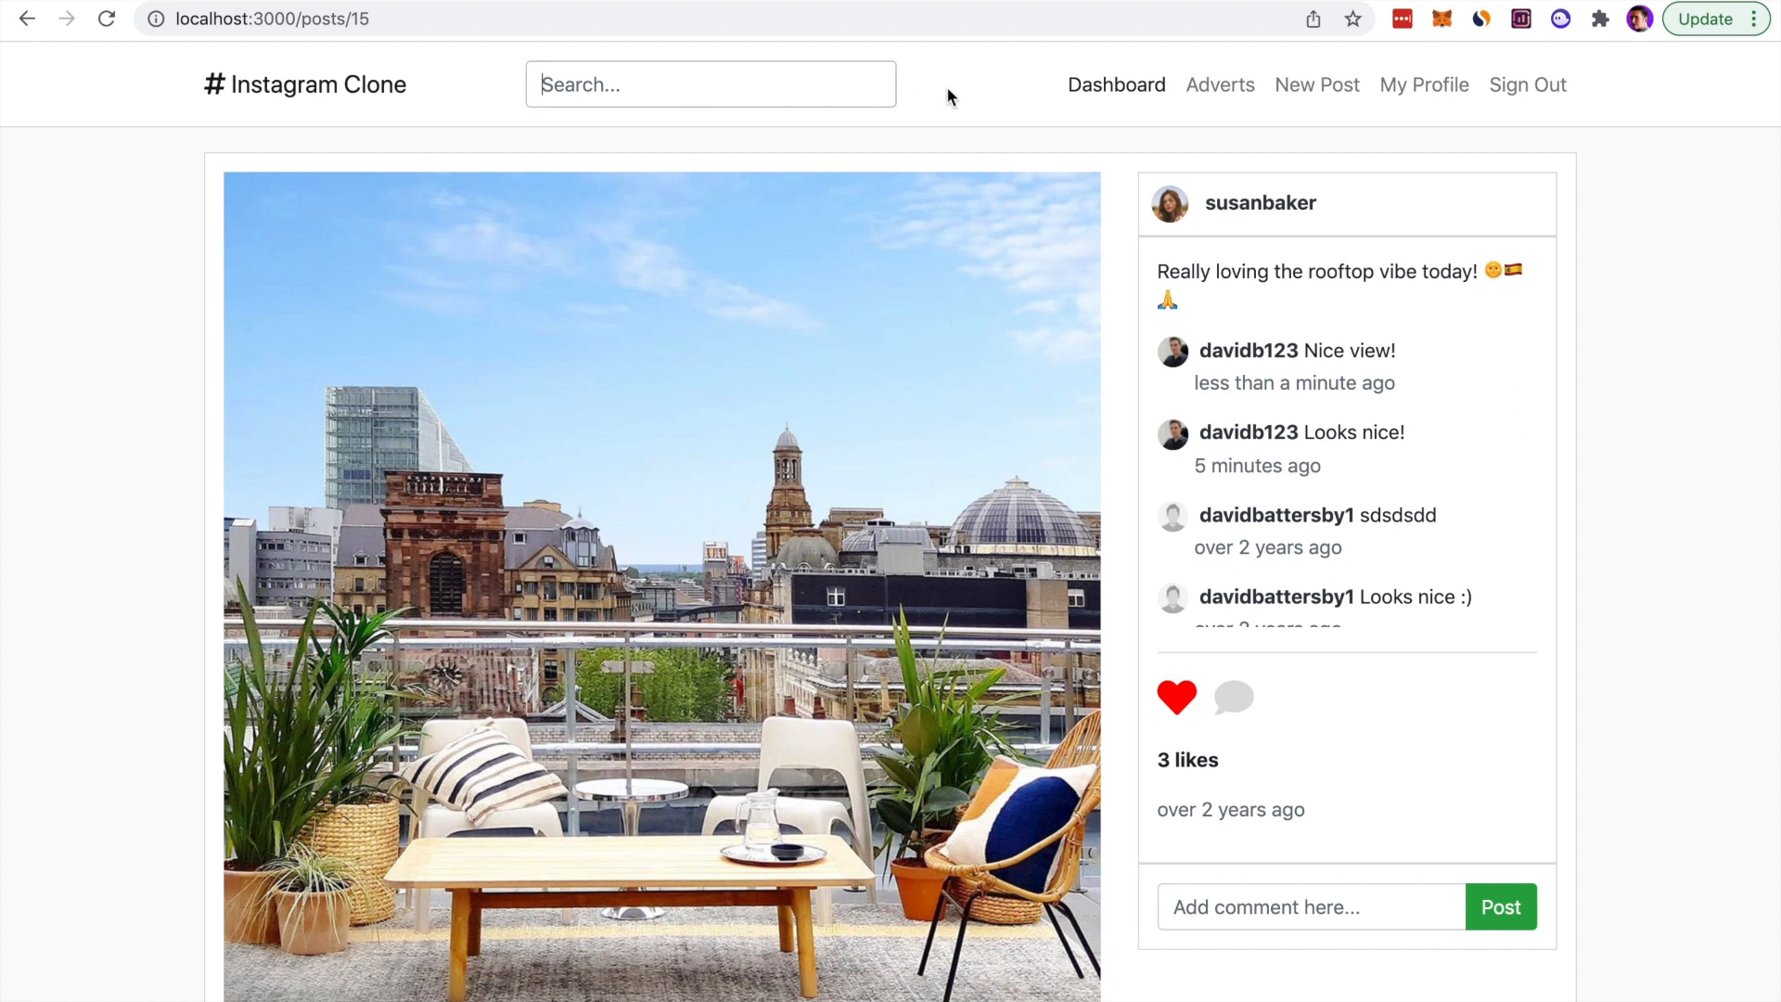
pyautogui.moveTo(1374, 97)
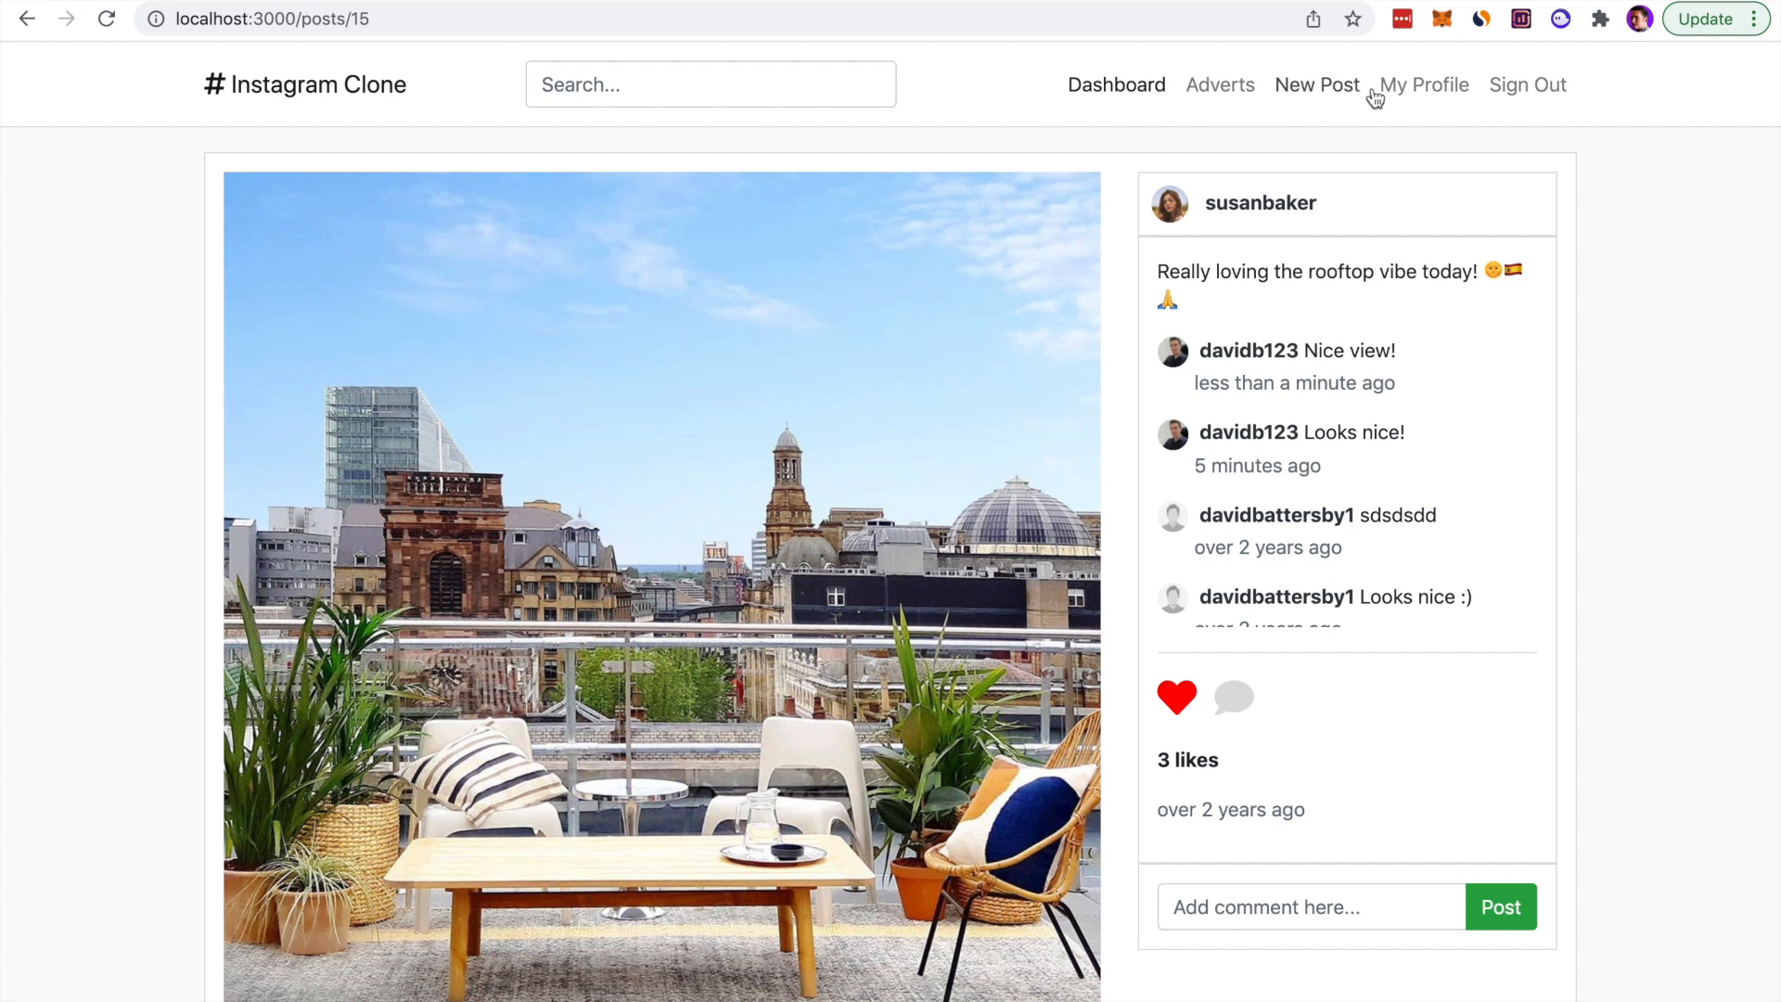
pyautogui.click(1220, 84)
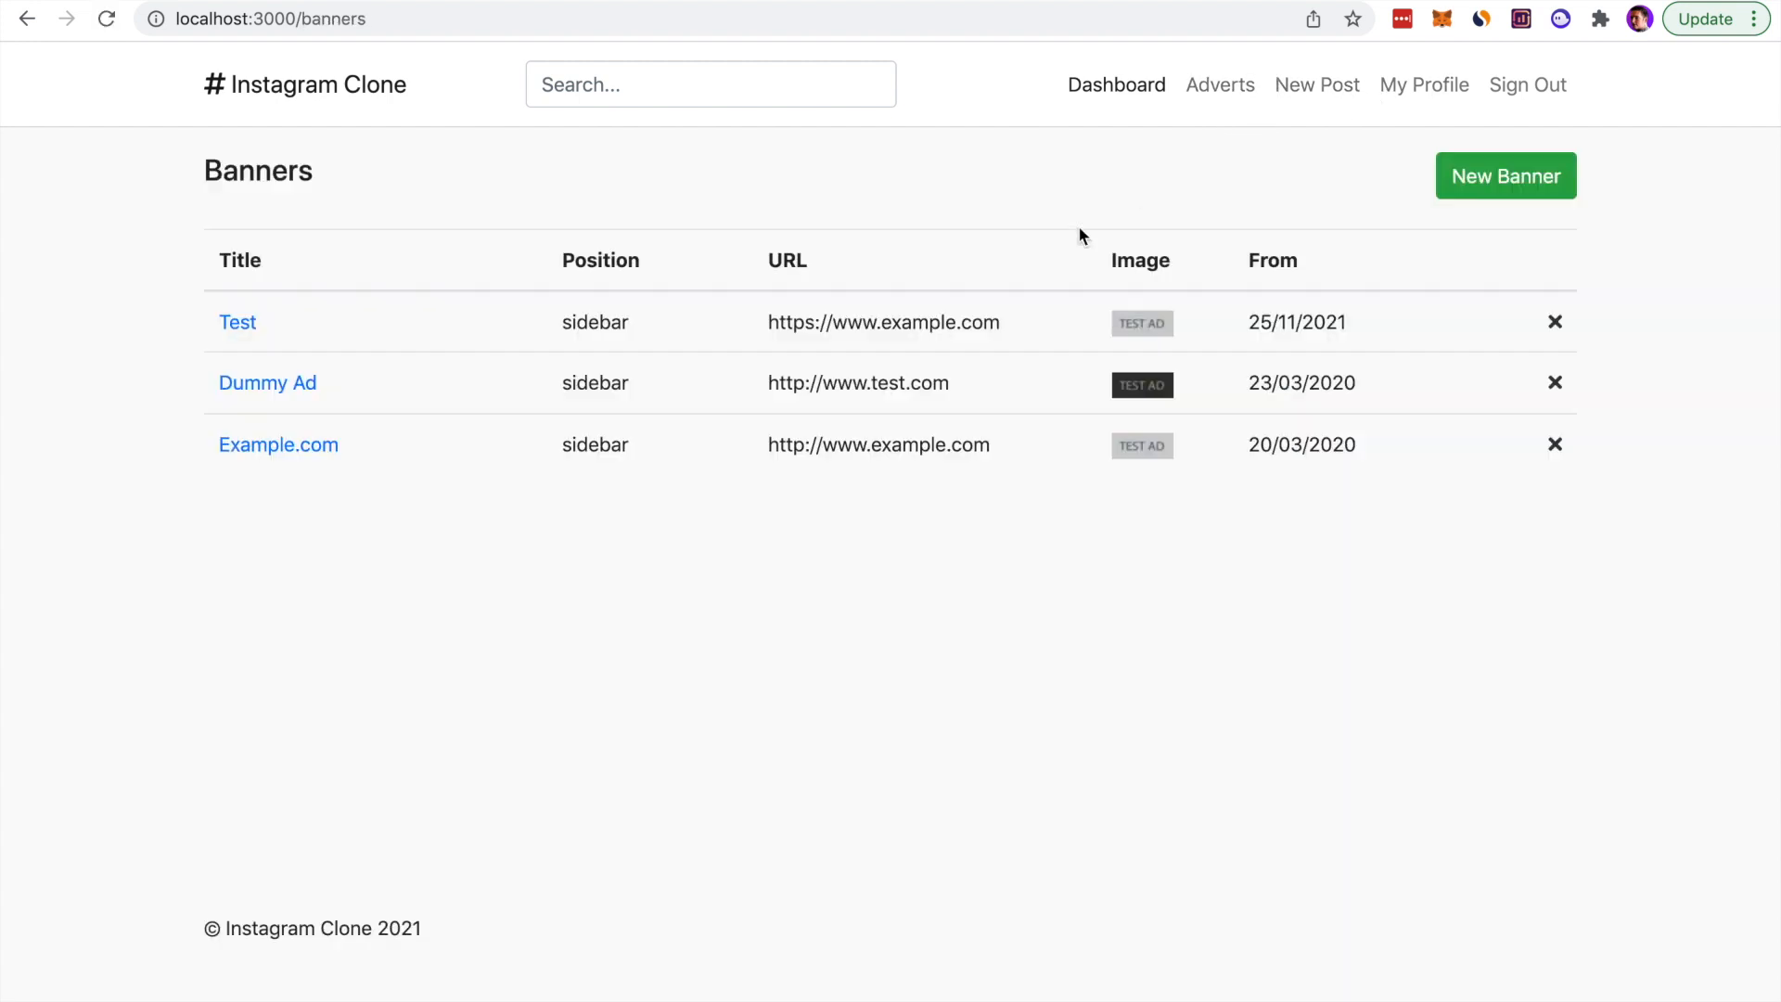
pyautogui.click(1505, 176)
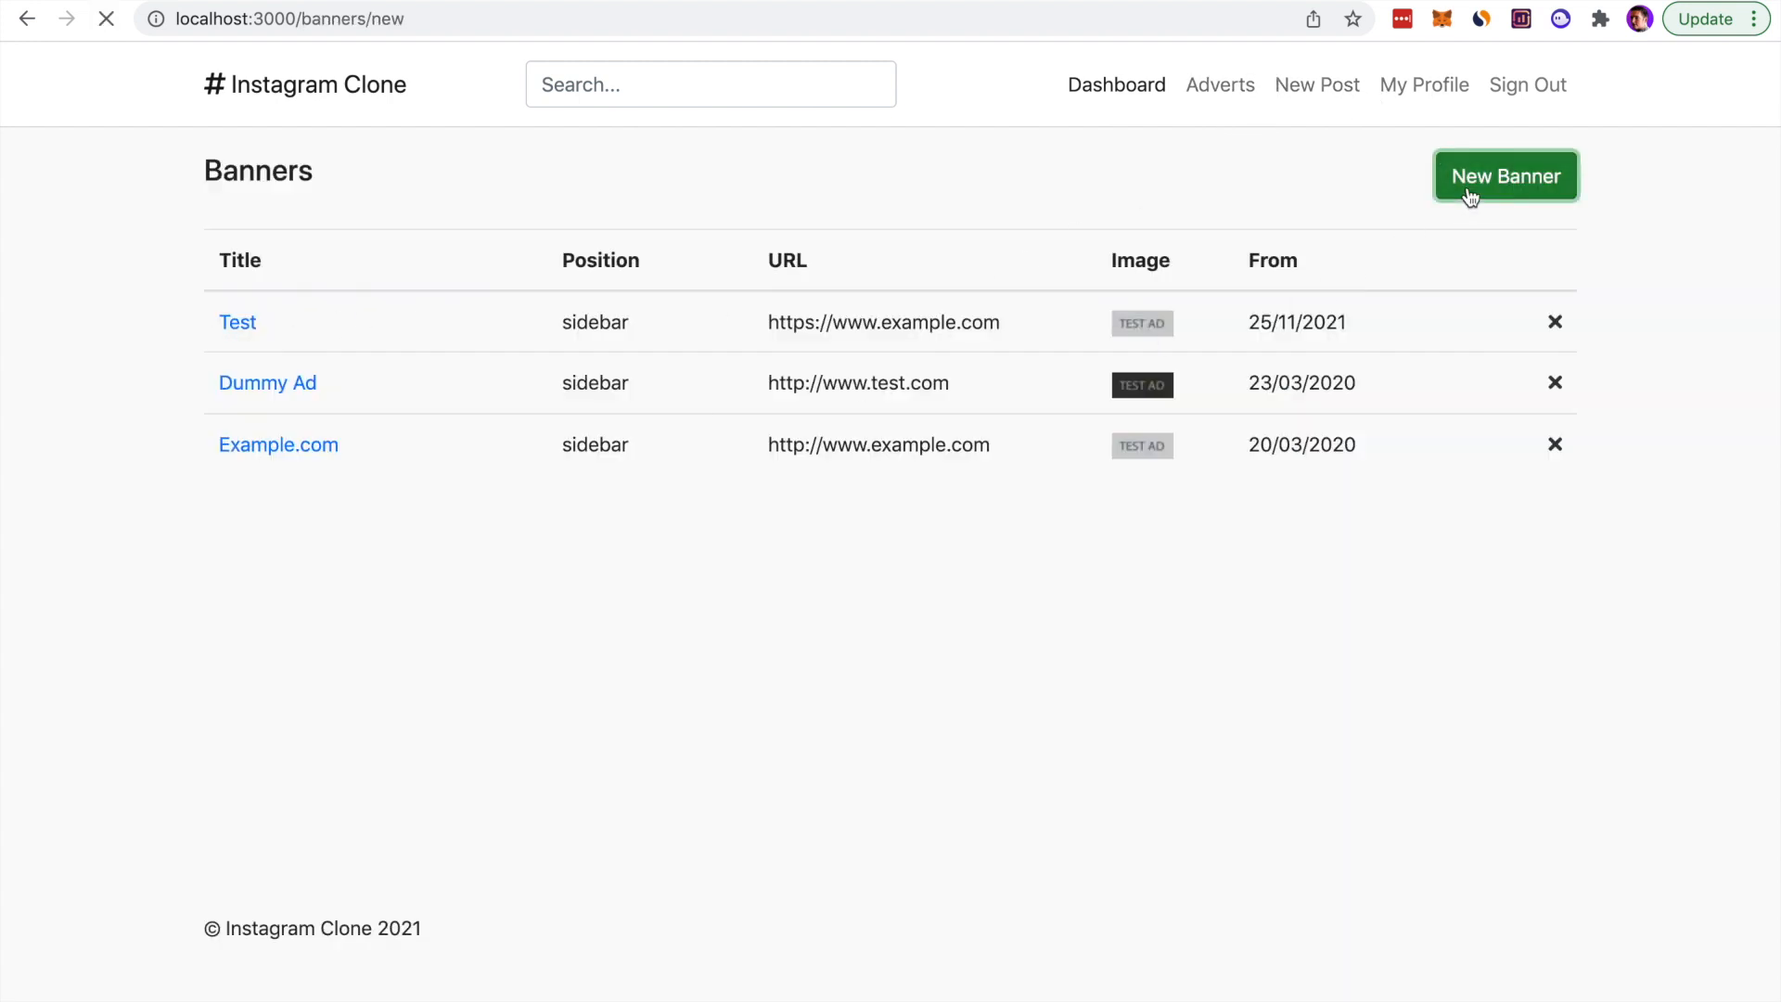
pyautogui.click(1504, 176)
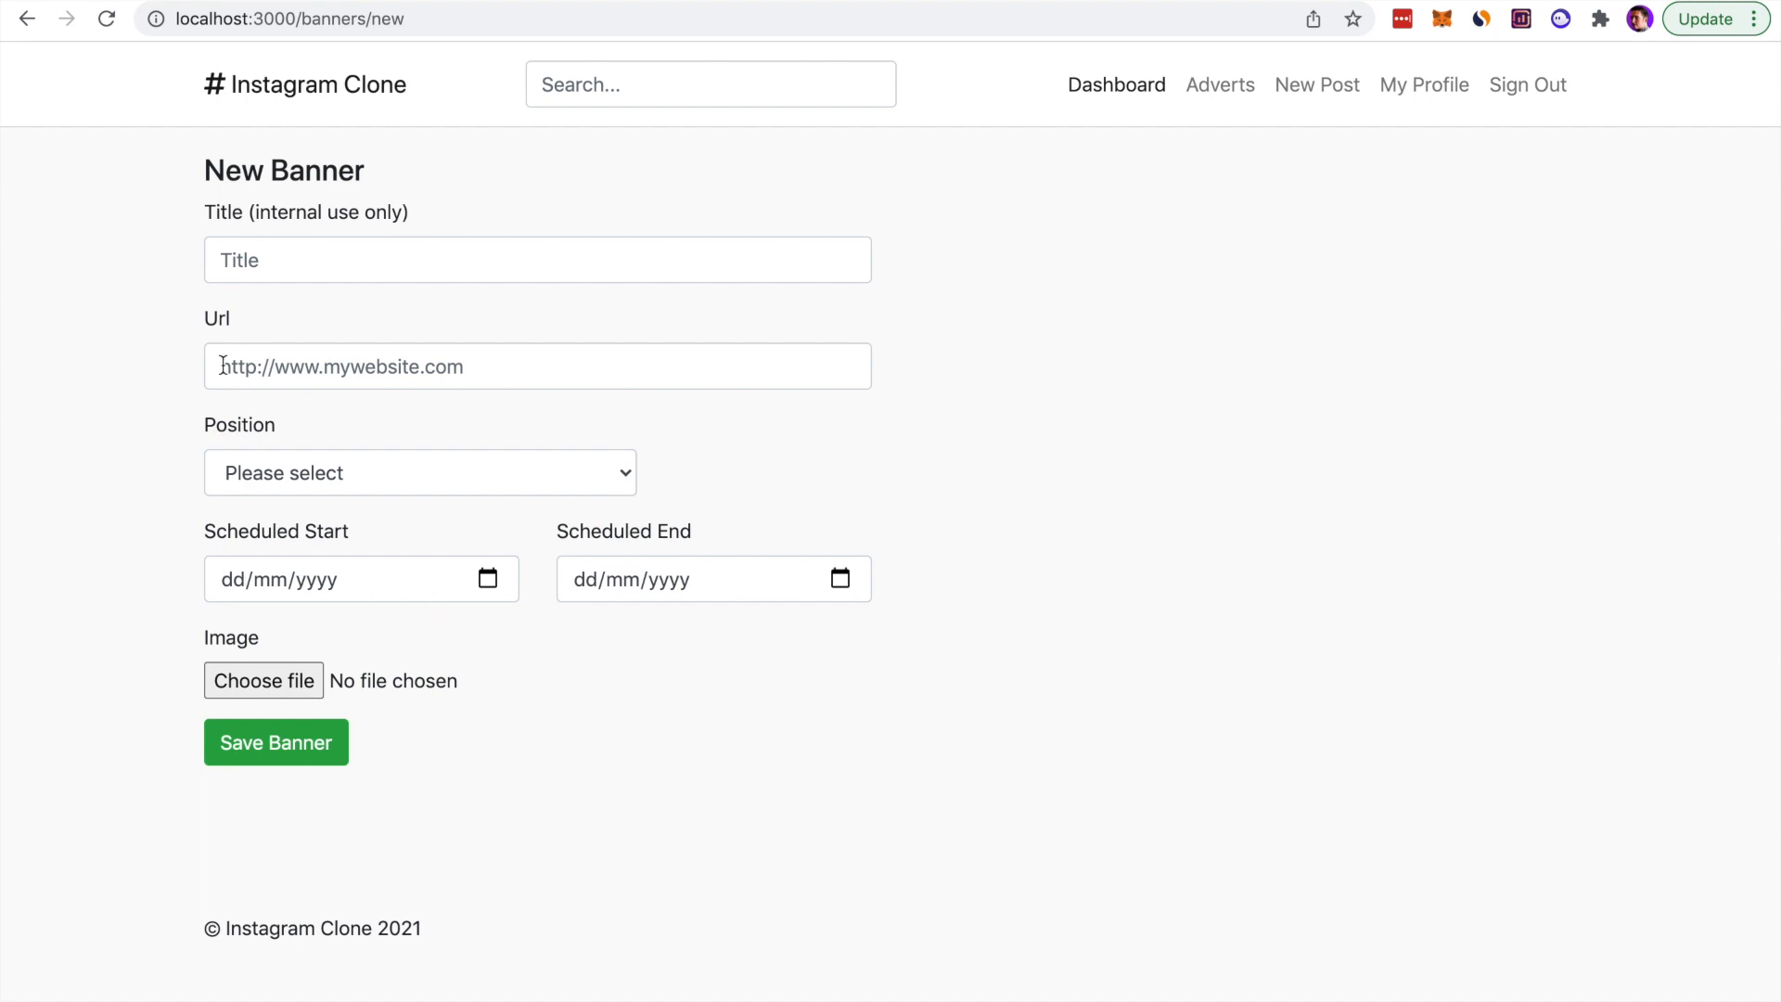
pyautogui.click(341, 577)
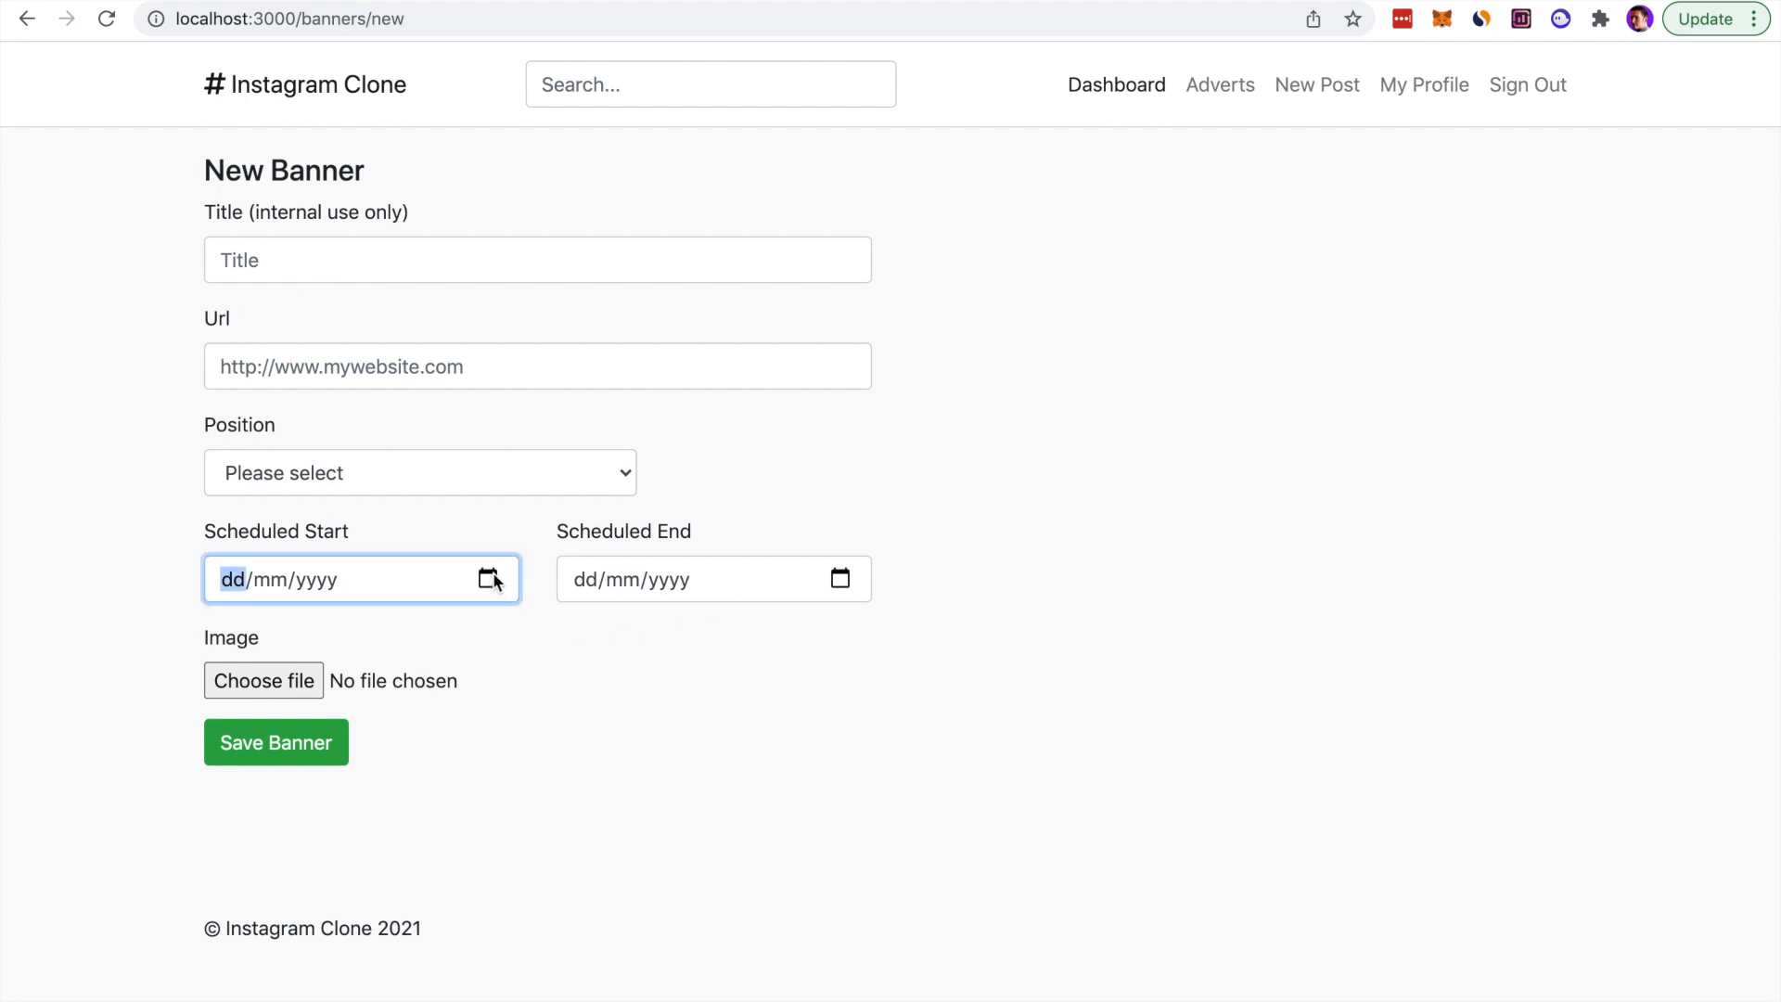
pyautogui.click(488, 579)
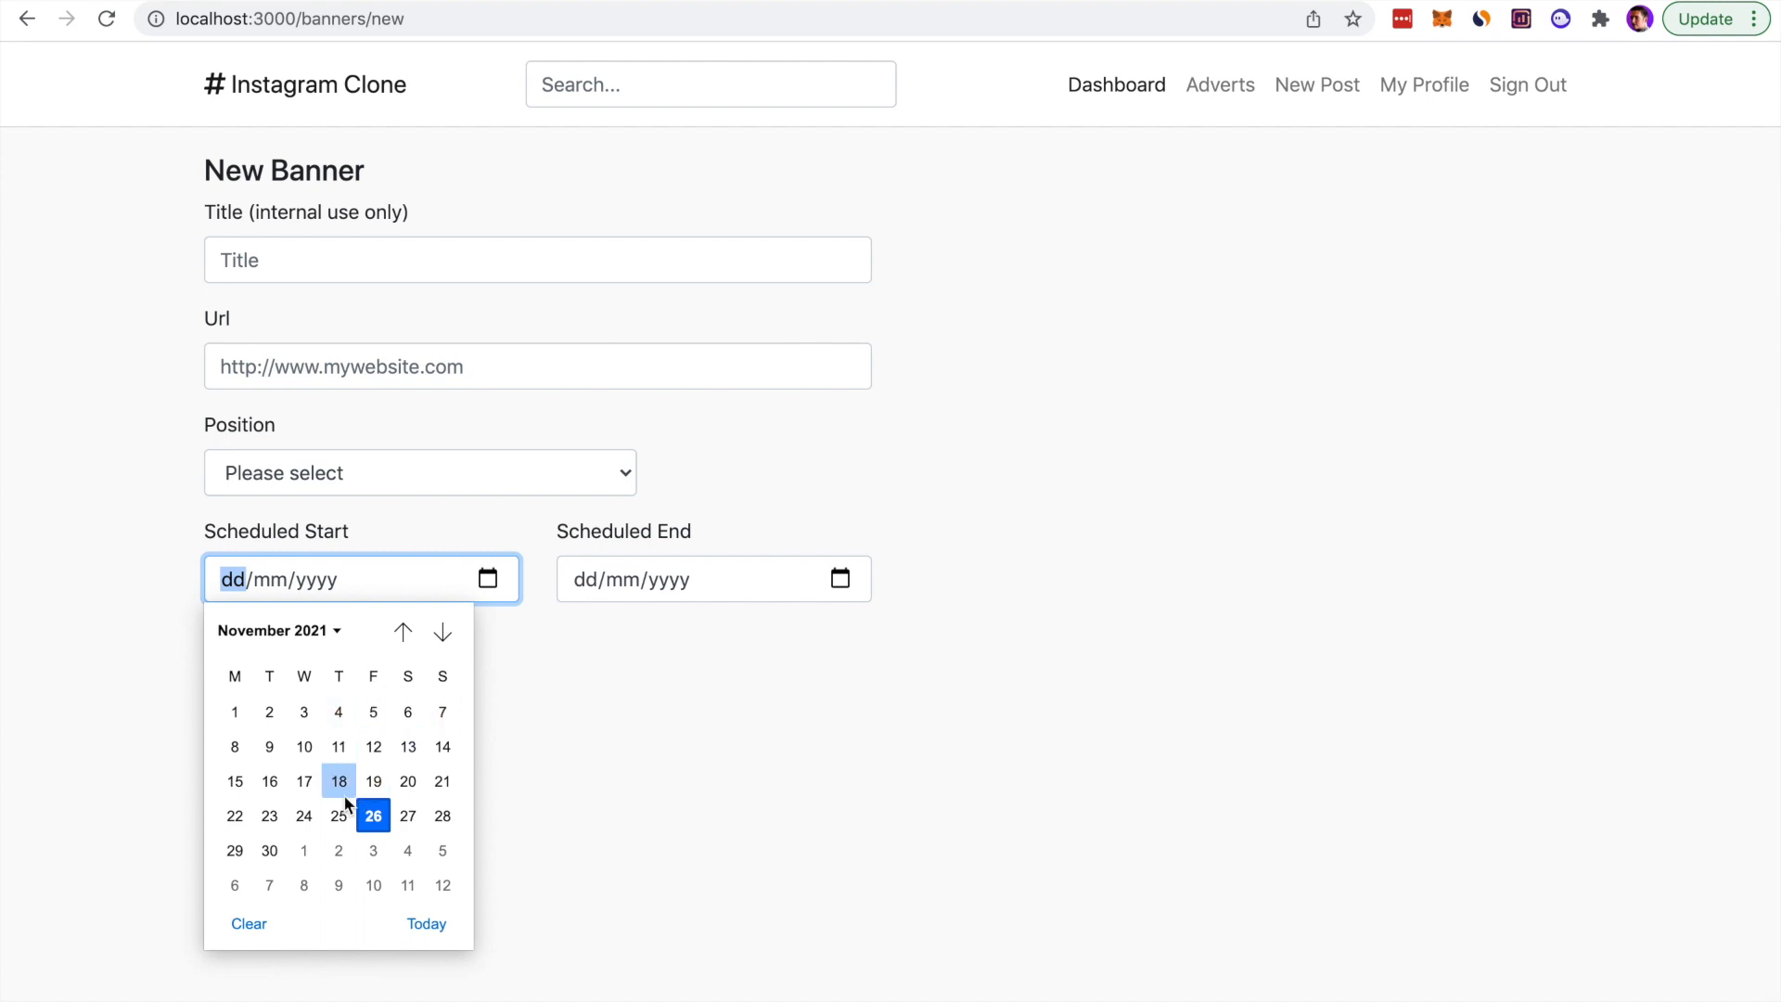
pyautogui.click(338, 816)
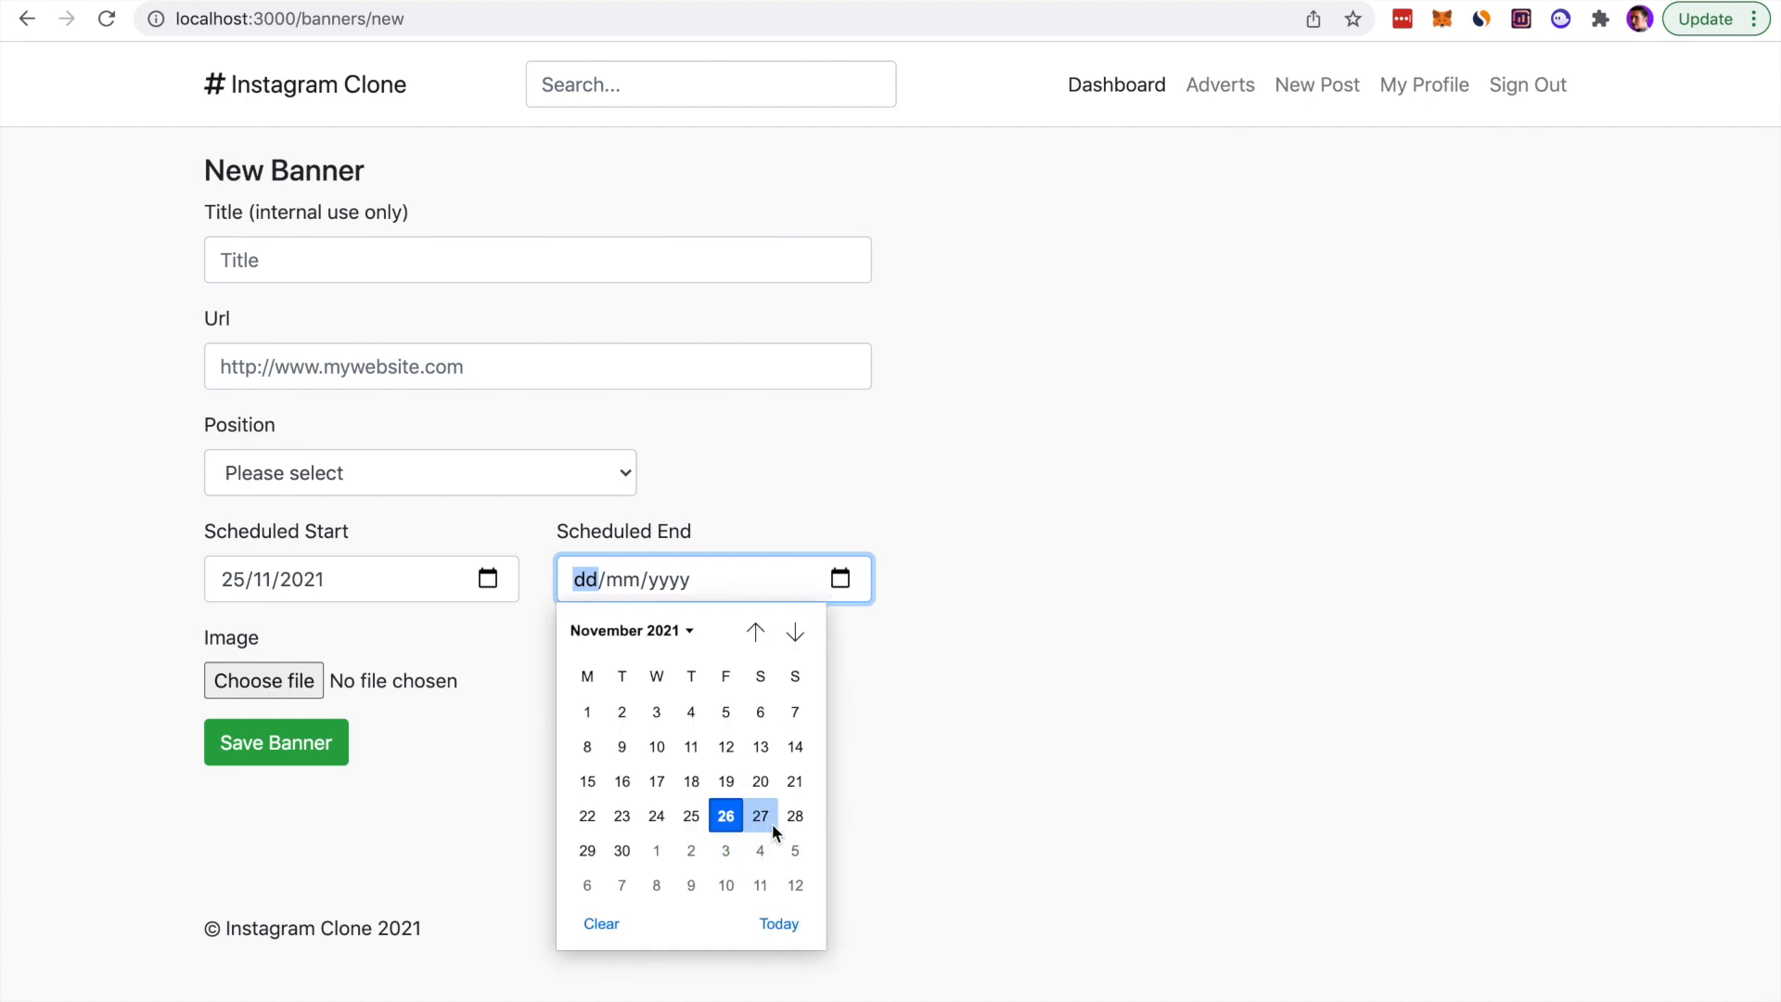
pyautogui.click(795, 816)
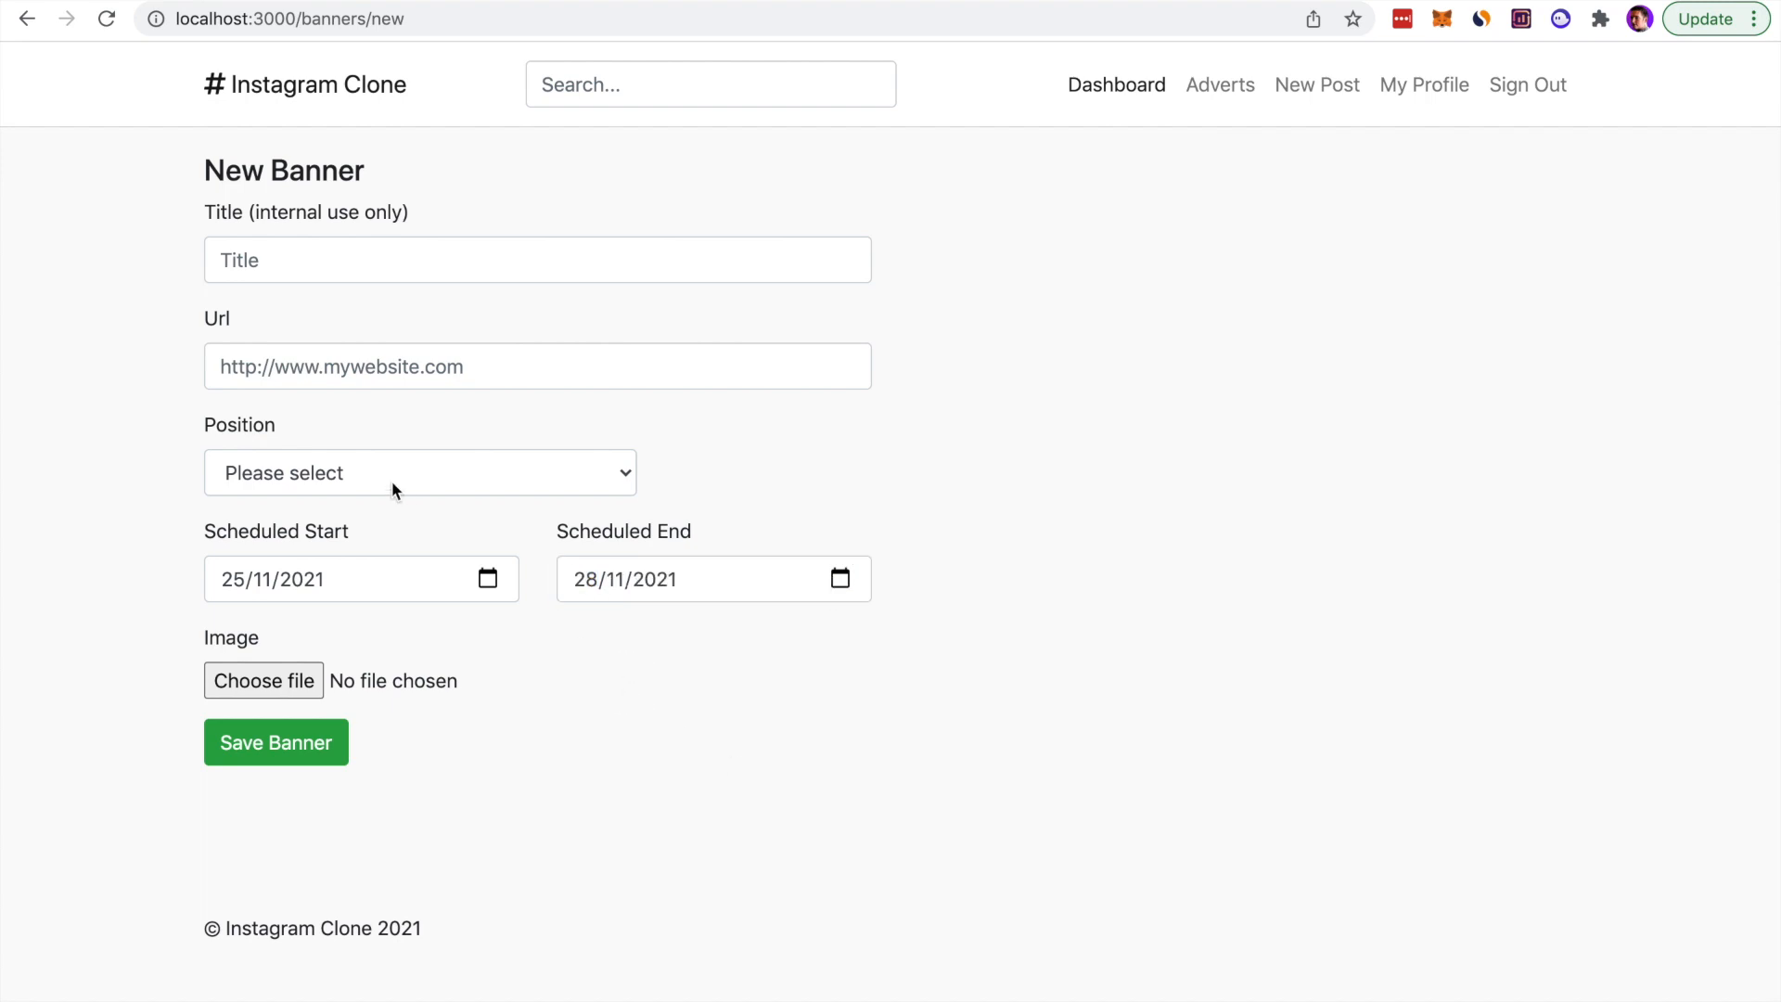
pyautogui.click(419, 471)
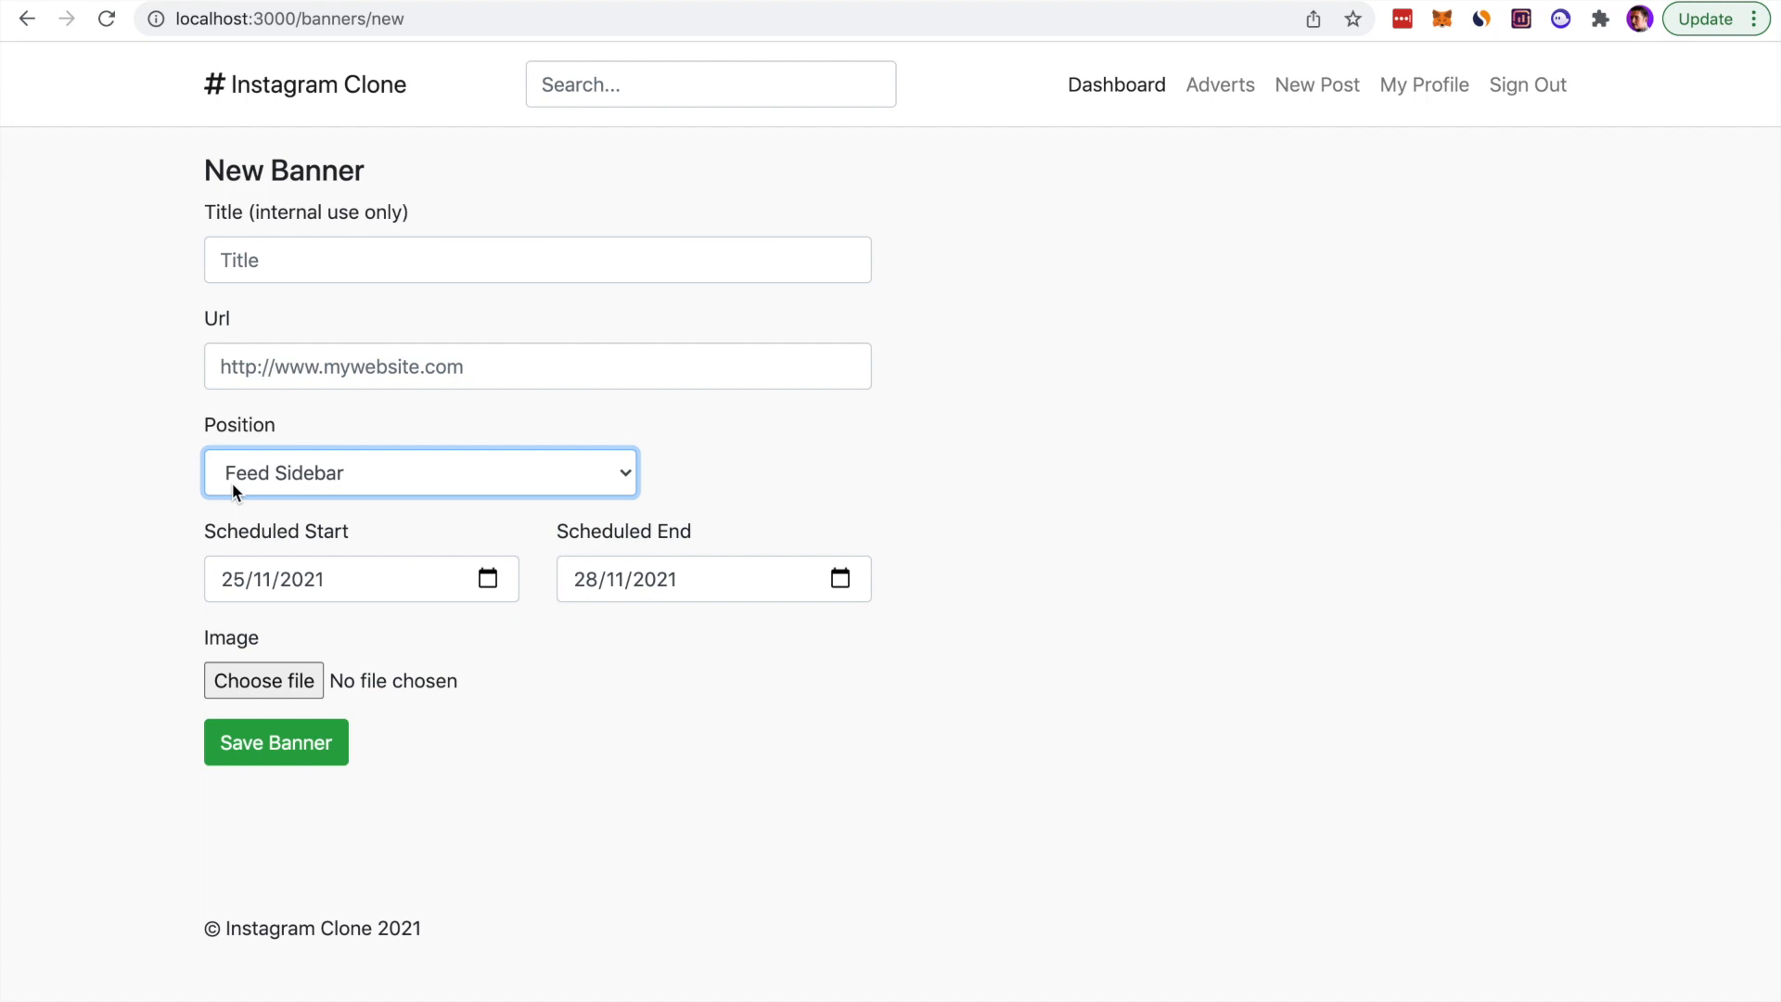
pyautogui.moveTo(378, 324)
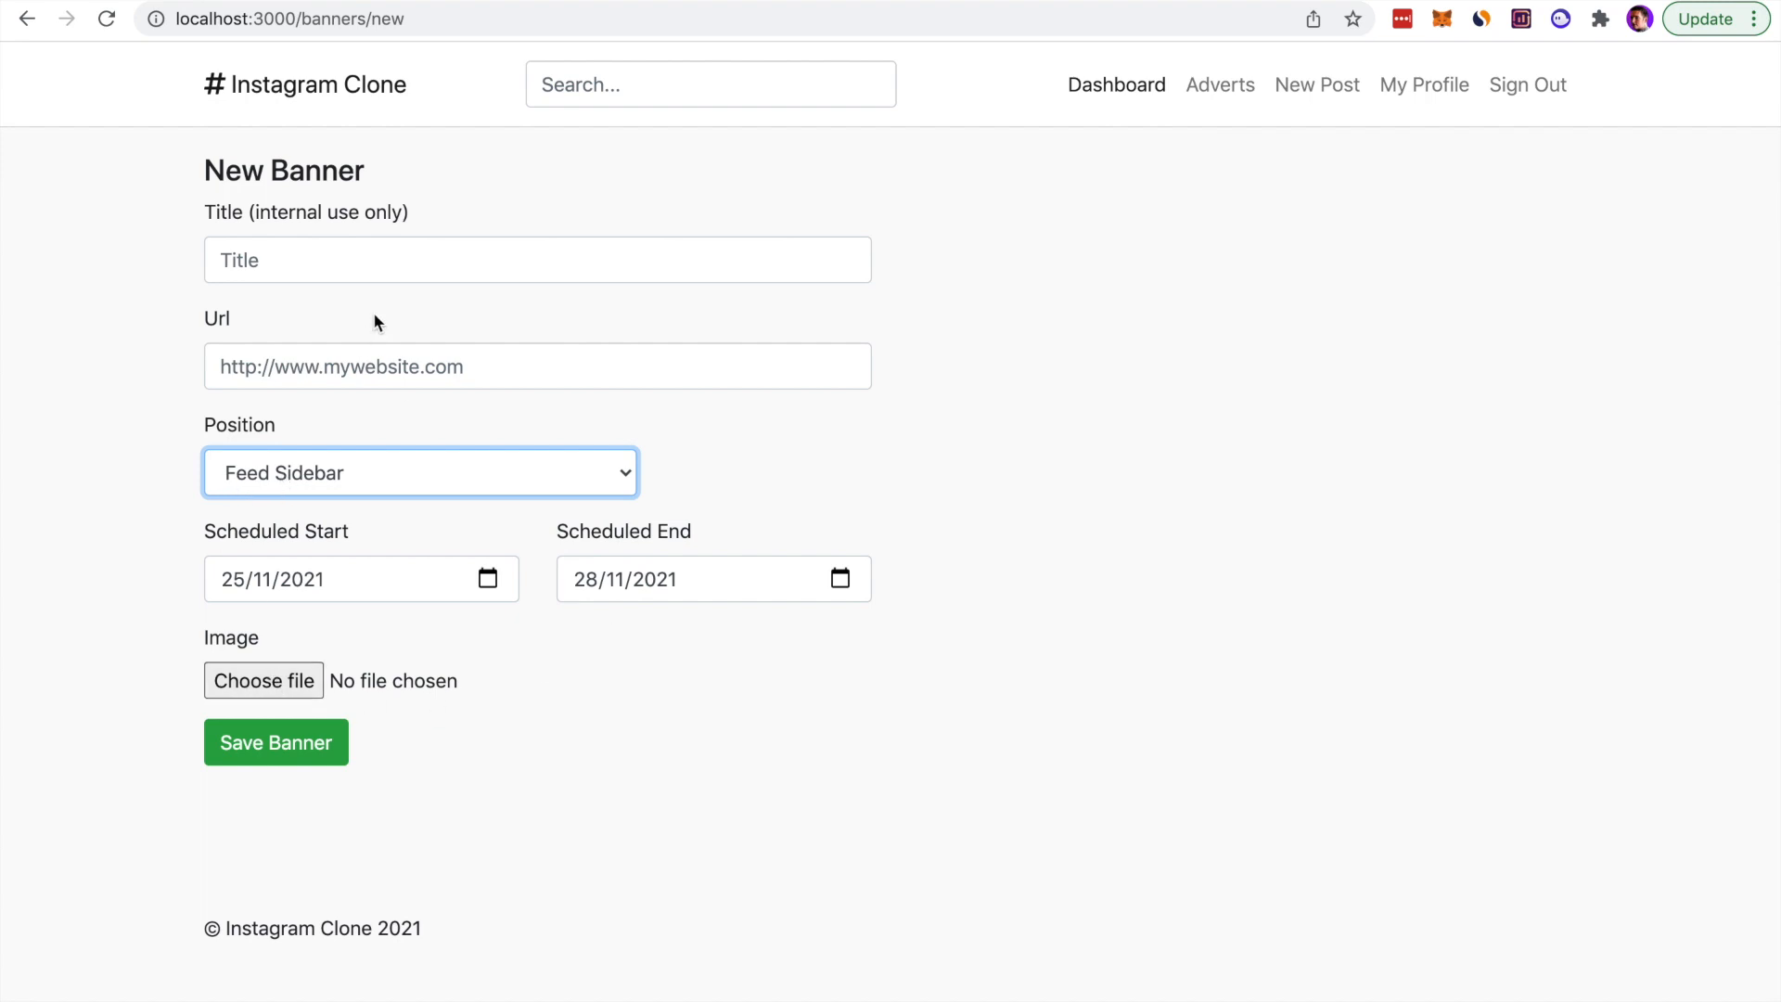
pyautogui.moveTo(1138, 98)
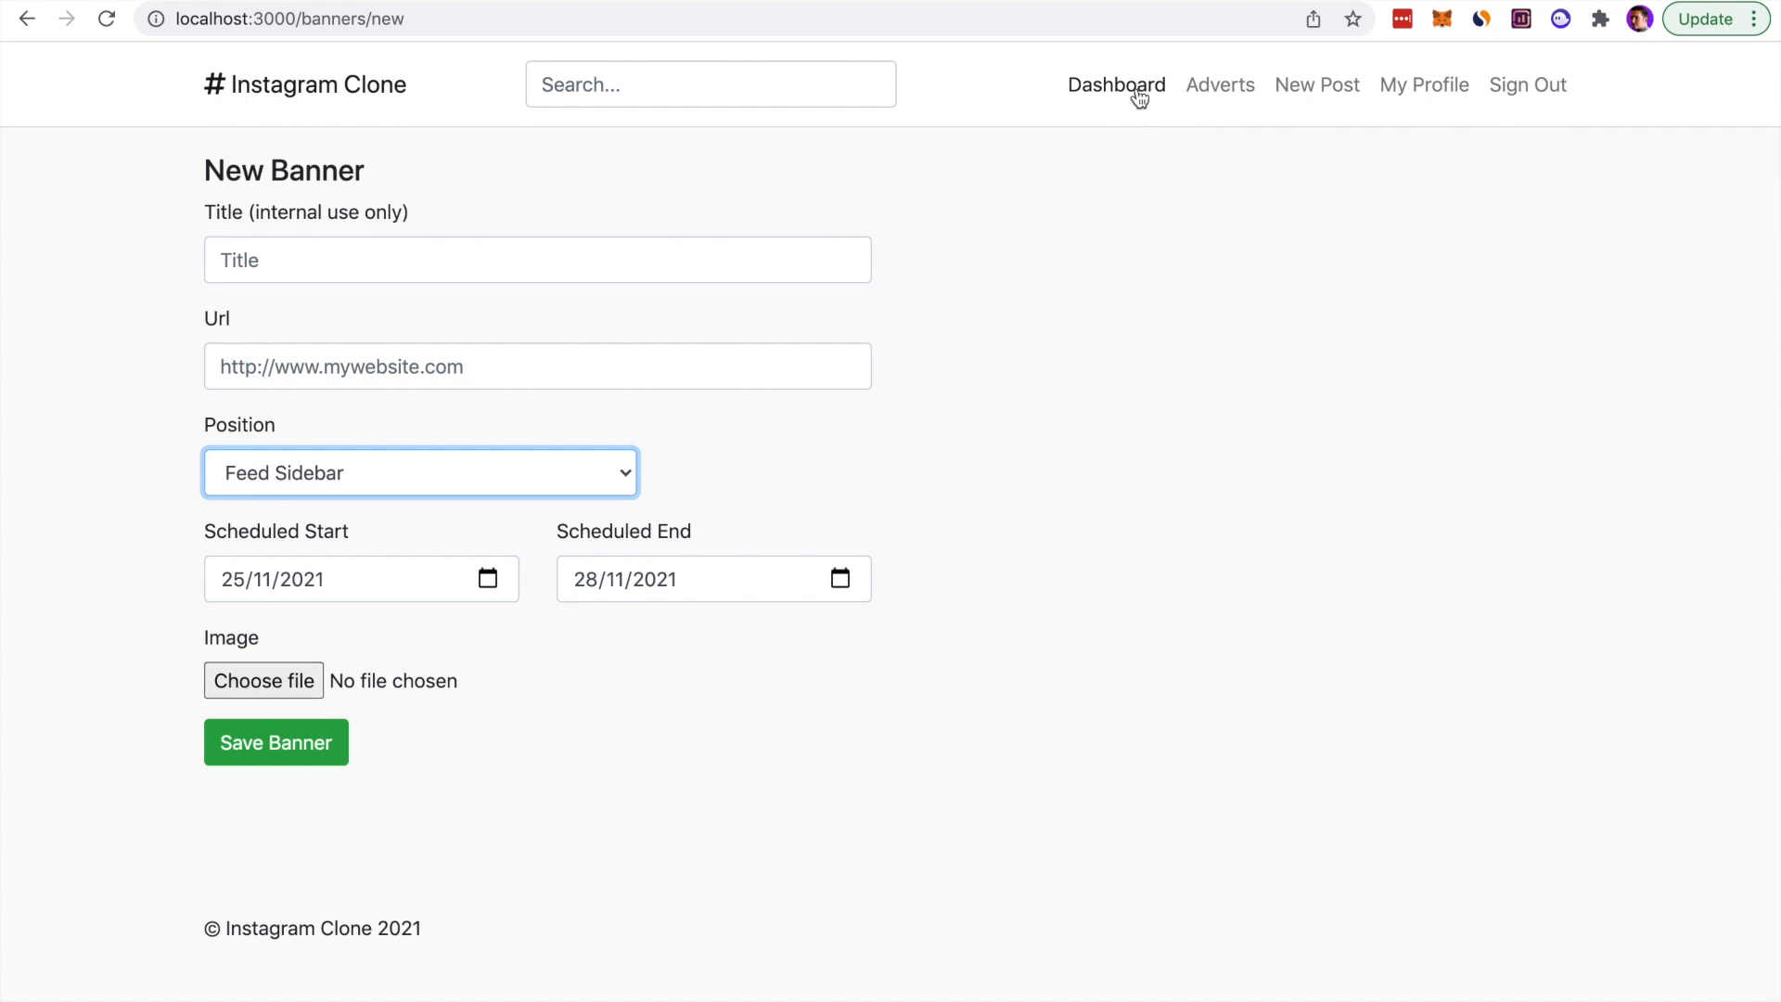
pyautogui.moveTo(415, 227)
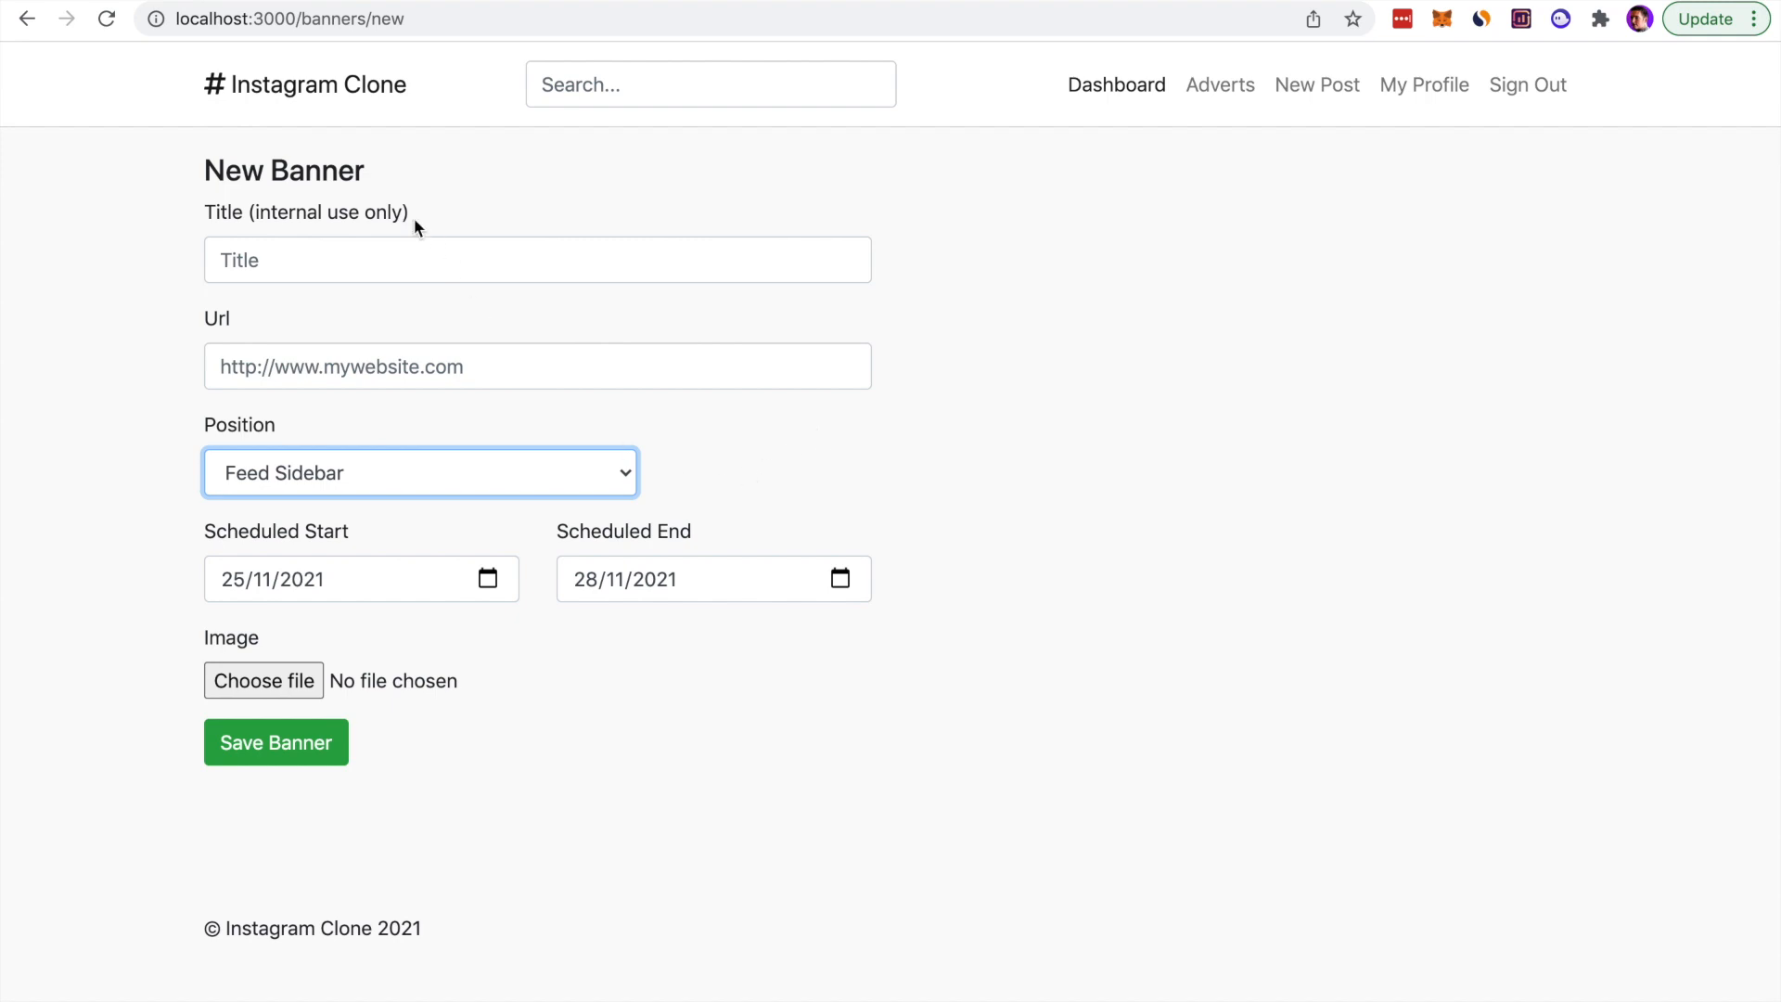
# - From the dashboard, open Advertise with us and browse the Top of Feed, Sidebar and Sponsored Post prices
pyautogui.click(1115, 84)
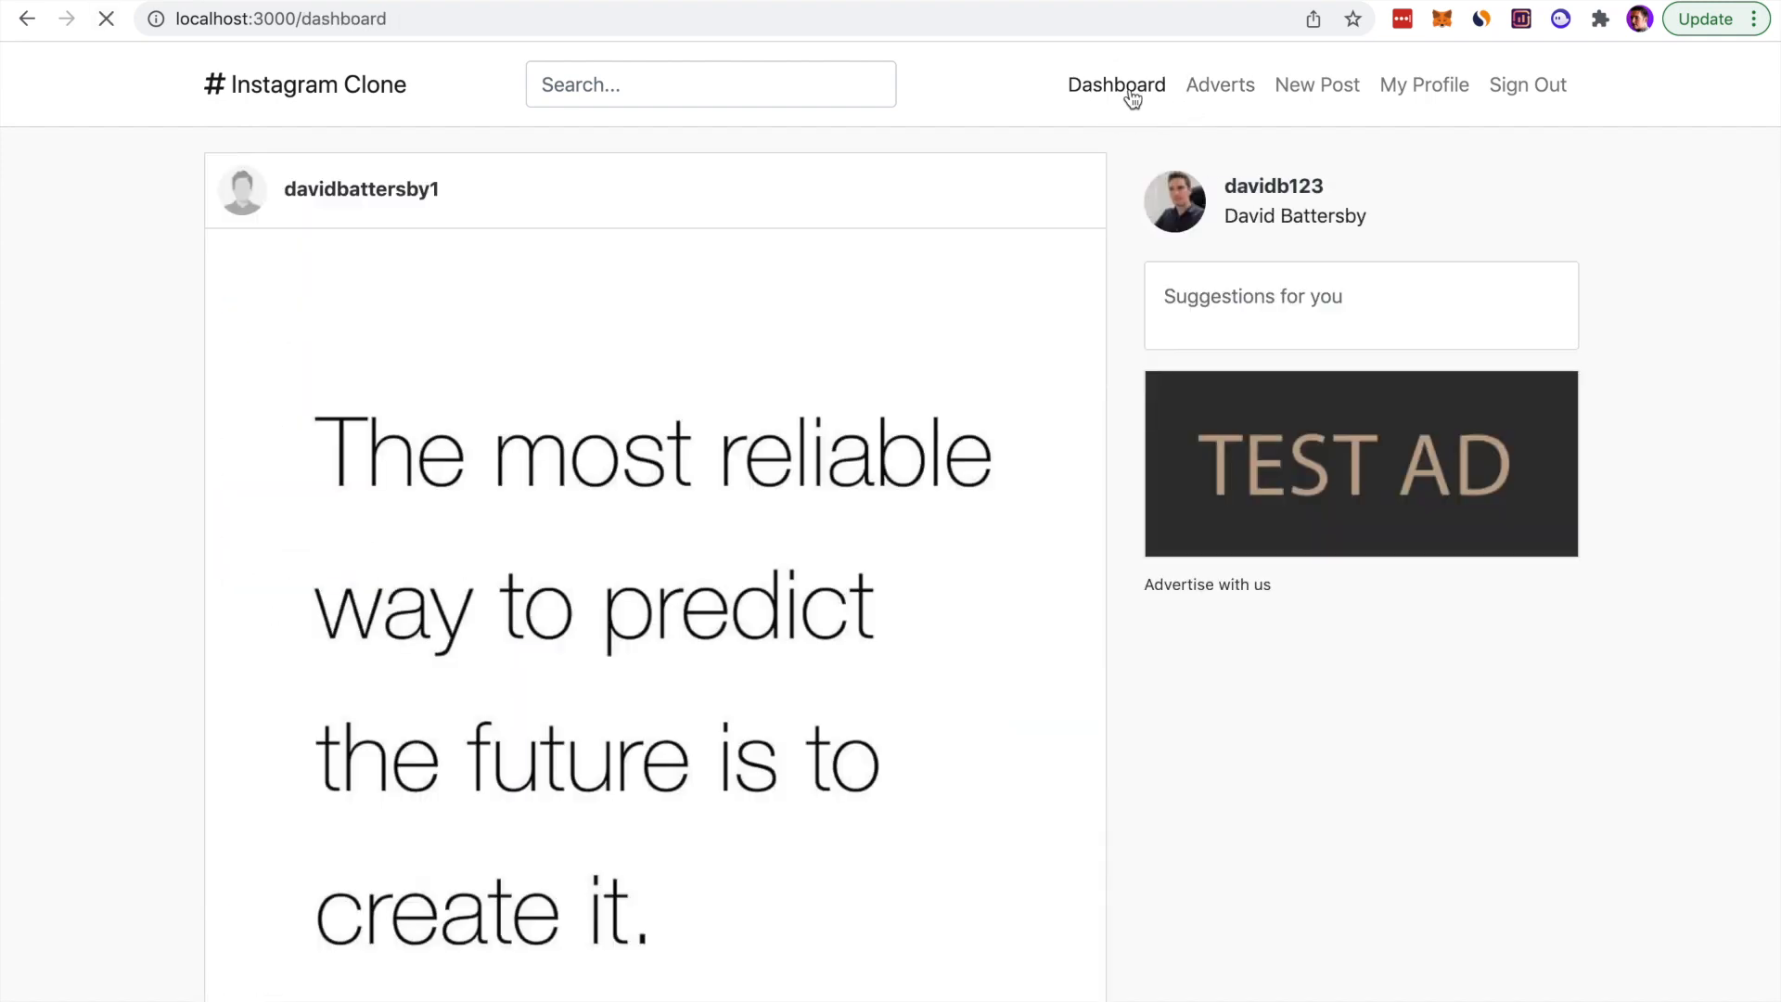
pyautogui.click(1205, 584)
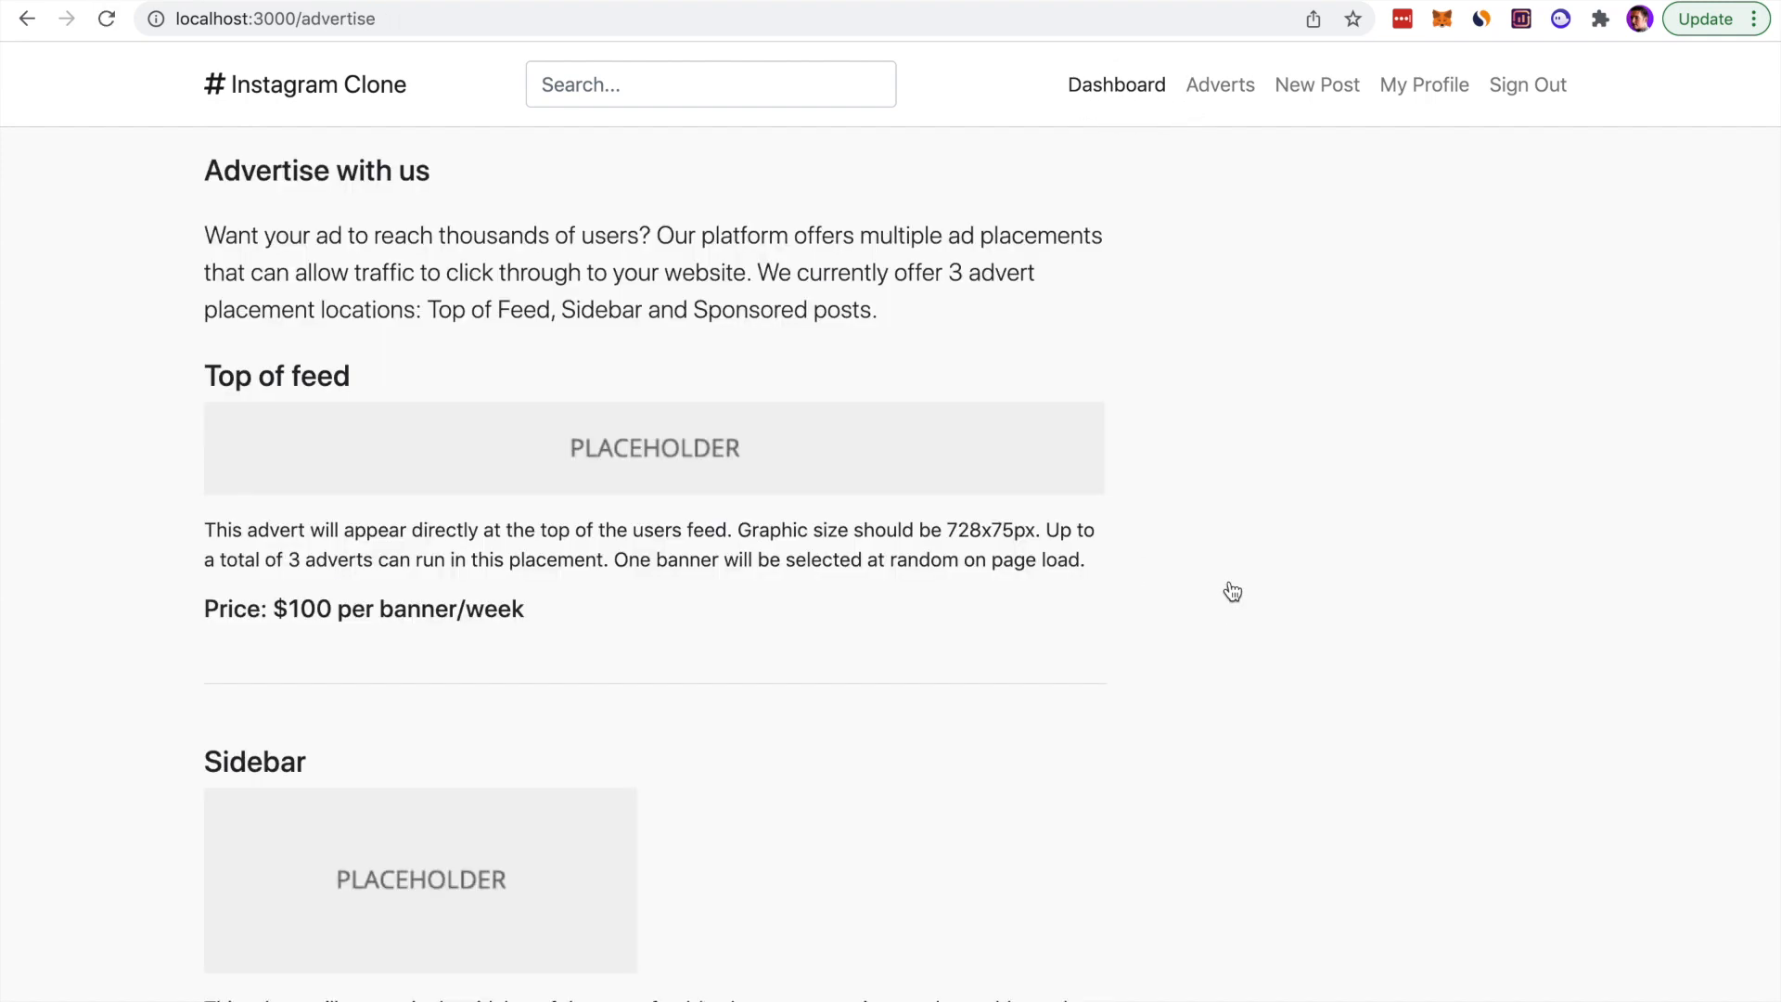
pyautogui.scroll(-3)
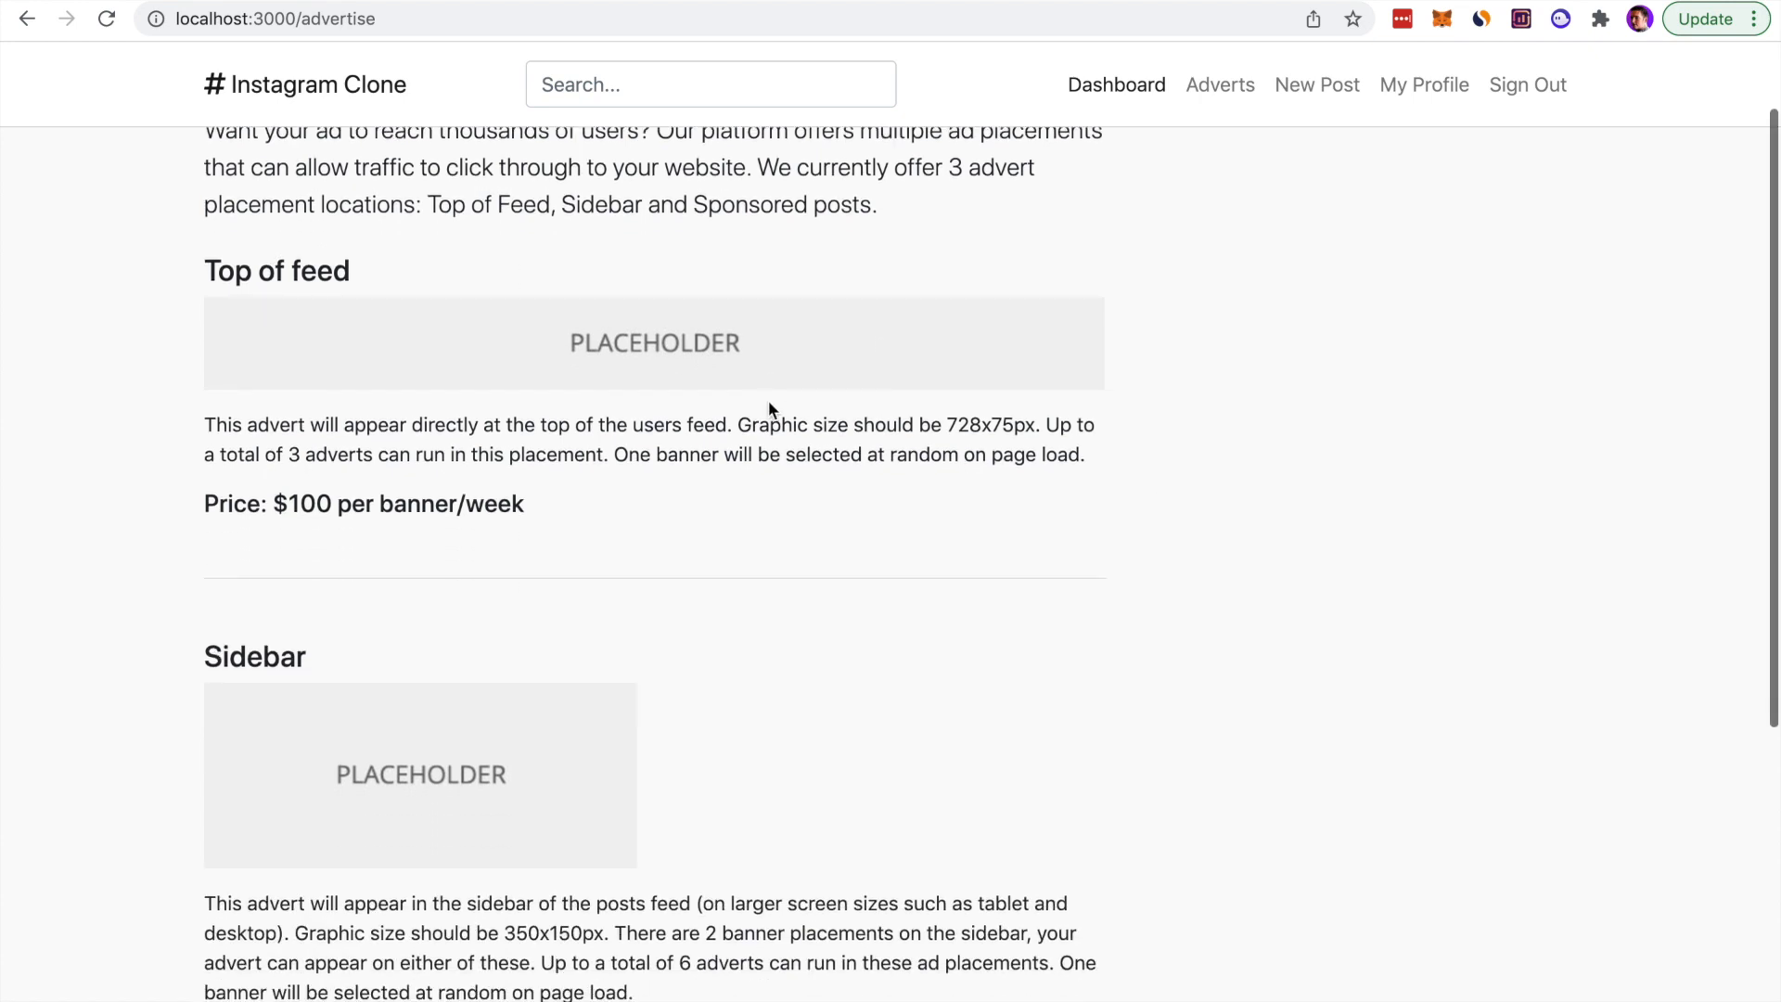
pyautogui.moveTo(325, 350)
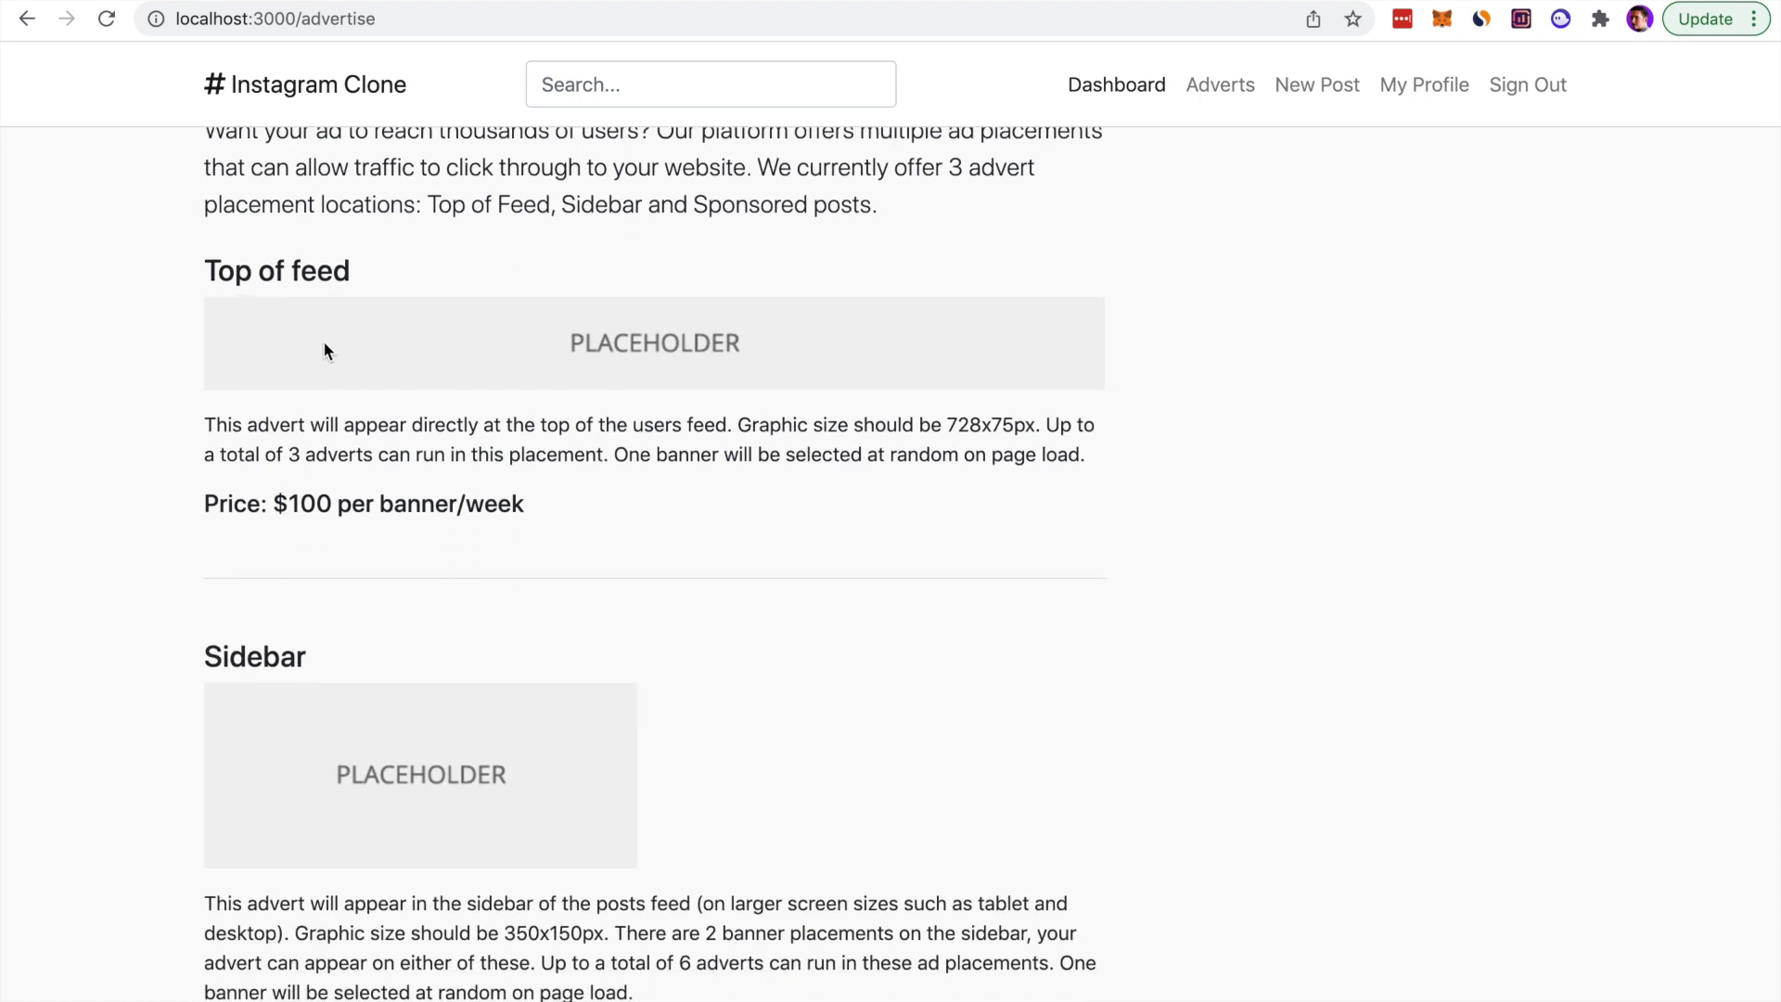
pyautogui.scroll(-3)
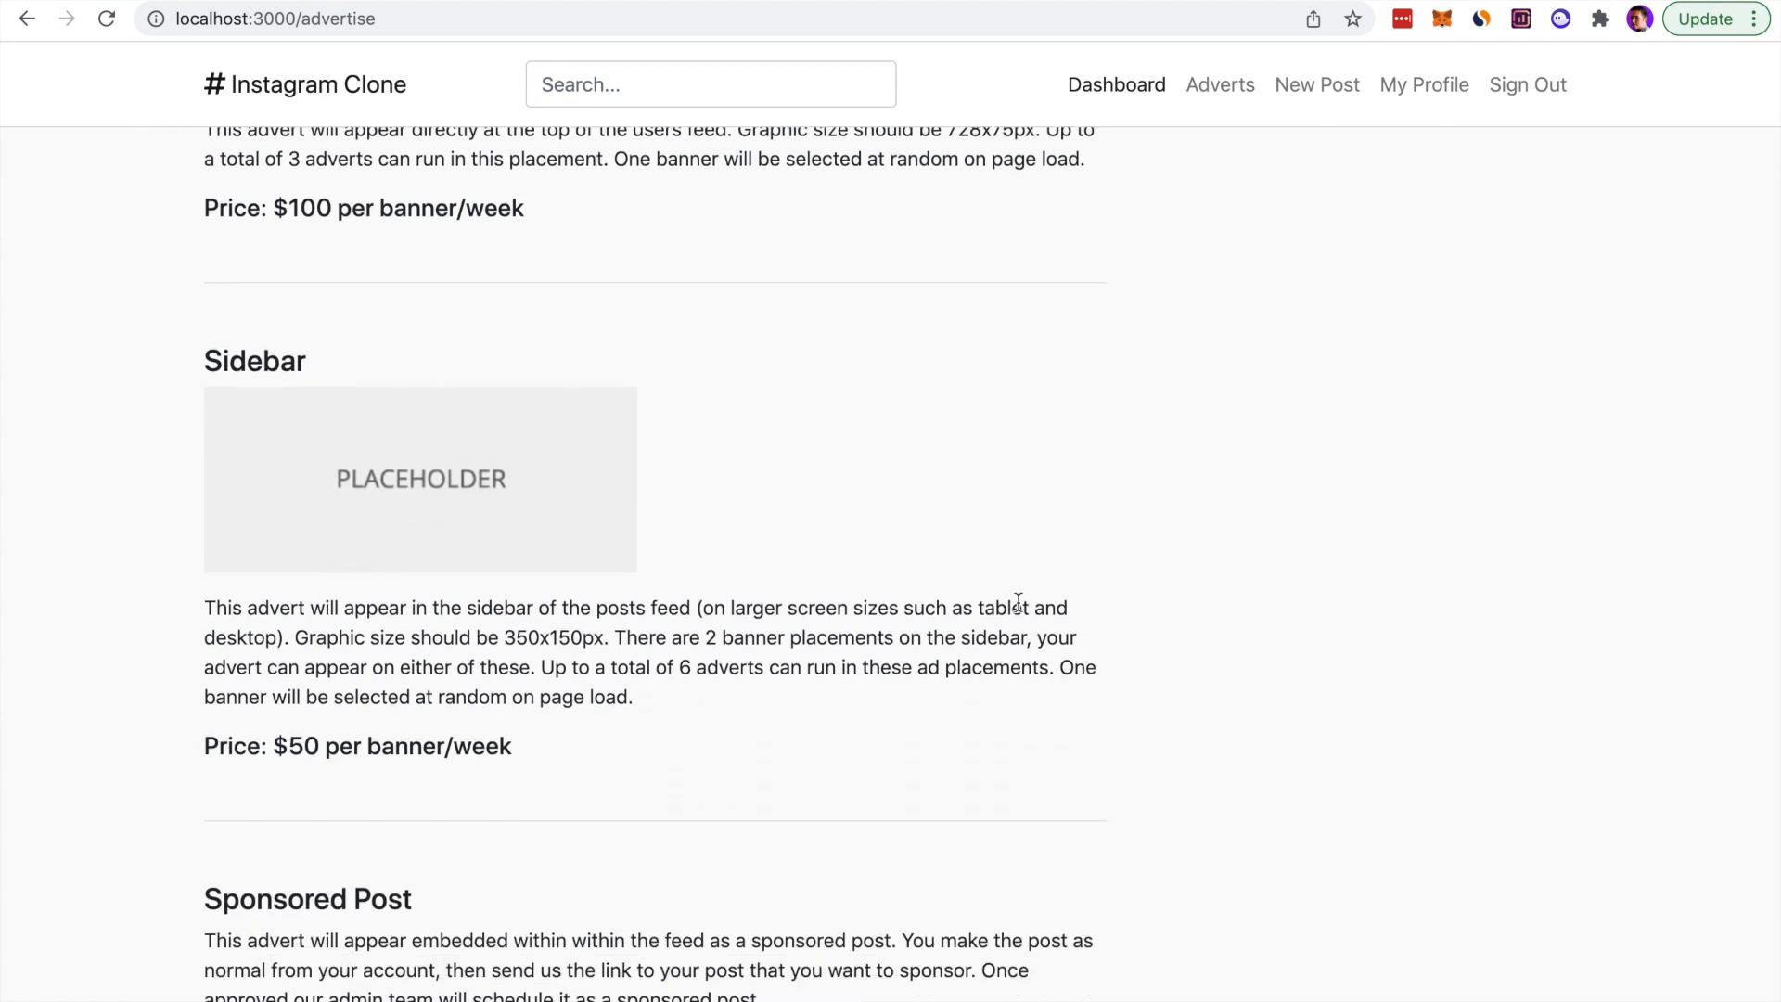
pyautogui.scroll(-3)
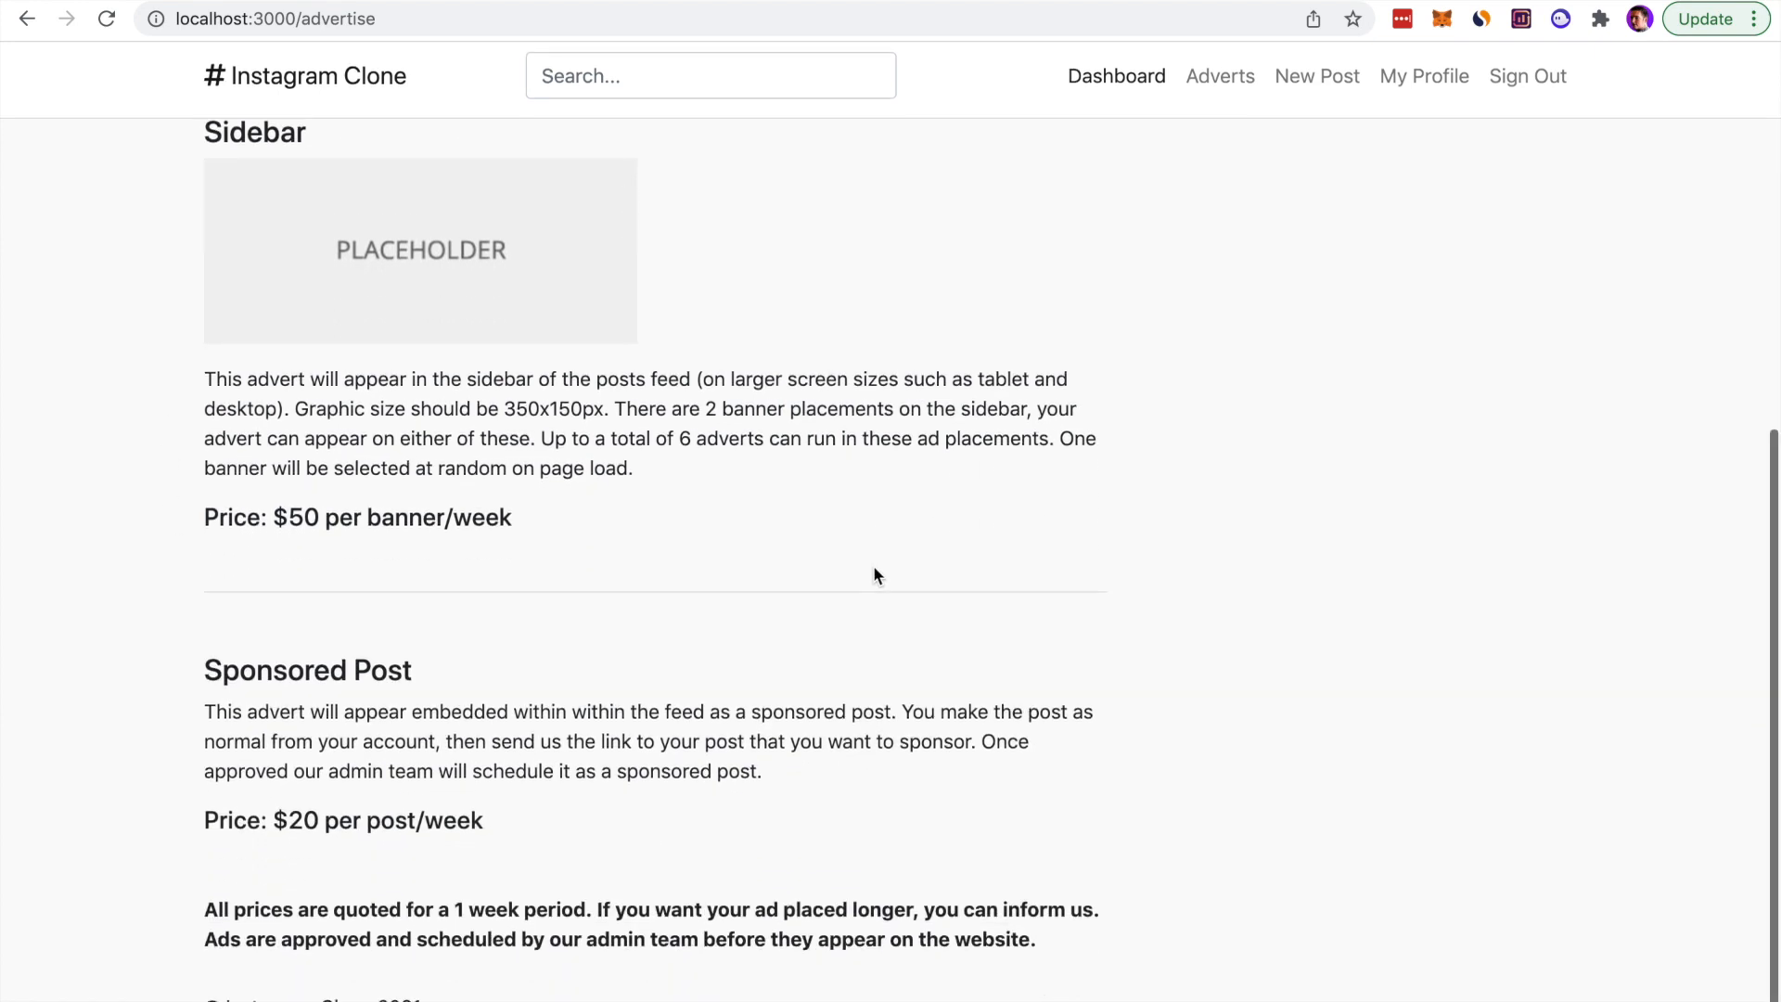
pyautogui.scroll(-3)
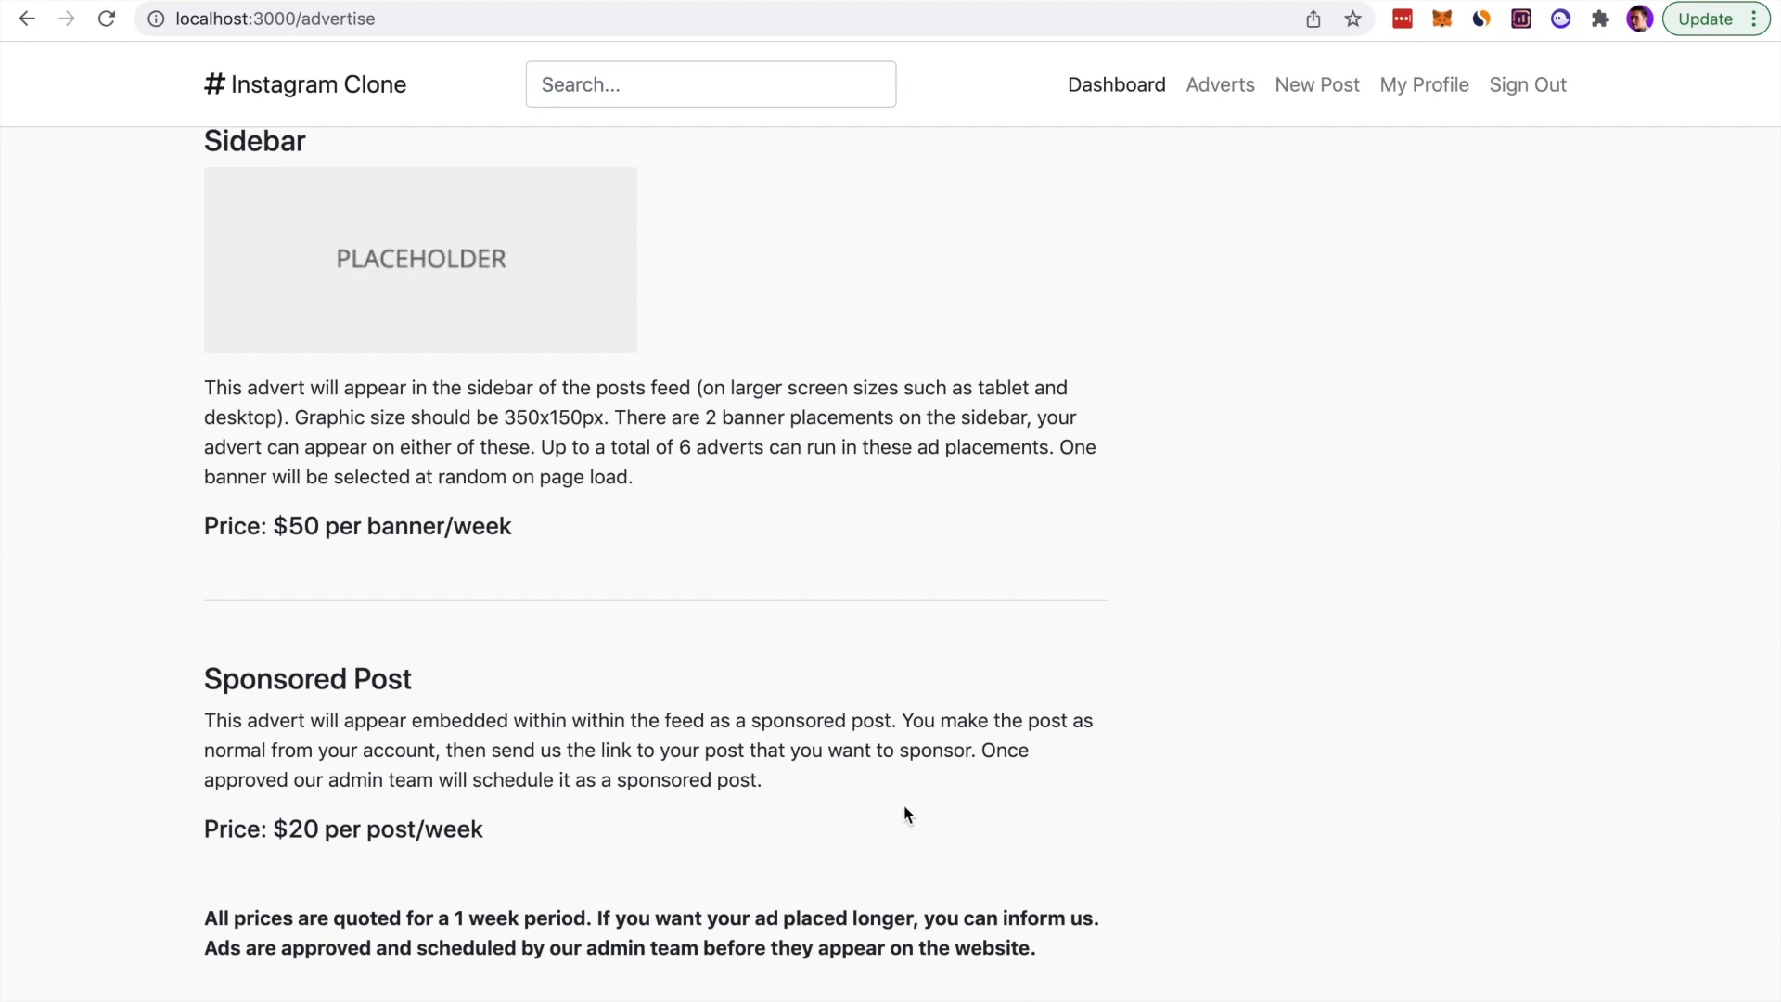
pyautogui.scroll(3)
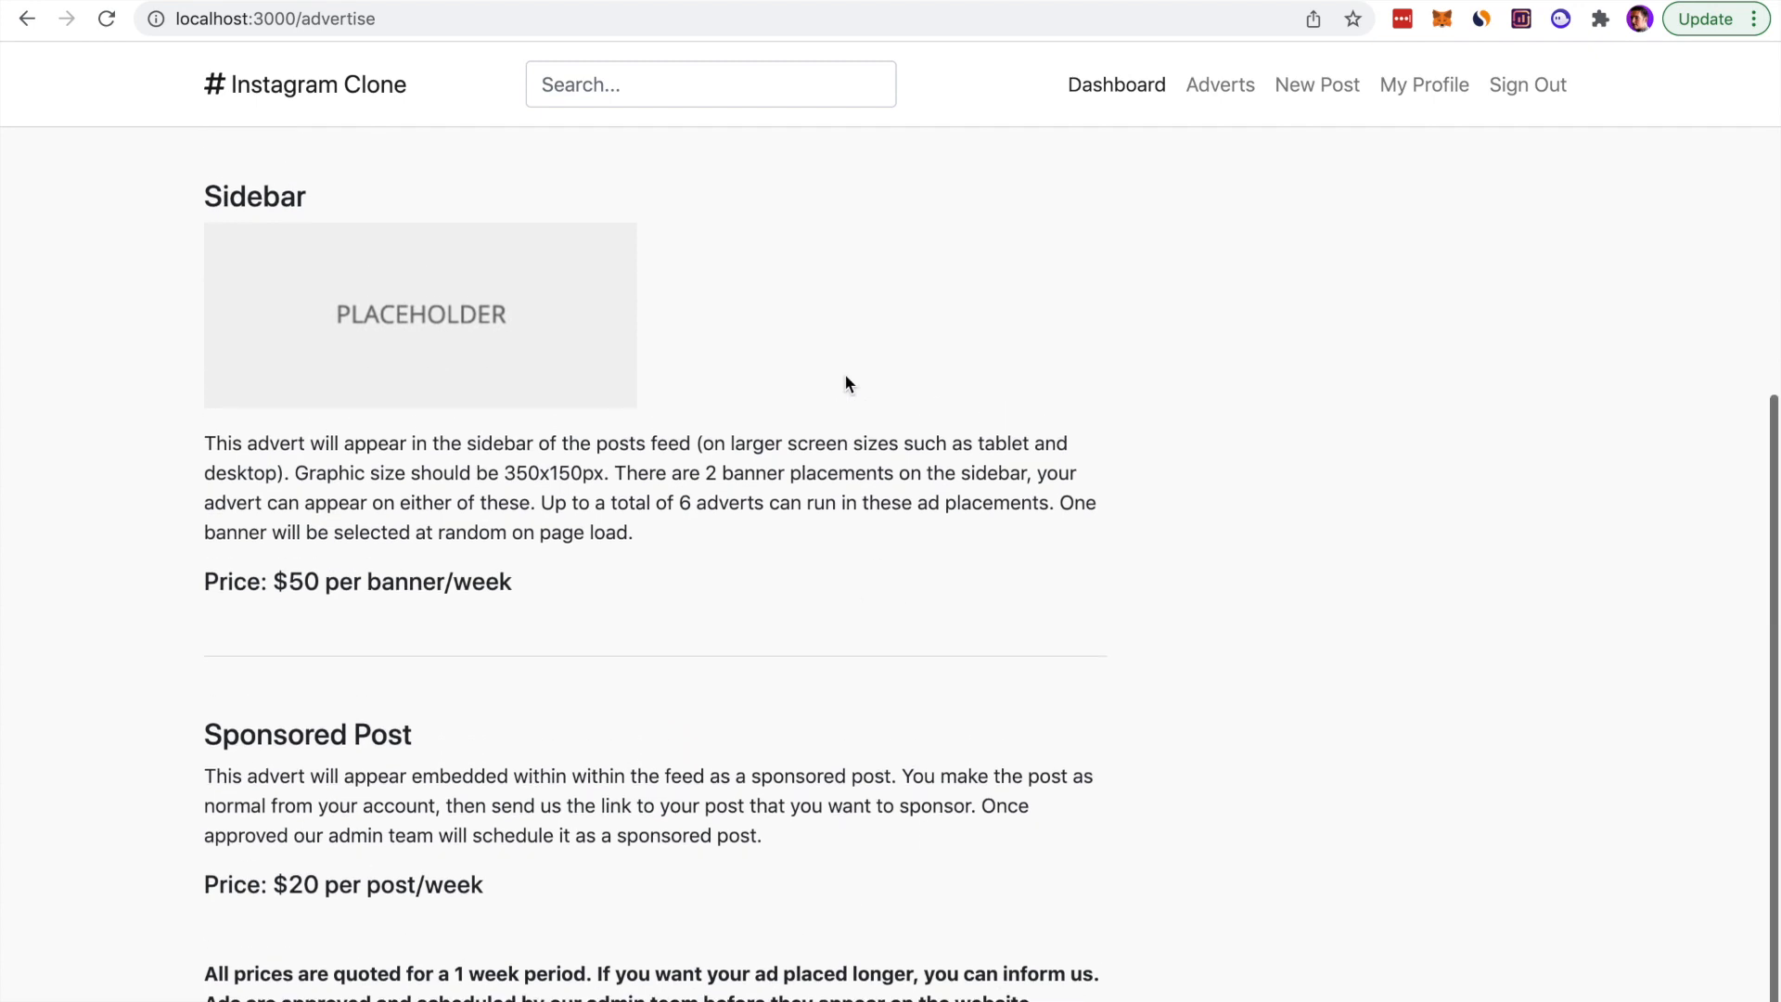
pyautogui.scroll(3)
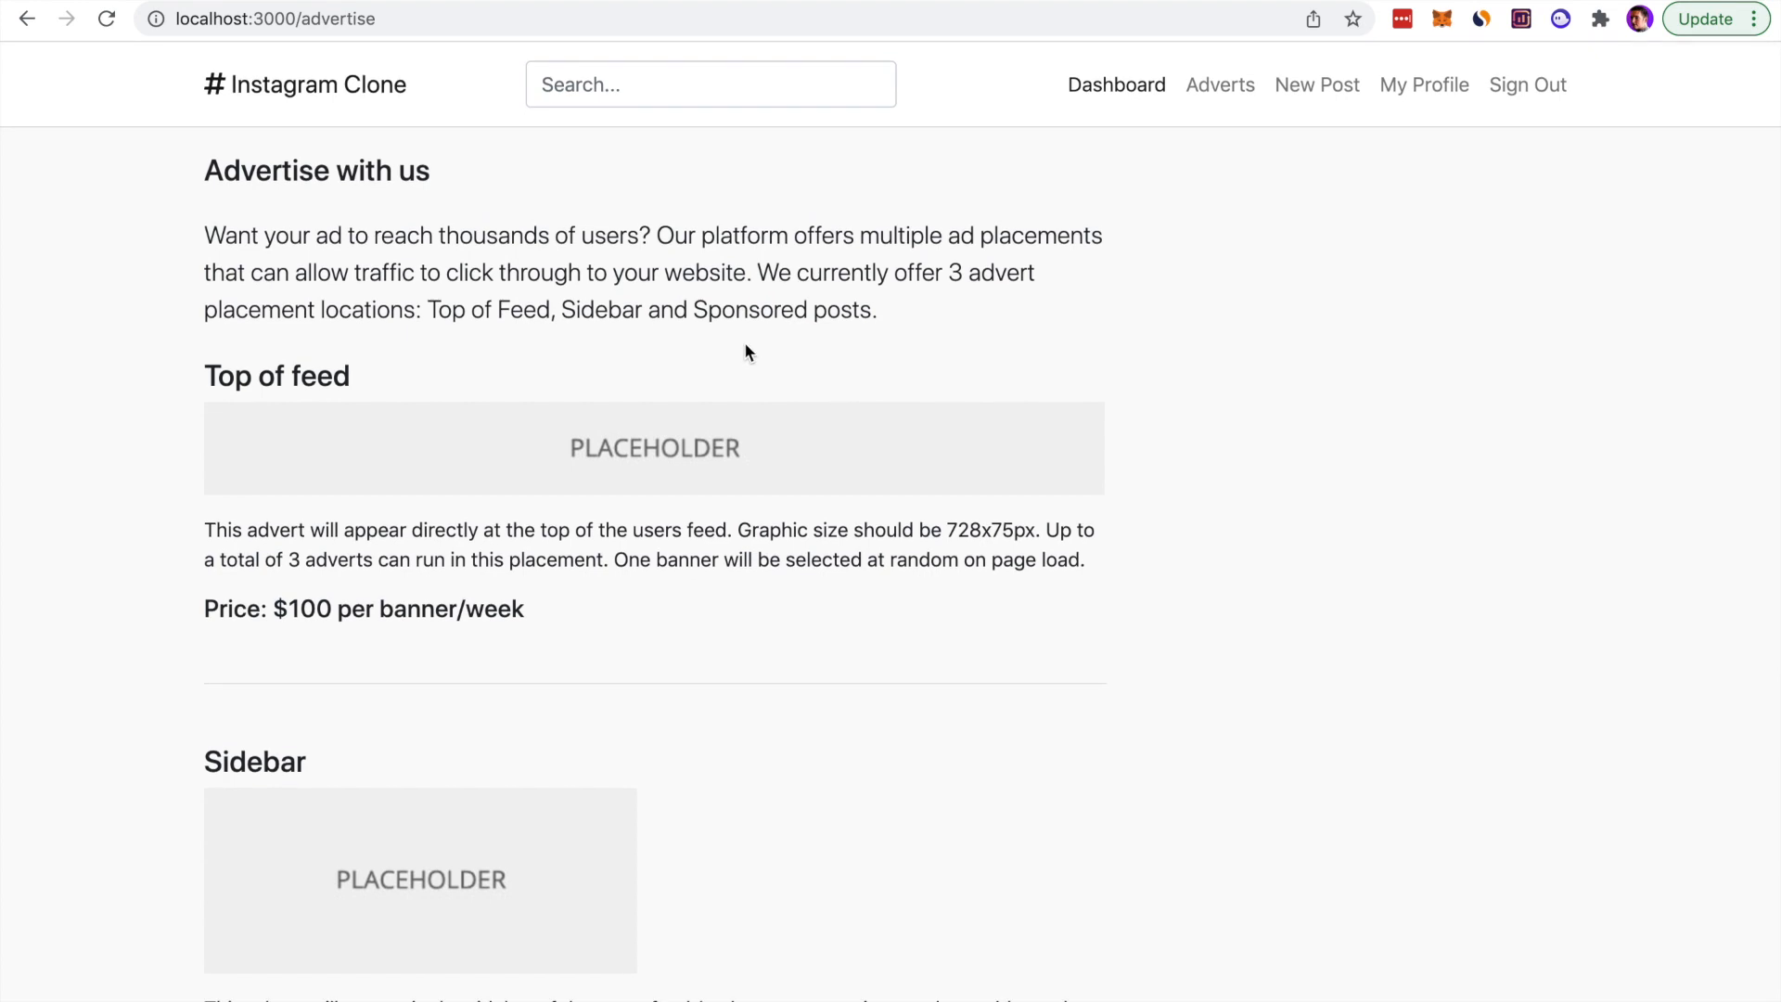
pyautogui.moveTo(1115, 96)
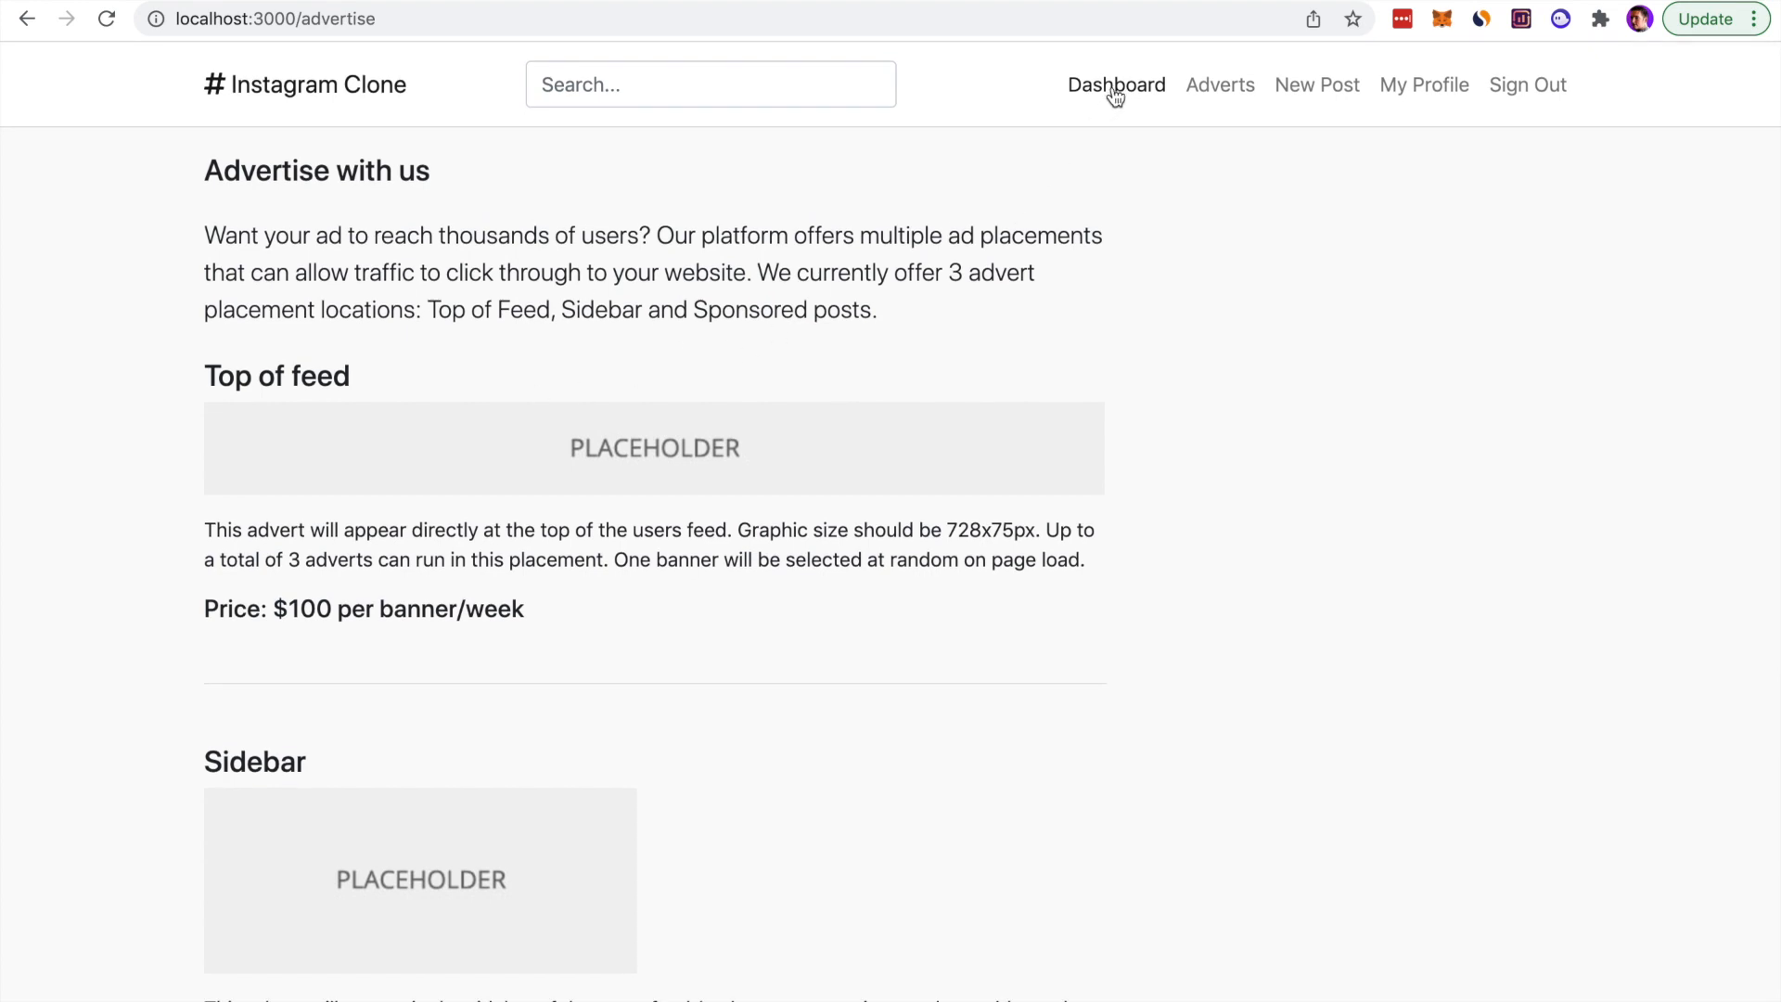
# - Browse the davidbattersby.com Instagram Clone product page's features and $199.00 price
pyautogui.click(1115, 85)
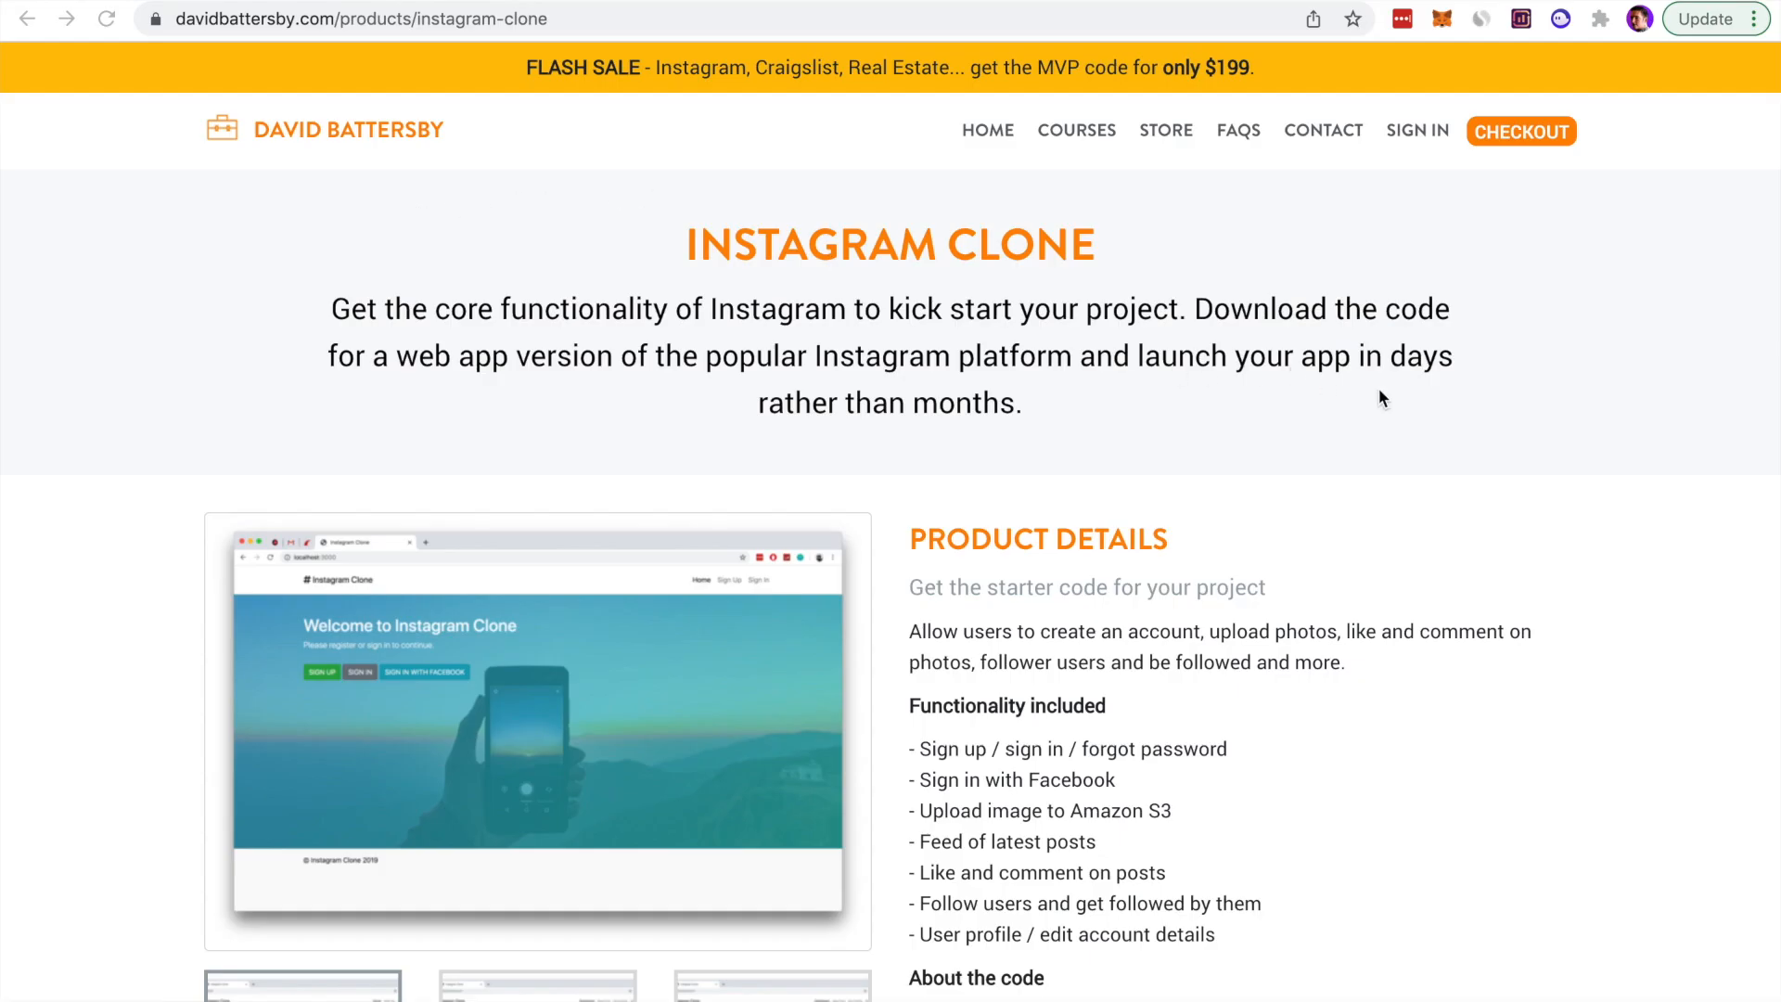
pyautogui.scroll(-3)
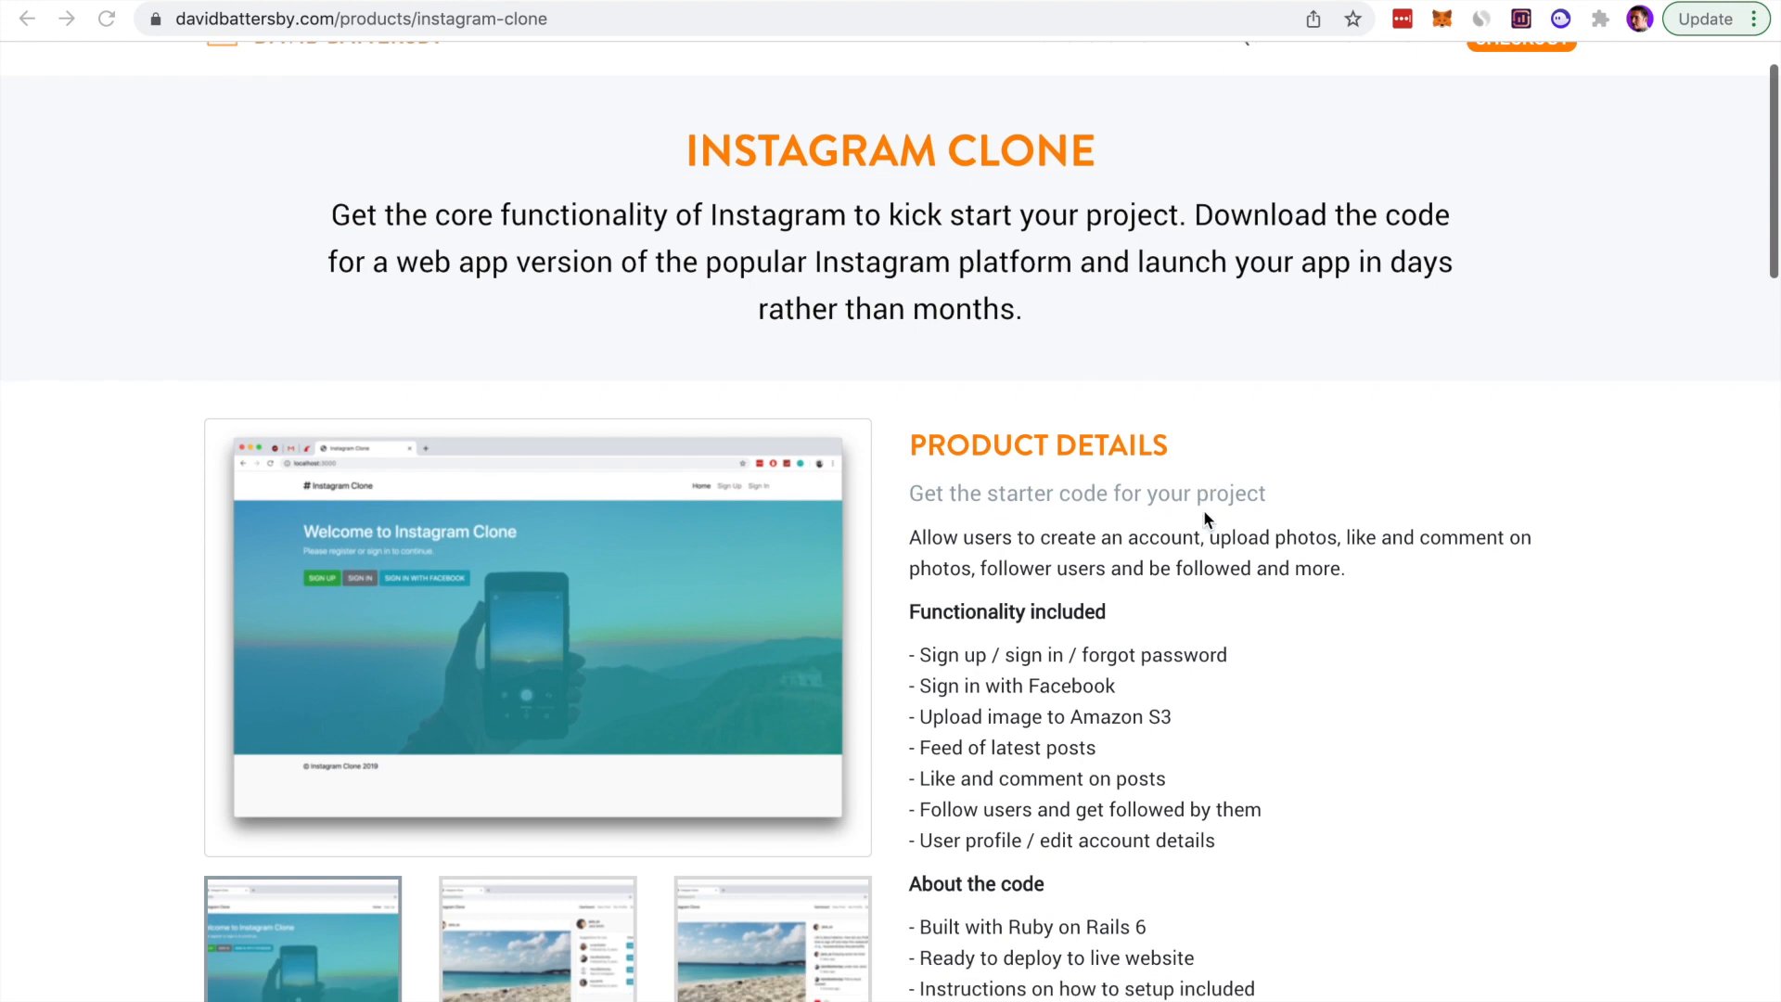
pyautogui.scroll(-3)
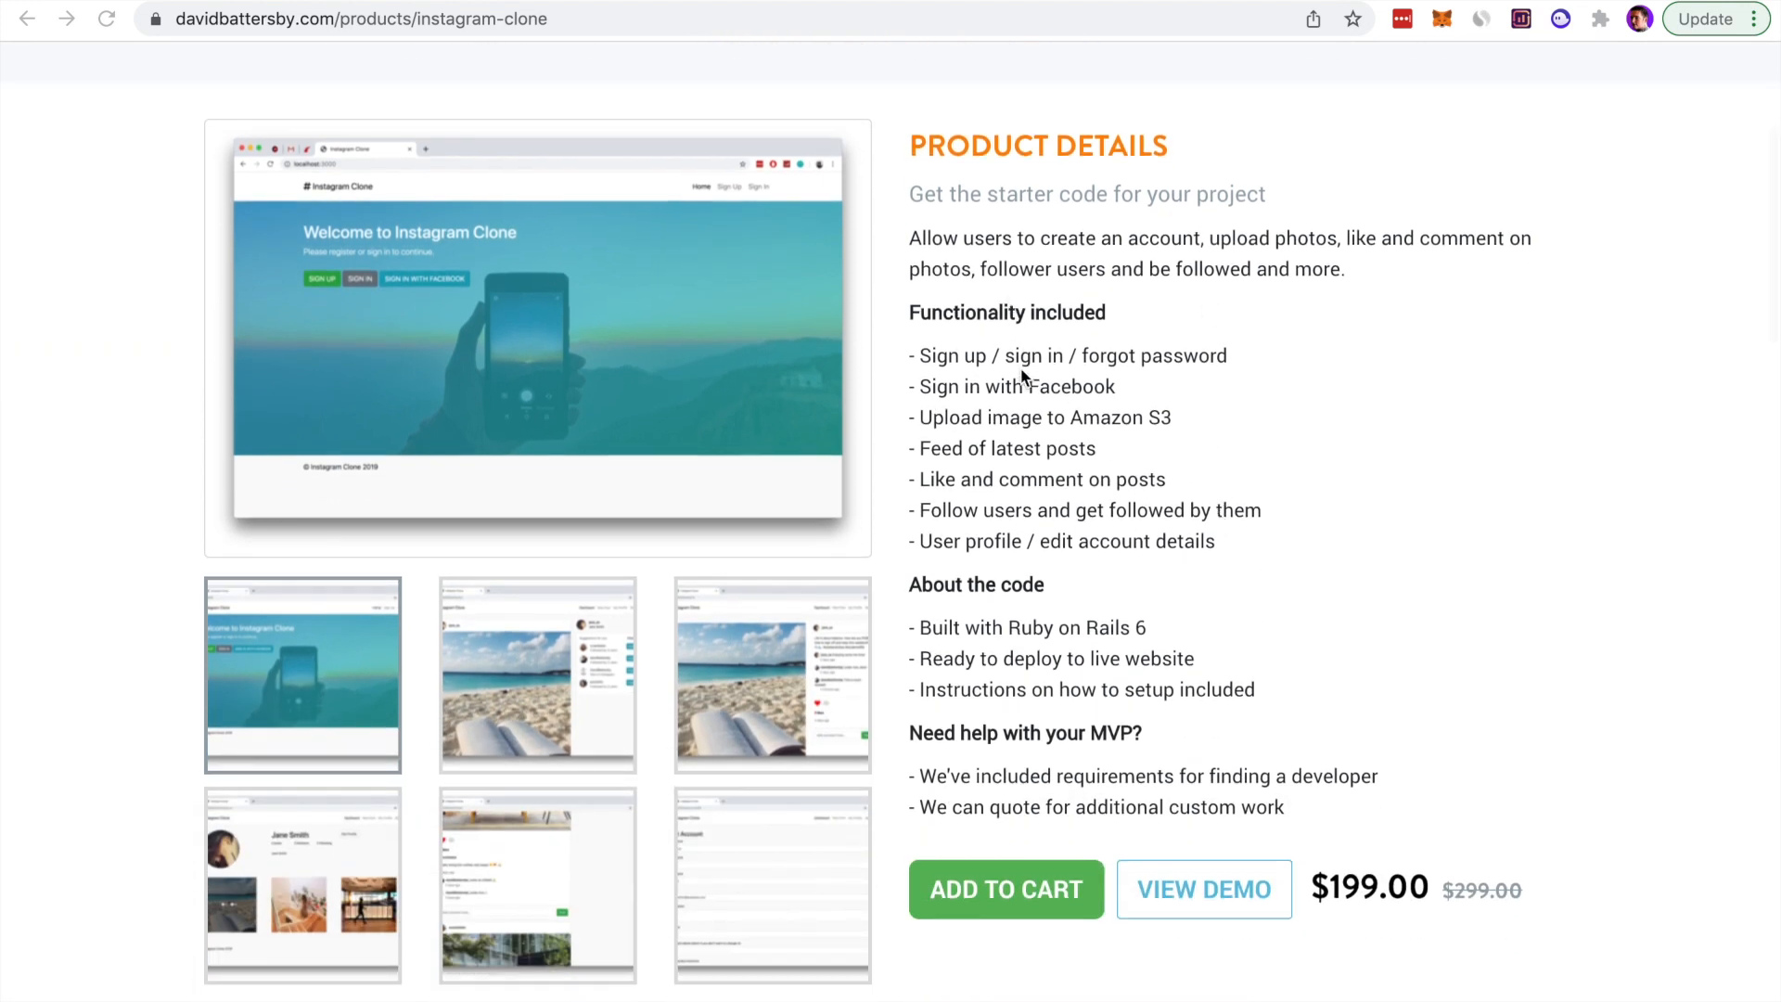
pyautogui.scroll(-3)
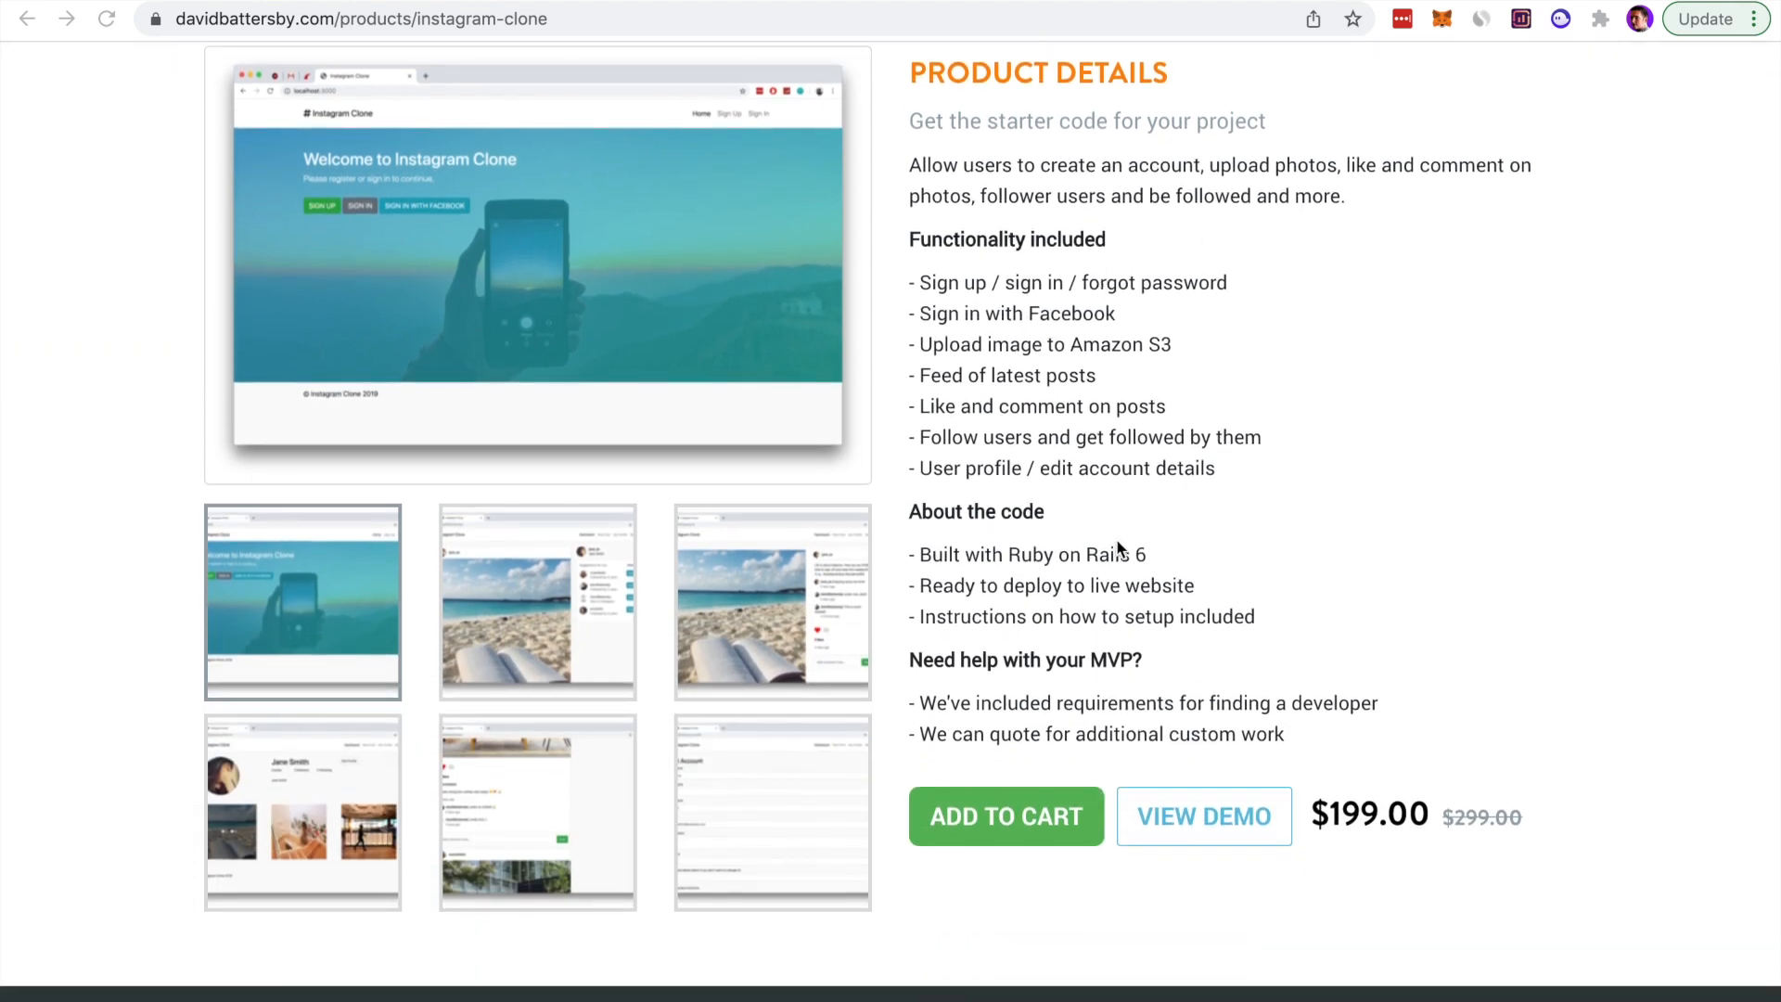
pyautogui.scroll(-3)
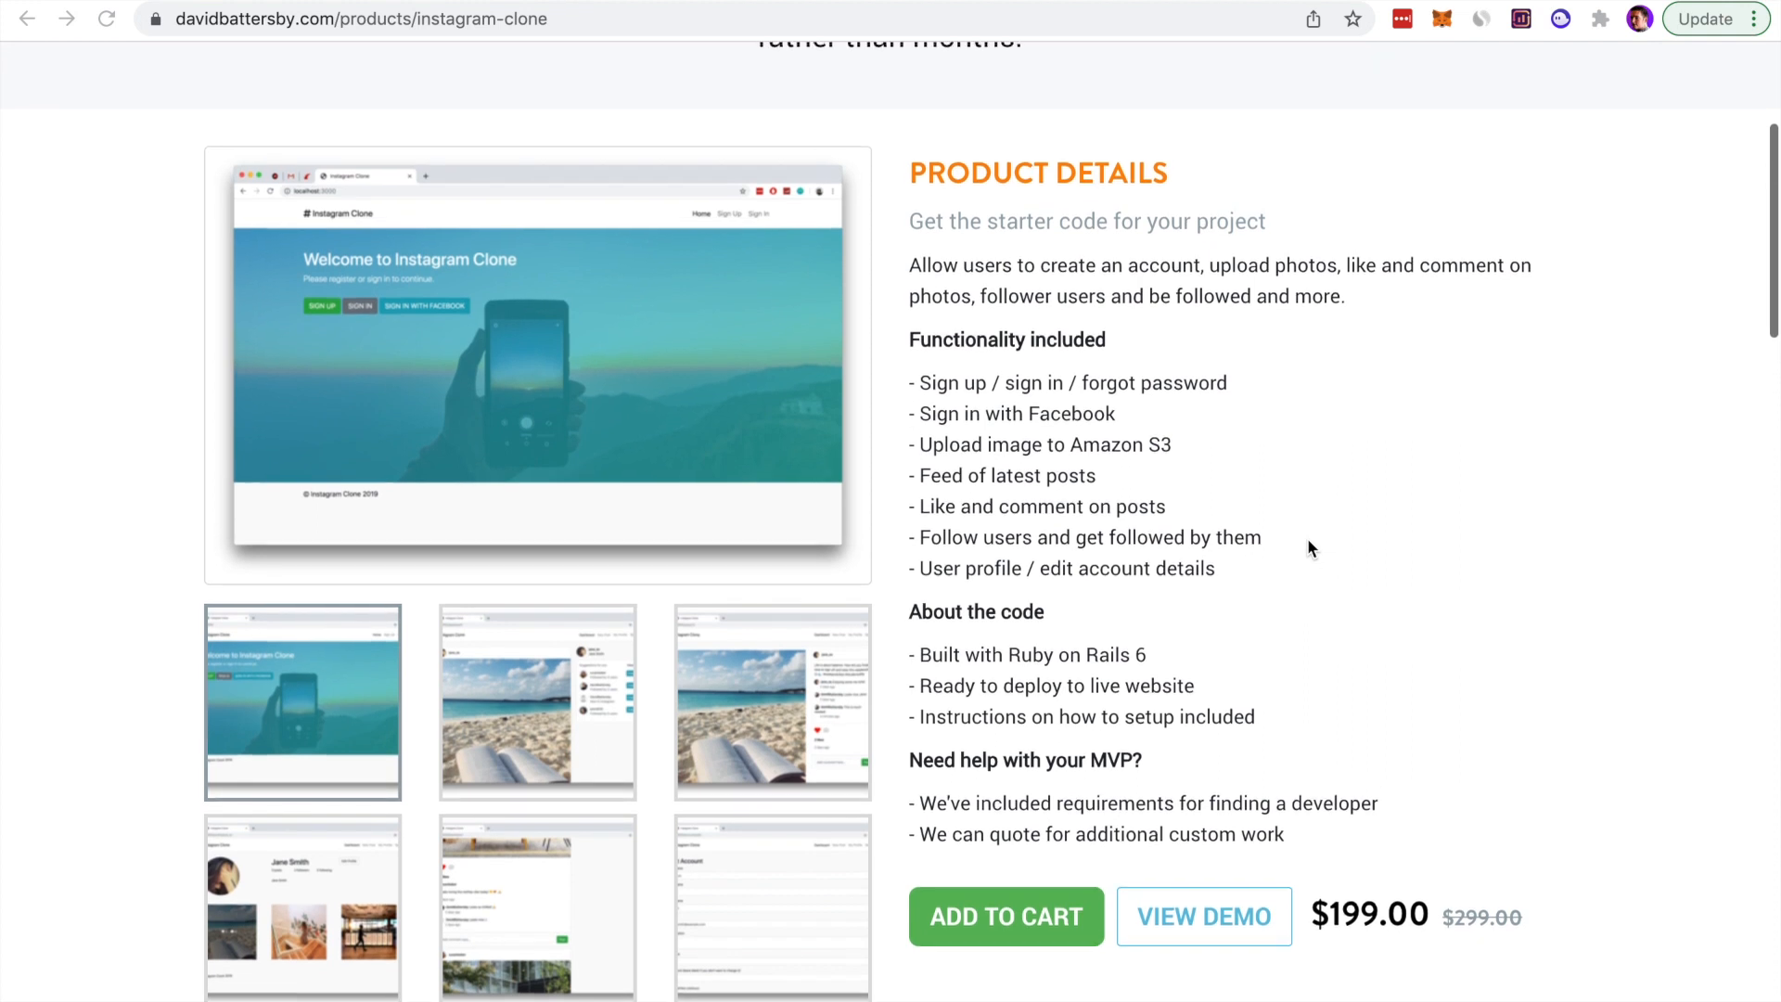
pyautogui.moveTo(1431, 909)
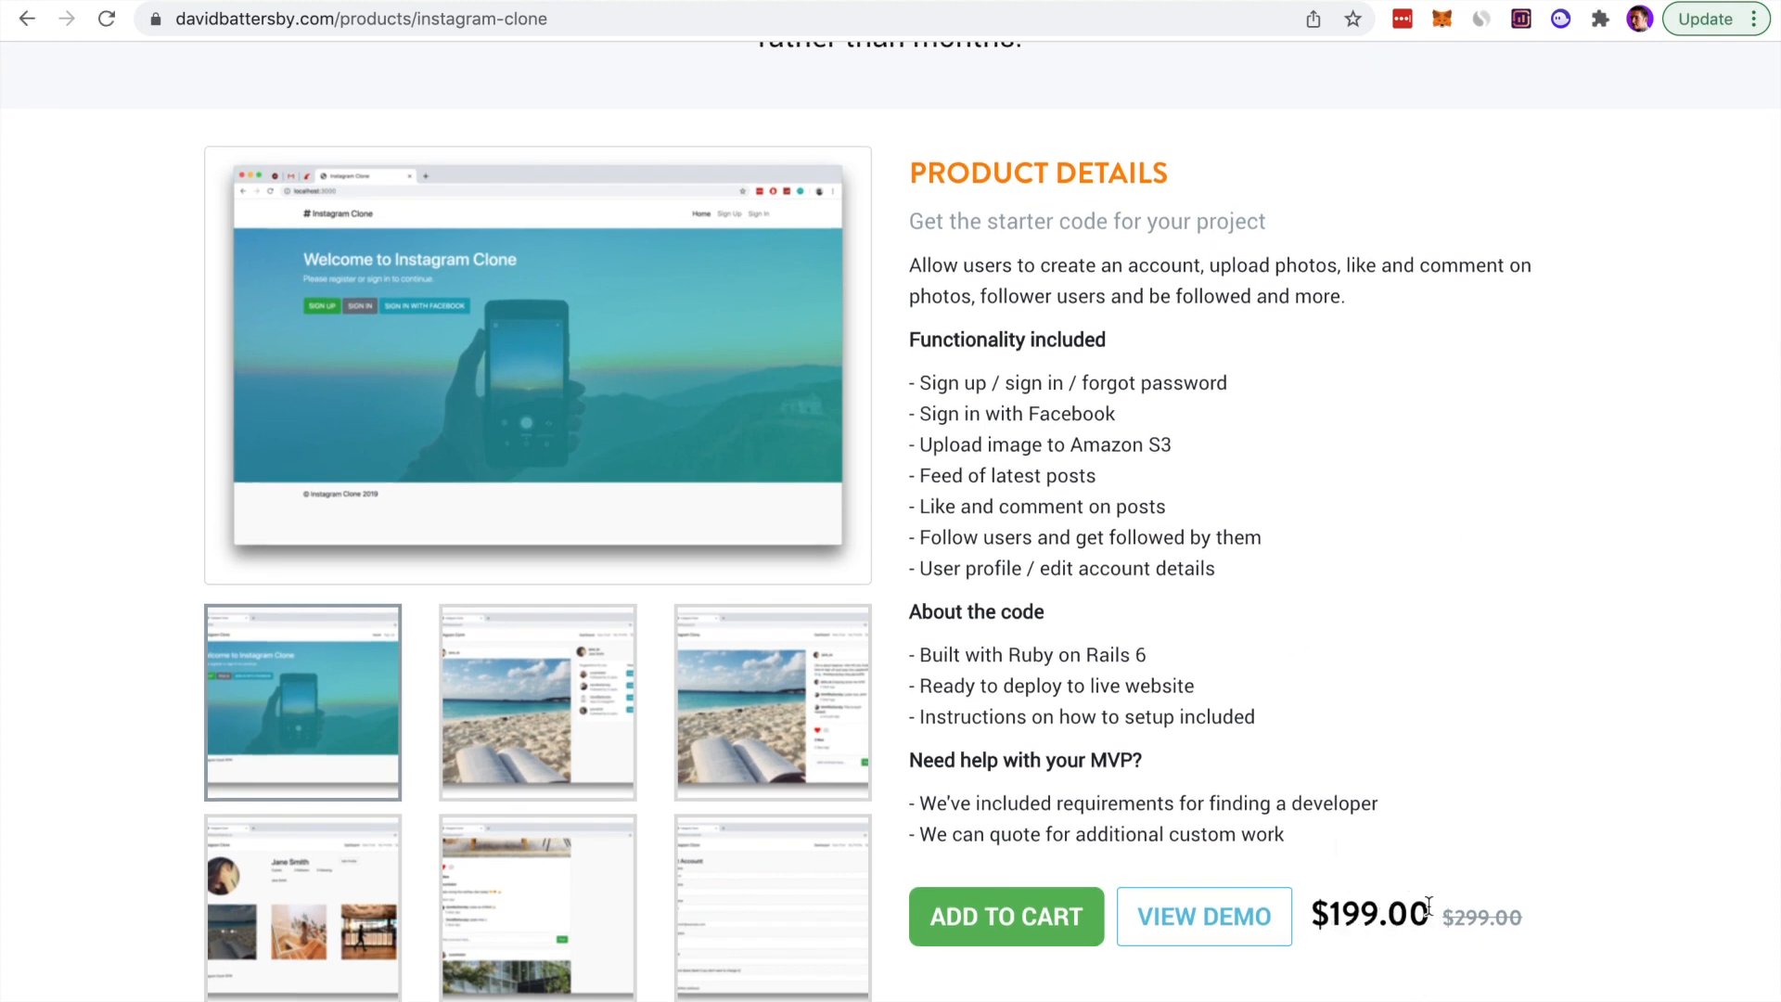
pyautogui.moveTo(1111, 803)
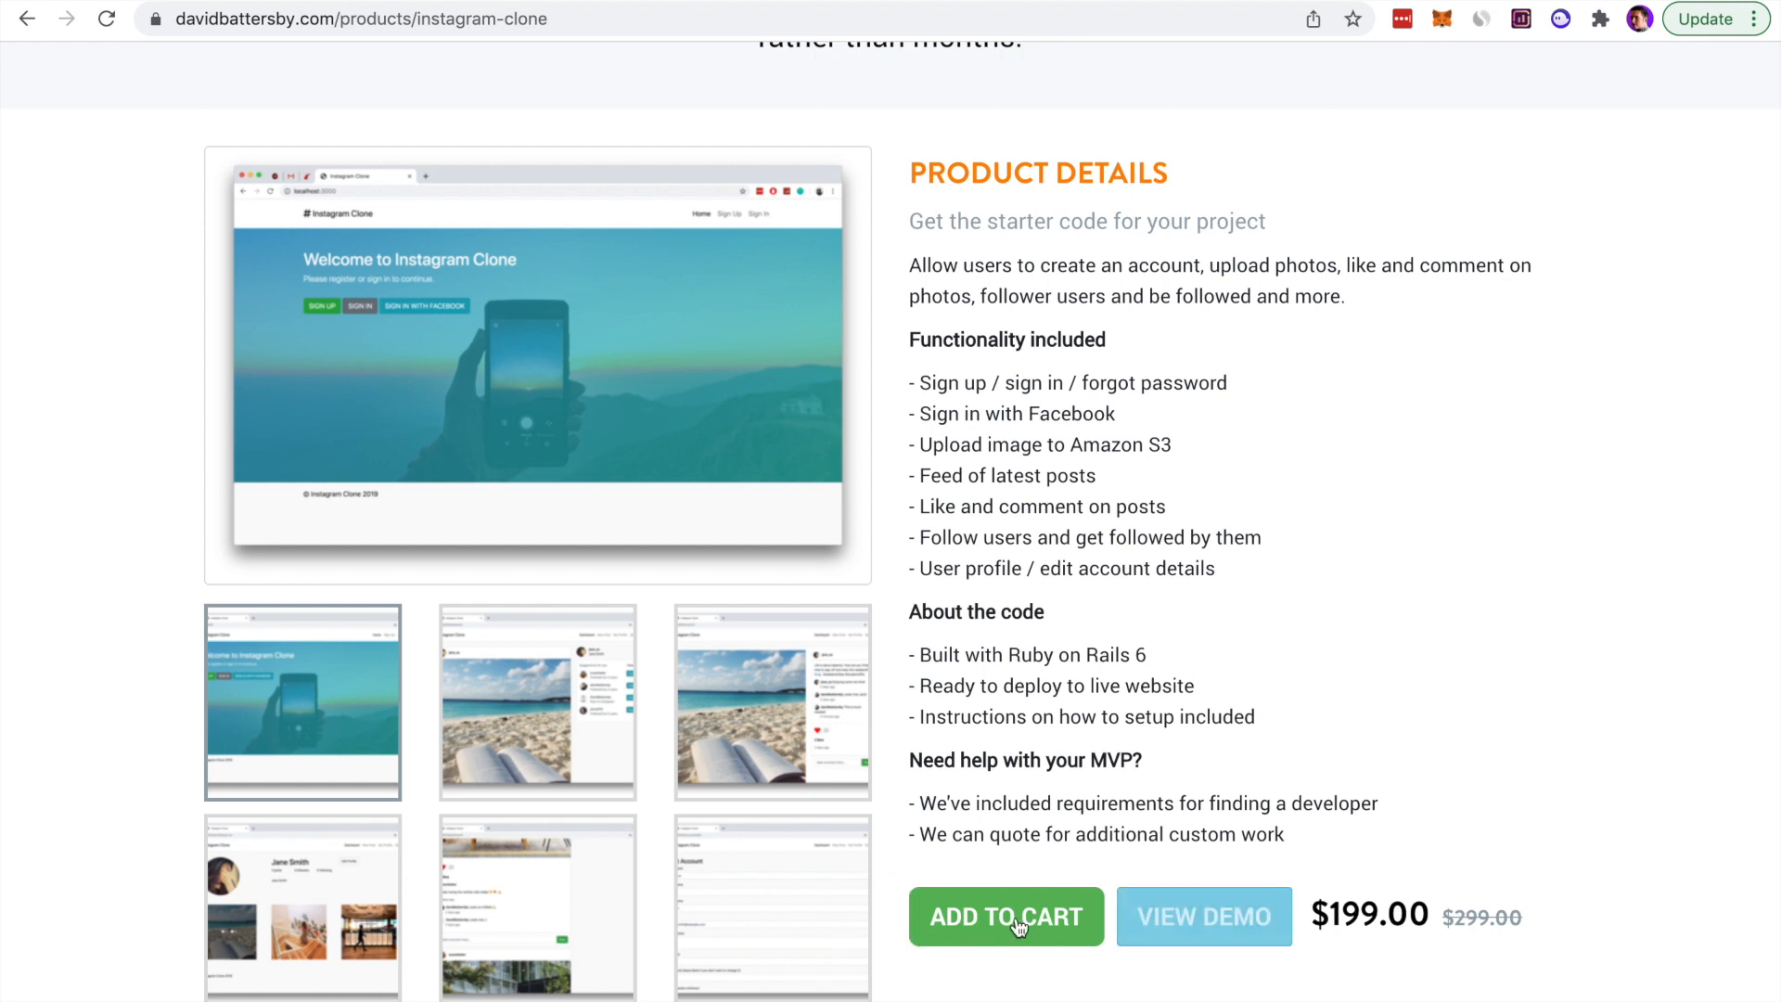
pyautogui.moveTo(1210, 916)
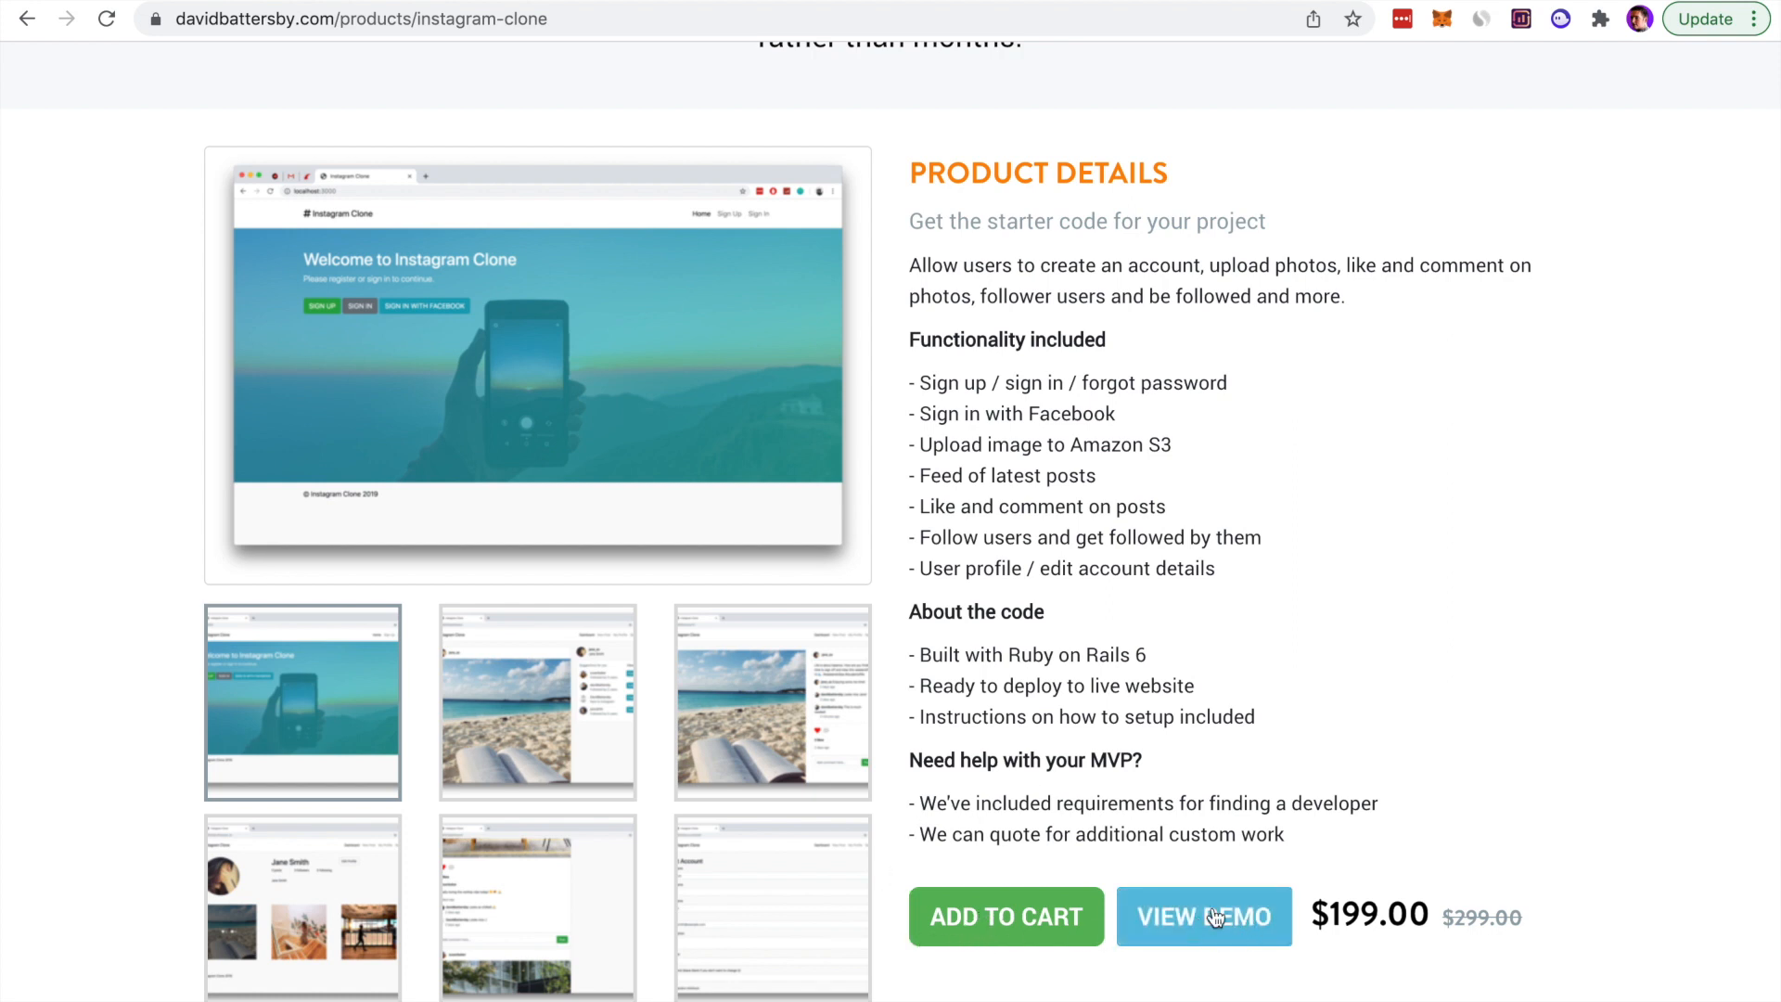
pyautogui.moveTo(1109, 668)
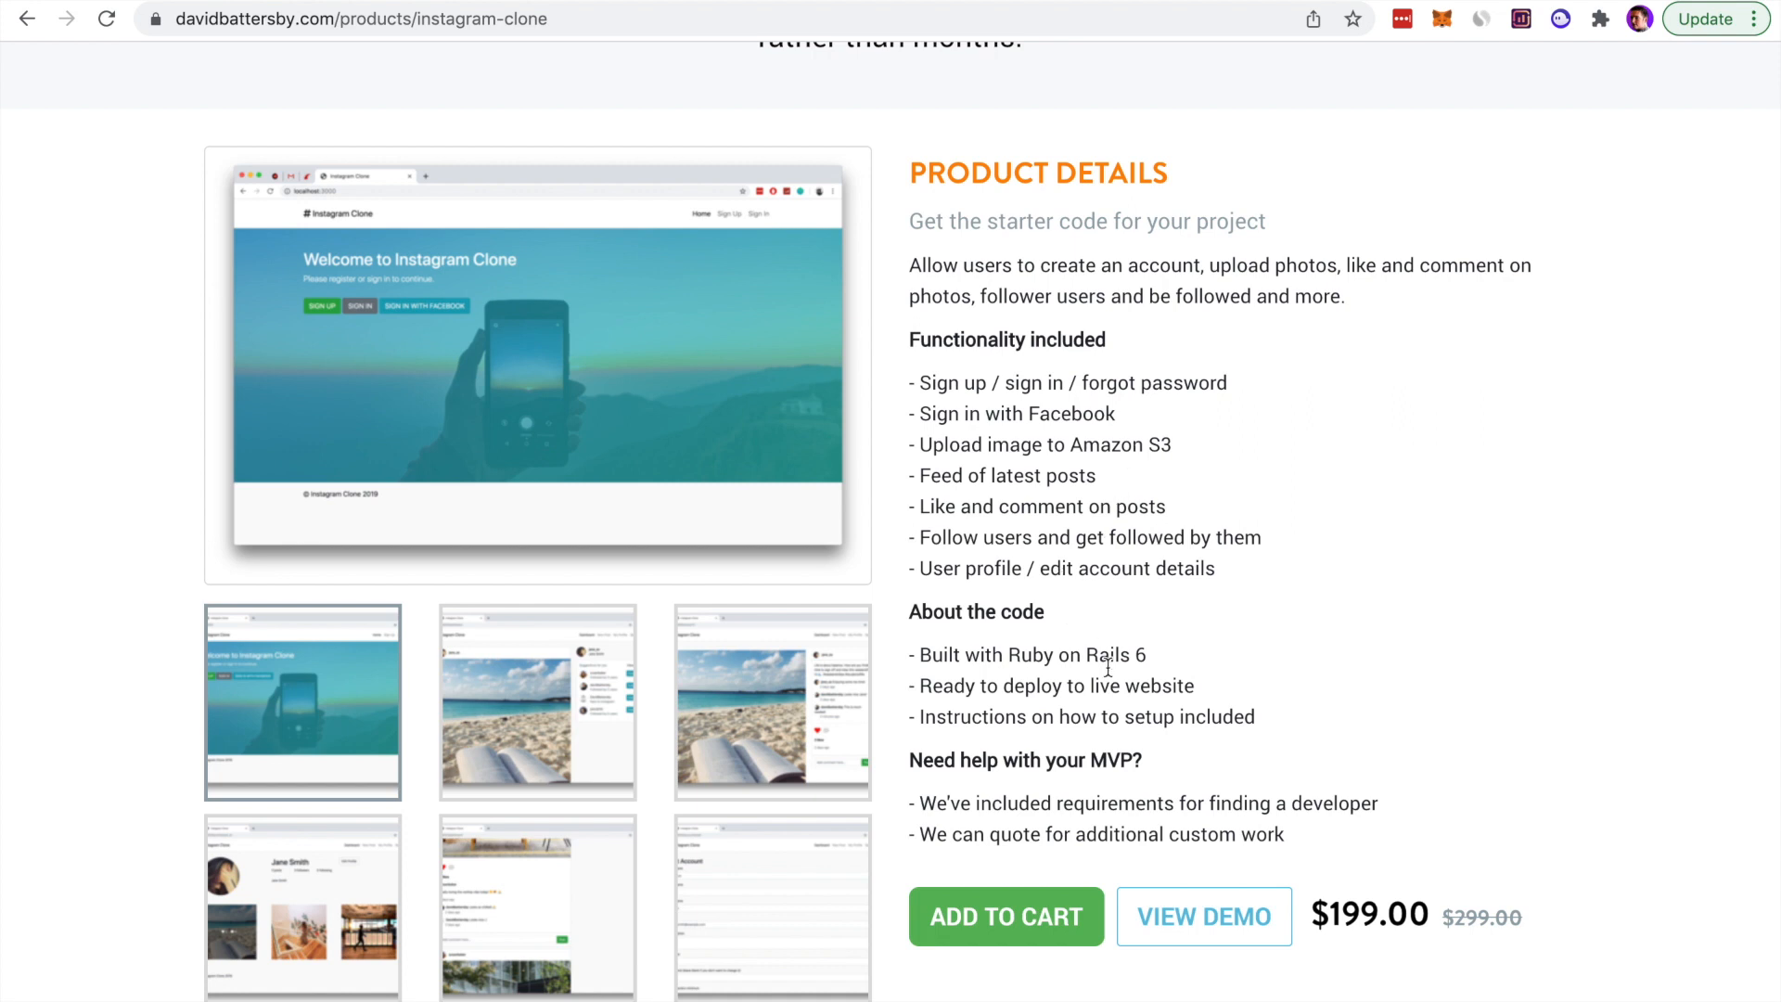
pyautogui.scroll(3)
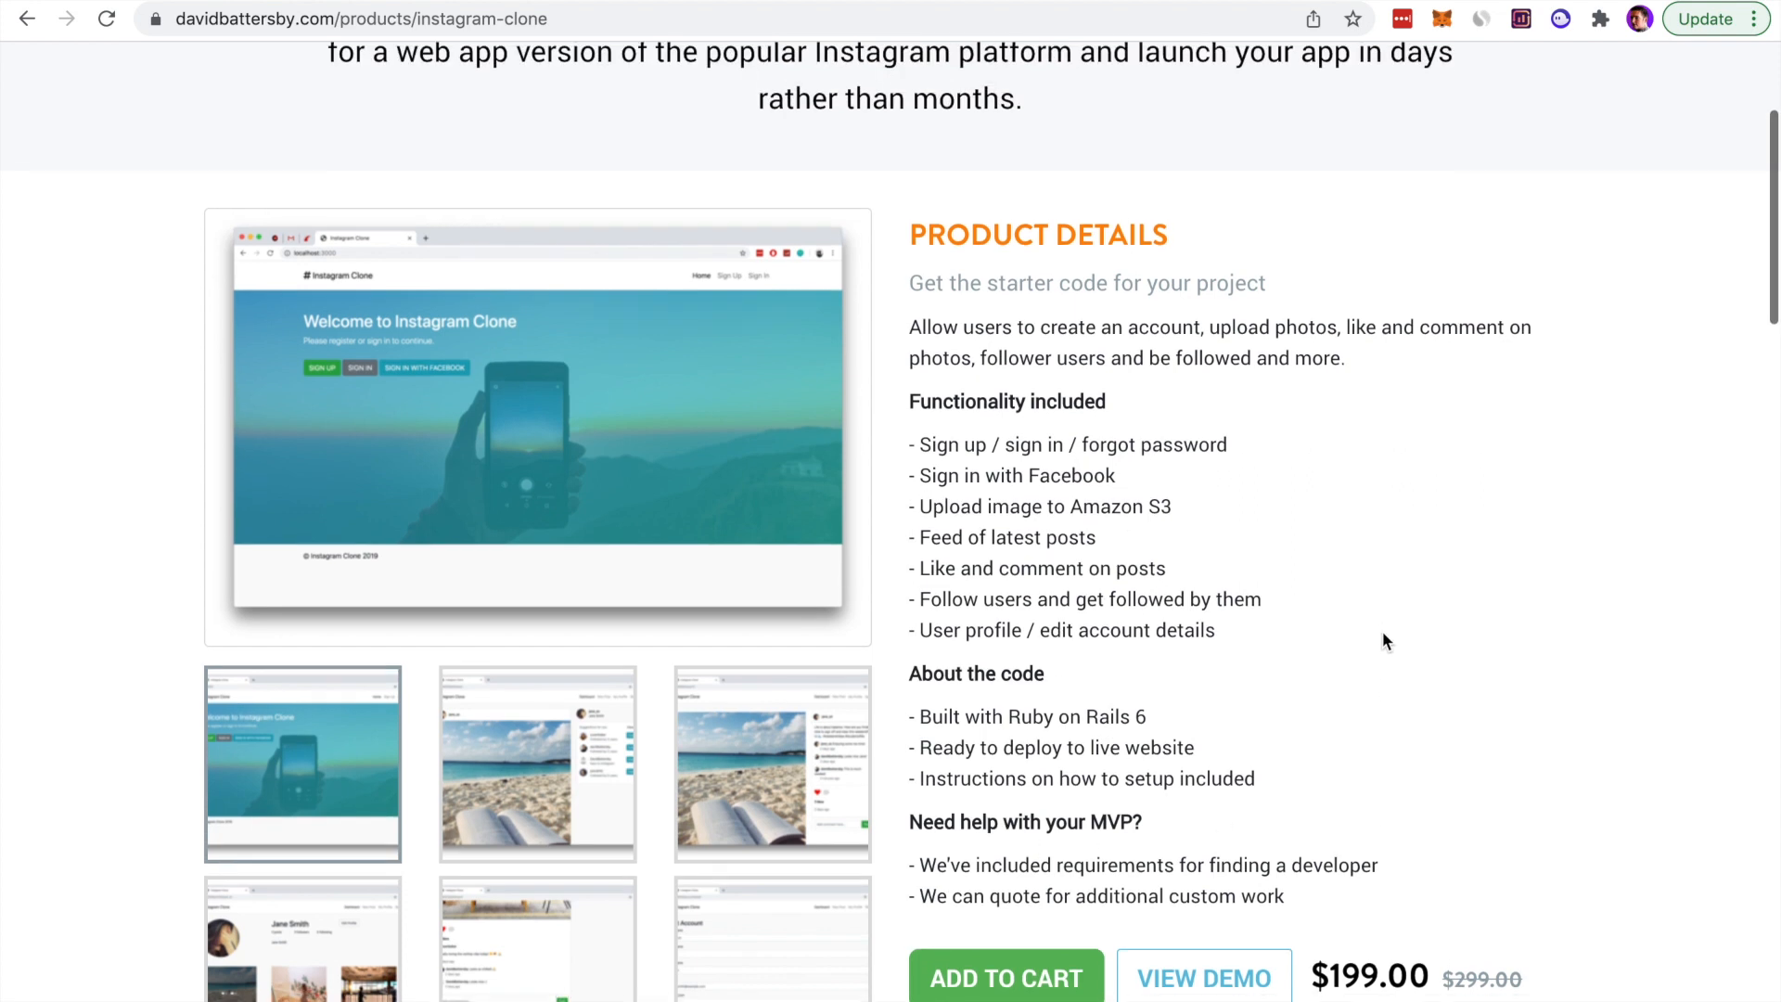
pyautogui.scroll(3)
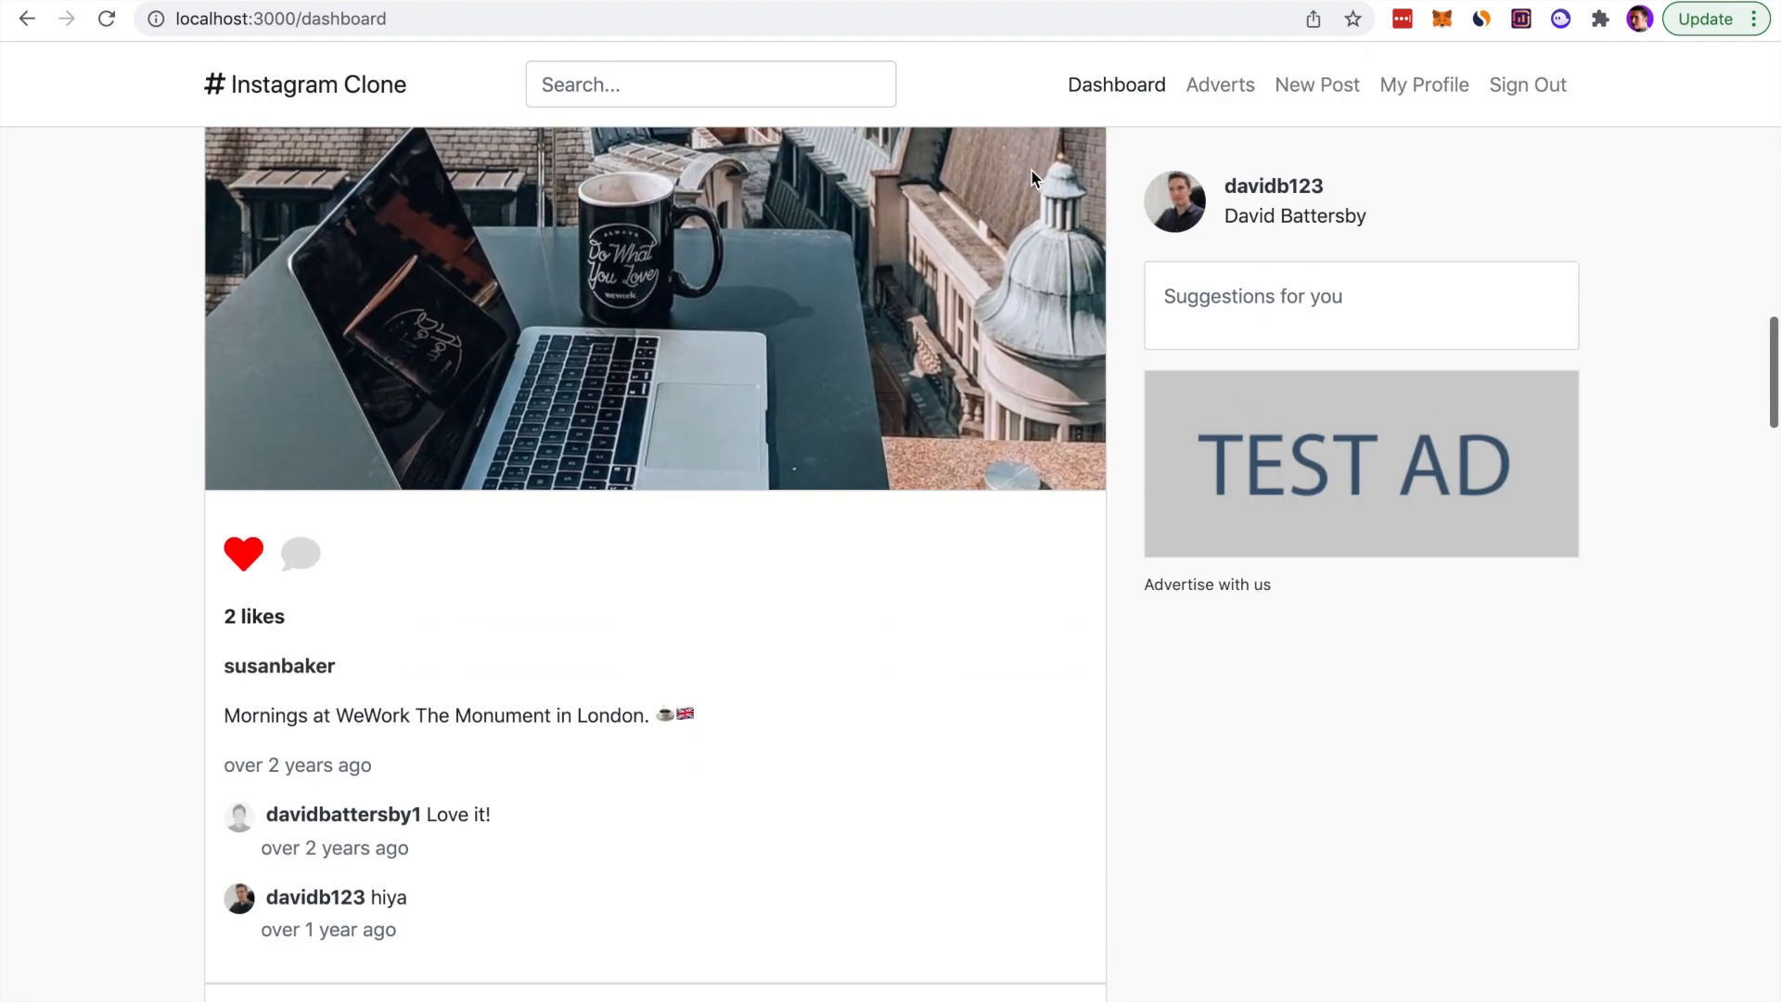
pyautogui.scroll(3)
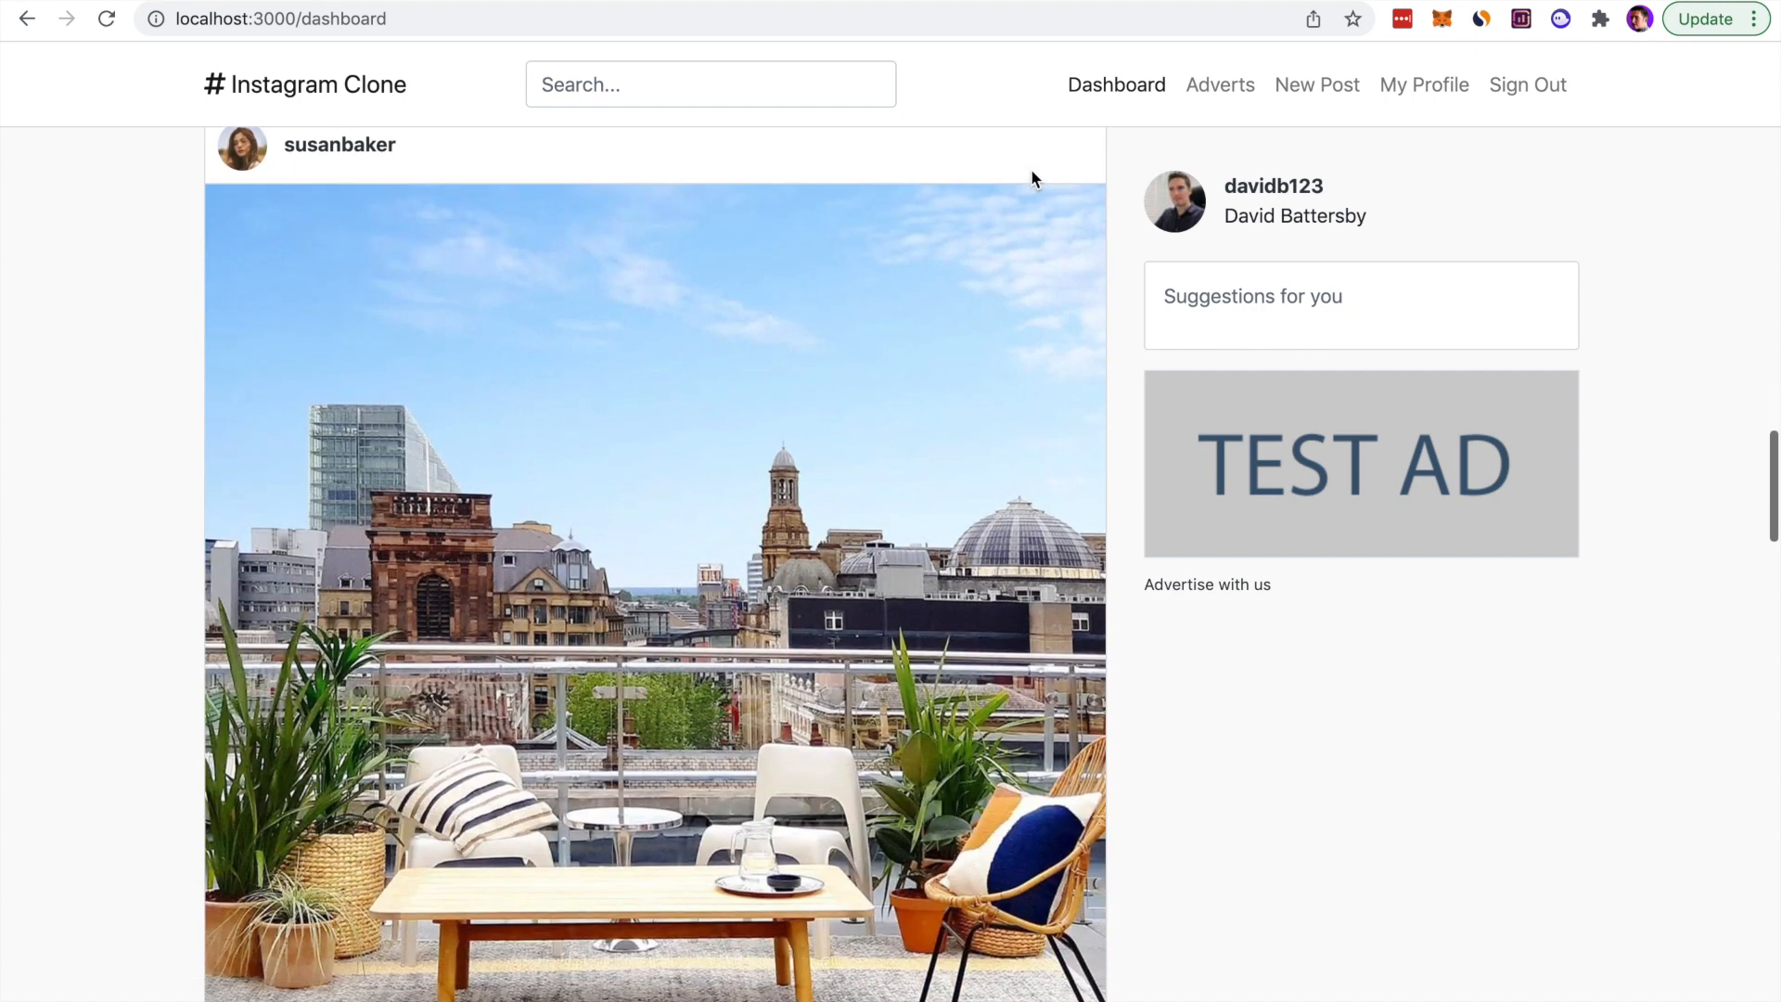
pyautogui.scroll(-3)
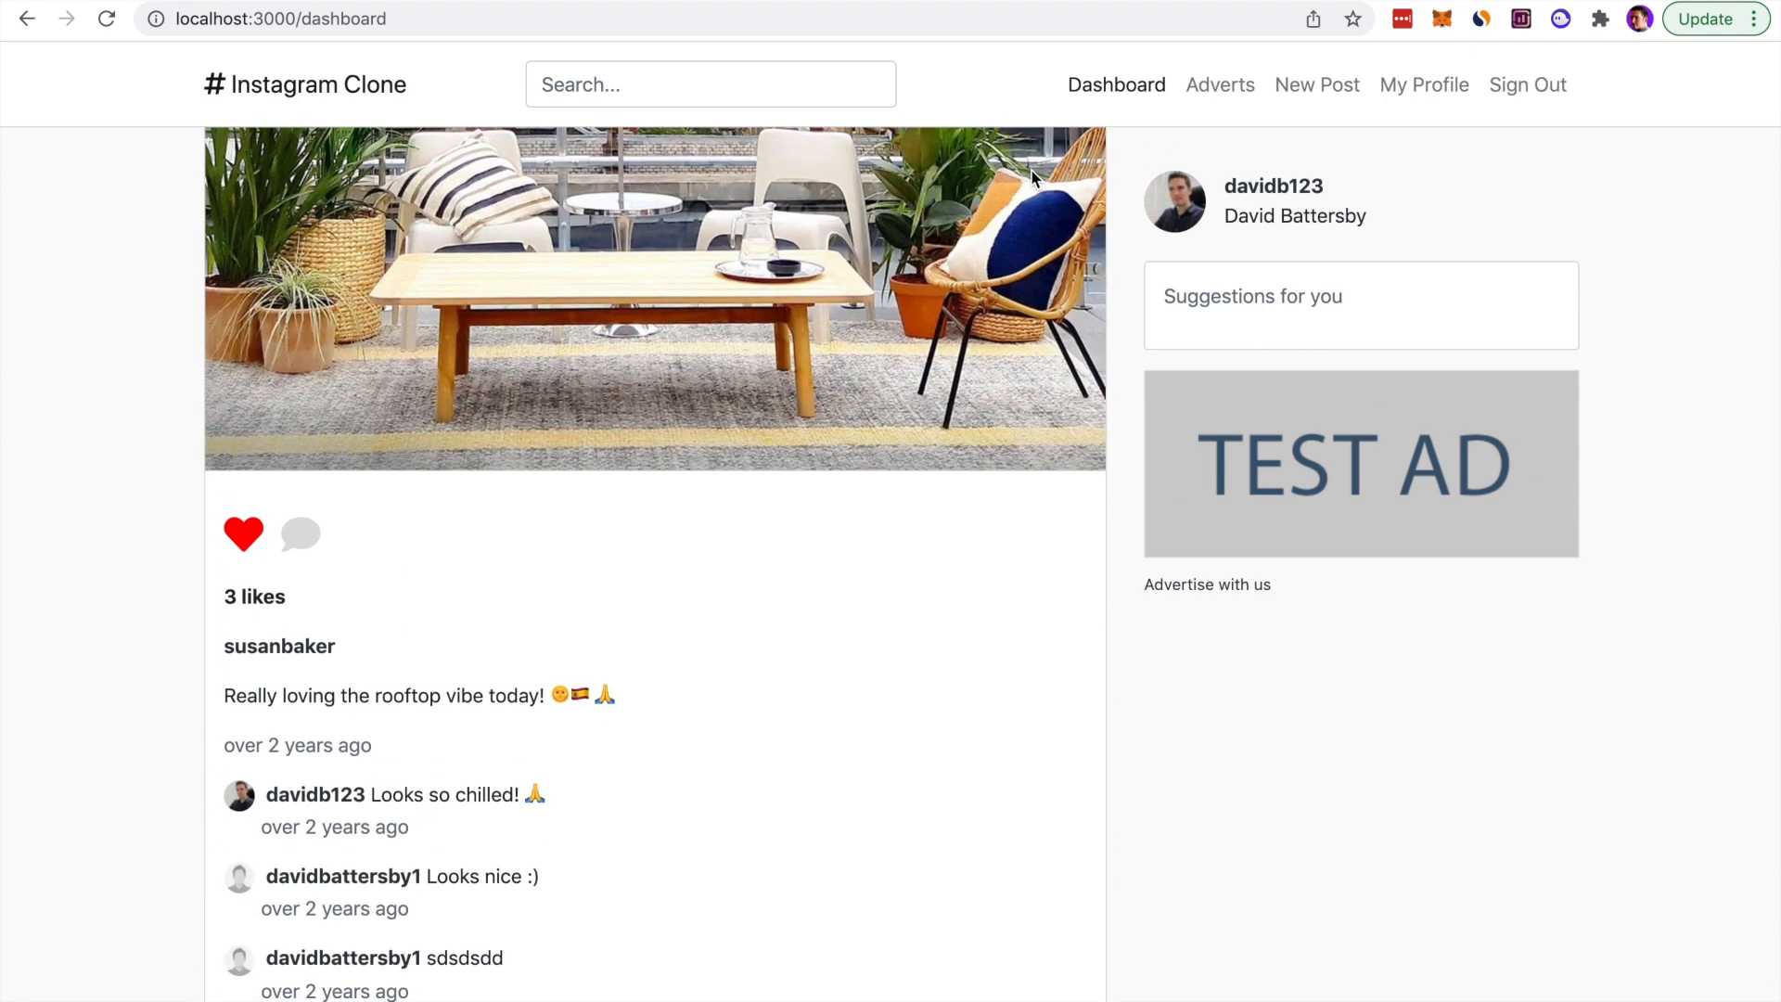
pyautogui.moveTo(1273, 187)
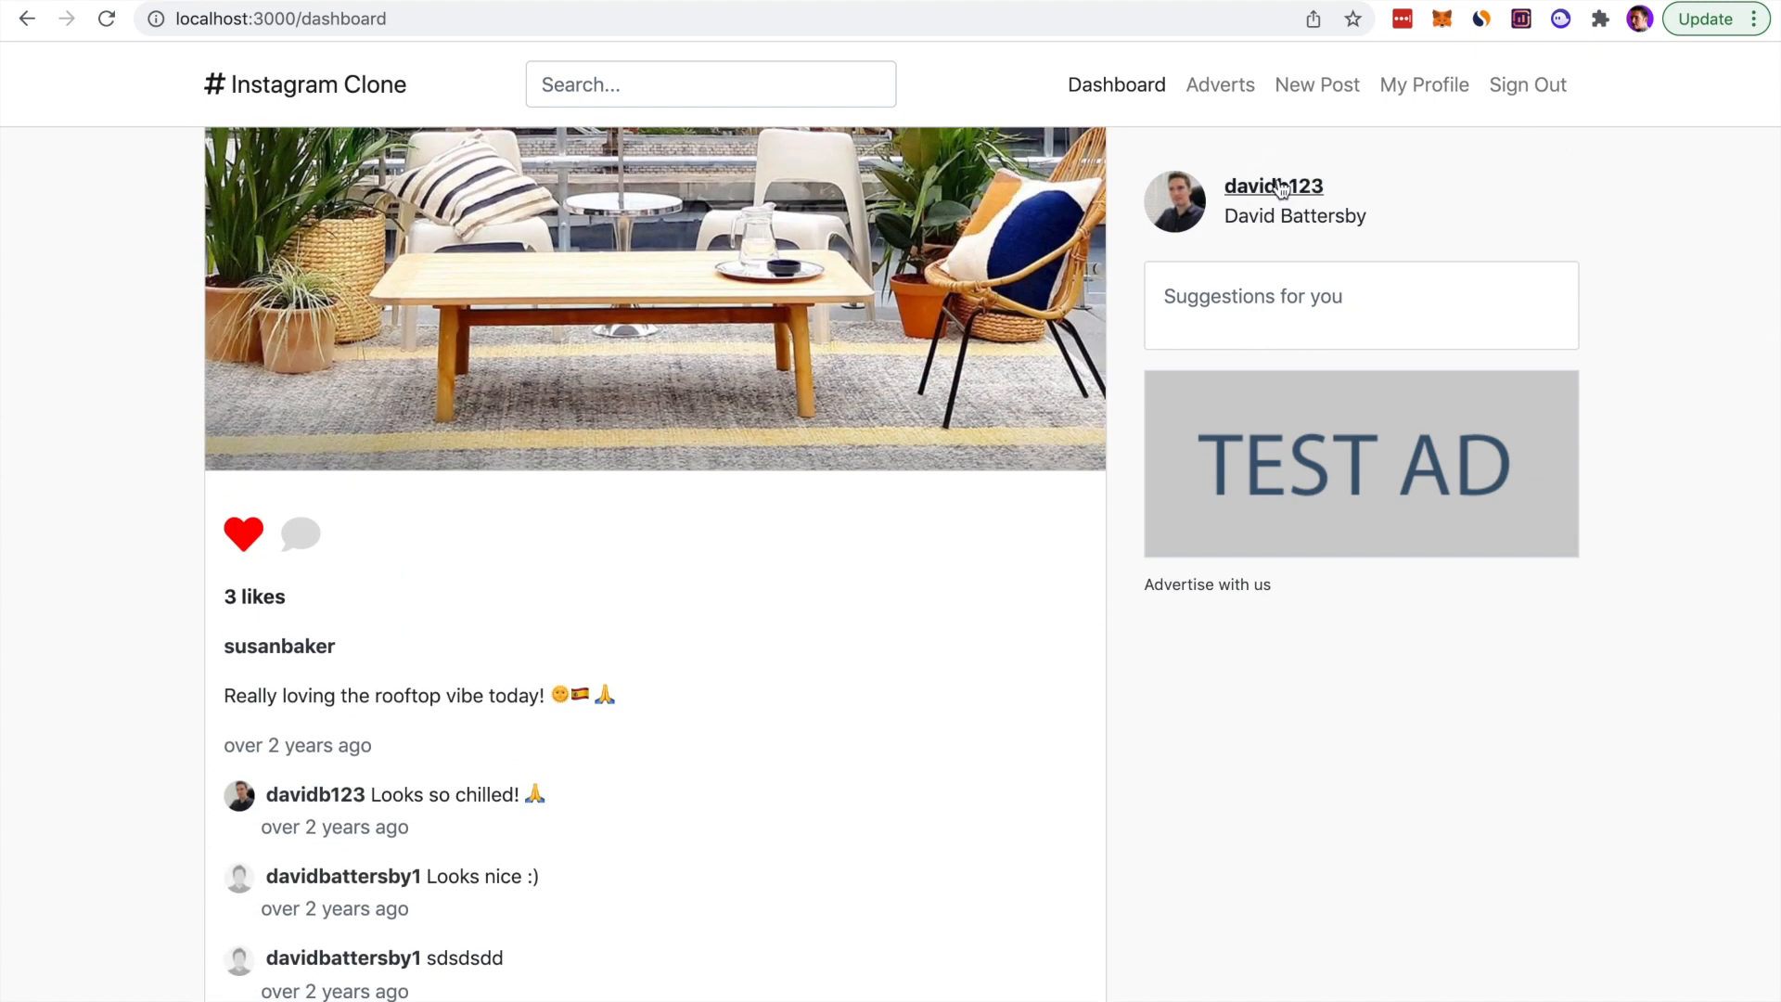